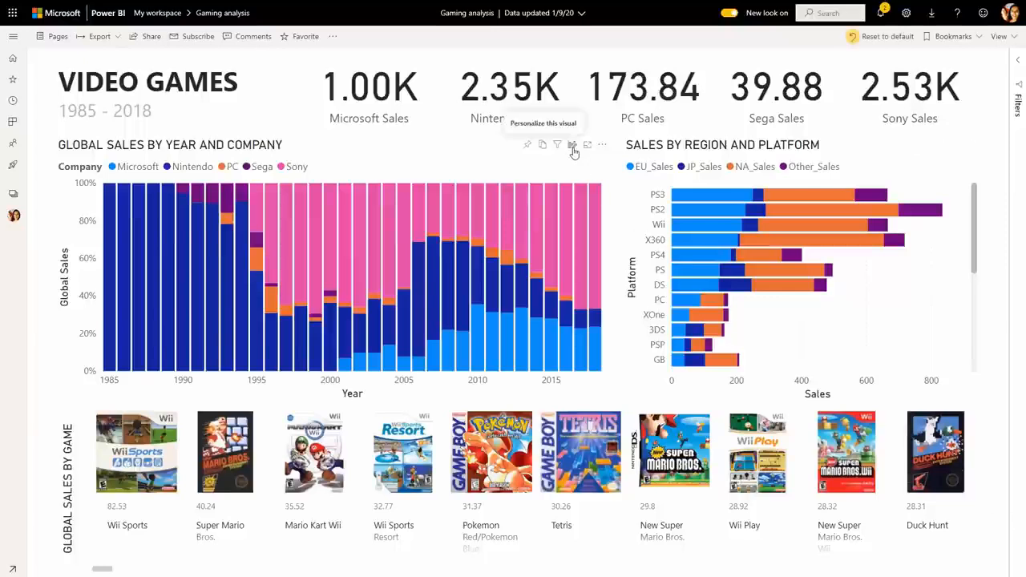
pyautogui.moveTo(574, 151)
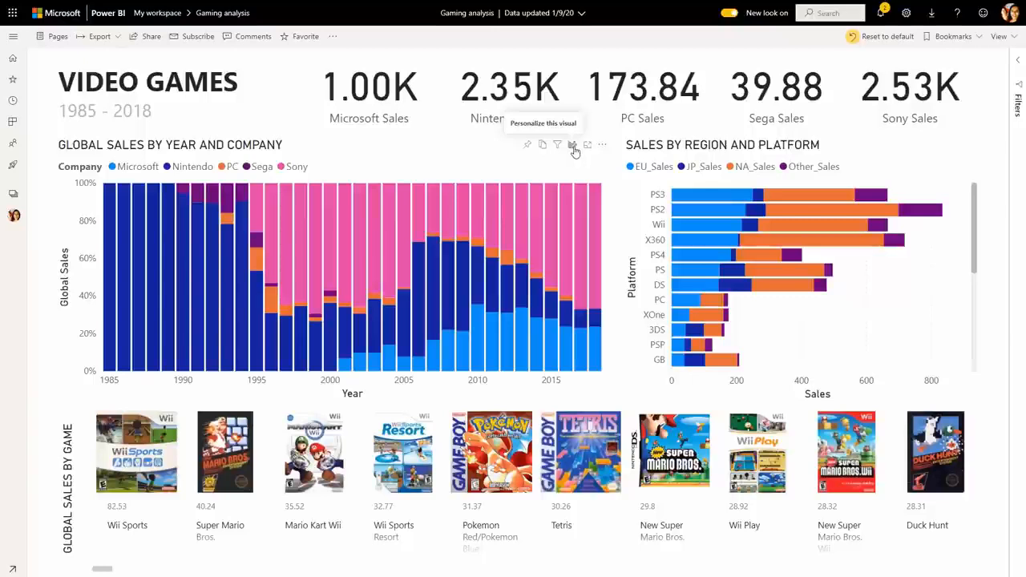
# Start personalizing the Global Sales by Year and Company chart from its header icon.
pyautogui.click(572, 144)
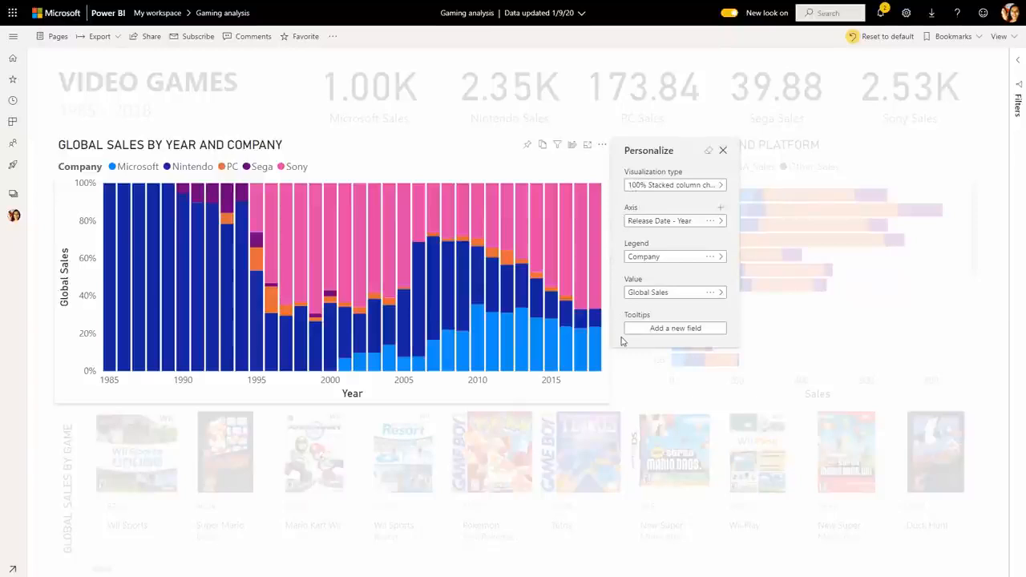
pyautogui.moveTo(618, 218)
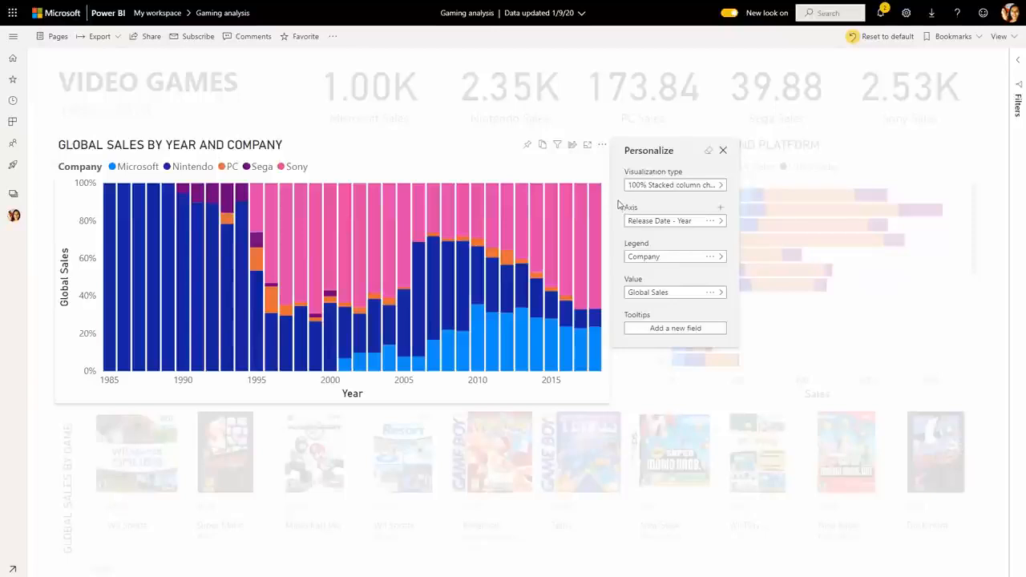
pyautogui.moveTo(678, 190)
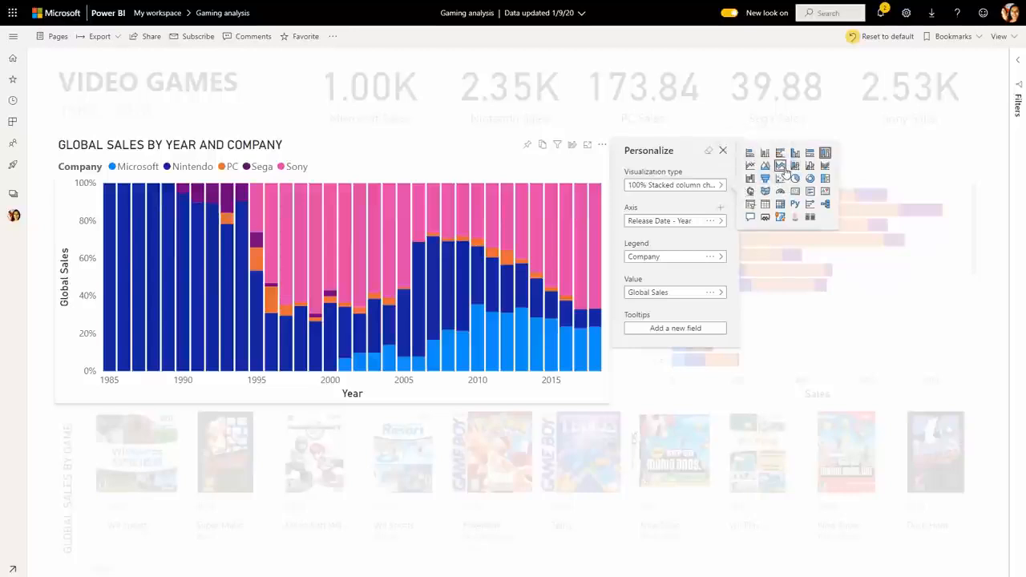
# Try stacked area and clustered column types, settling on a stacked column chart.
pyautogui.click(780, 166)
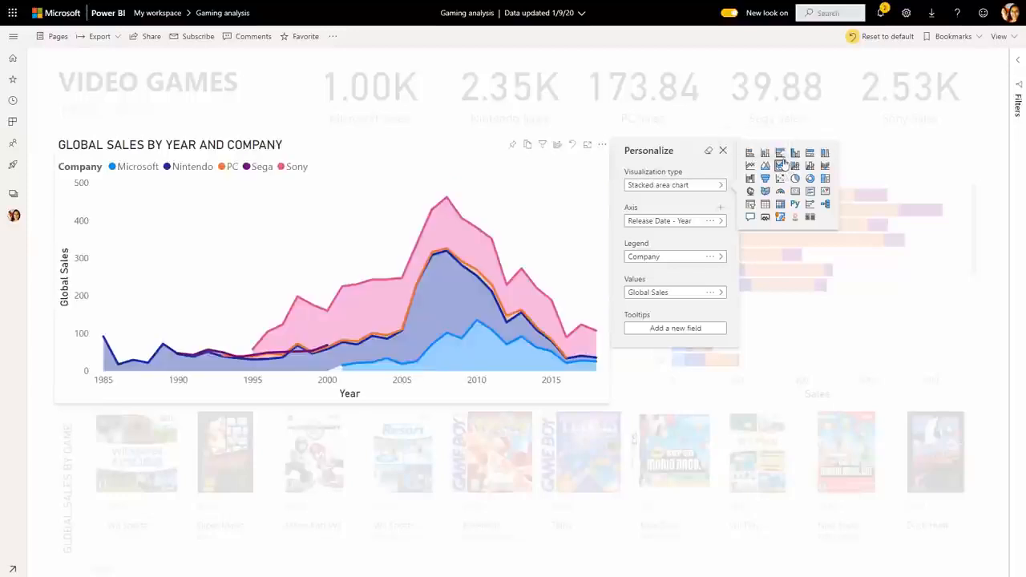
pyautogui.click(764, 153)
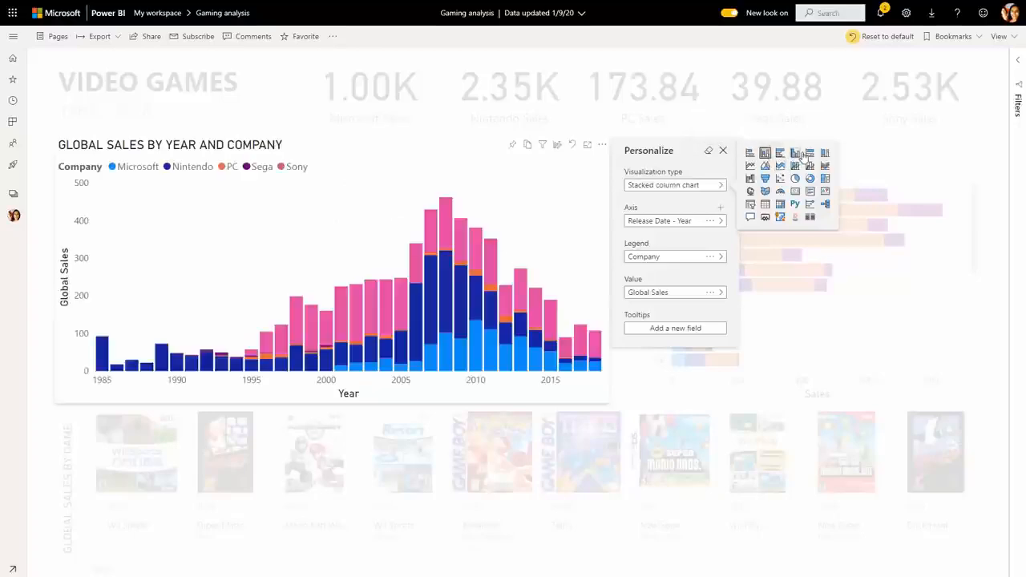
pyautogui.click(795, 153)
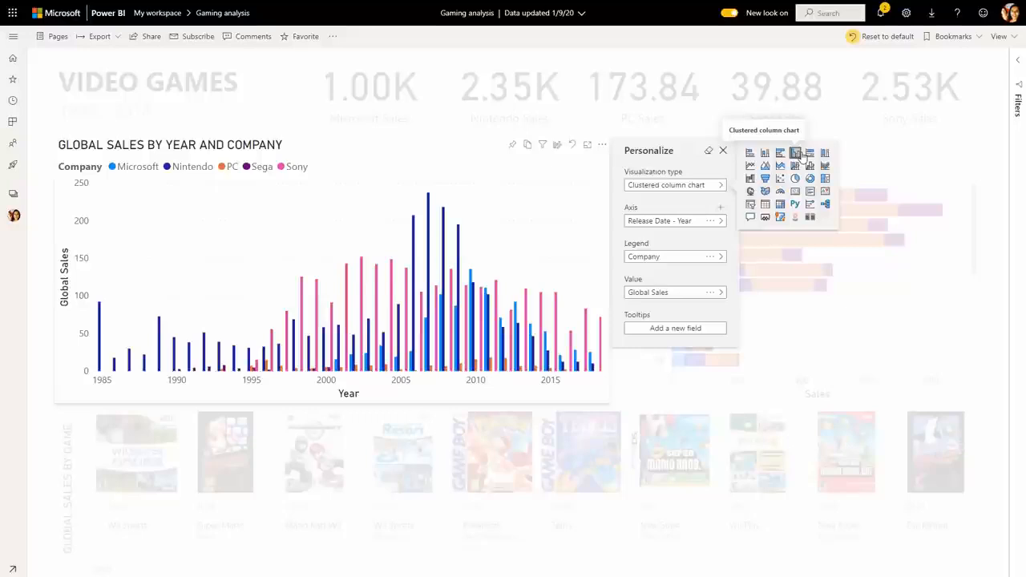
pyautogui.moveTo(795, 153)
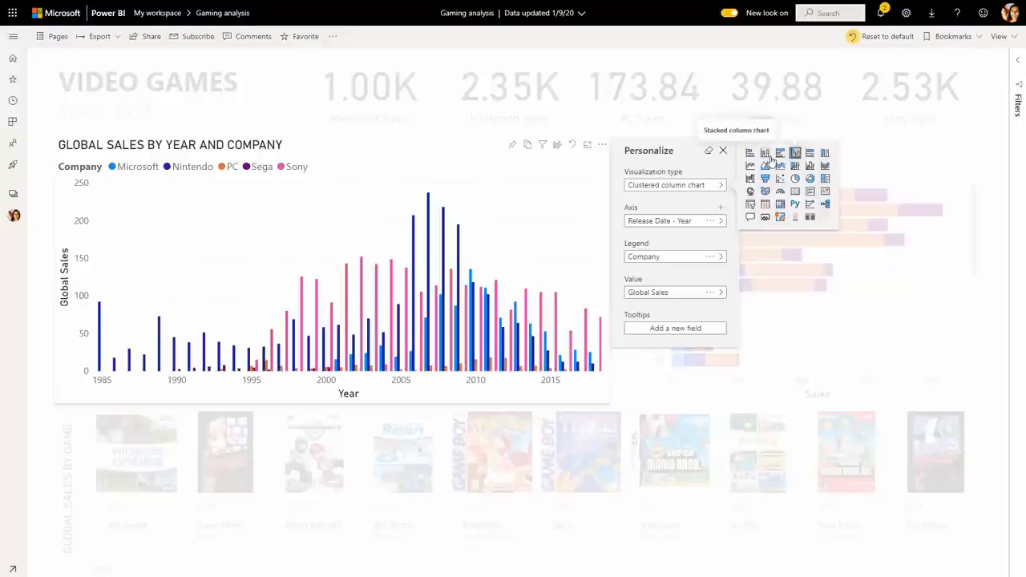
pyautogui.click(764, 152)
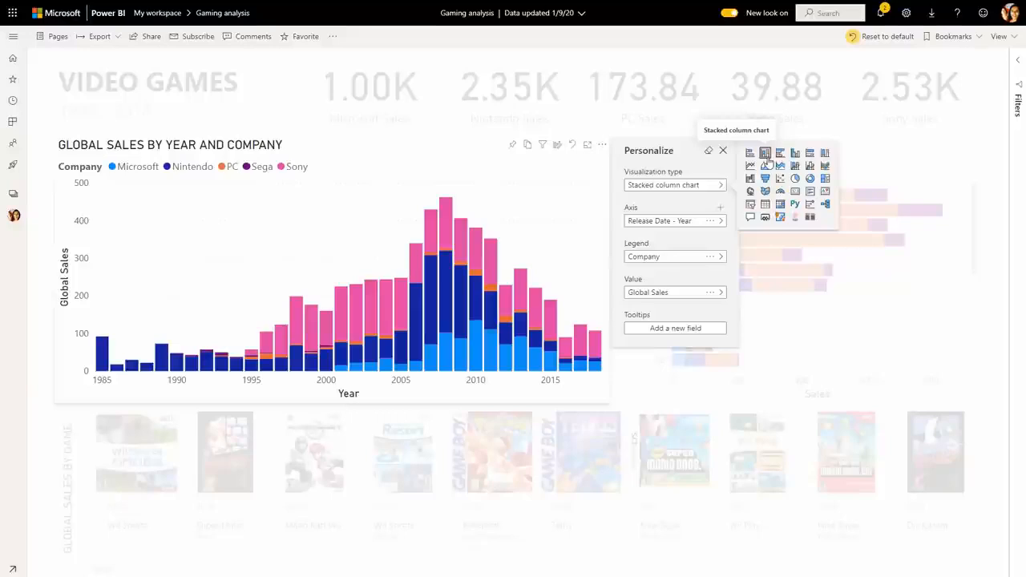
pyautogui.moveTo(767, 158)
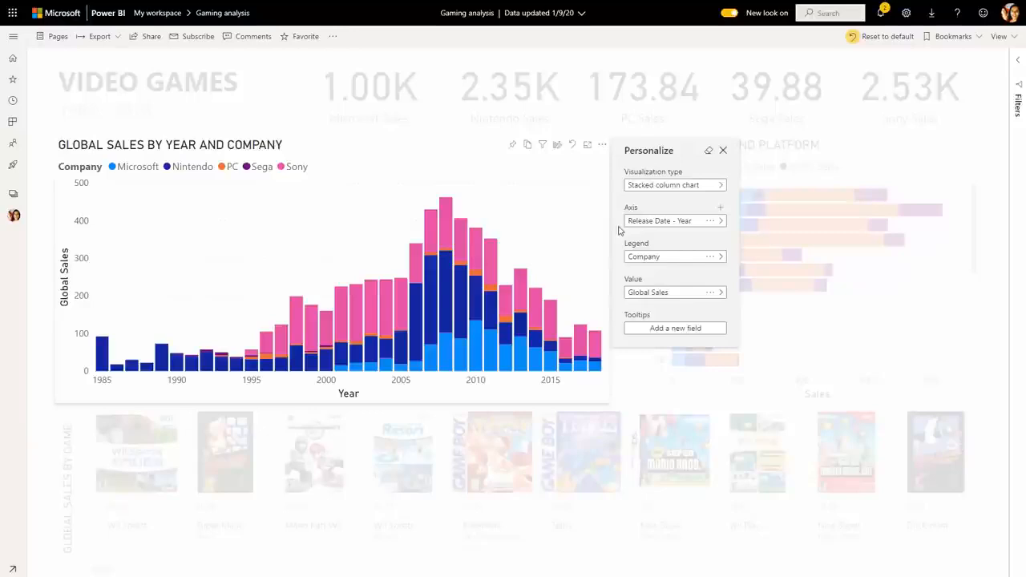
pyautogui.moveTo(670, 226)
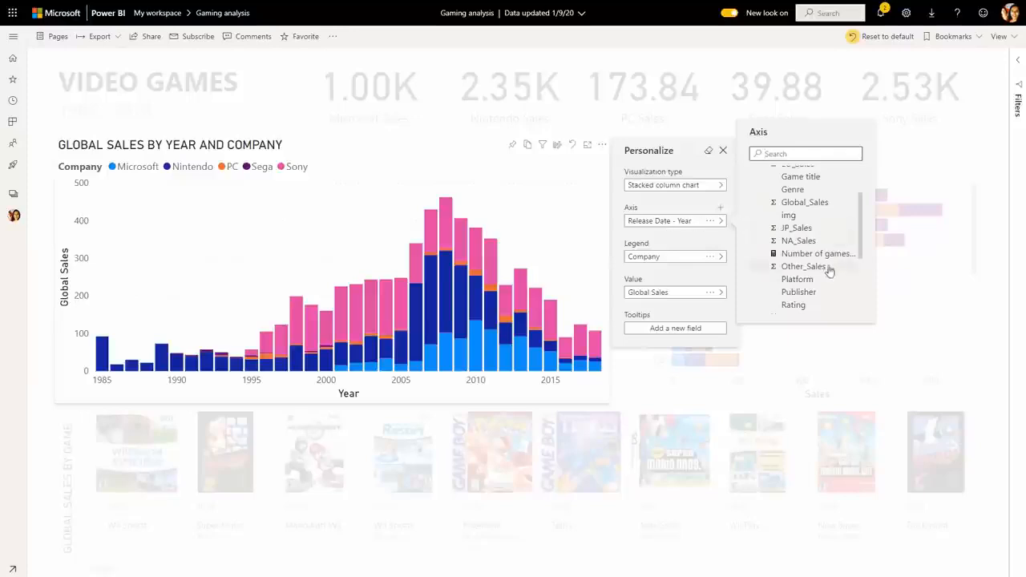
pyautogui.moveTo(809, 286)
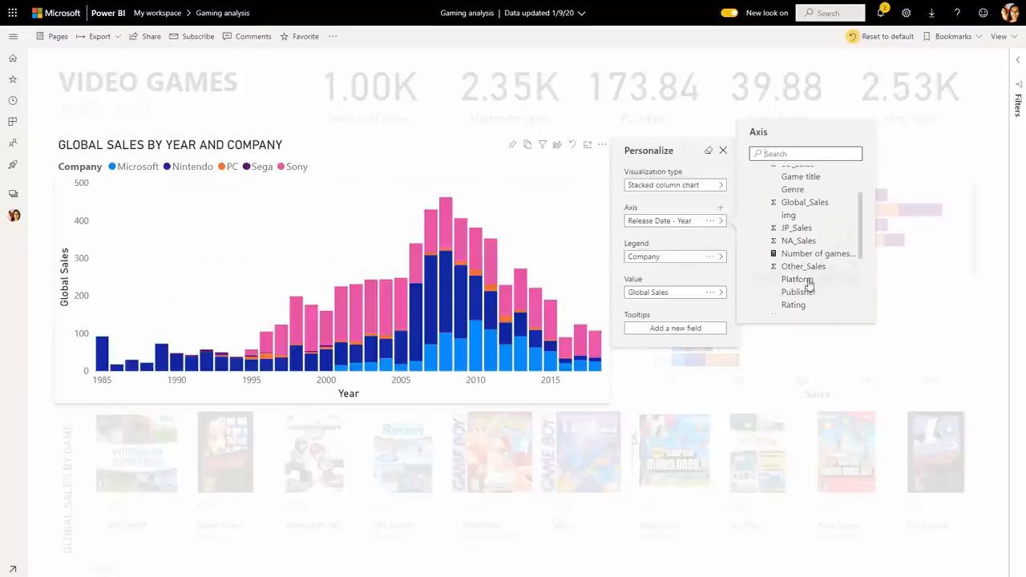
# Set the chart's axis field to Platform instead of release year.
pyautogui.click(796, 279)
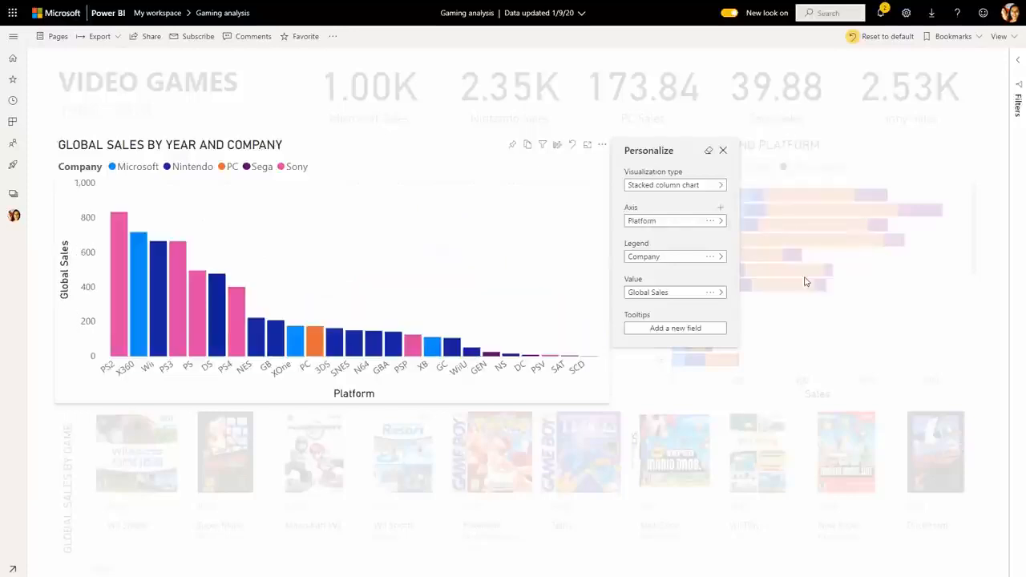
pyautogui.moveTo(609, 230)
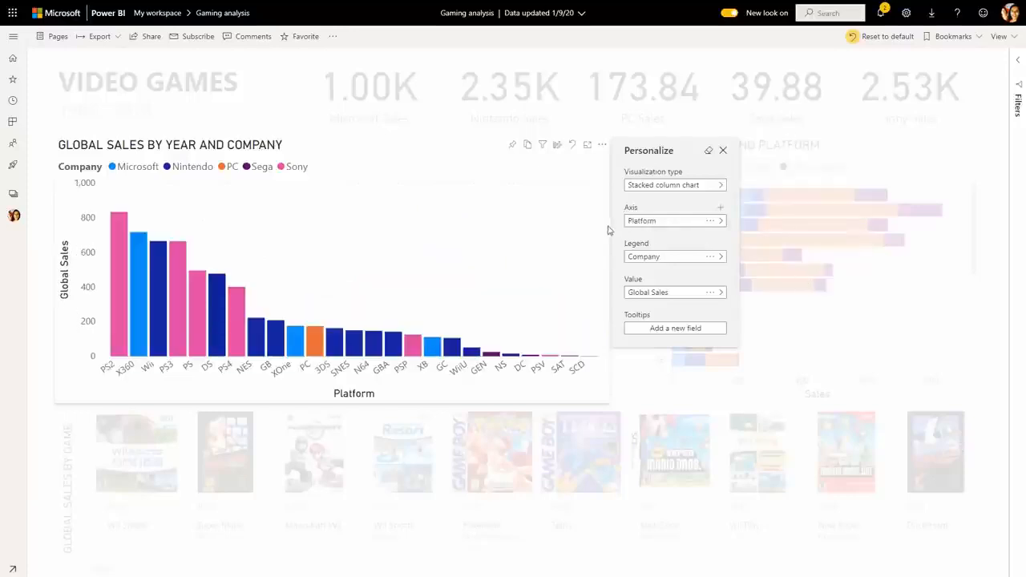
pyautogui.moveTo(615, 232)
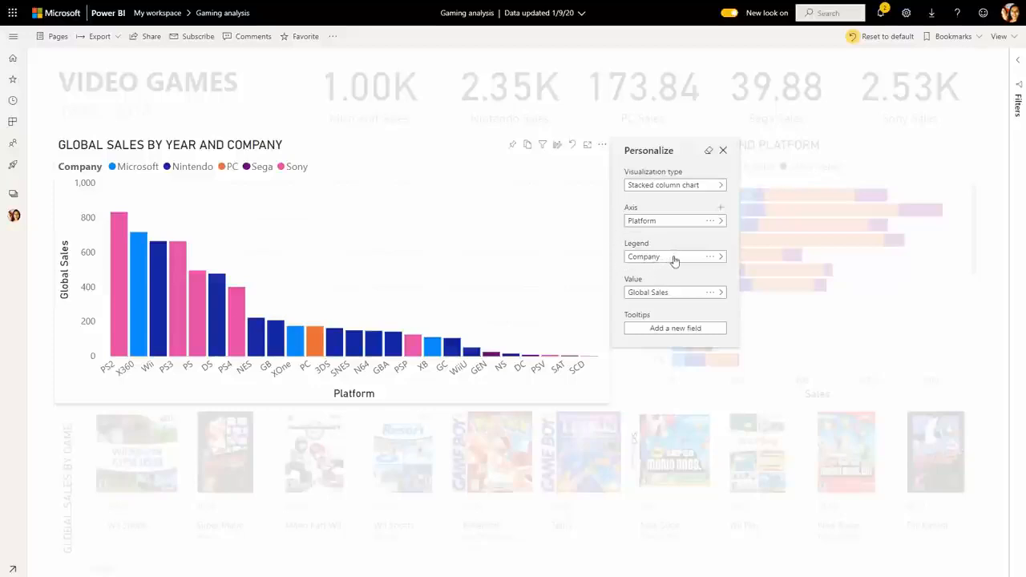
pyautogui.moveTo(715, 265)
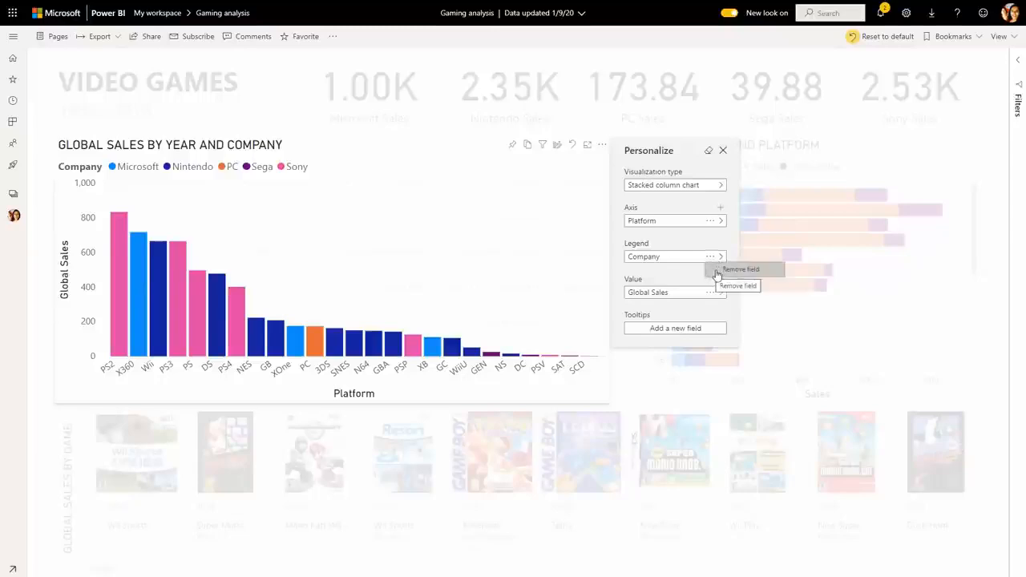
# Remove Company from the chart's legend so bars are single-colour.
pyautogui.click(740, 269)
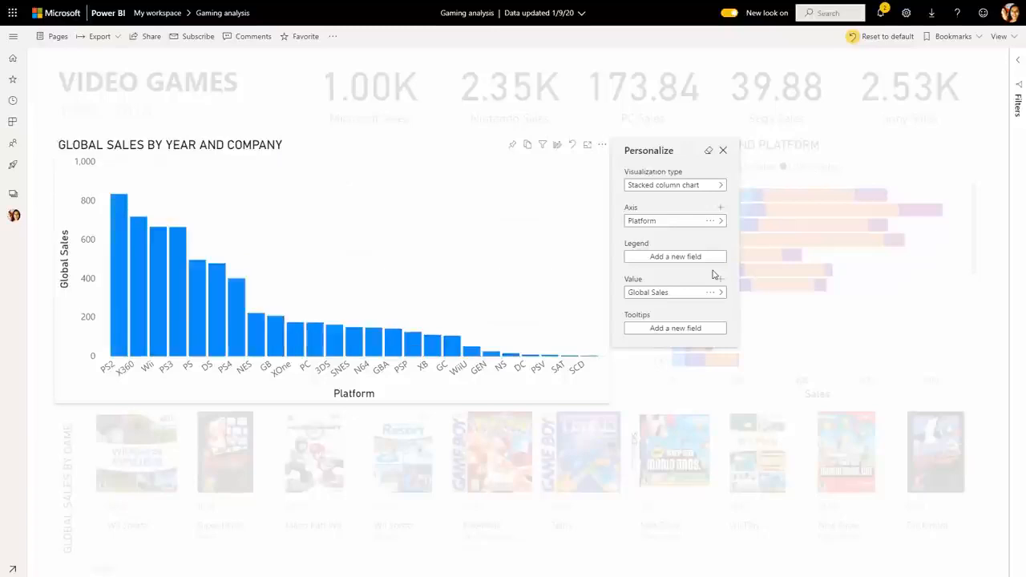
pyautogui.moveTo(647, 270)
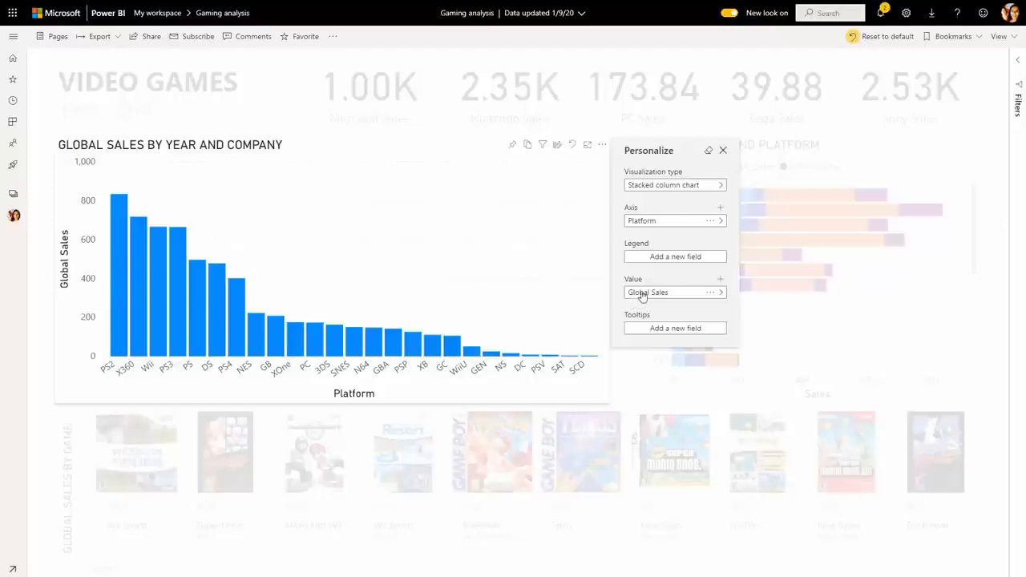
pyautogui.moveTo(699, 286)
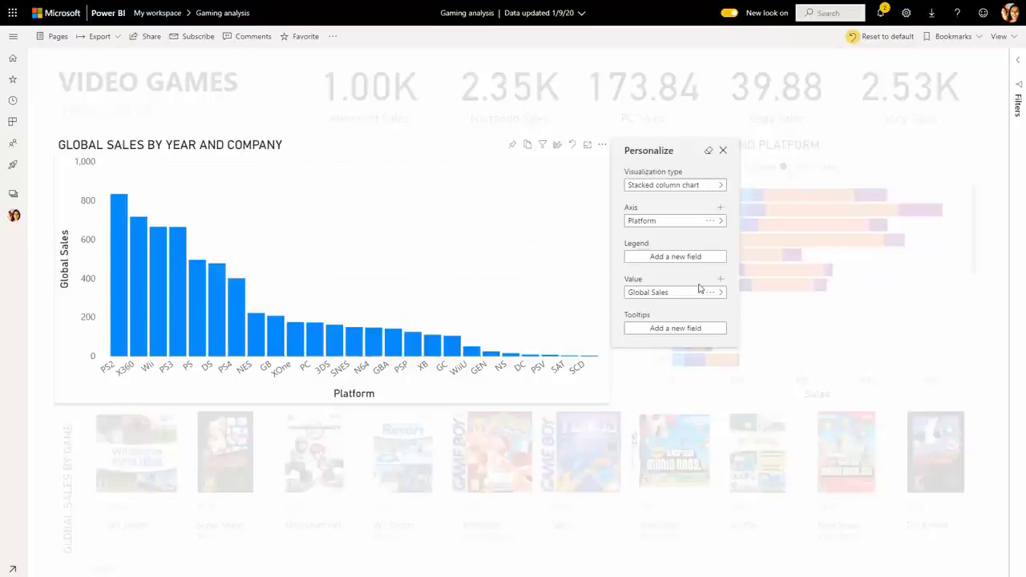
# Add EU_Sales and NA_Sales as chart values and remove Global Sales.
pyautogui.click(720, 278)
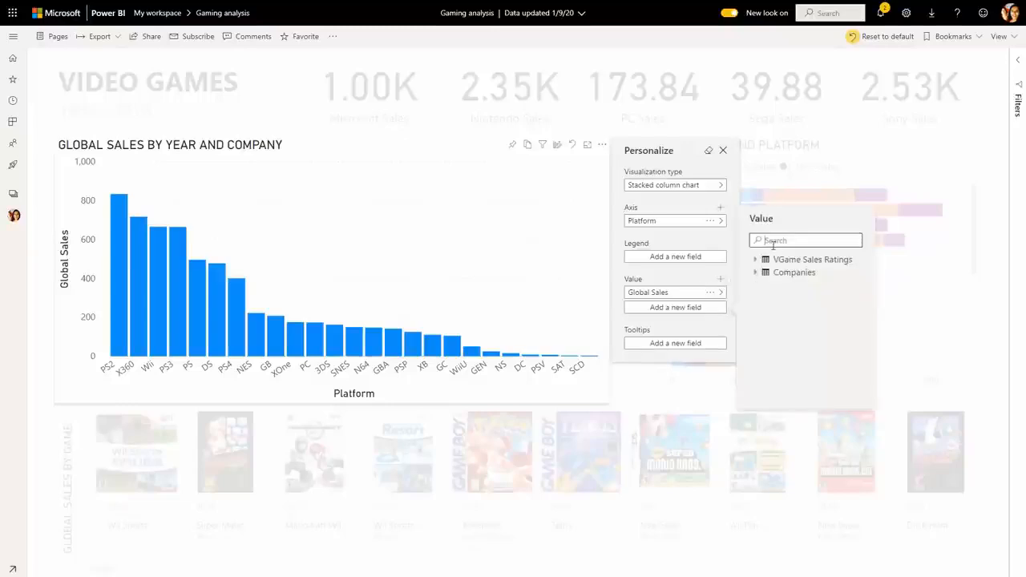
pyautogui.write('sal')
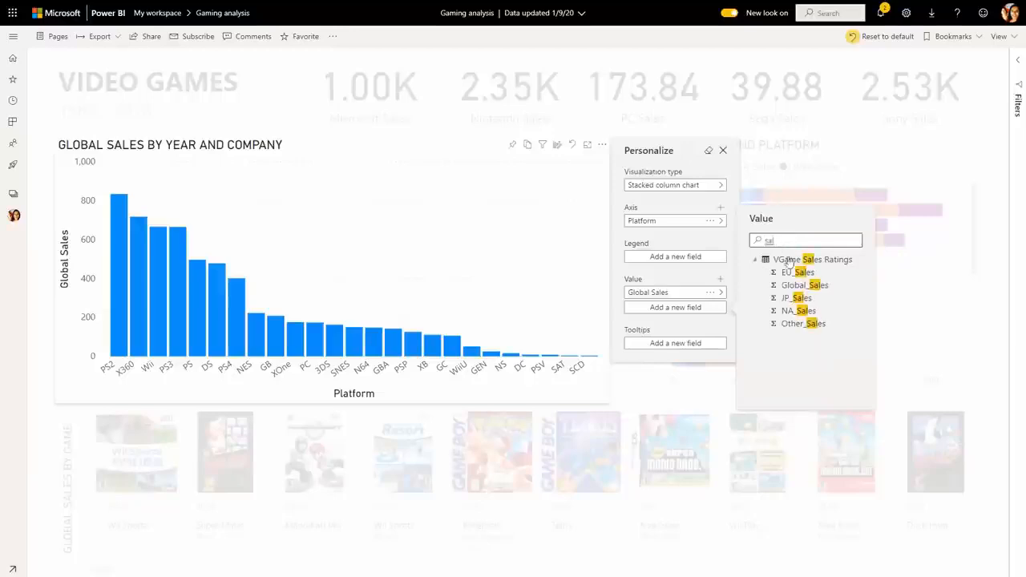
pyautogui.click(798, 272)
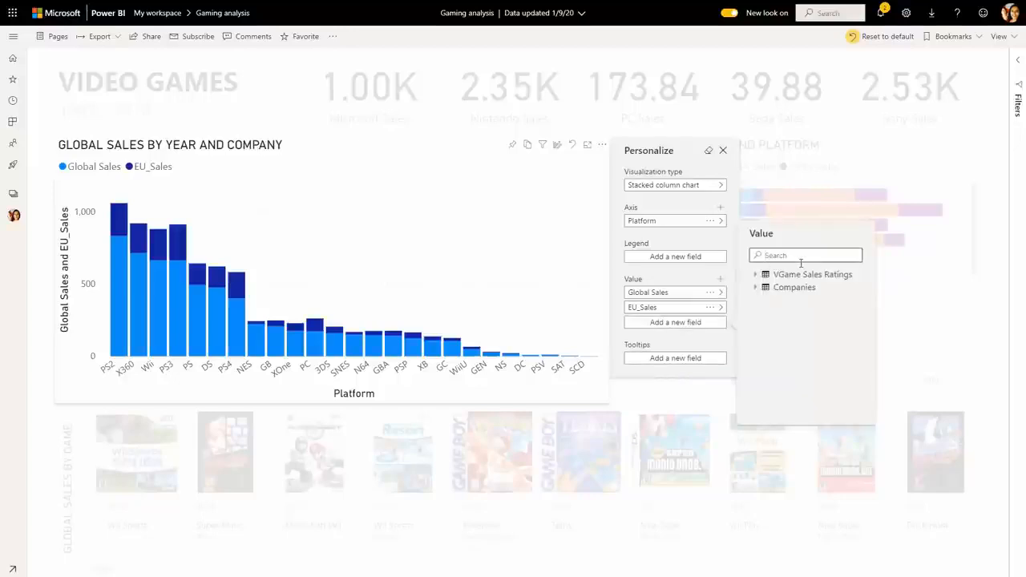
pyautogui.write('Sal')
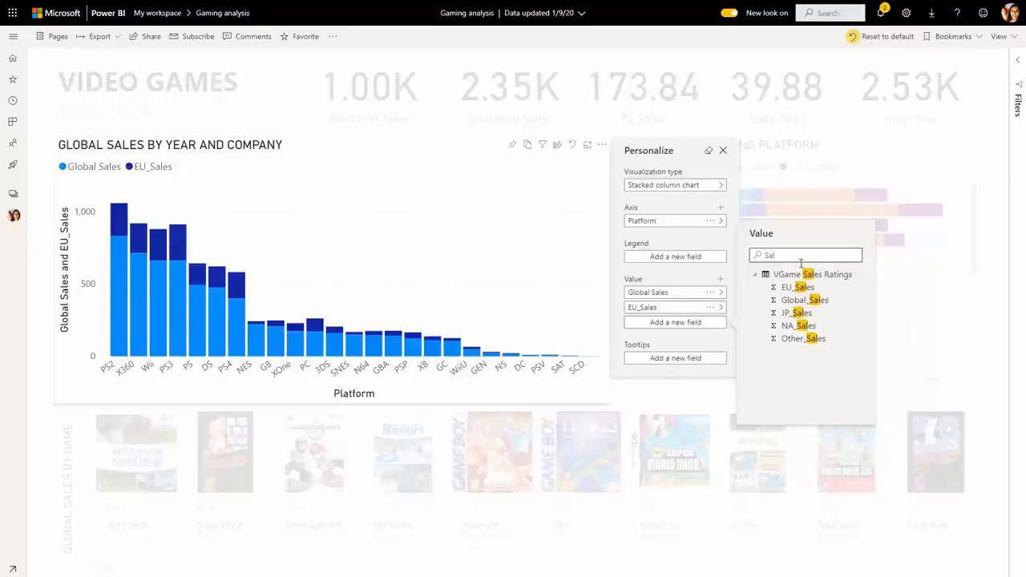
pyautogui.click(798, 324)
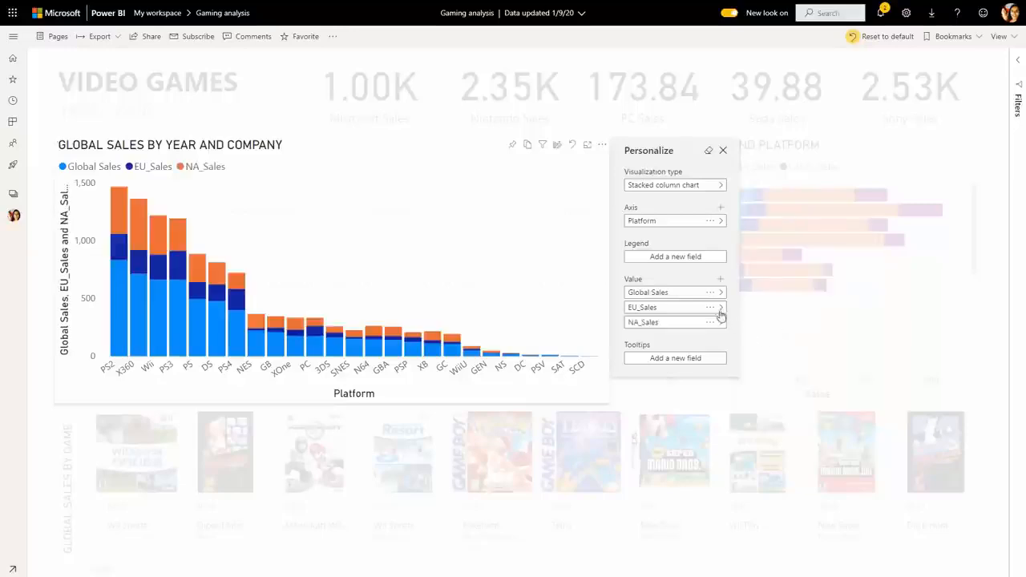
pyautogui.click(710, 291)
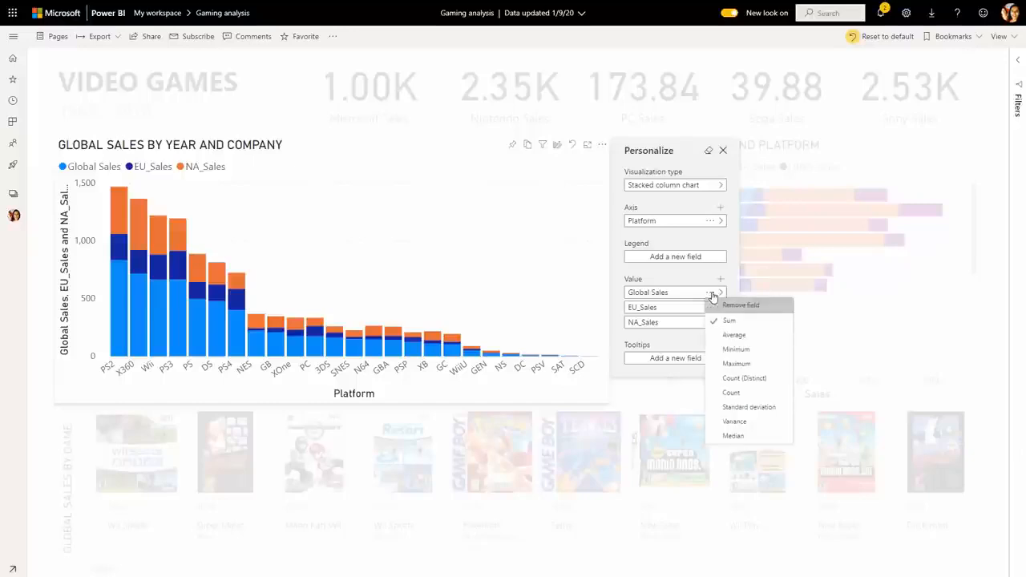
pyautogui.click(740, 305)
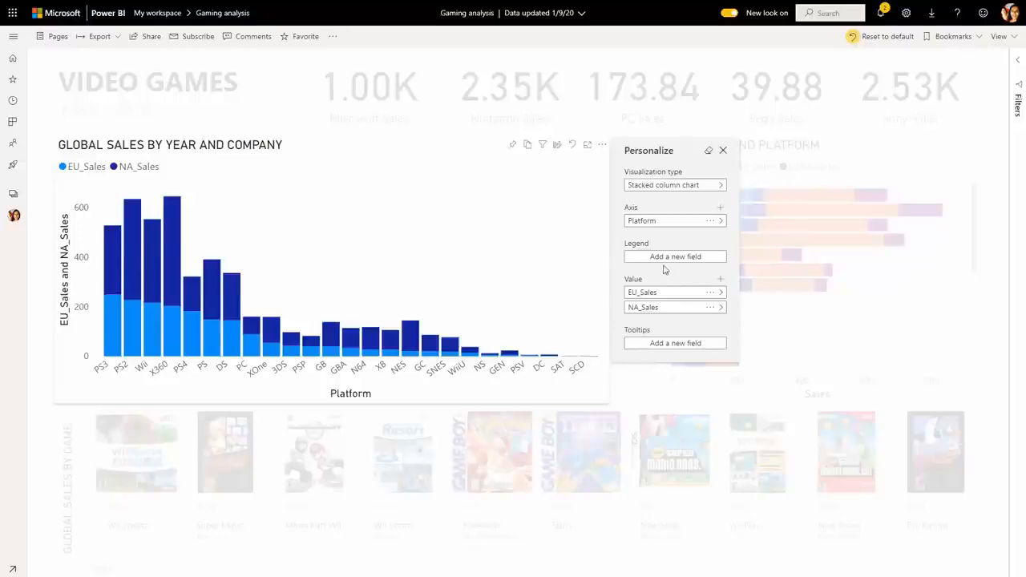
pyautogui.moveTo(678, 281)
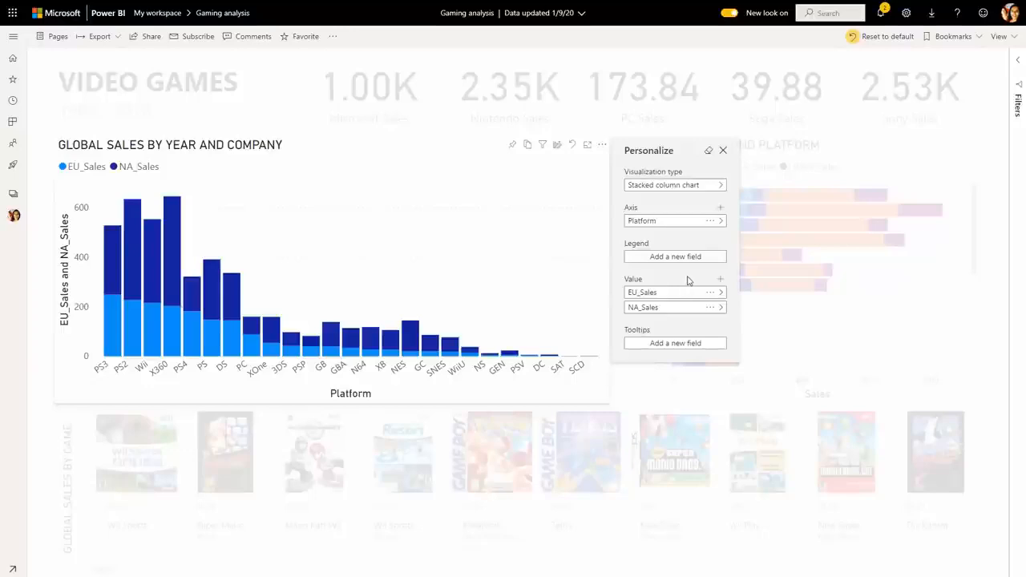
pyautogui.moveTo(967, 43)
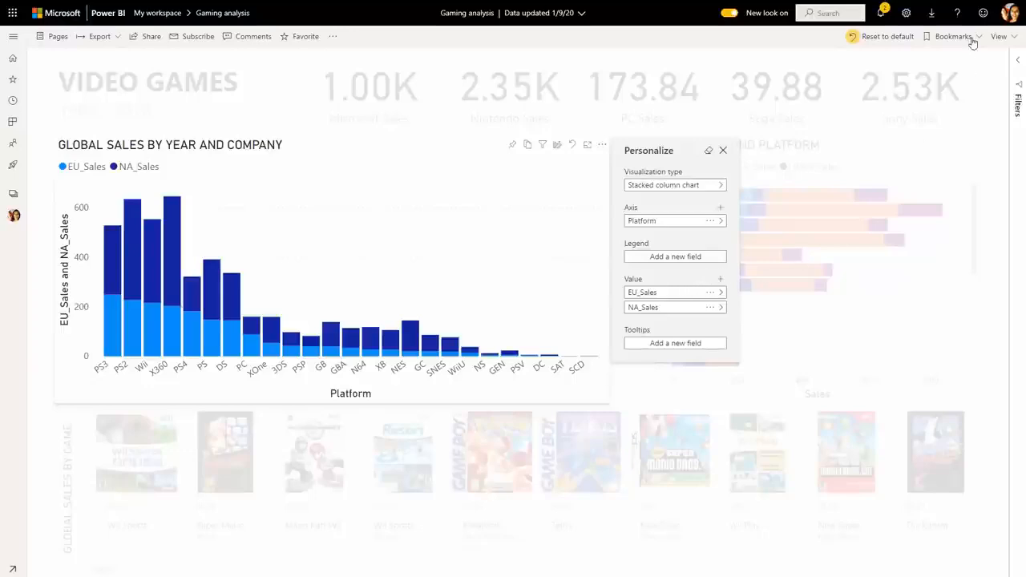
# Save the current report view as a personal bookmark named 'my view'.
pyautogui.click(952, 36)
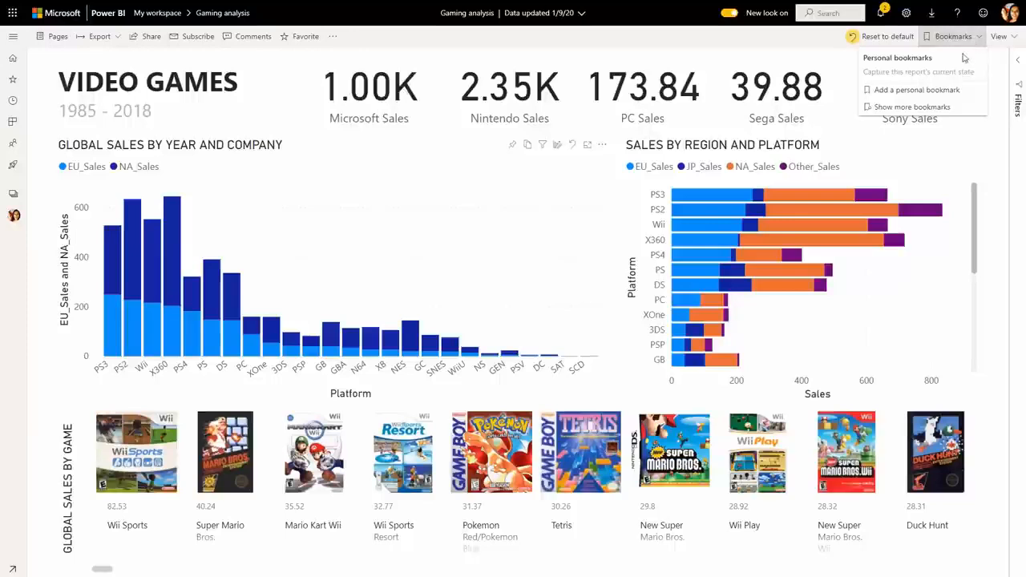
pyautogui.moveTo(916, 90)
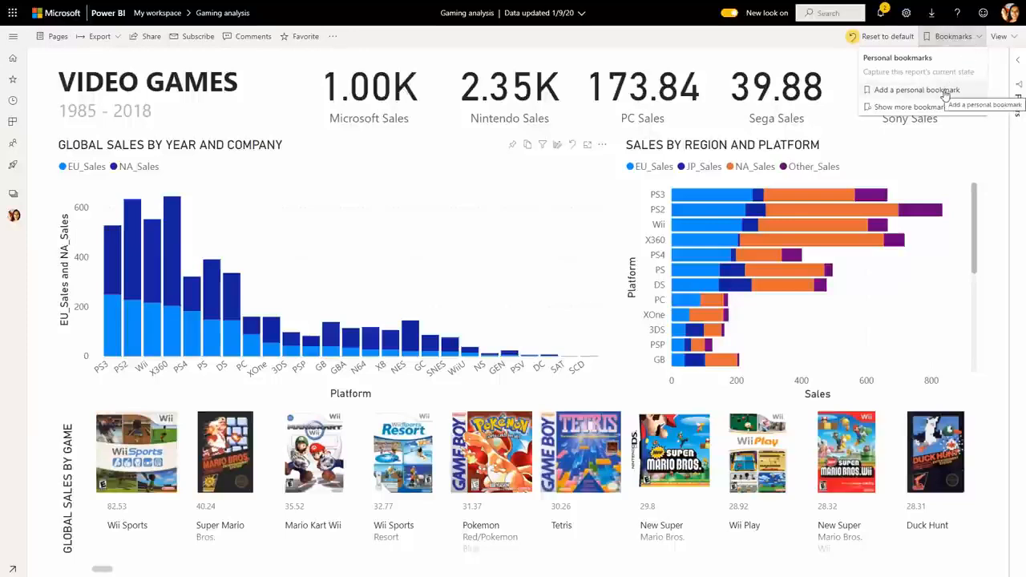
pyautogui.click(915, 89)
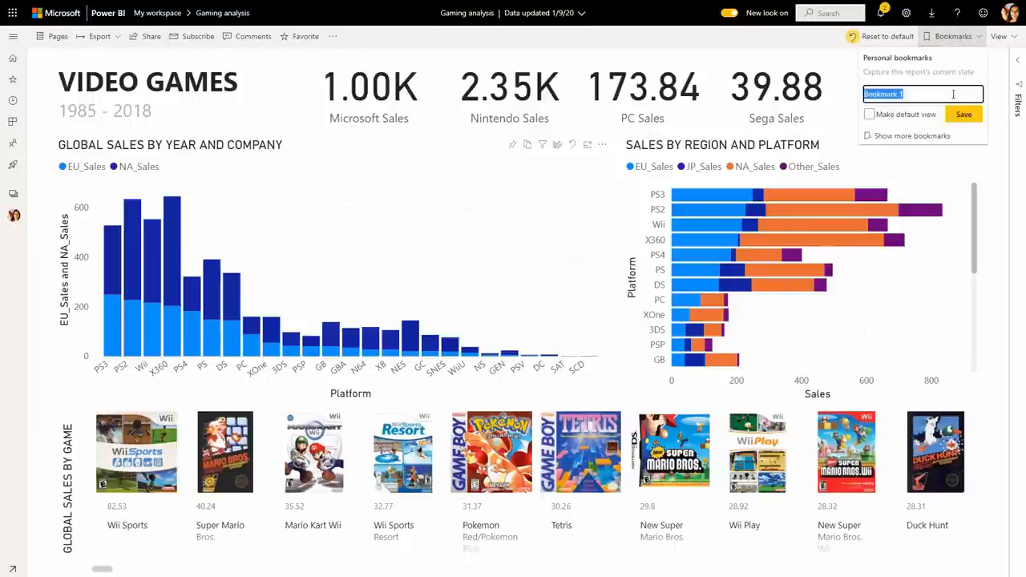
pyautogui.write('my vie')
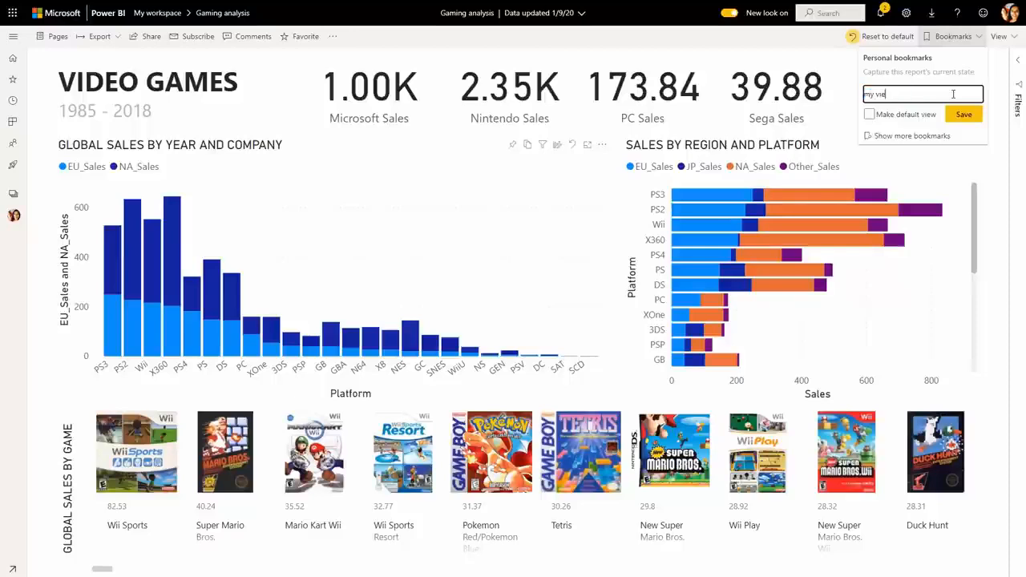
pyautogui.click(963, 114)
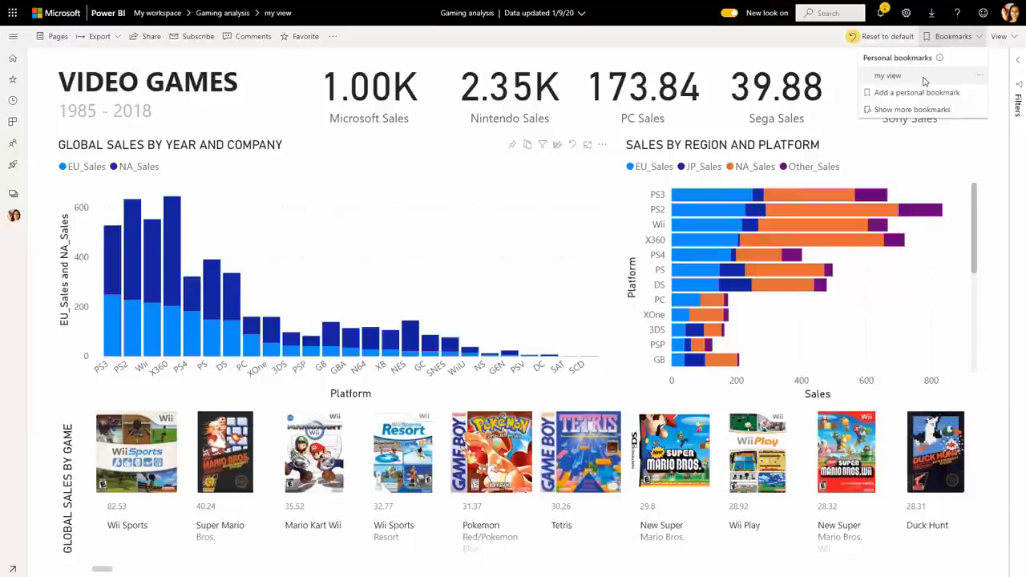
pyautogui.click(980, 75)
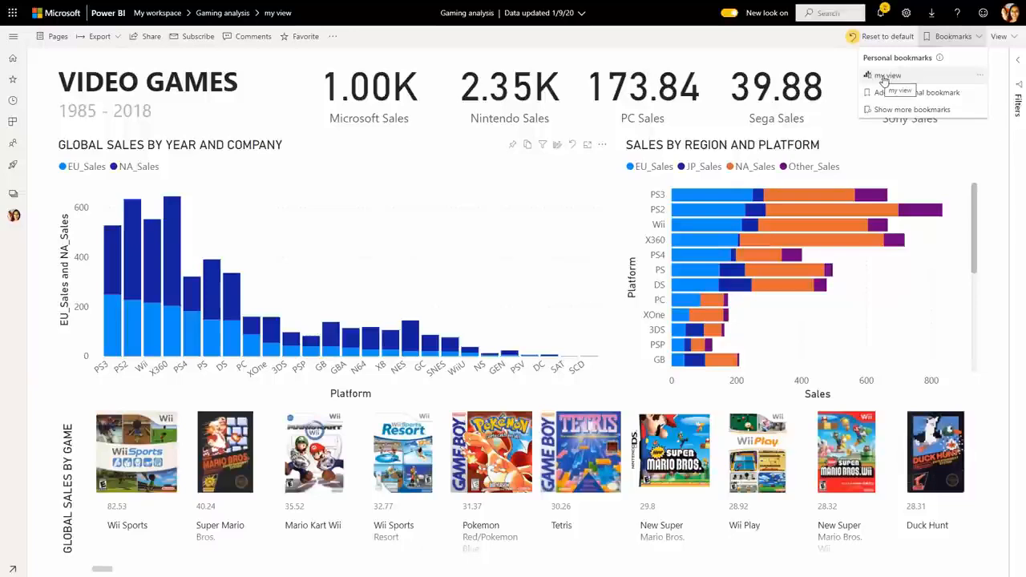
pyautogui.moveTo(583, 179)
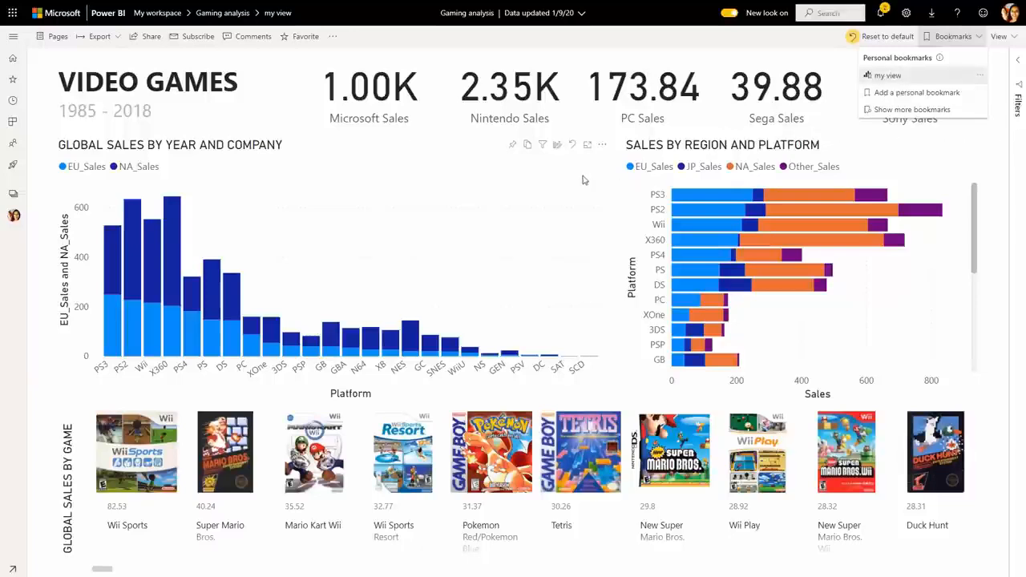
pyautogui.moveTo(573, 145)
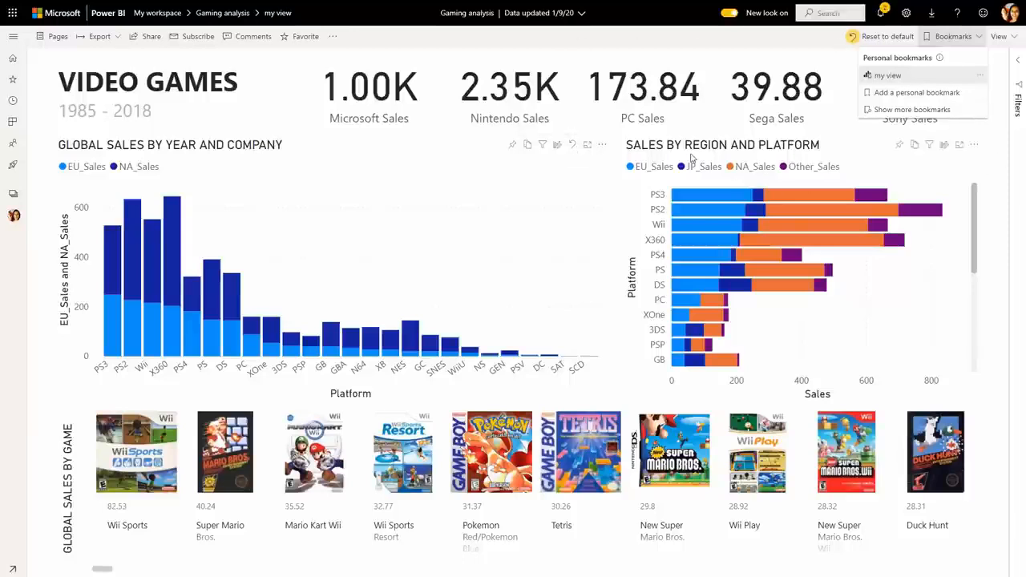
pyautogui.moveTo(573, 146)
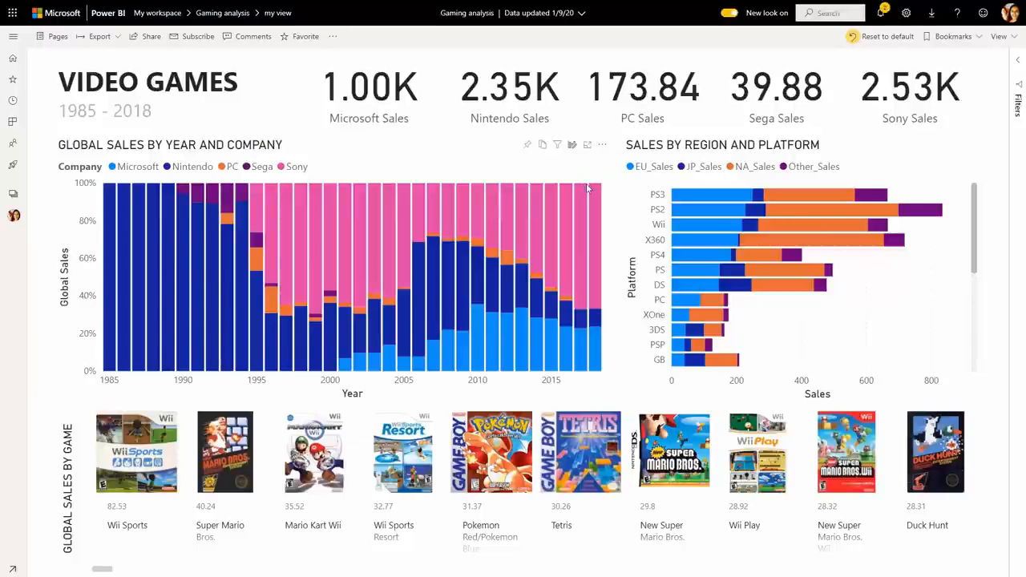
pyautogui.moveTo(572, 154)
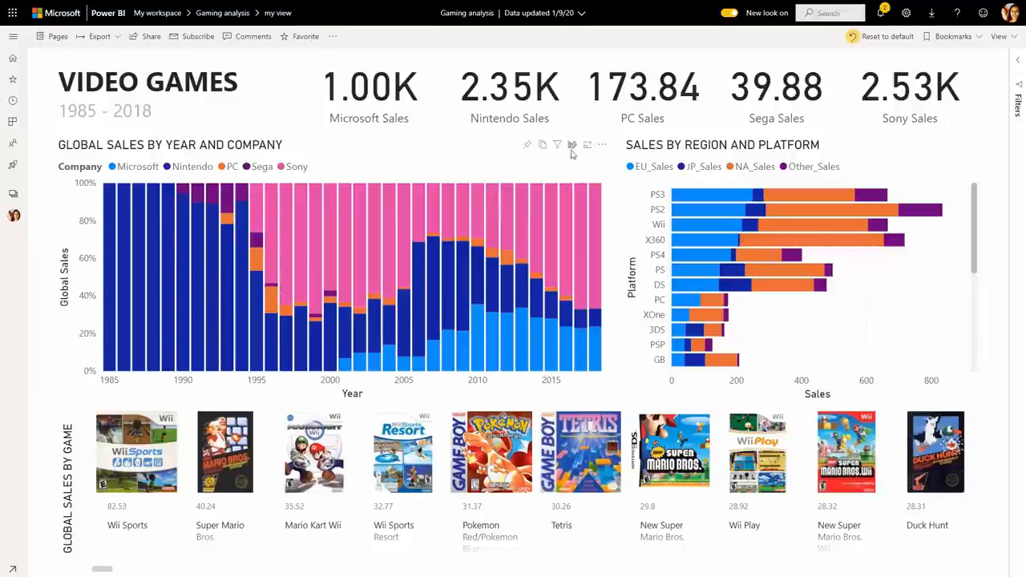
# Personalize the year-and-company chart and remove Global Sales from its values.
pyautogui.click(572, 144)
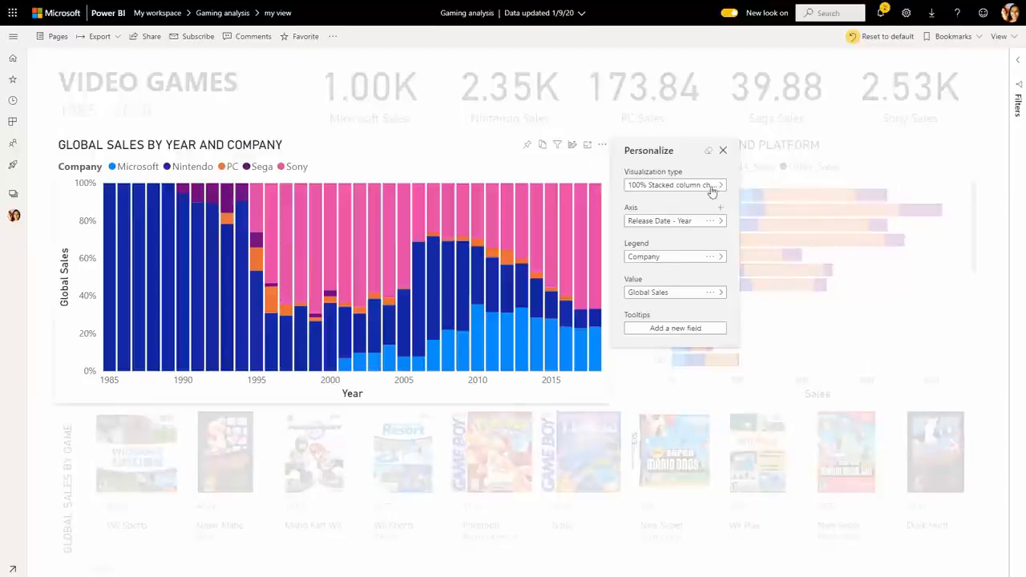
pyautogui.moveTo(716, 194)
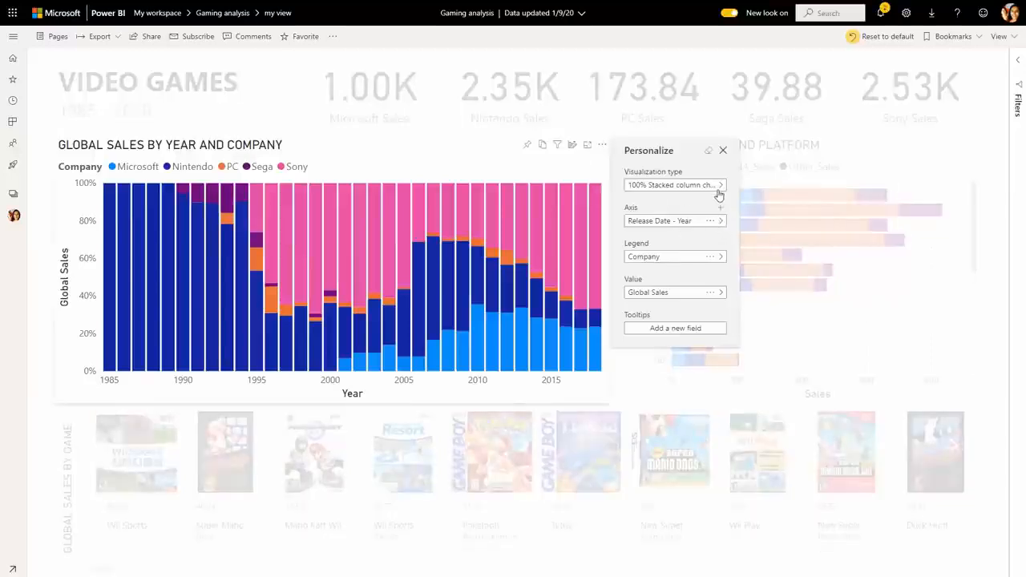
pyautogui.click(710, 292)
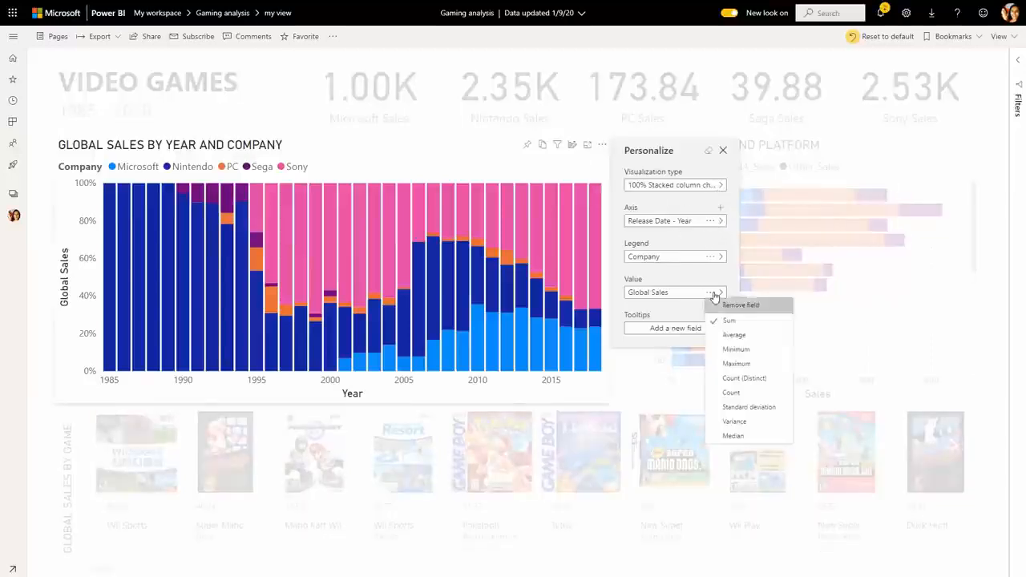
pyautogui.click(740, 305)
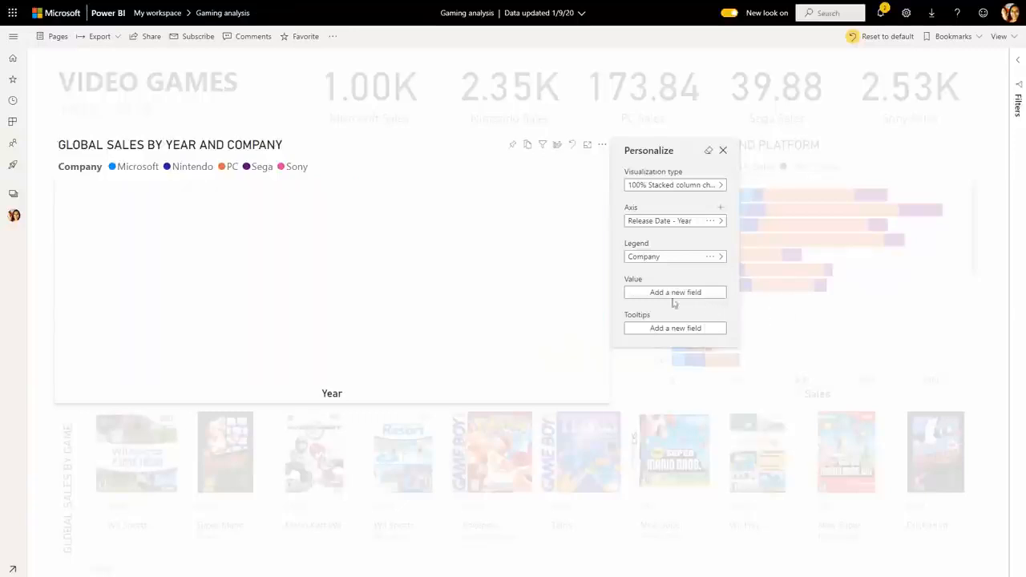
pyautogui.moveTo(608, 292)
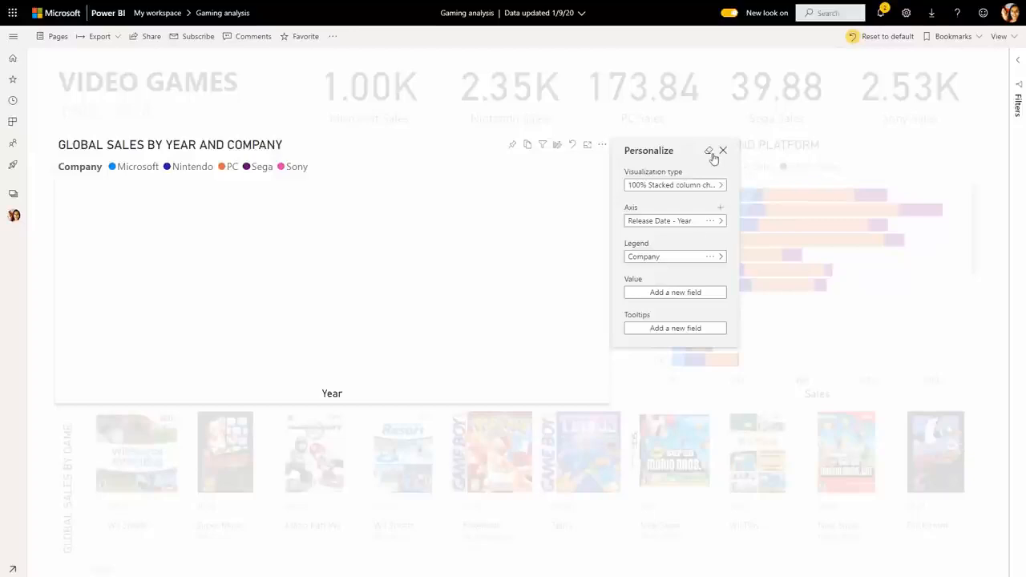
pyautogui.moveTo(709, 151)
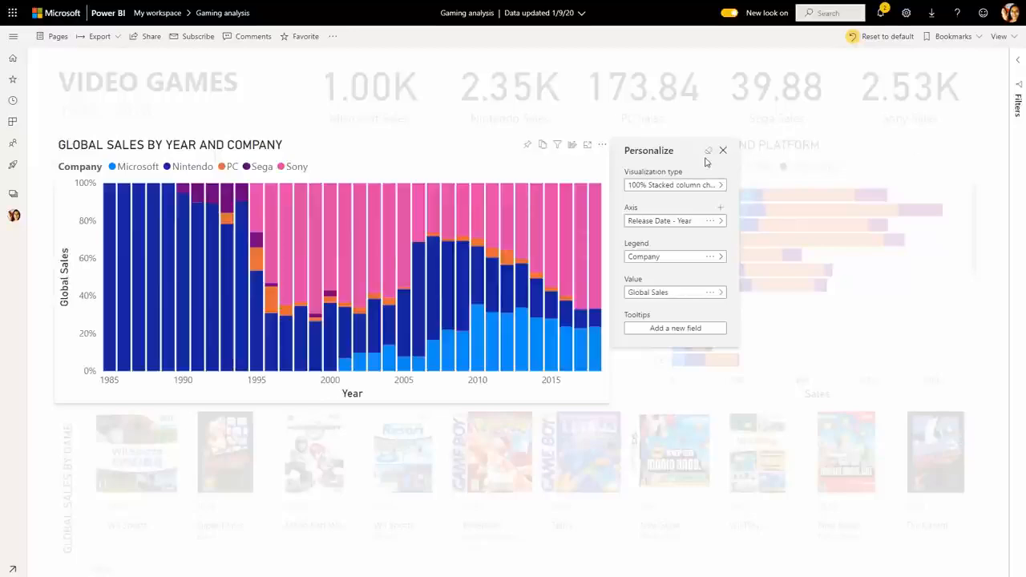
pyautogui.moveTo(631, 162)
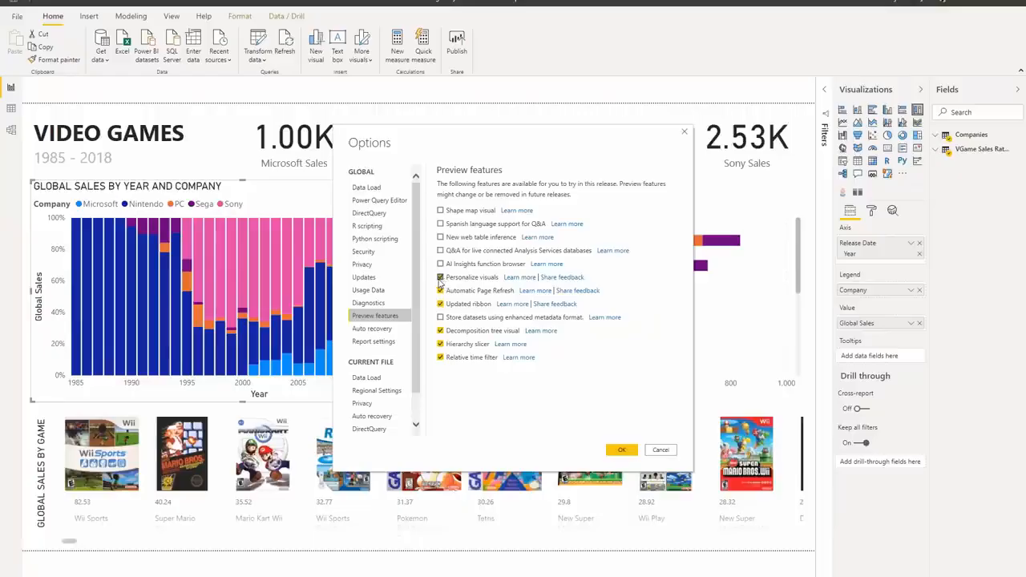
# Enable the Personalize visuals preview and allow report readers to personalize visuals.
pyautogui.click(440, 290)
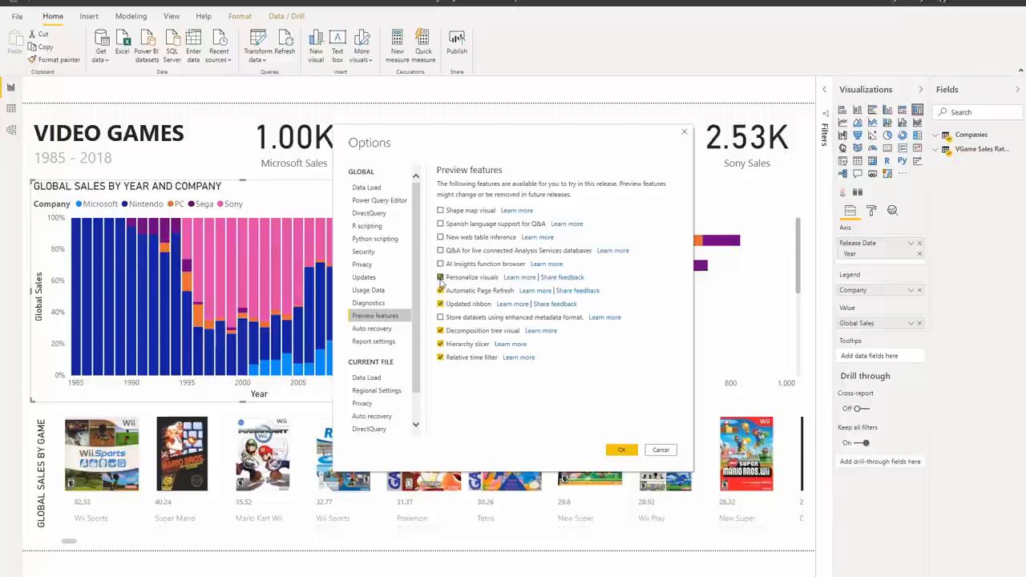
pyautogui.click(439, 276)
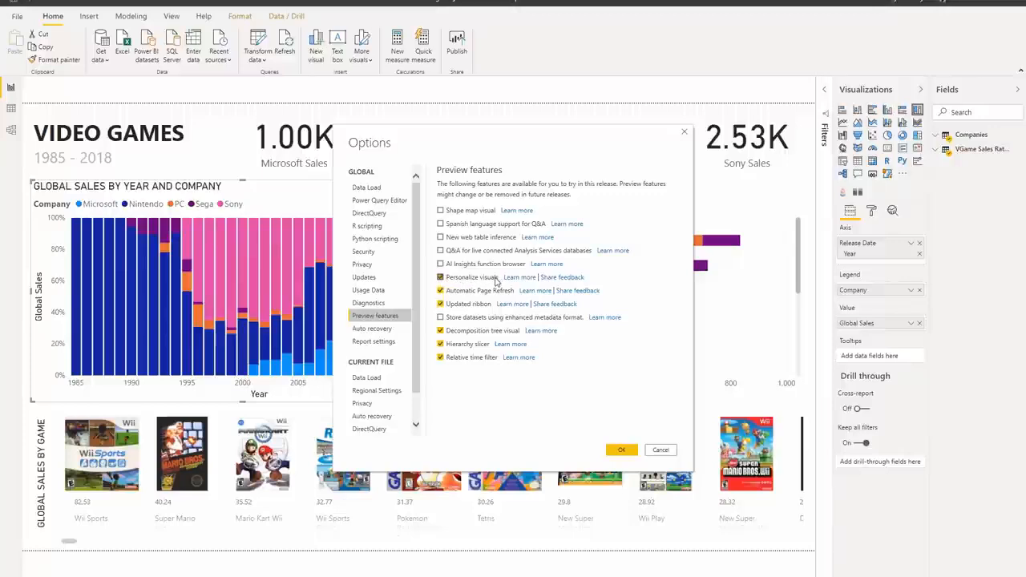
pyautogui.click(440, 277)
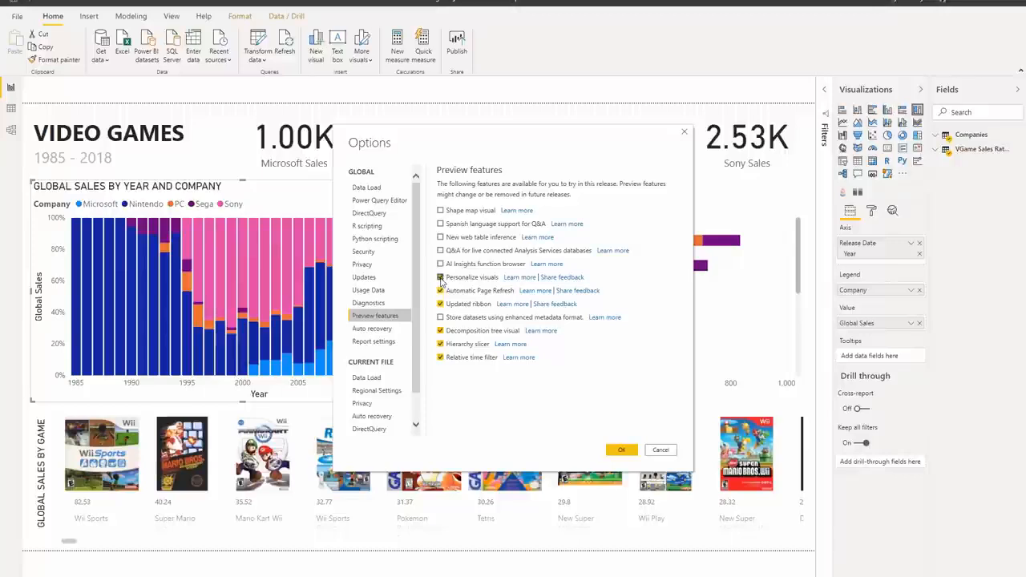
pyautogui.click(439, 277)
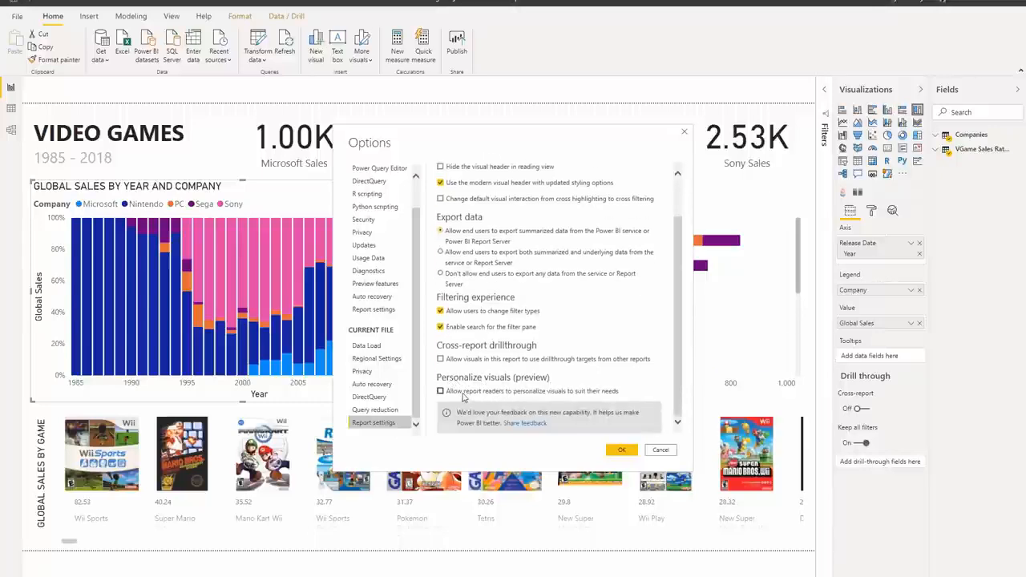
pyautogui.click(621, 449)
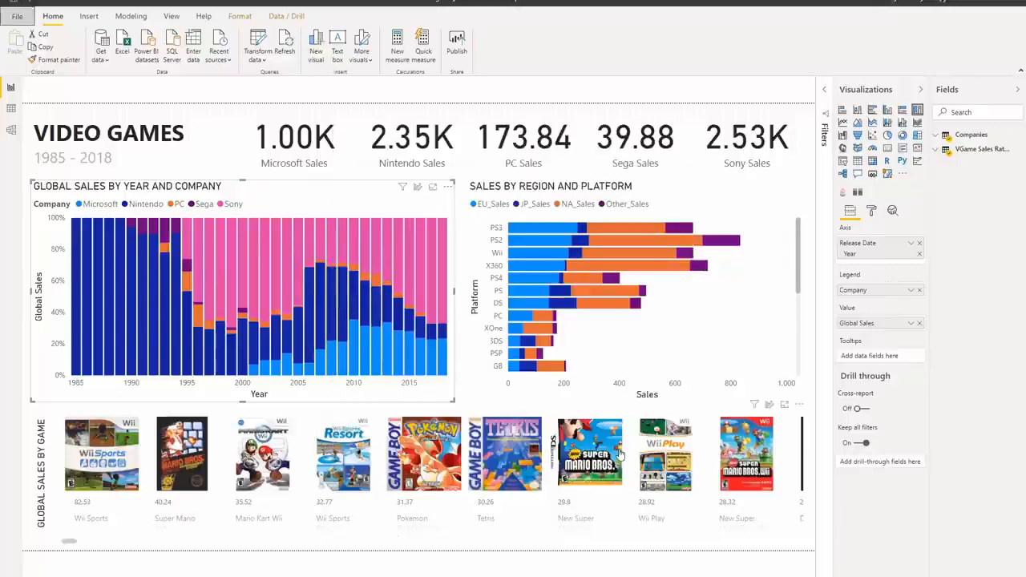
pyautogui.moveTo(429, 224)
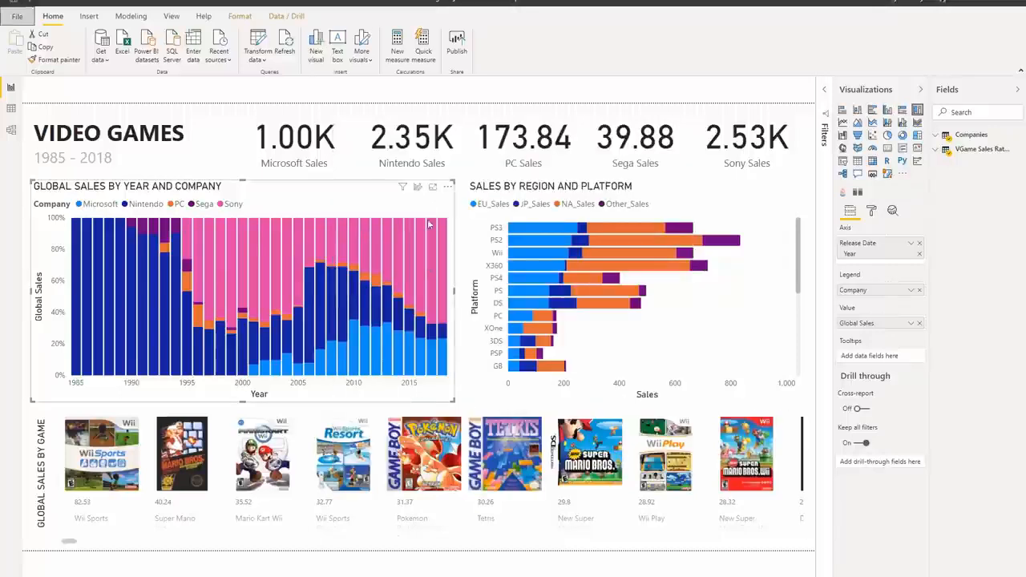
pyautogui.moveTo(417, 187)
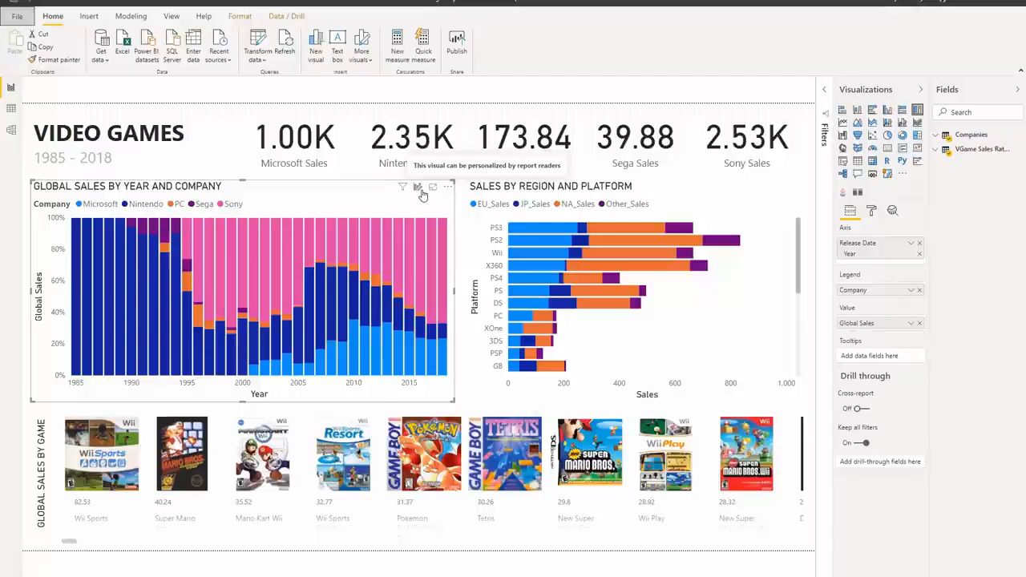
pyautogui.moveTo(424, 197)
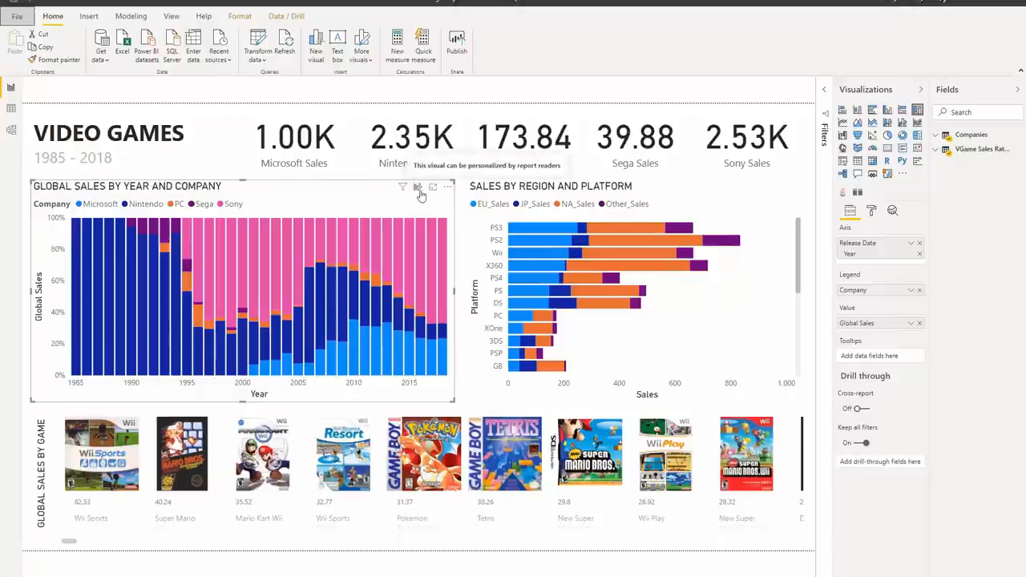
pyautogui.moveTo(421, 196)
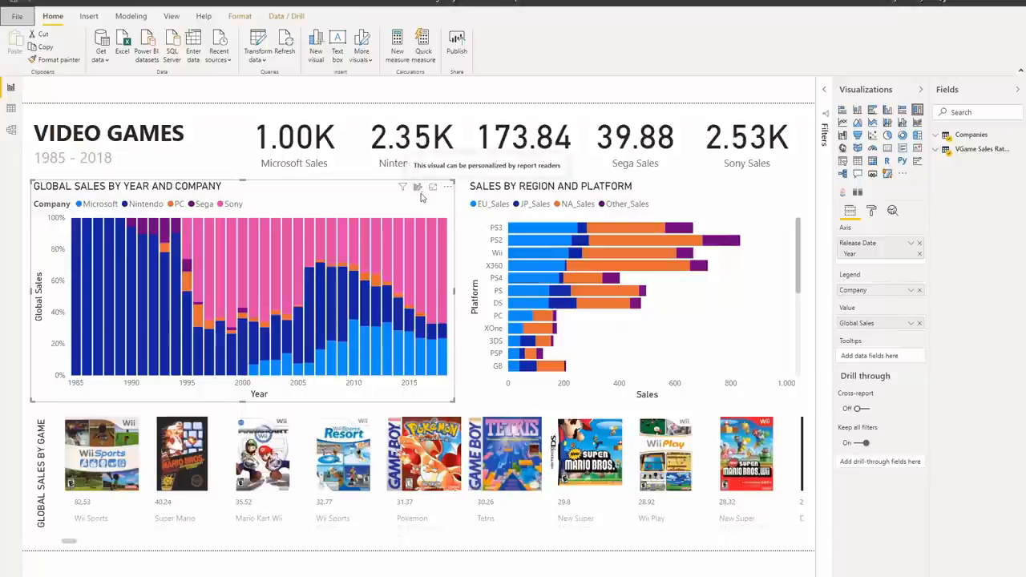
pyautogui.moveTo(435, 203)
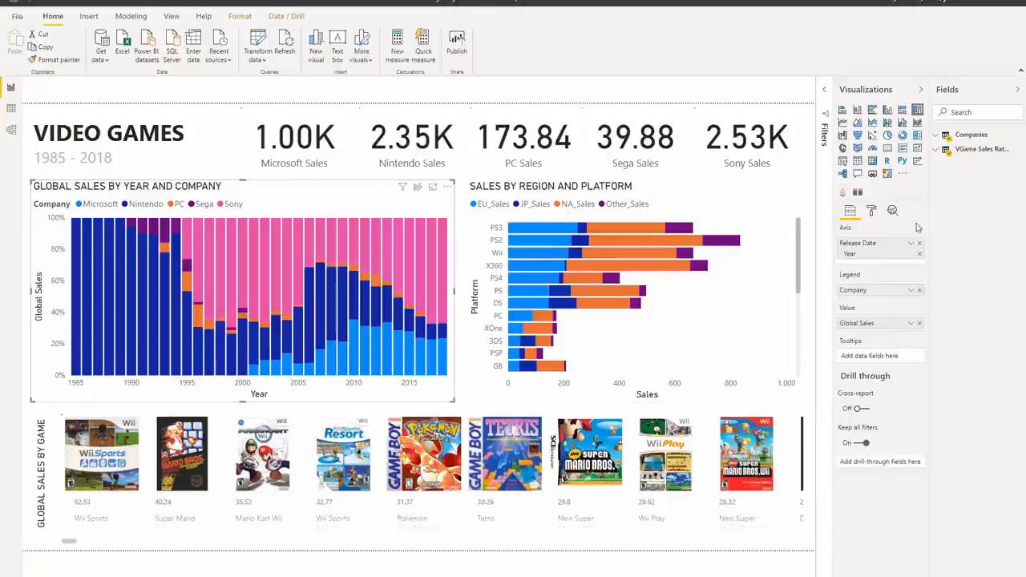
pyautogui.moveTo(871, 210)
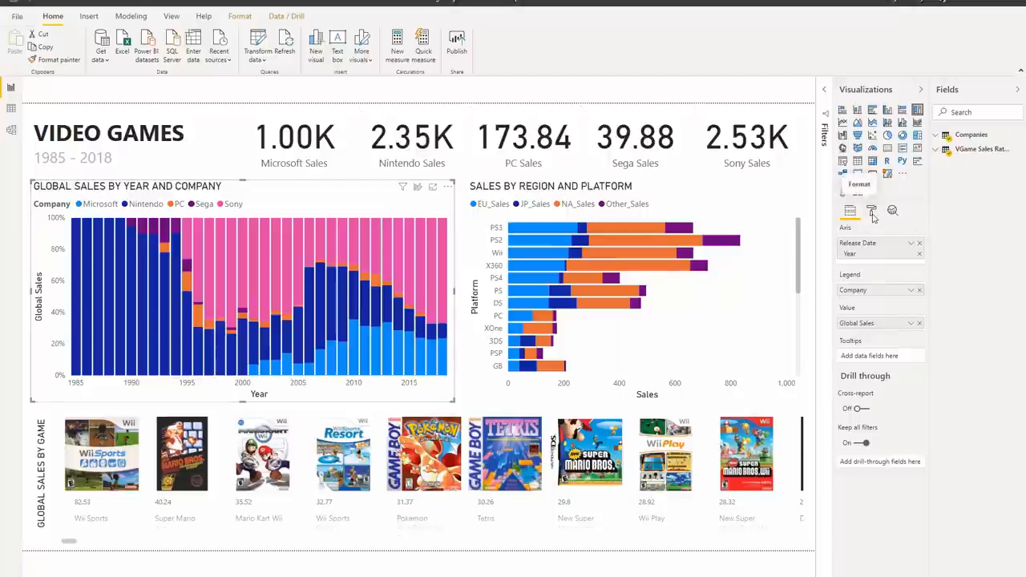
# Switch Personalize visual On under the chart's Visual header formatting.
pyautogui.click(871, 210)
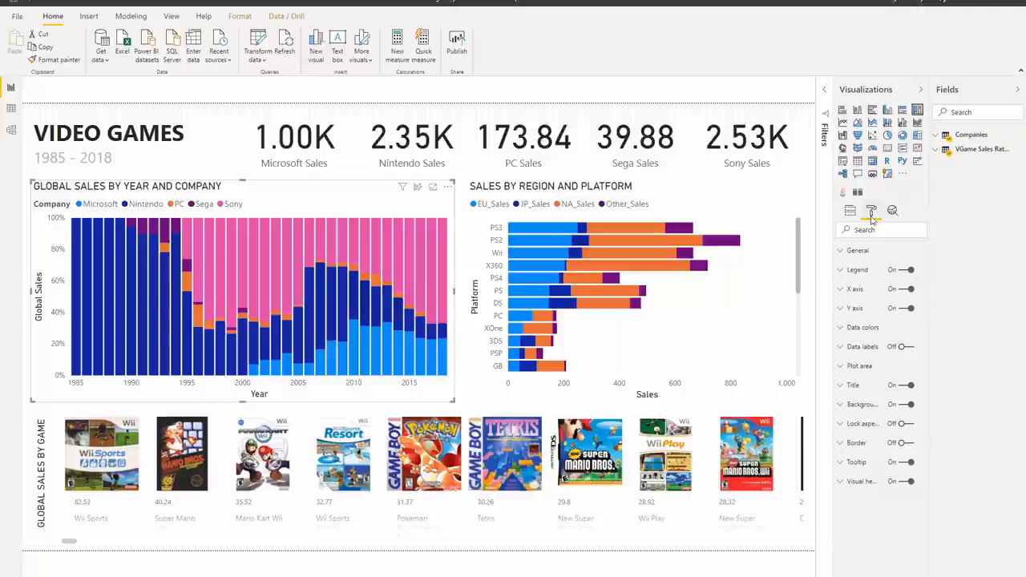
pyautogui.click(861, 480)
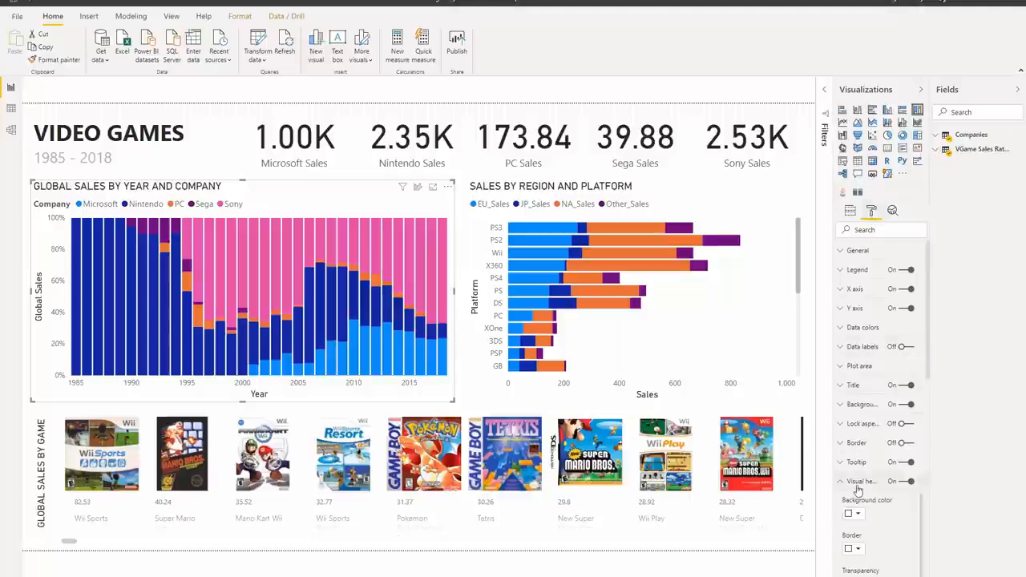
pyautogui.scroll(-3)
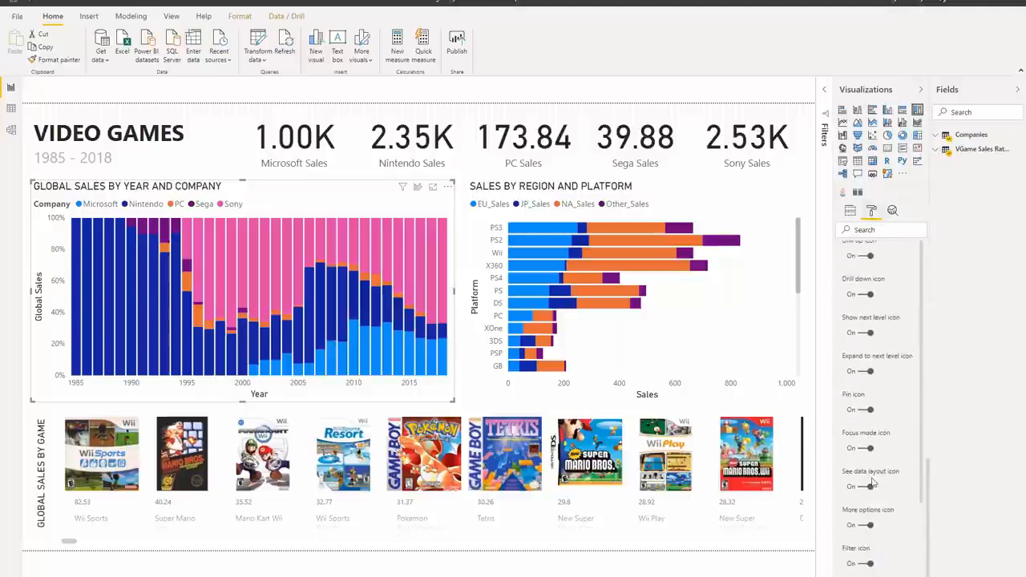
pyautogui.scroll(-3)
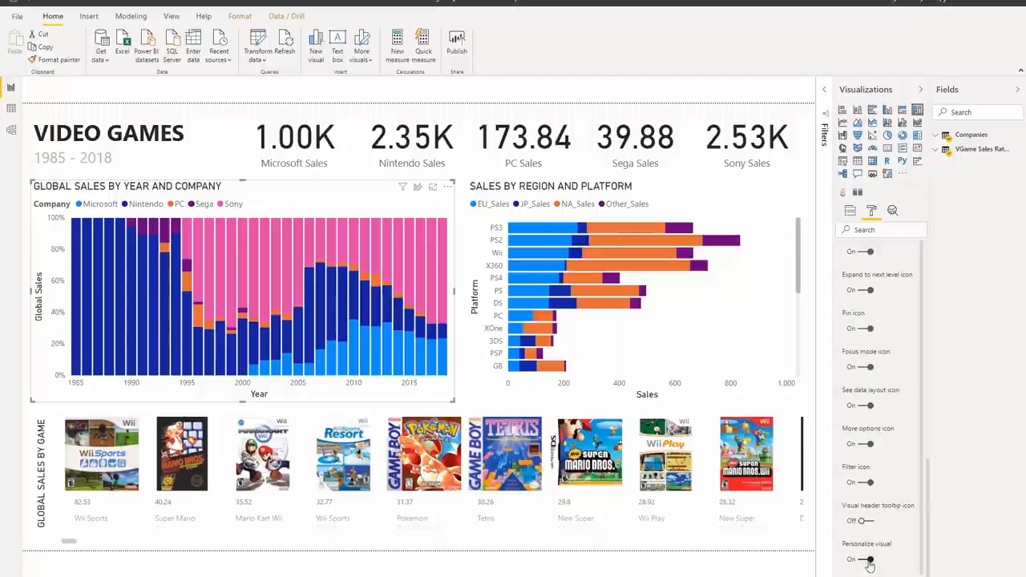
pyautogui.click(860, 559)
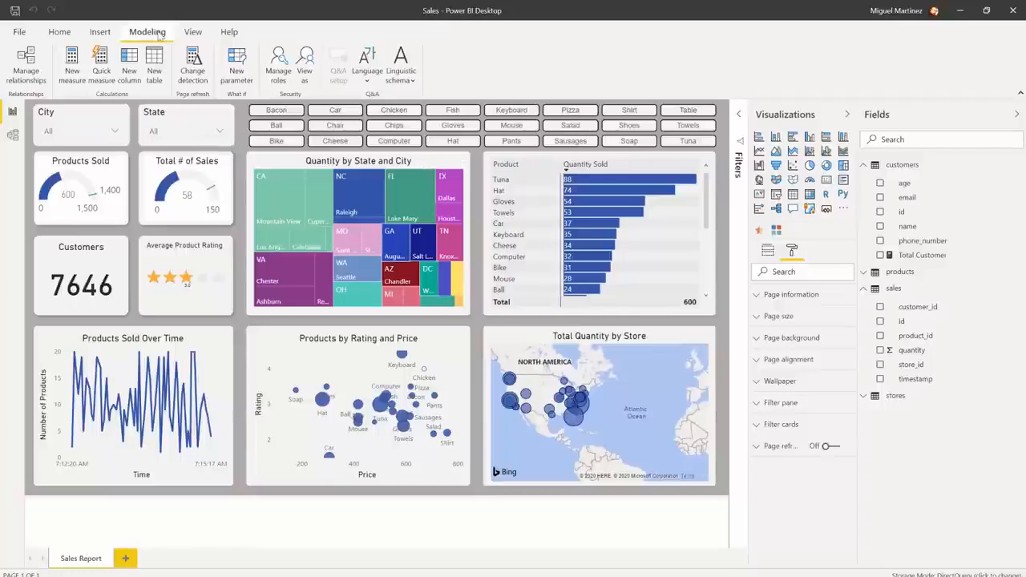
pyautogui.moveTo(192, 60)
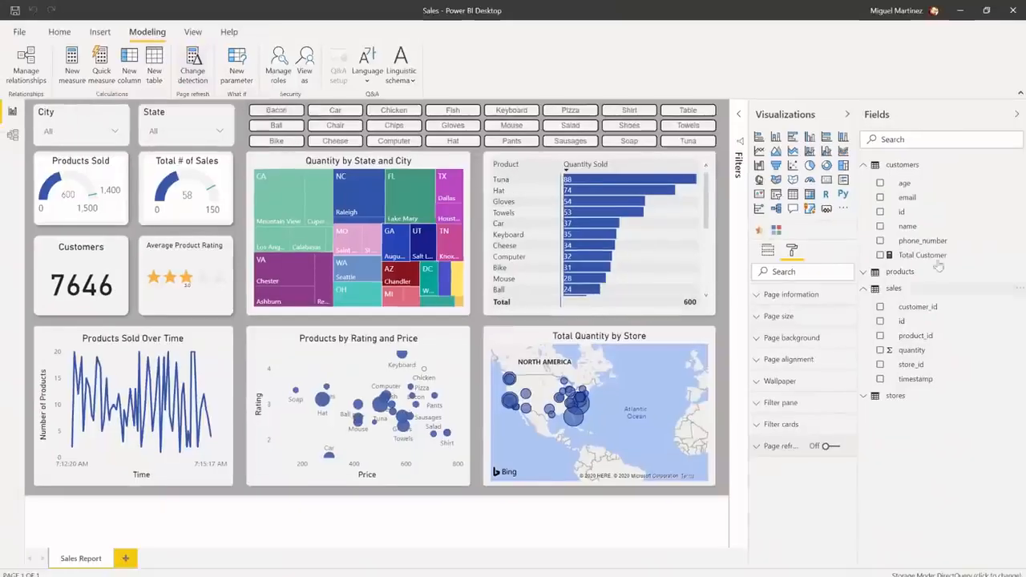
pyautogui.rightClick(922, 240)
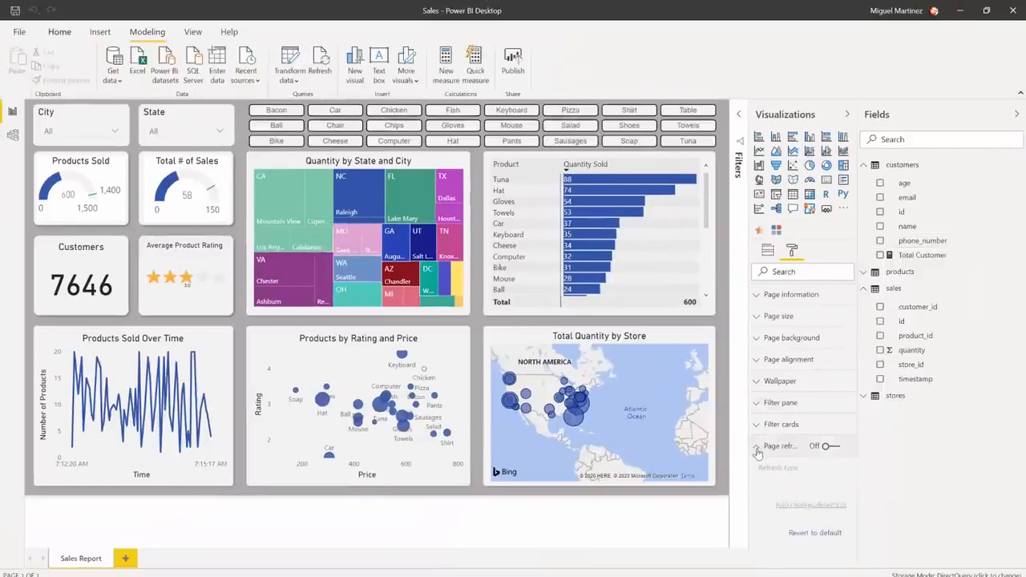
pyautogui.click(59, 31)
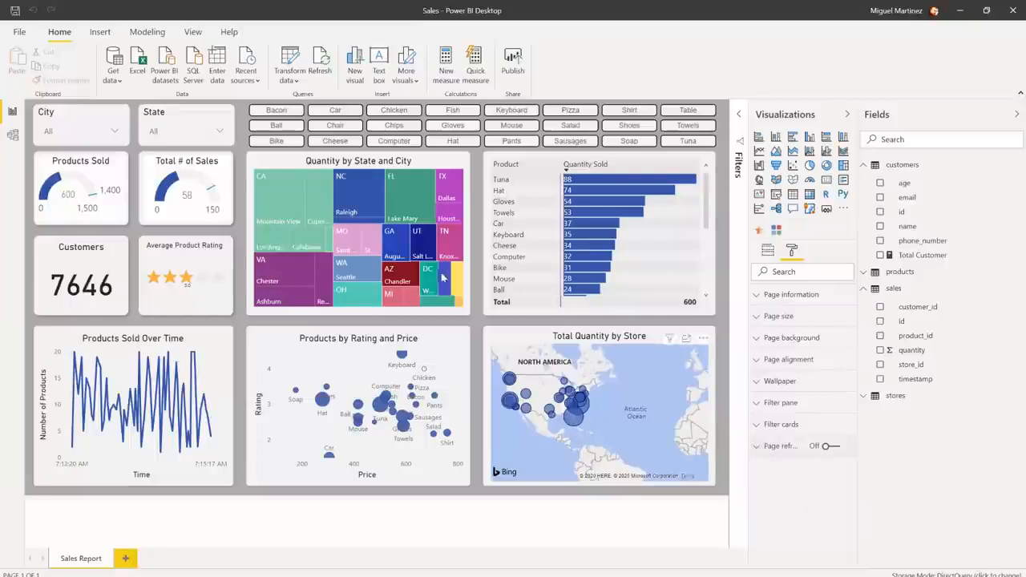
pyautogui.click(148, 31)
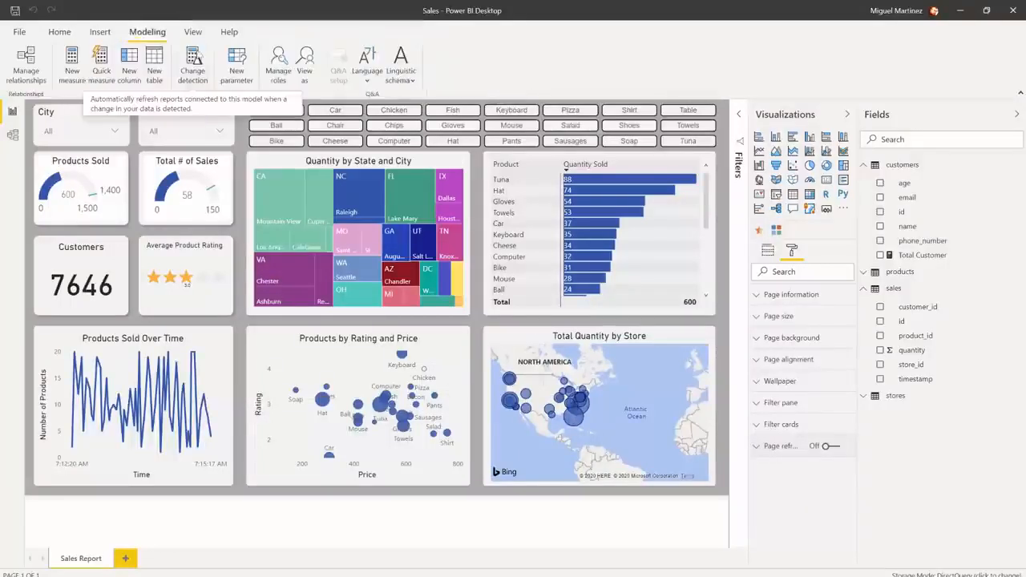
# Create a change detection measure: Count (Distinct) of sales id, checked every 1 minute.
pyautogui.click(193, 60)
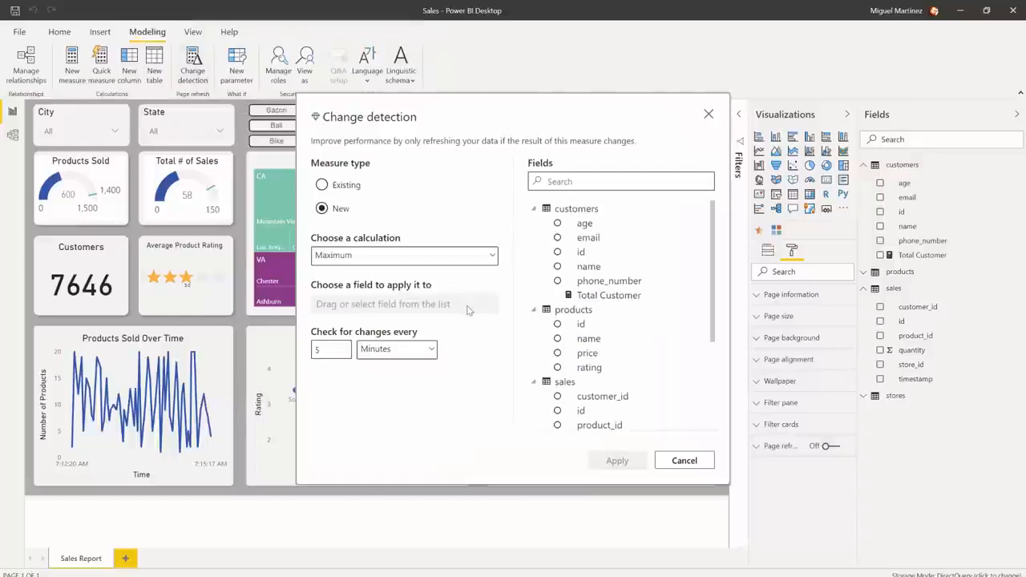
pyautogui.moveTo(324, 130)
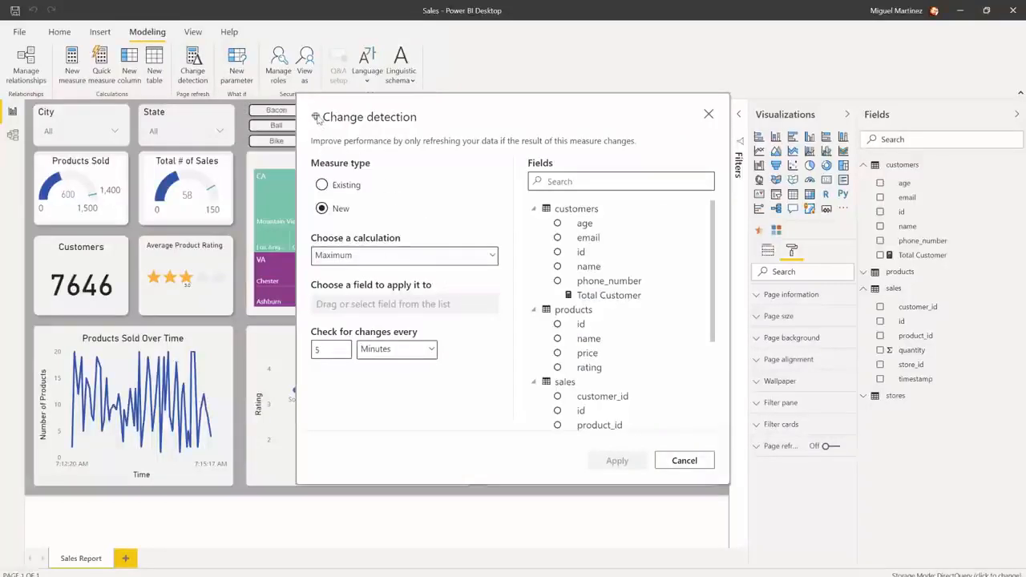
pyautogui.moveTo(396, 122)
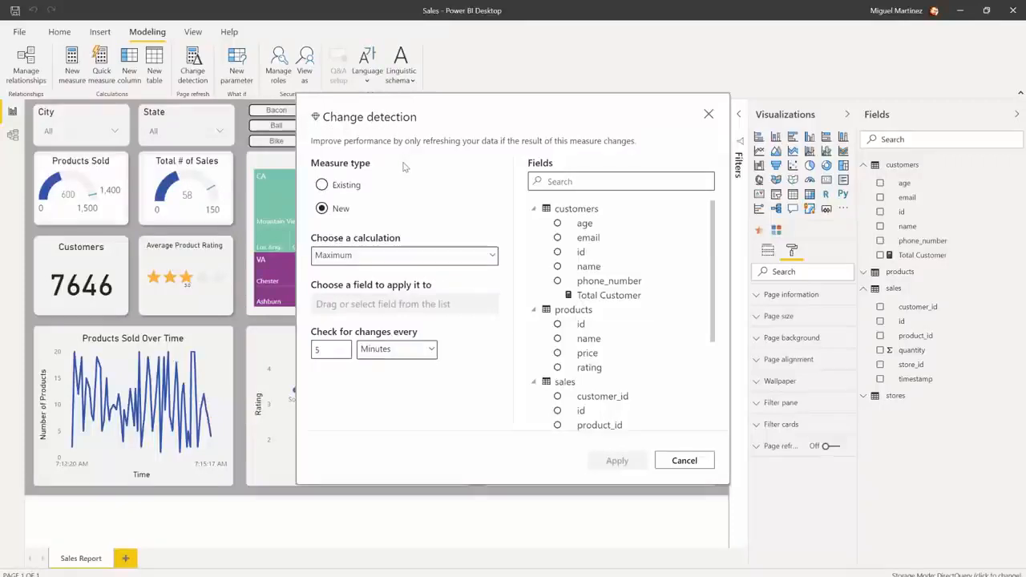
pyautogui.moveTo(369, 182)
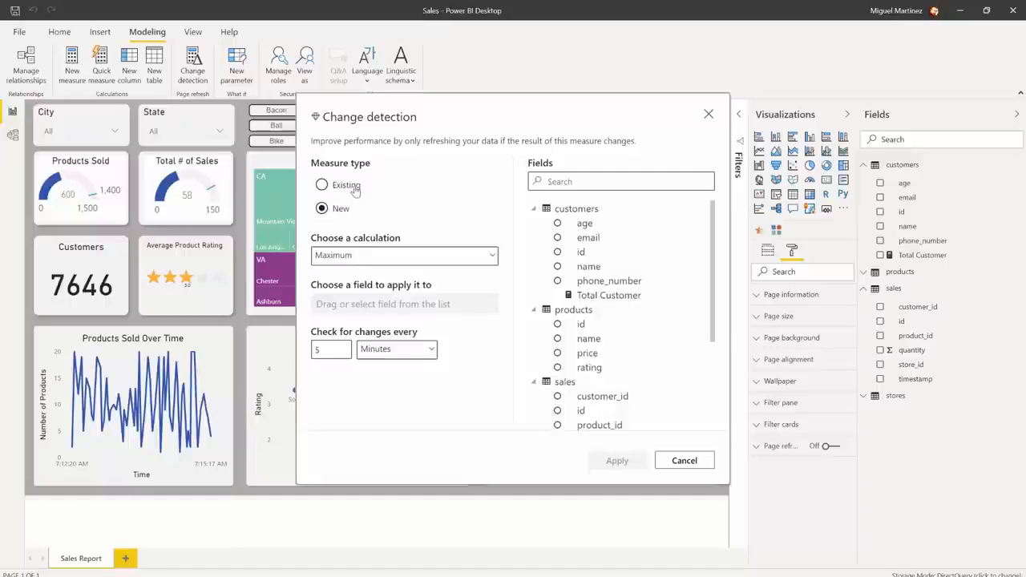
pyautogui.moveTo(398, 214)
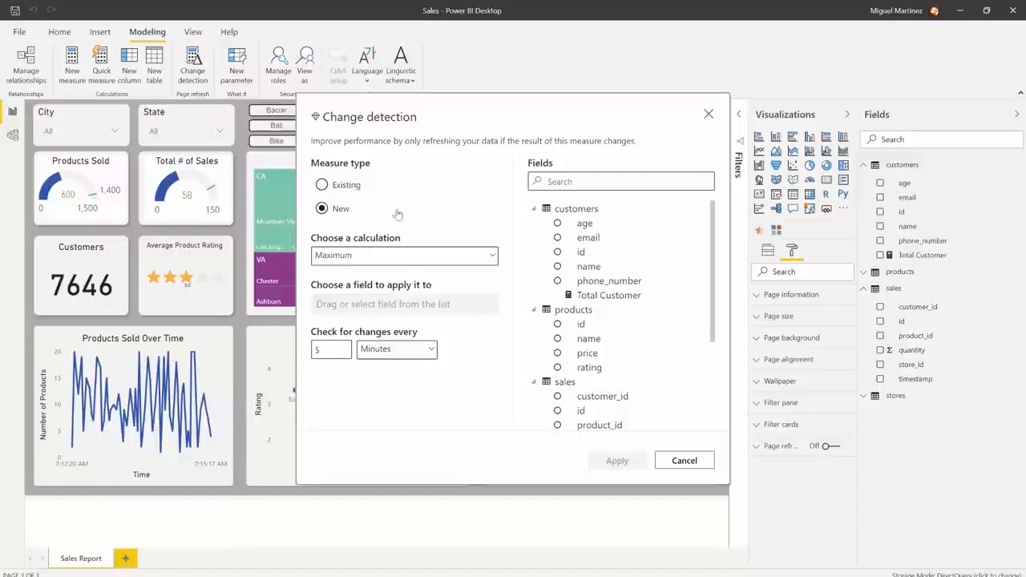
pyautogui.scroll(-3)
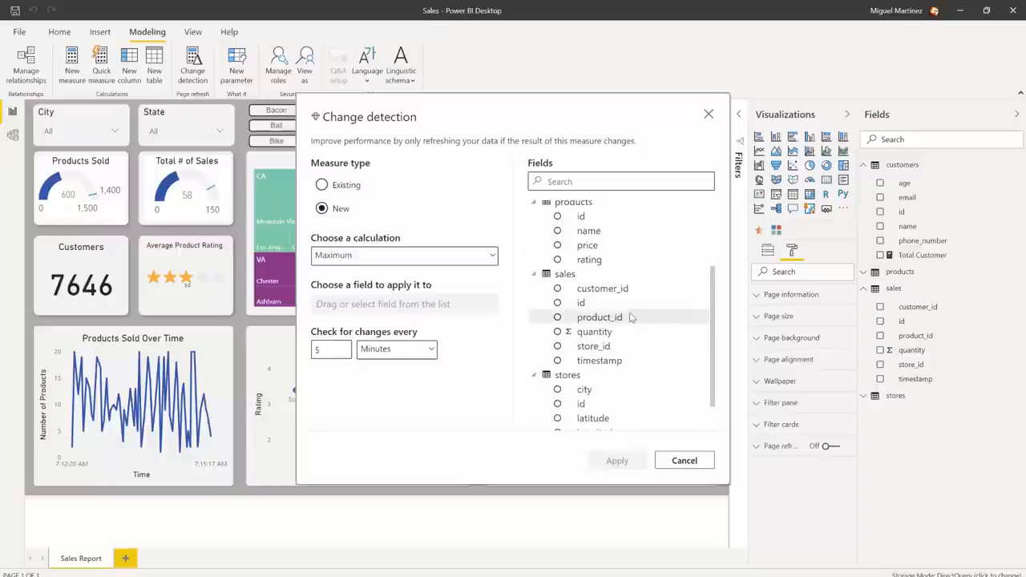
pyautogui.moveTo(581, 302)
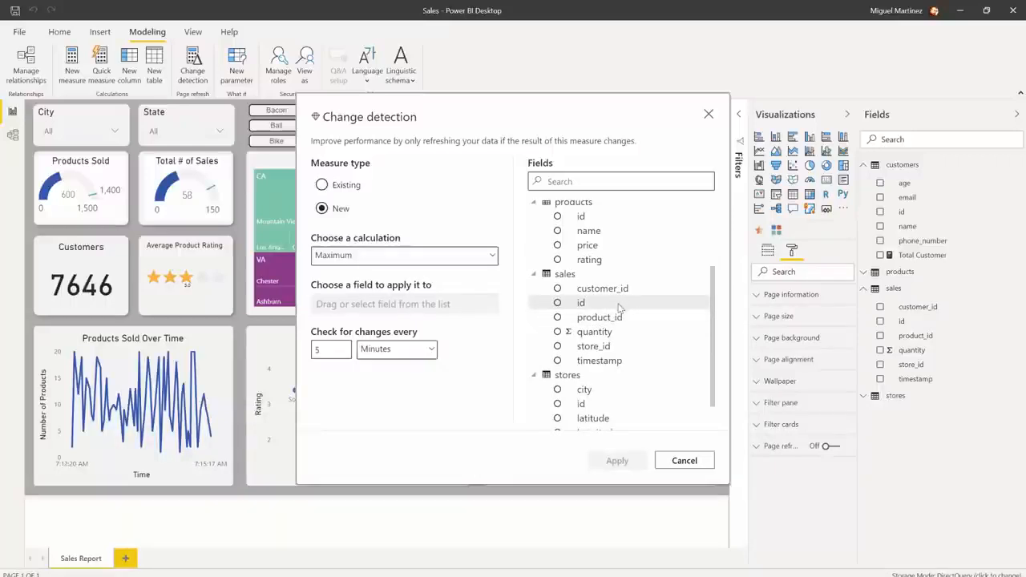
pyautogui.click(580, 303)
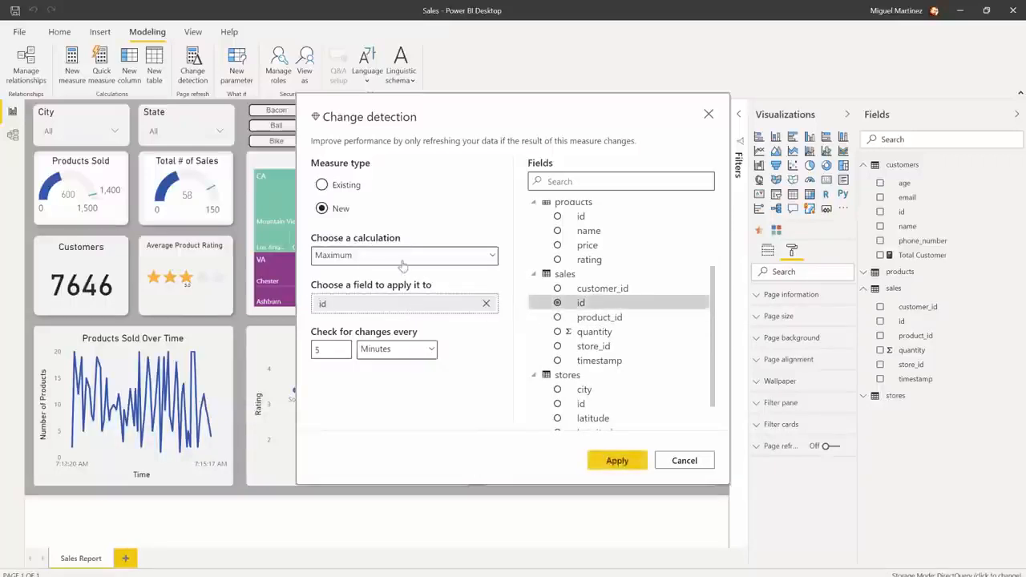
pyautogui.click(404, 255)
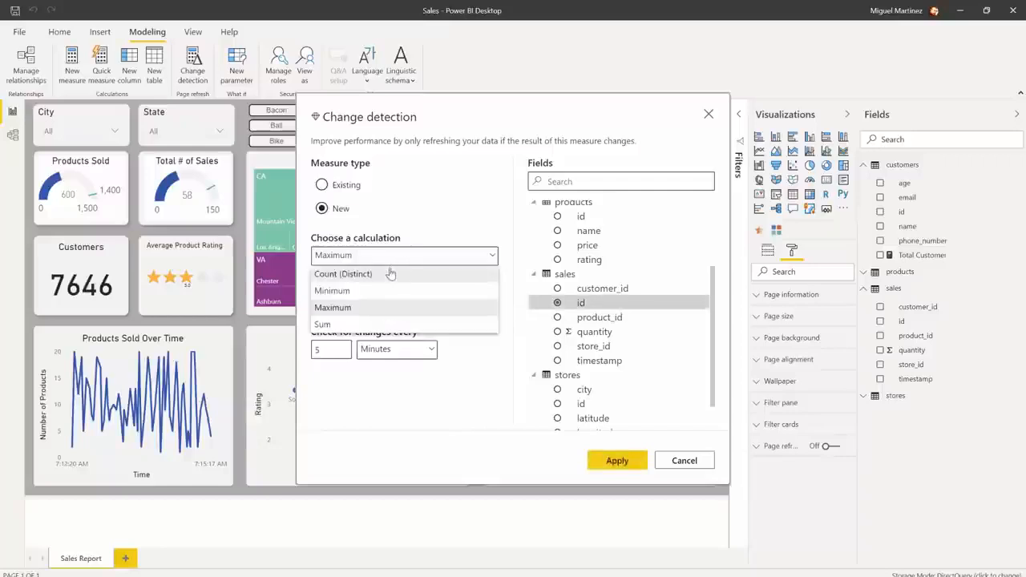
pyautogui.click(343, 273)
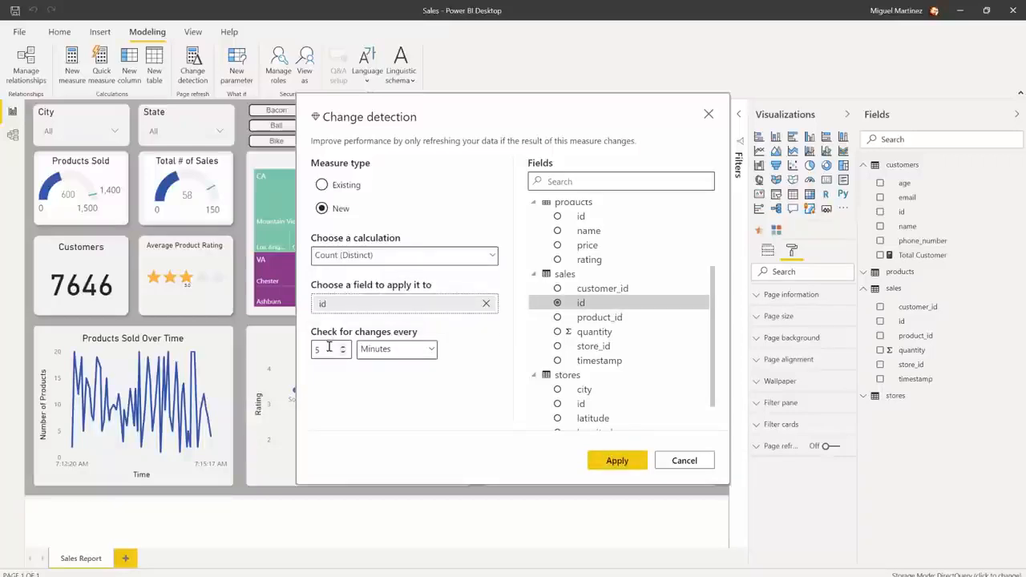
pyautogui.tripleClick(327, 349)
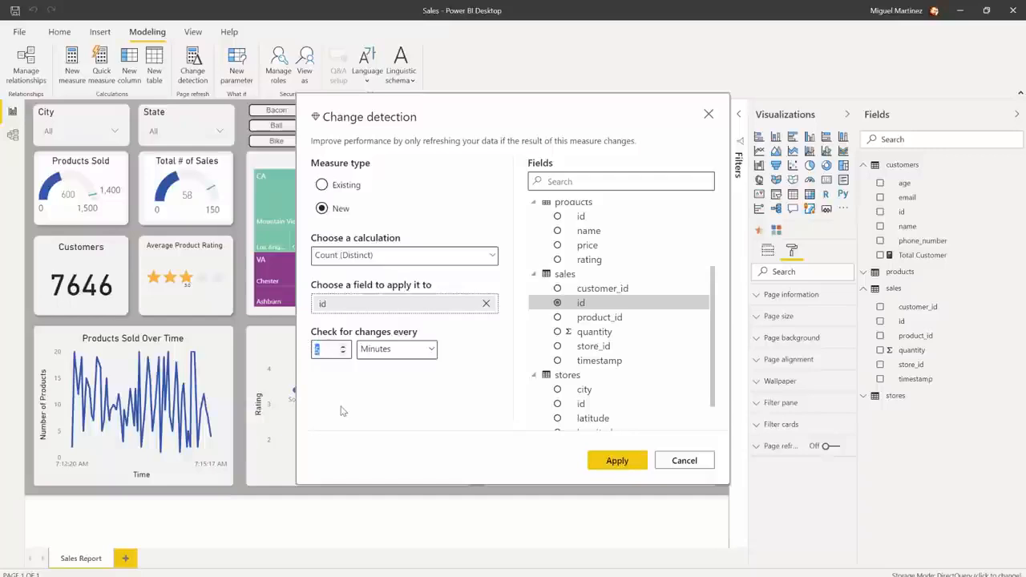
pyautogui.moveTo(343, 415)
pyautogui.write('1')
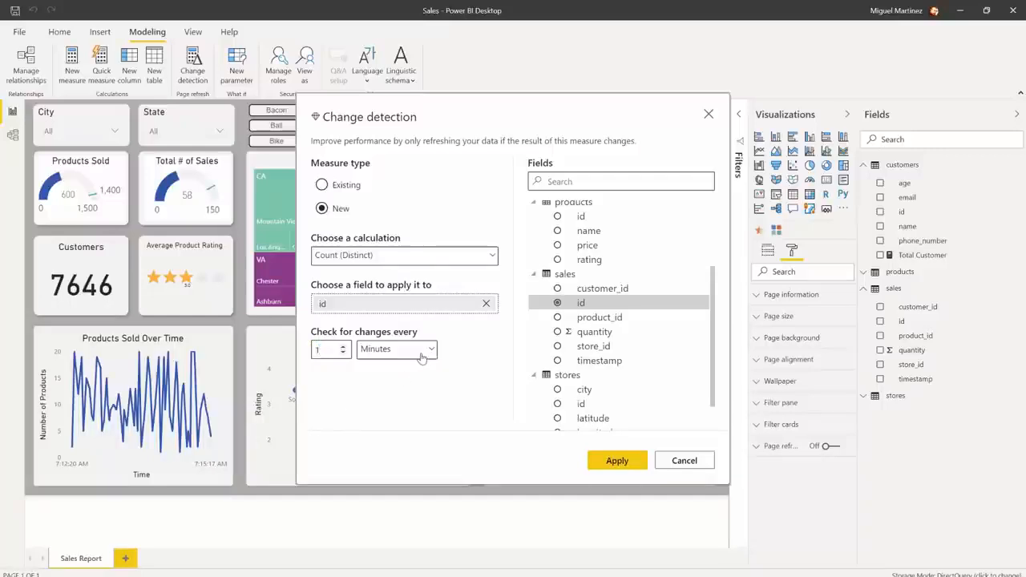
pyautogui.click(617, 460)
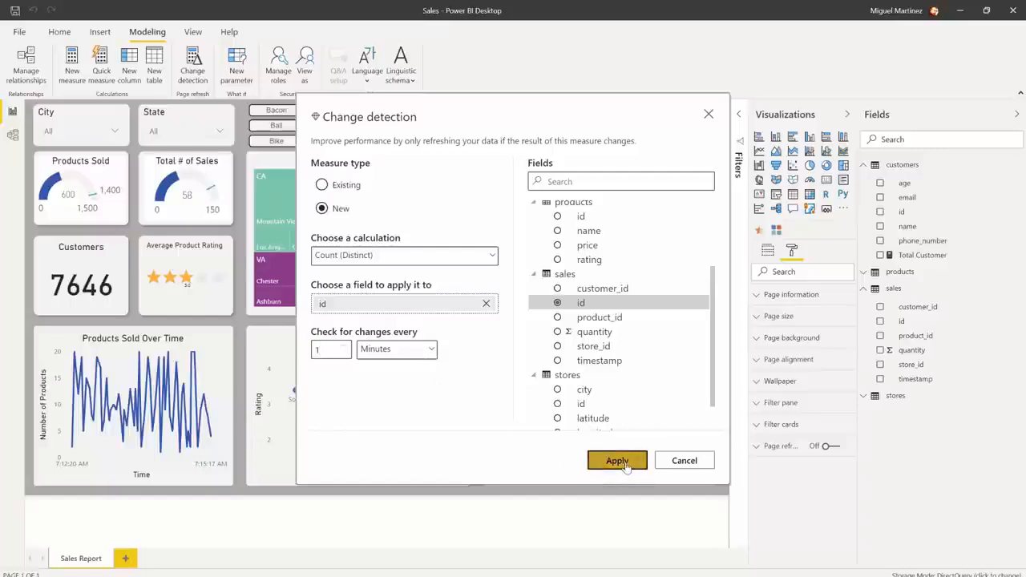
pyautogui.click(617, 460)
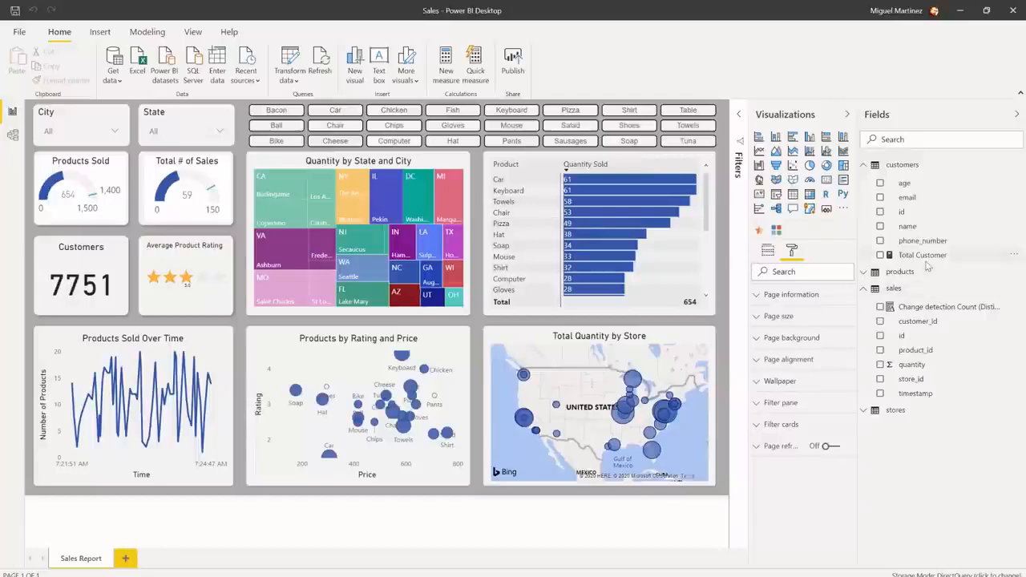
# Enable change detection on the existing Total Customer measure and pick its checking interval unit.
pyautogui.click(922, 255)
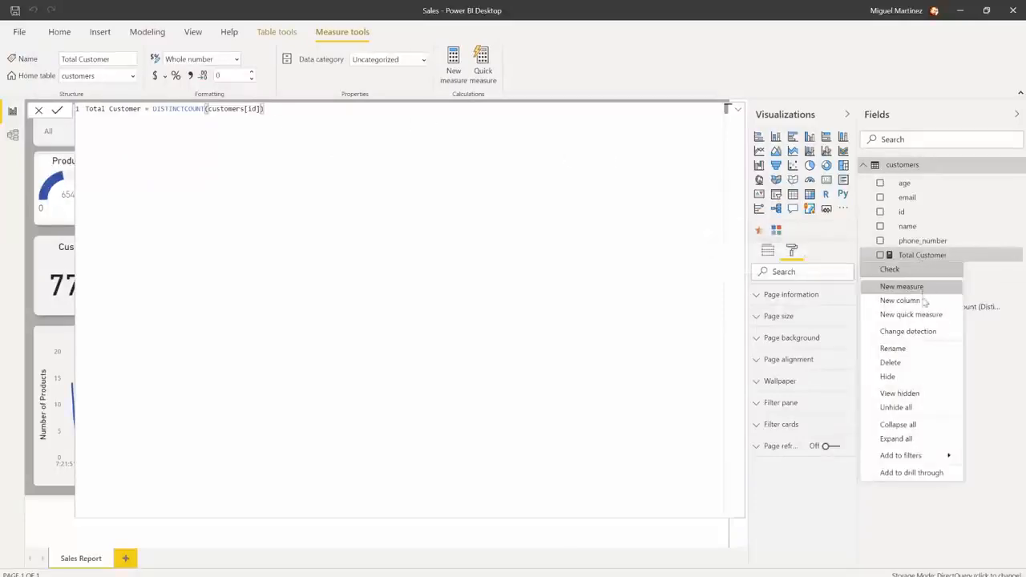
pyautogui.click(908, 331)
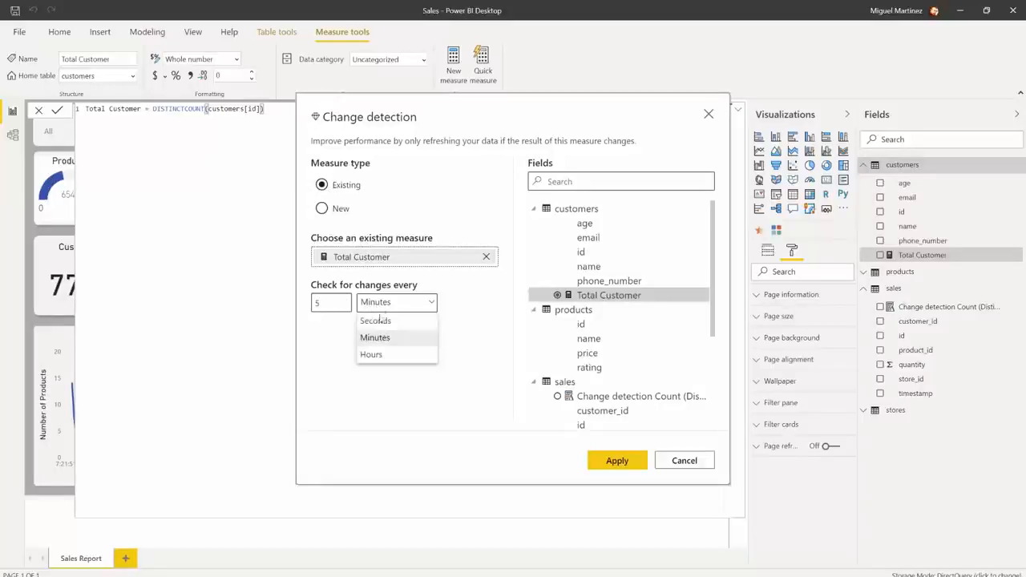
pyautogui.click(617, 460)
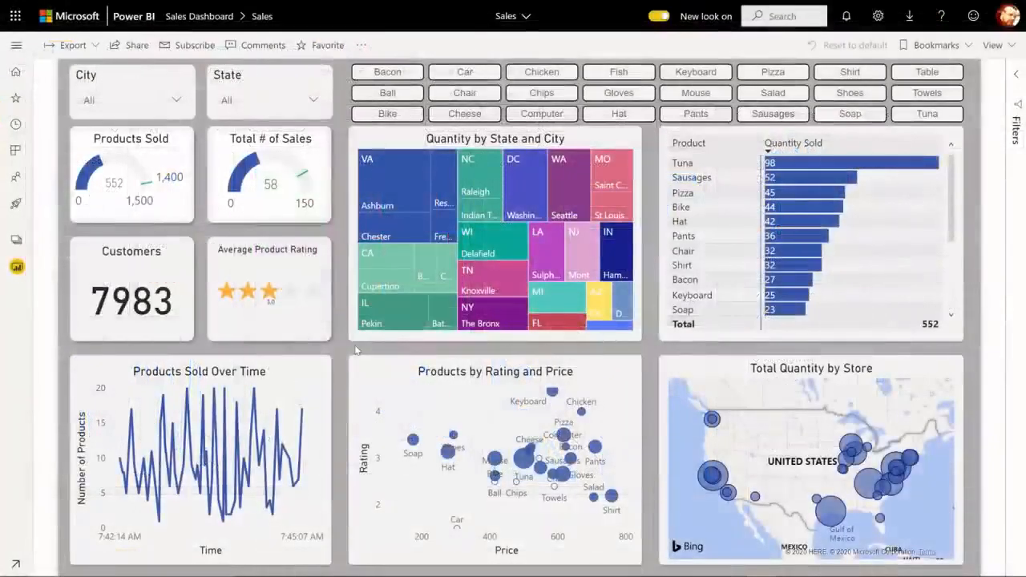
pyautogui.moveTo(343, 353)
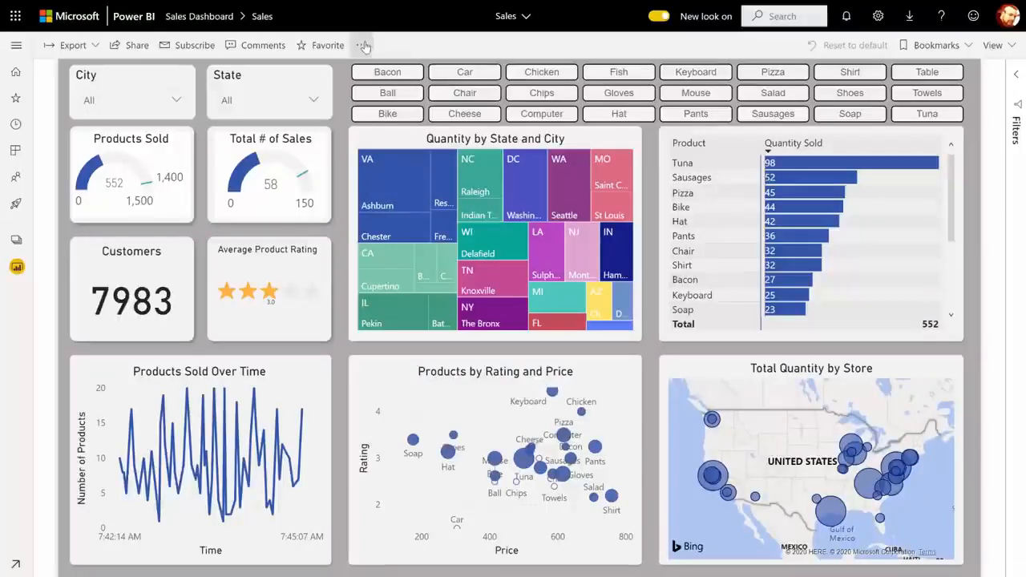
# Start editing the Sales report in the Power BI service.
pyautogui.click(363, 44)
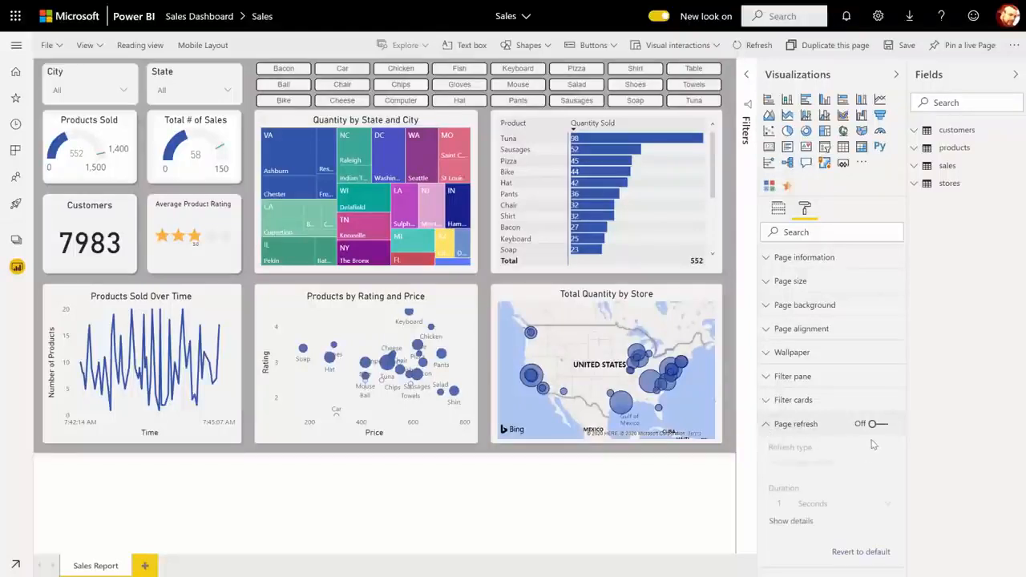
# Turn Page refresh on with Change detection on Total Customer, checking every 5 seconds.
pyautogui.click(871, 423)
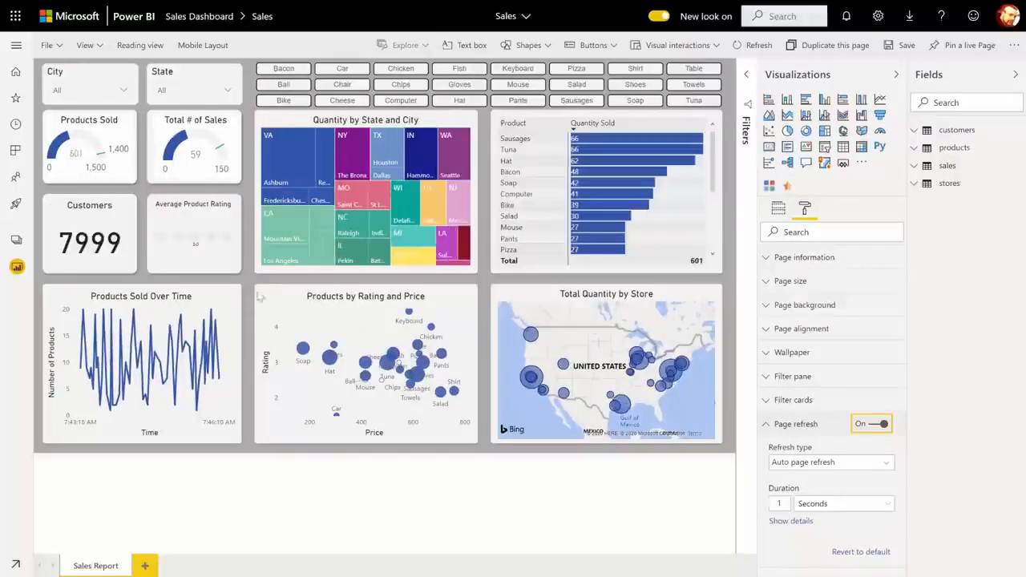
pyautogui.click(829, 461)
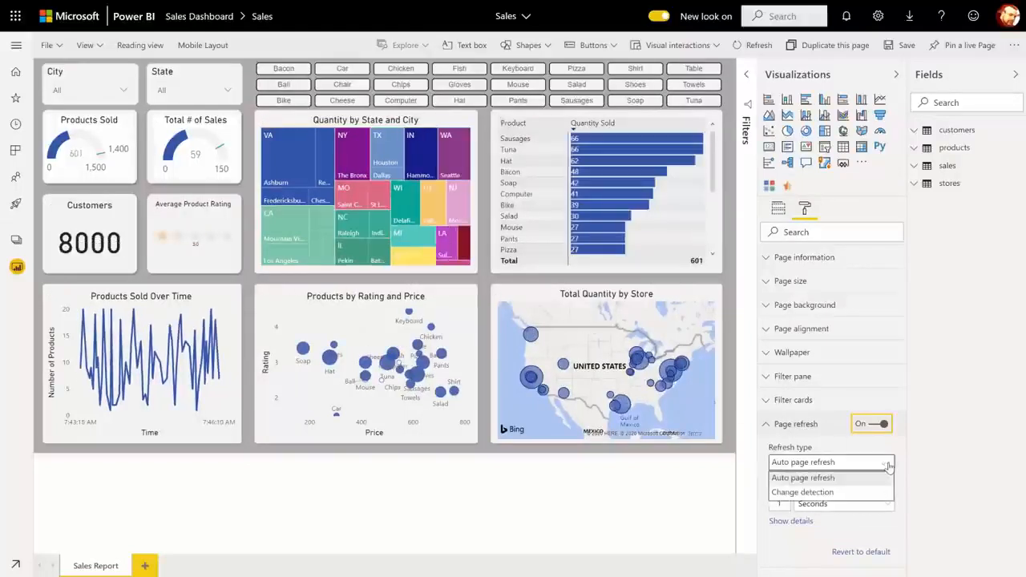
pyautogui.click(802, 491)
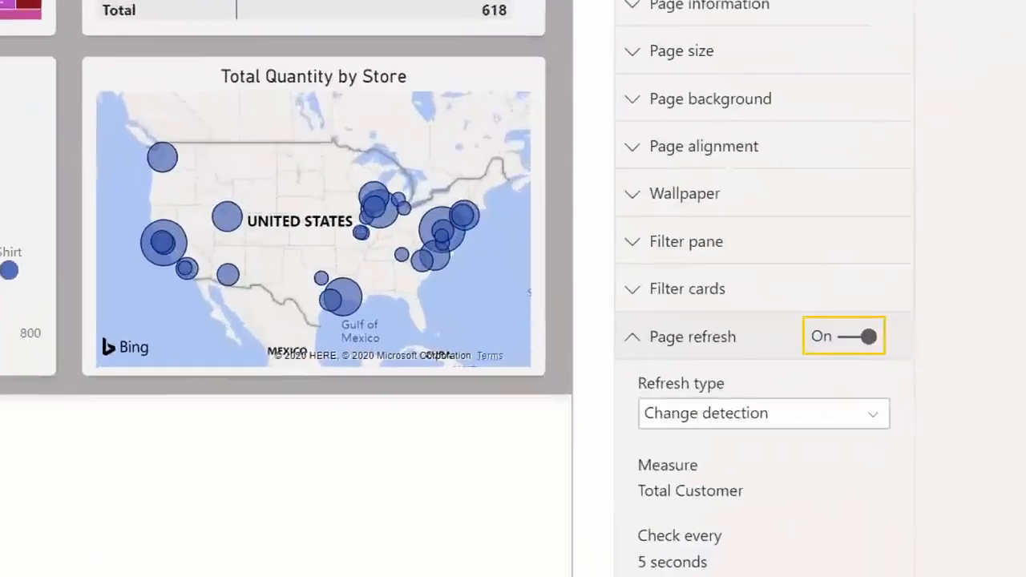
pyautogui.scroll(-3)
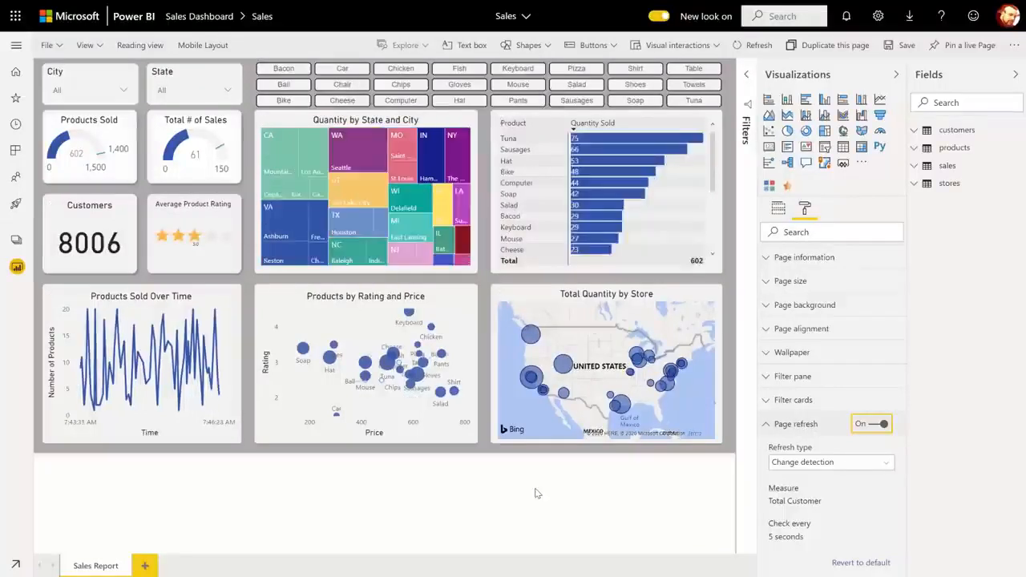
pyautogui.moveTo(491, 407)
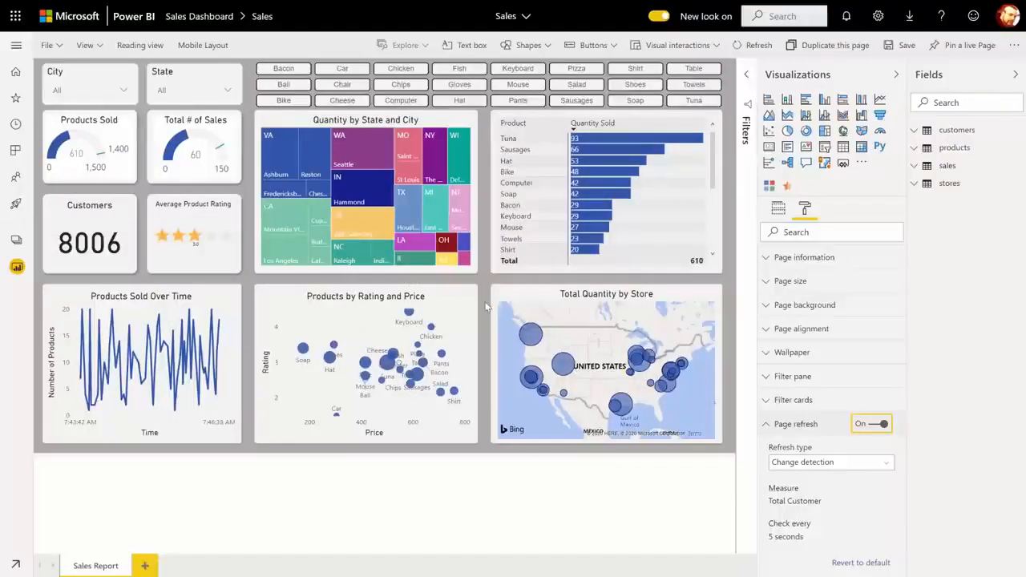
pyautogui.moveTo(473, 329)
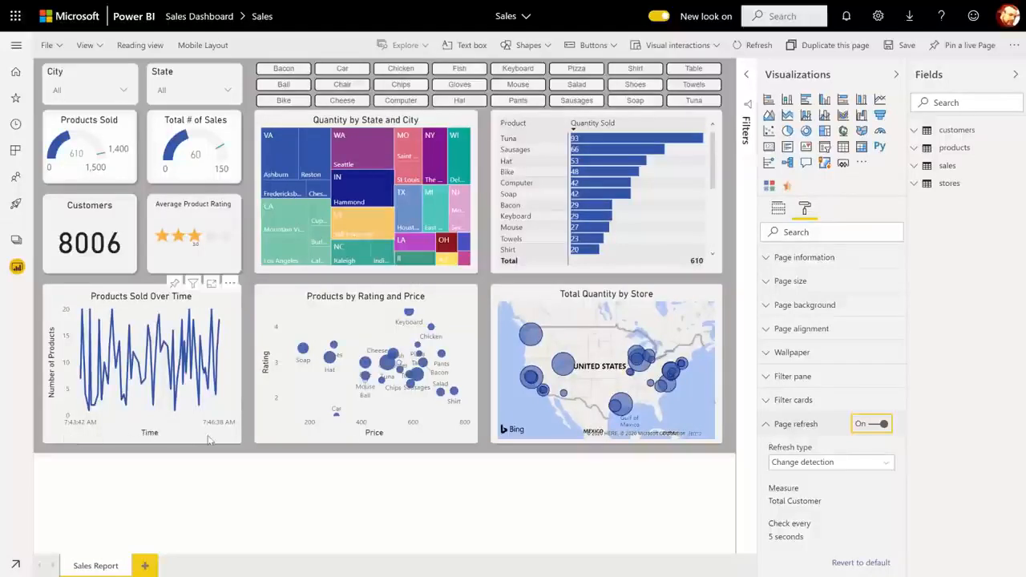
pyautogui.moveTo(250, 441)
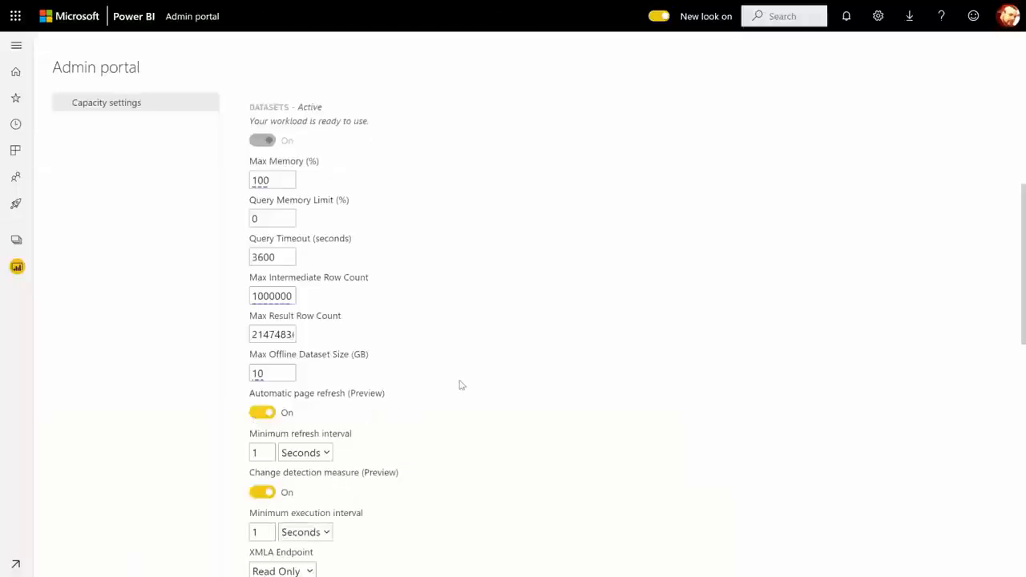
pyautogui.moveTo(471, 252)
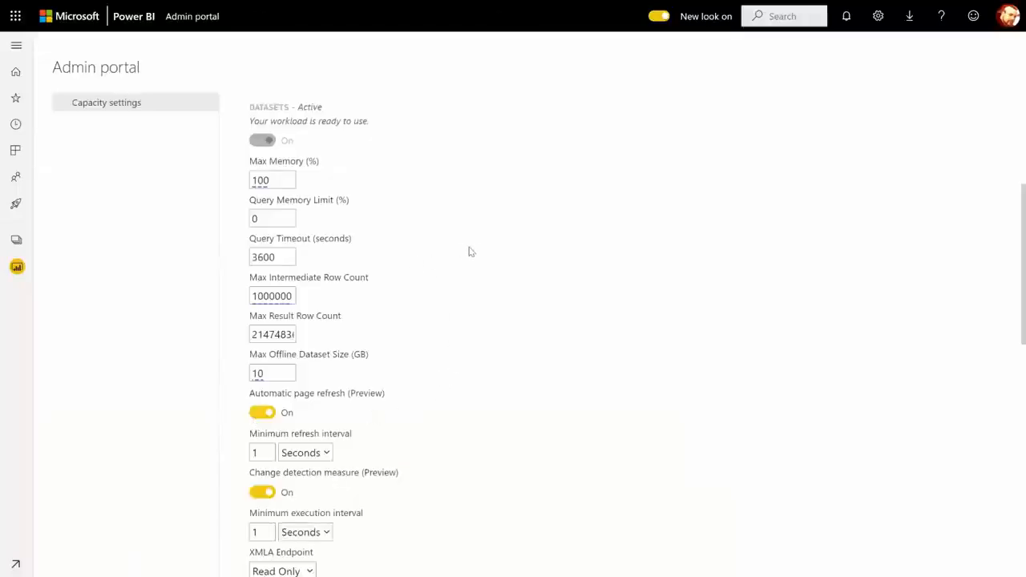
pyautogui.moveTo(479, 279)
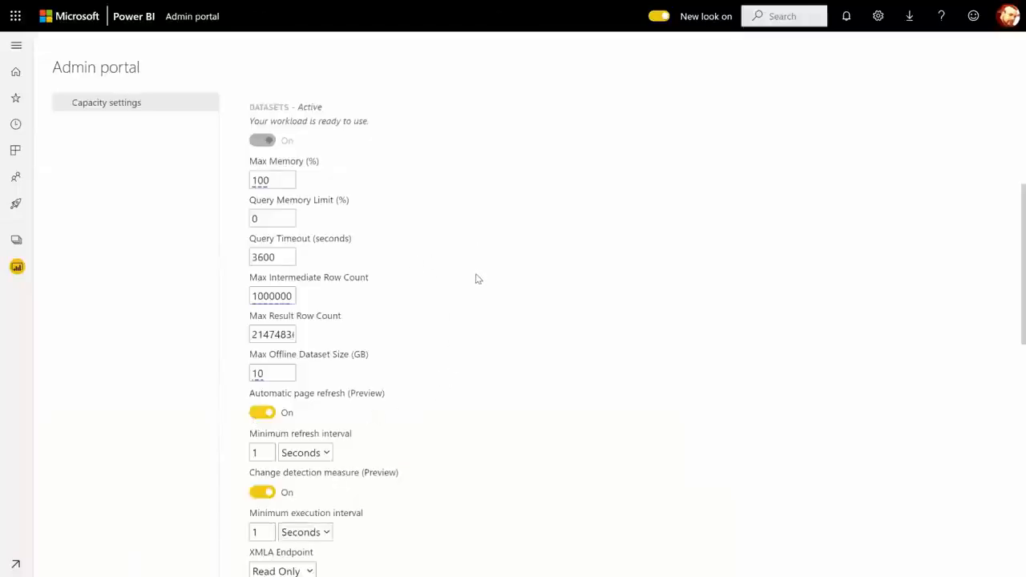
pyautogui.moveTo(485, 318)
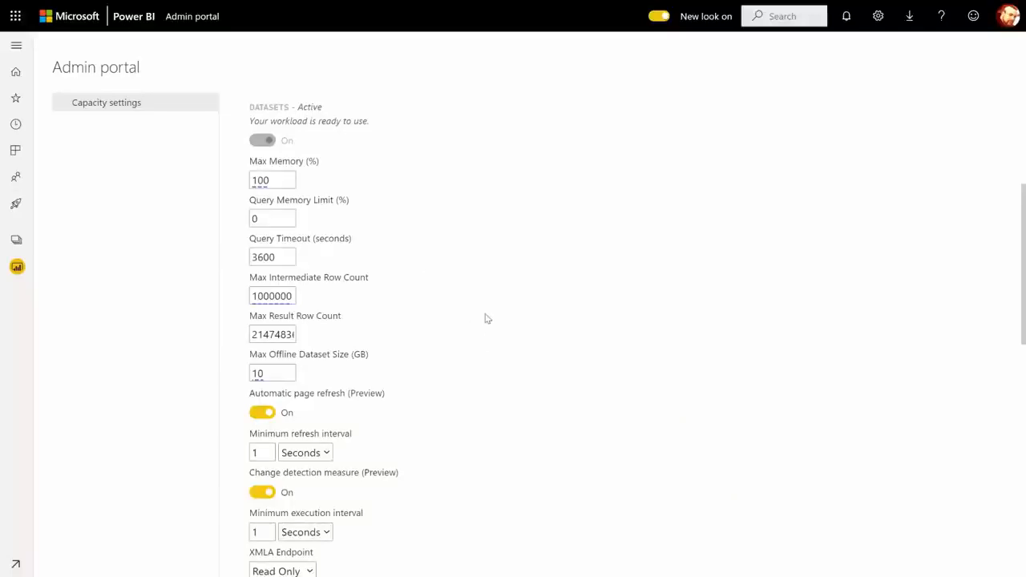
pyautogui.moveTo(286, 111)
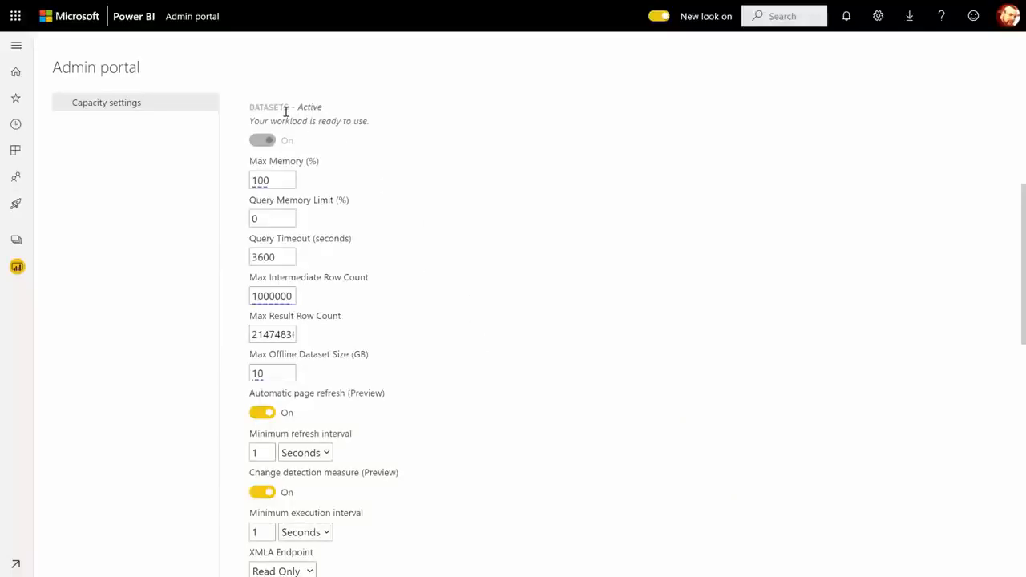
pyautogui.scroll(-3)
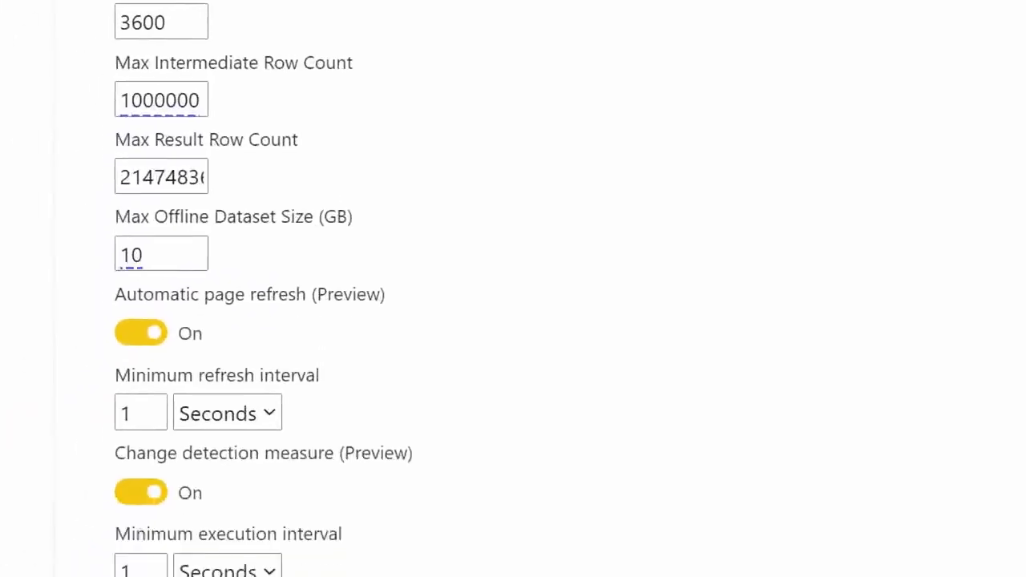
pyautogui.scroll(-3)
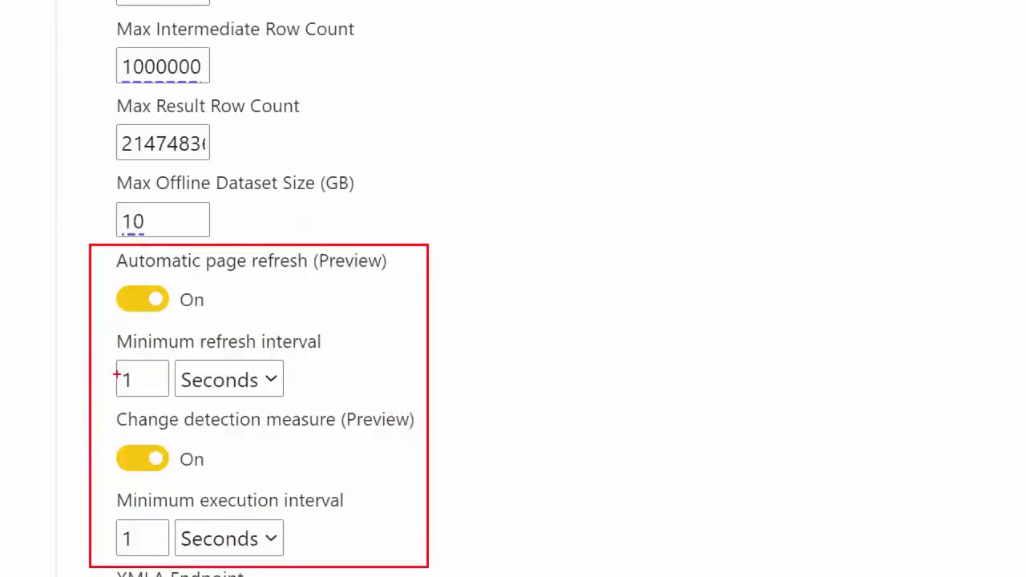
pyautogui.moveTo(279, 429)
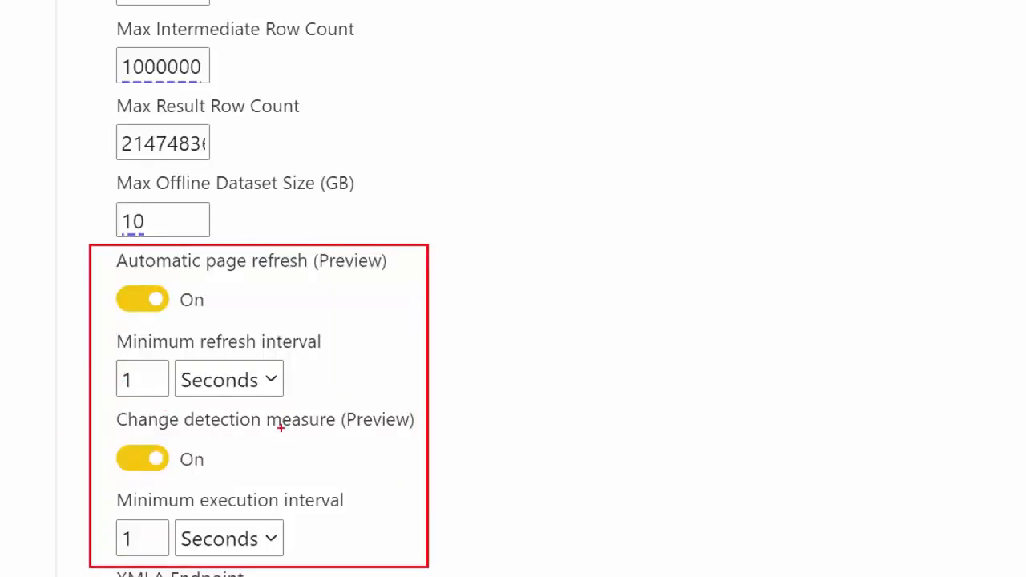
pyautogui.moveTo(282, 428)
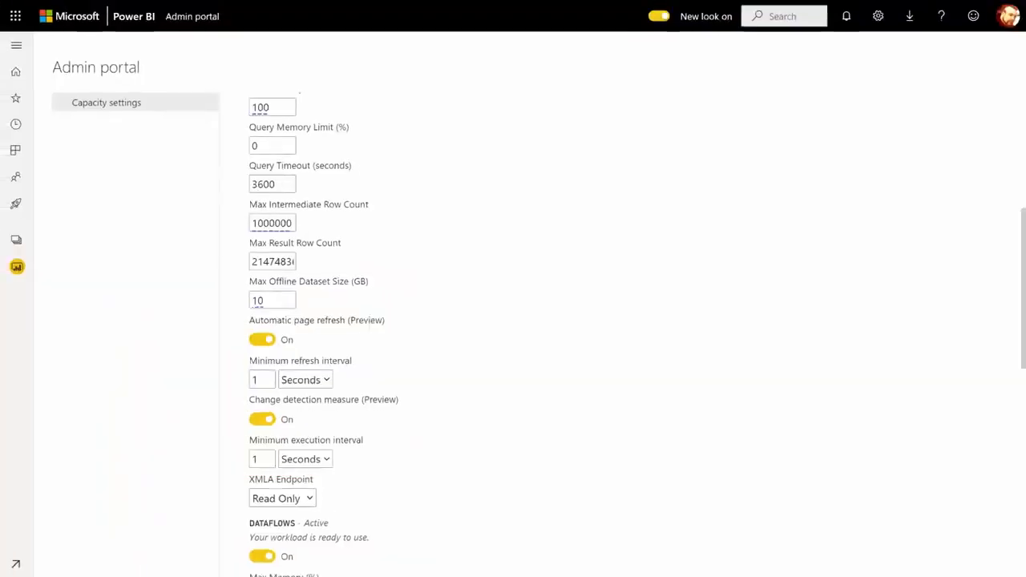
pyautogui.moveTo(392, 353)
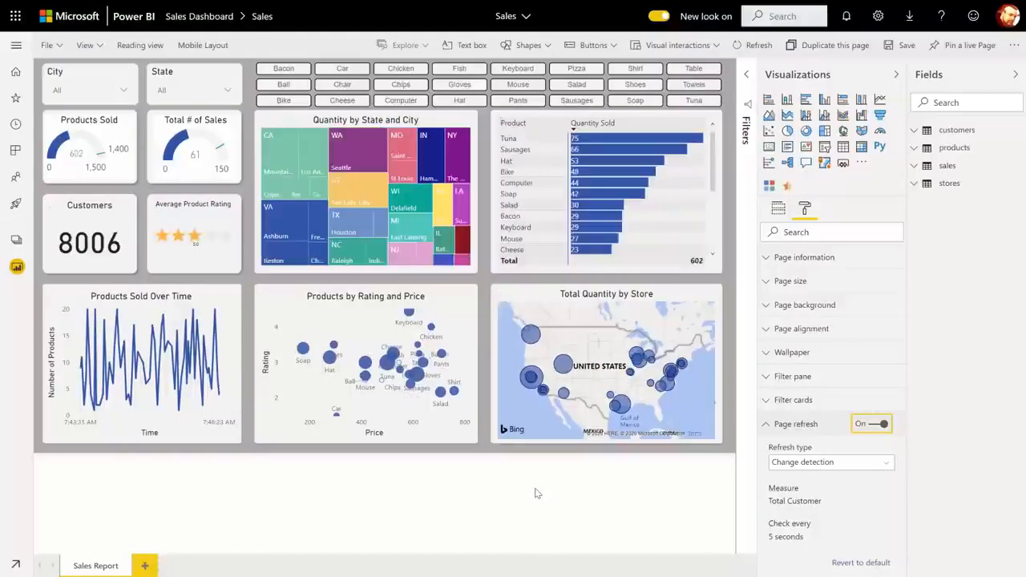
pyautogui.moveTo(489, 398)
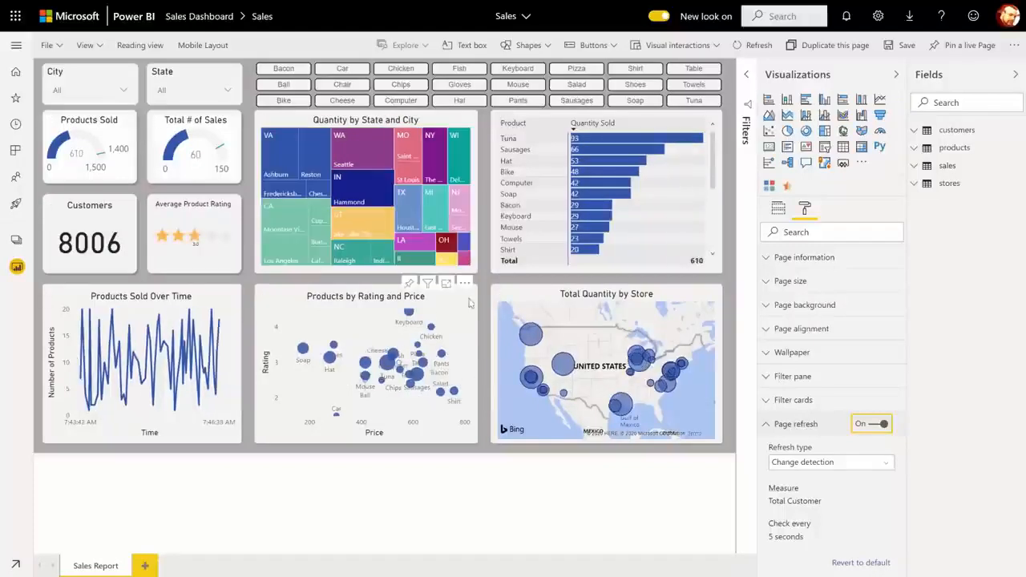
pyautogui.moveTo(484, 307)
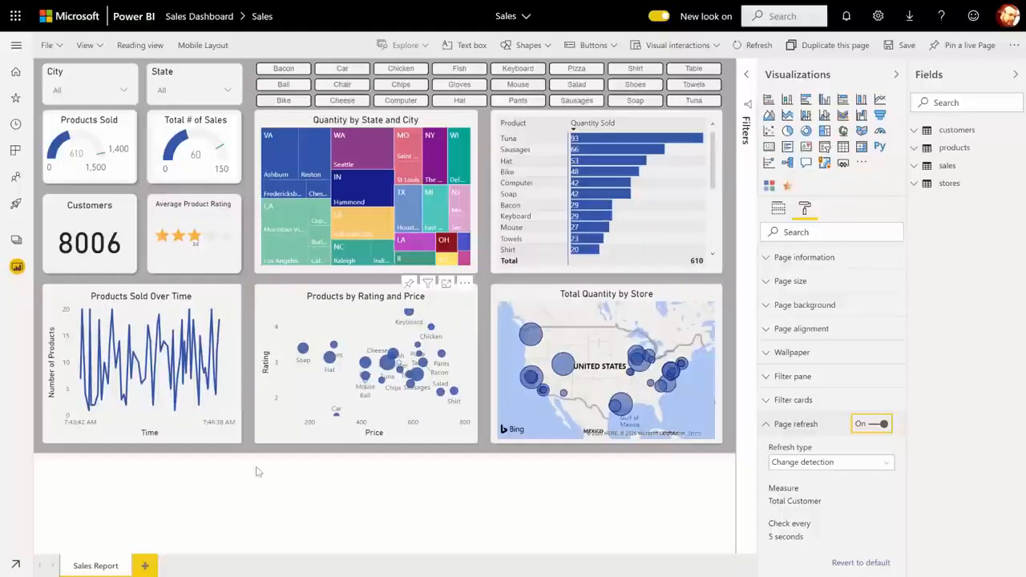
pyautogui.click(86, 565)
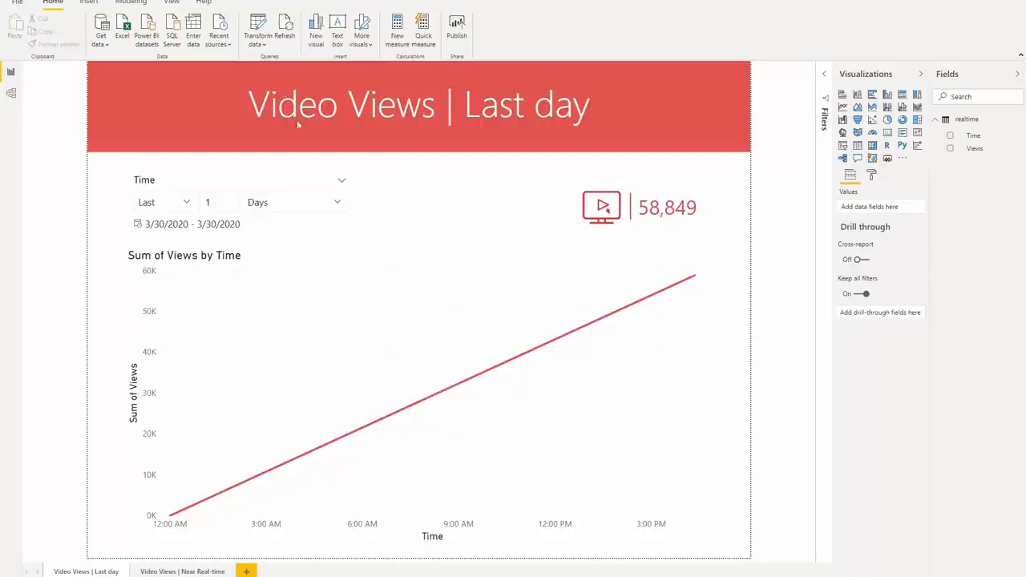
pyautogui.moveTo(548, 161)
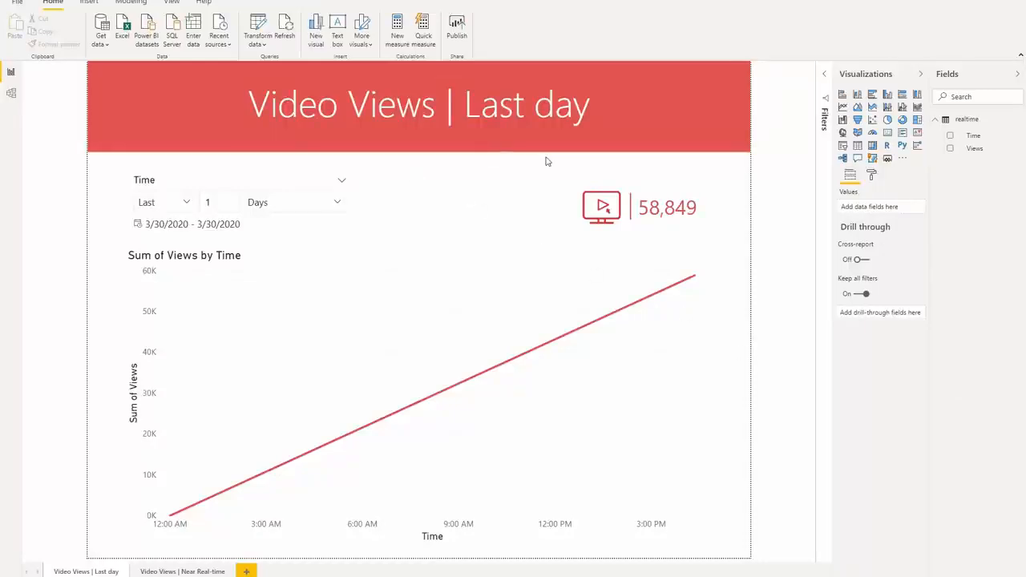
pyautogui.moveTo(991, 152)
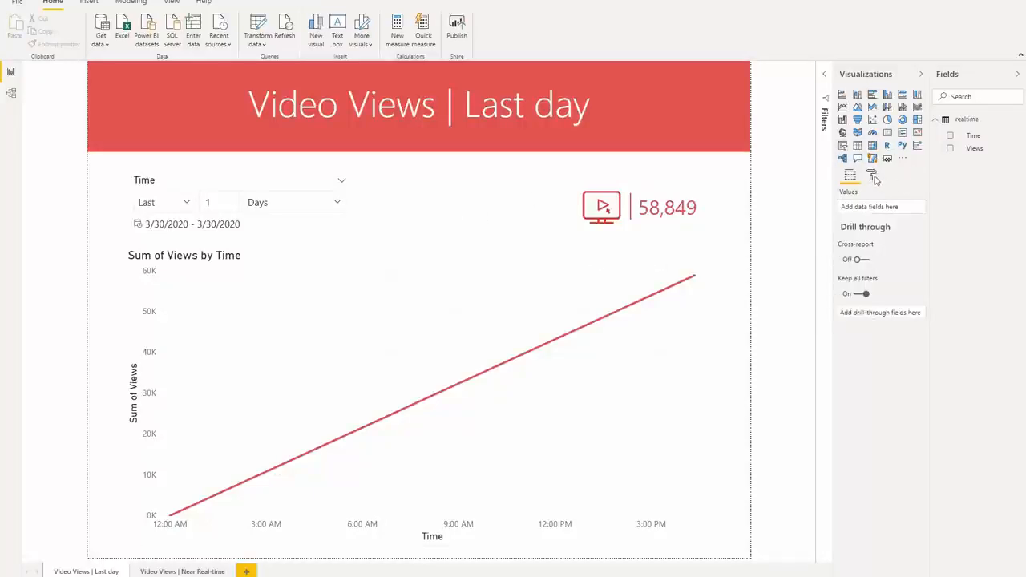
pyautogui.moveTo(805, 199)
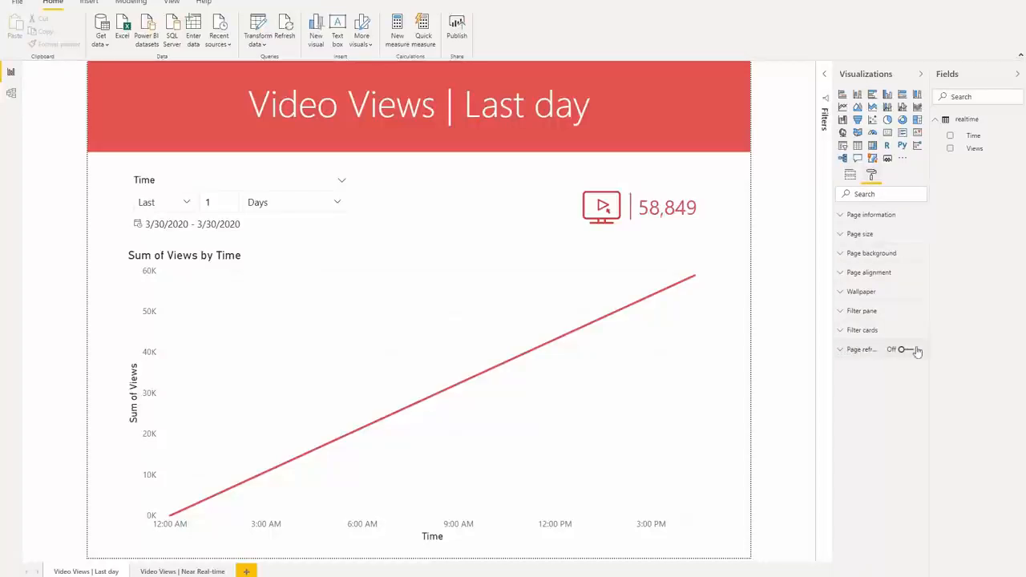
# Turn on auto page refresh for the Last day page with a 1-second duration.
pyautogui.click(904, 349)
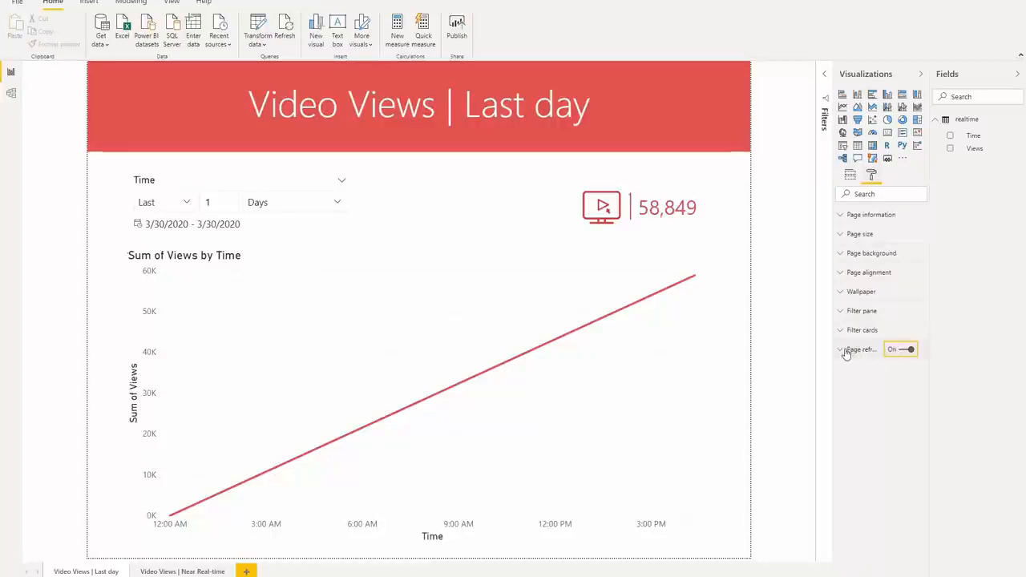
pyautogui.click(840, 349)
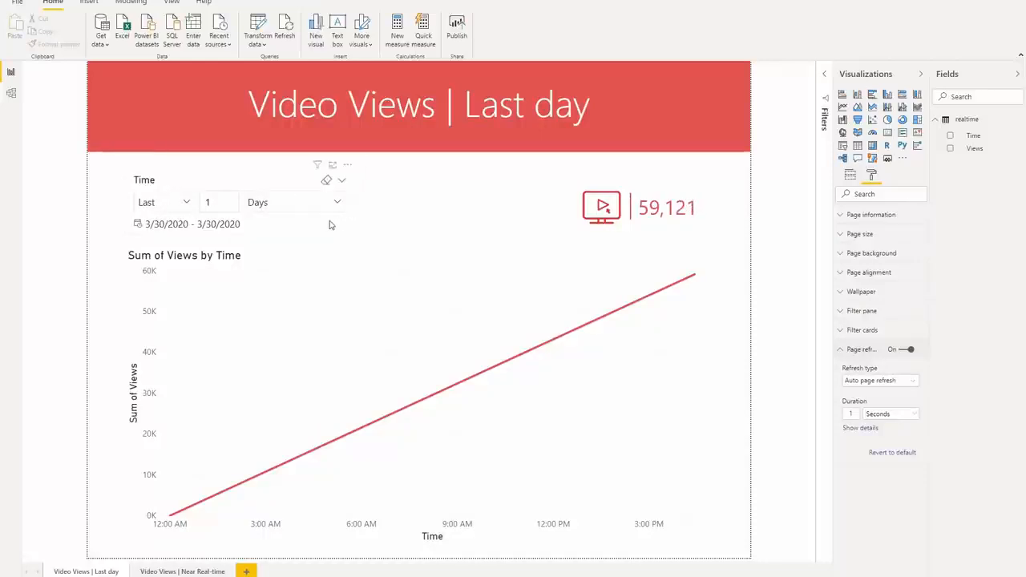
pyautogui.moveTo(697, 222)
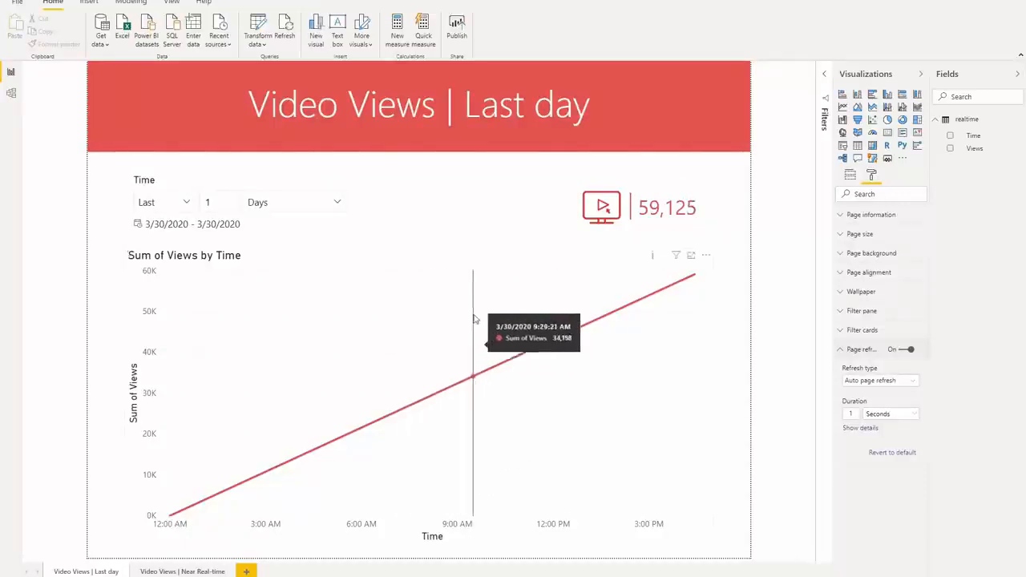
pyautogui.moveTo(398, 291)
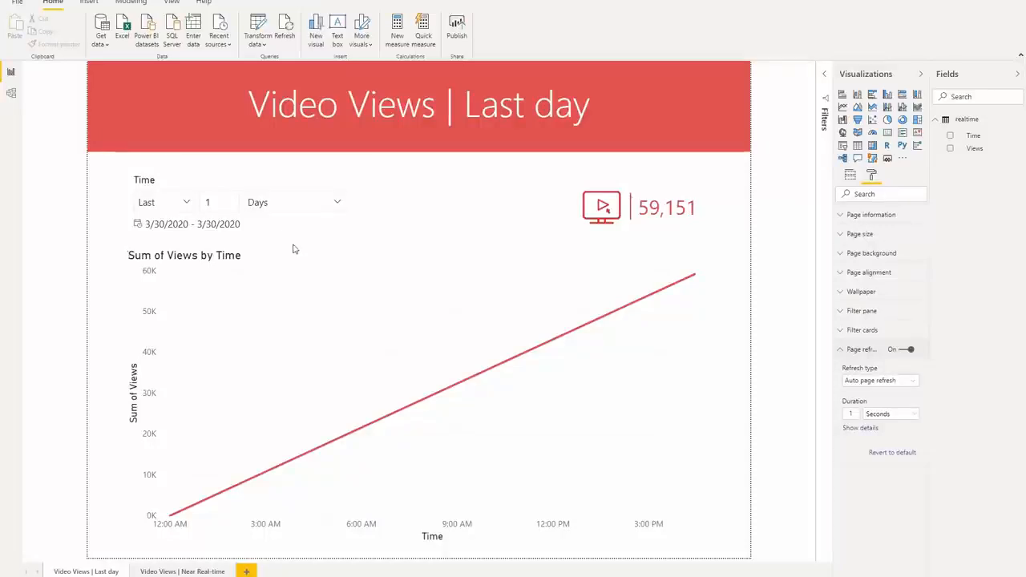
pyautogui.moveTo(298, 545)
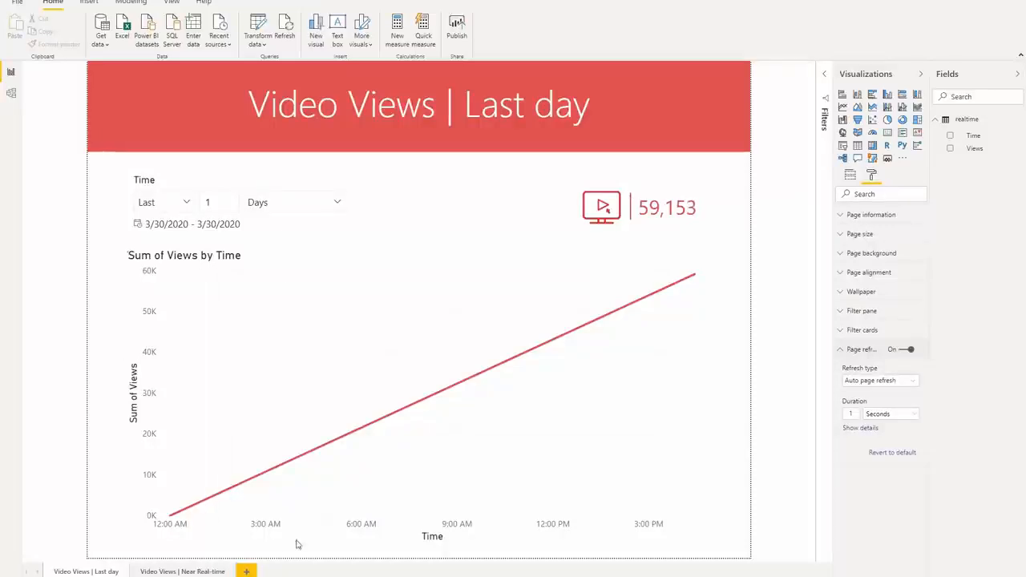
# Turn page refresh off on Last day and switch to the Video Views | Near Real-time page.
pyautogui.click(905, 348)
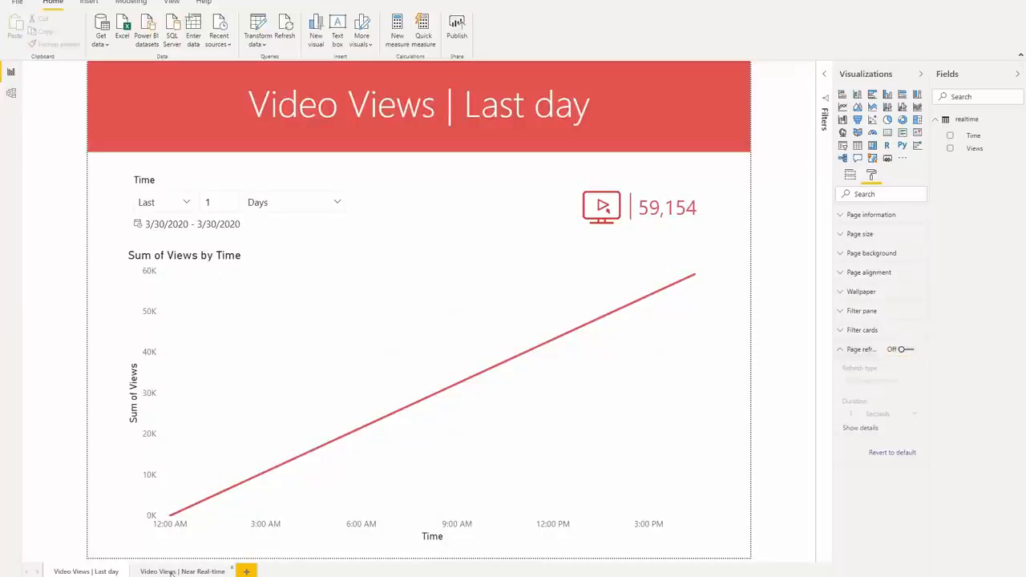
pyautogui.click(182, 571)
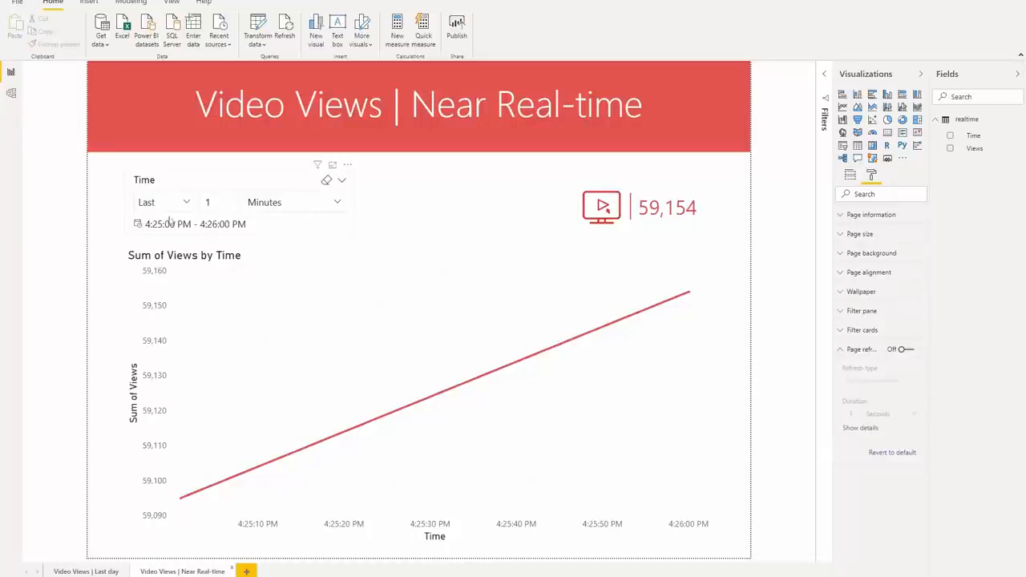
pyautogui.moveTo(460, 247)
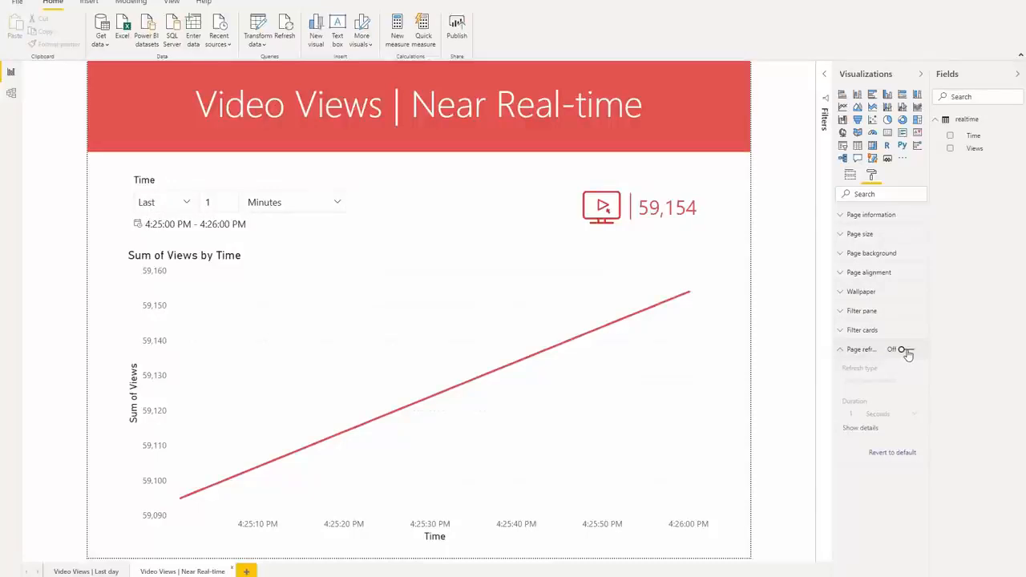
# Turn page refresh on for the Near Real-time page so its last-minute chart updates live.
pyautogui.click(903, 348)
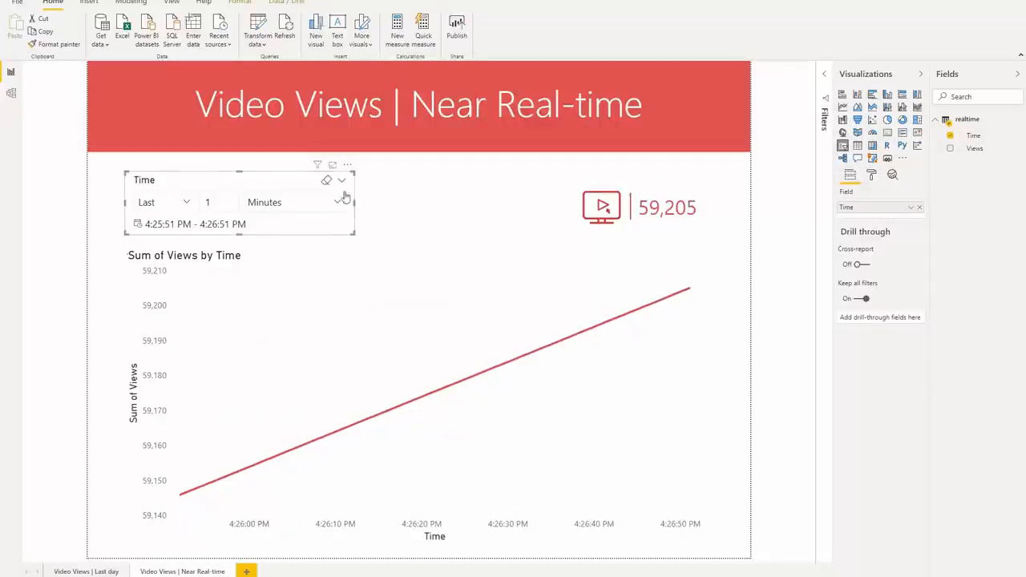
pyautogui.click(343, 180)
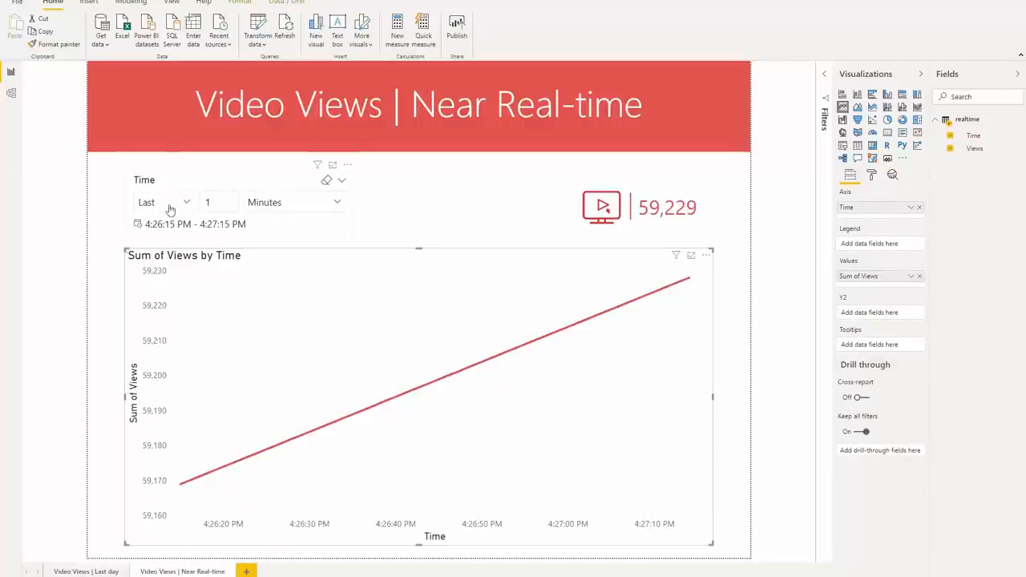
pyautogui.click(164, 201)
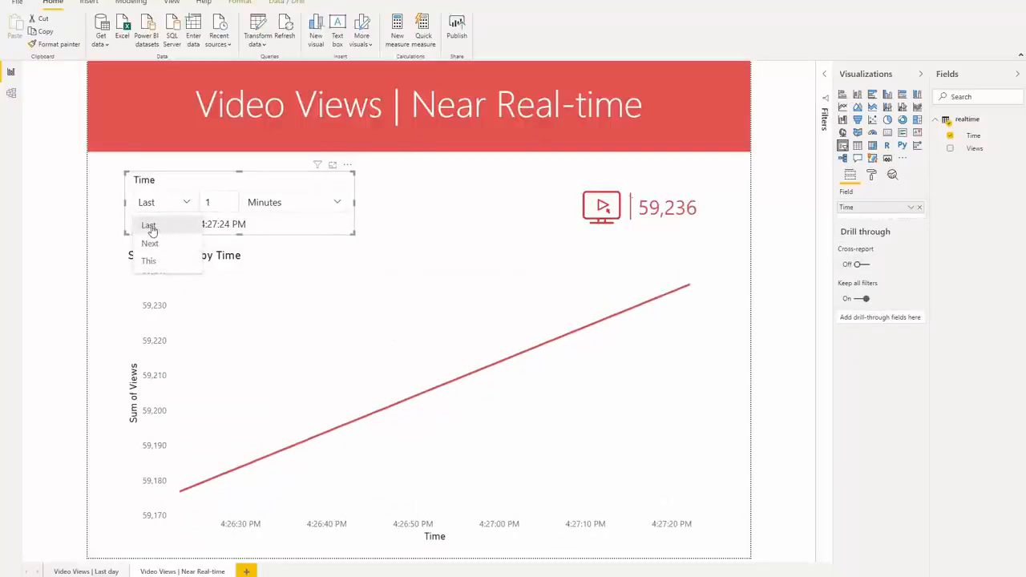
pyautogui.click(148, 226)
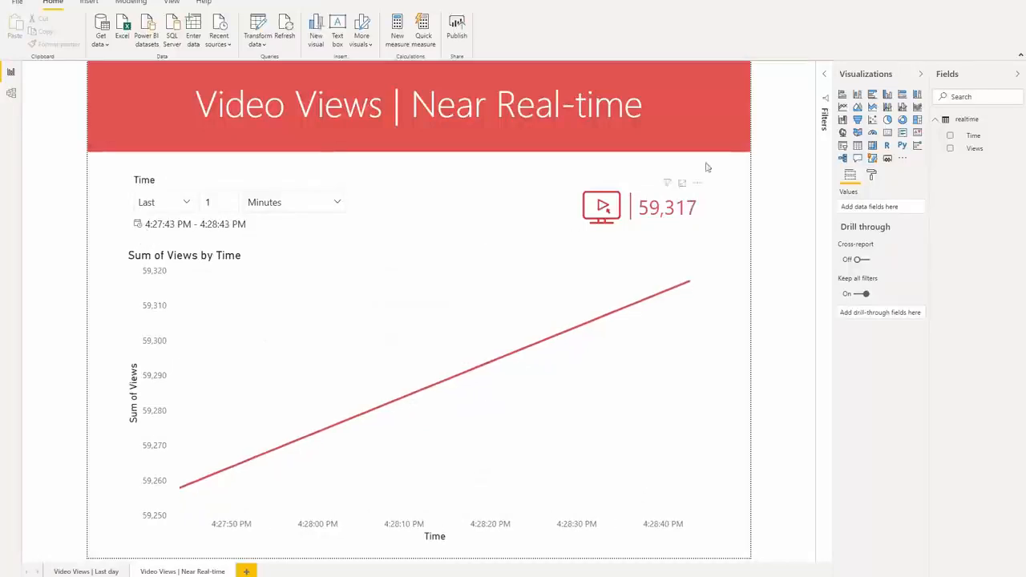
# Set the Time filter to Relative time 'is in the last 1 minutes' and apply it.
pyautogui.click(824, 73)
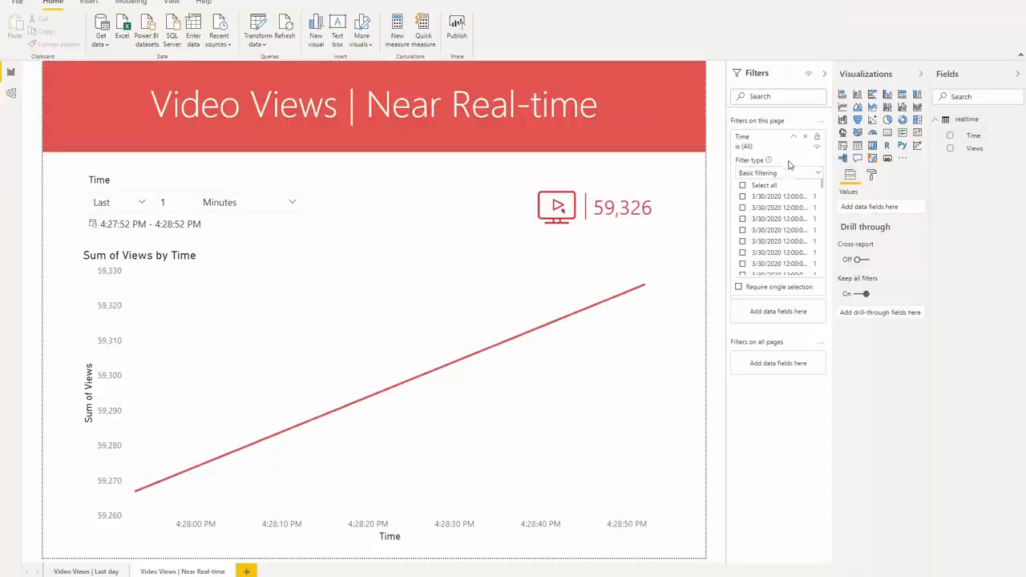
pyautogui.click(816, 173)
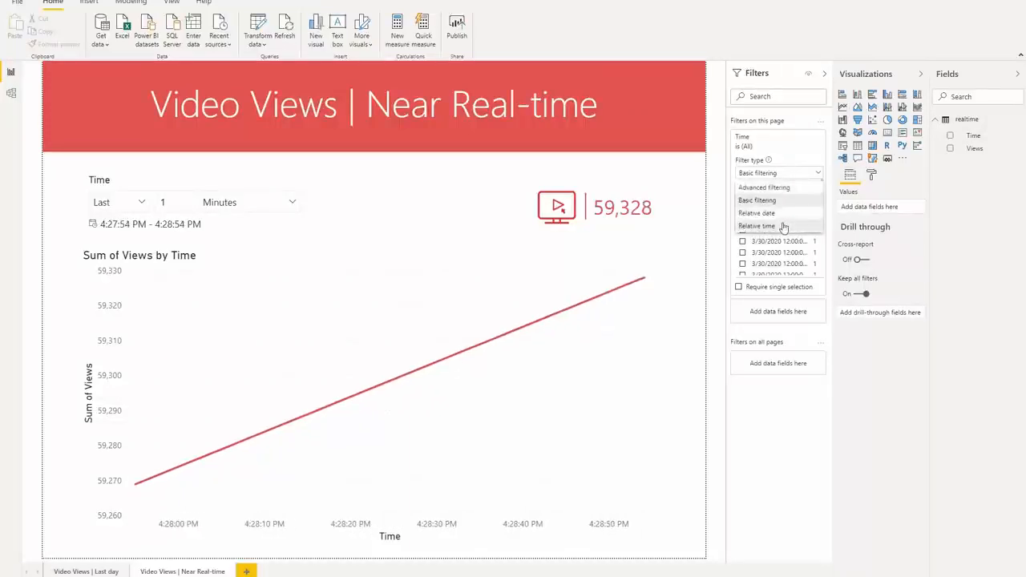
pyautogui.click(755, 225)
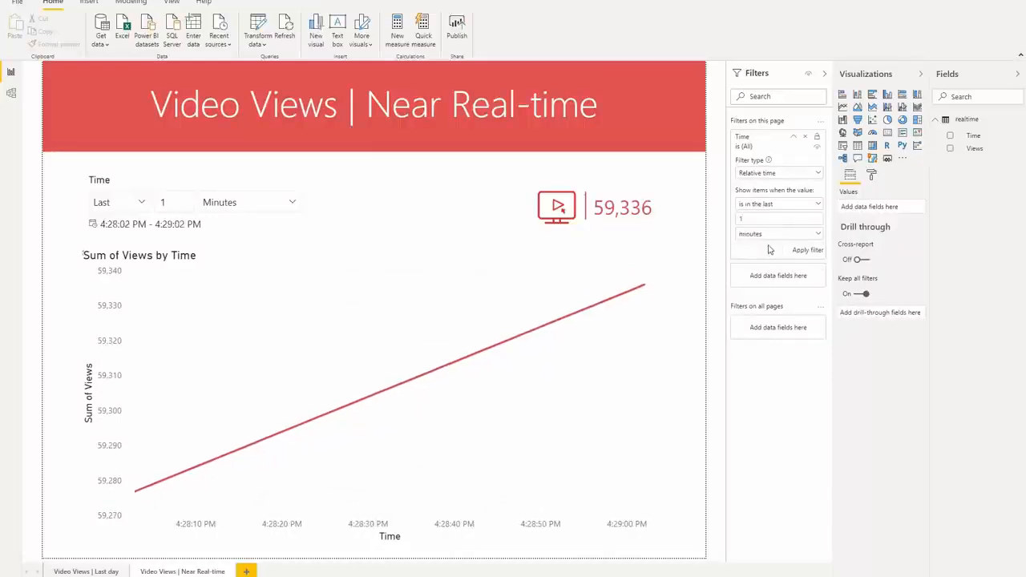
pyautogui.click(807, 249)
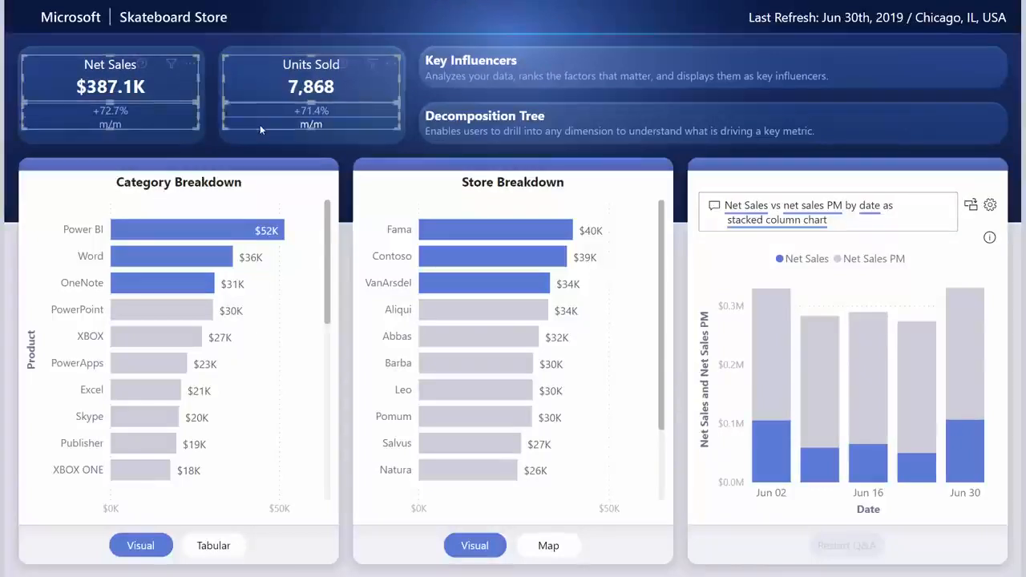
pyautogui.moveTo(247, 122)
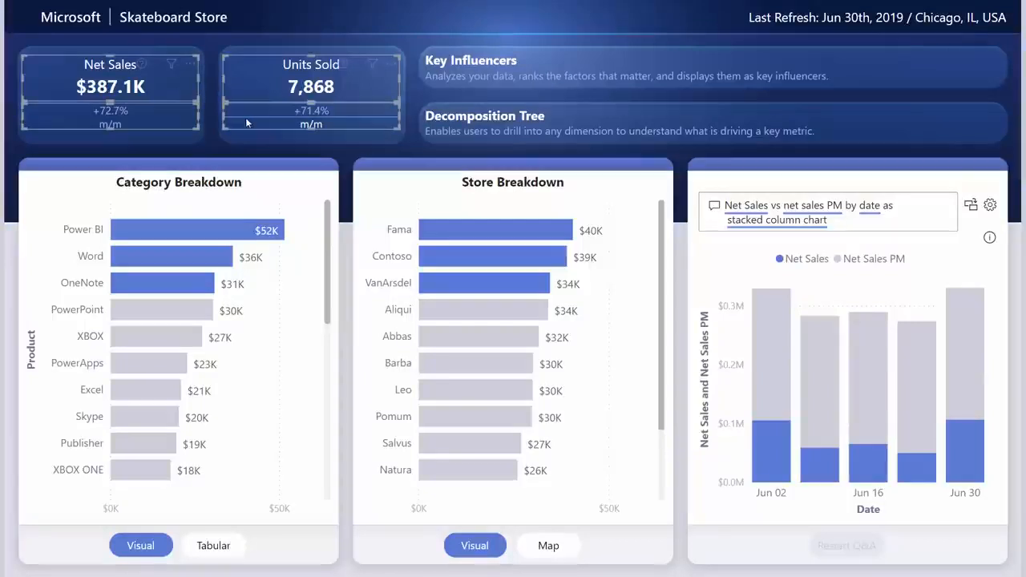
pyautogui.moveTo(423, 47)
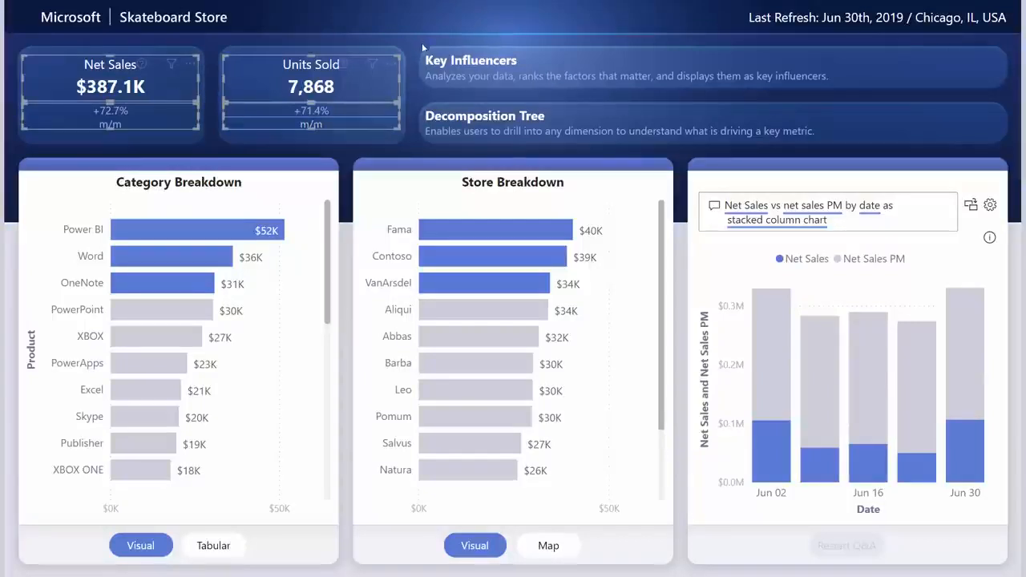
pyautogui.moveTo(463, 69)
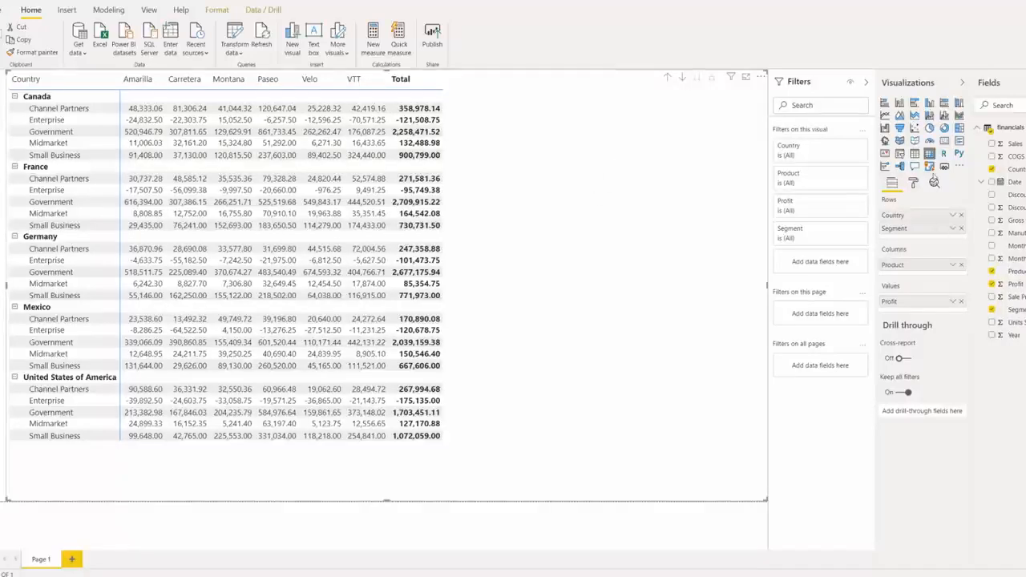
# Turn on Profit background colour for the matrix and format it by rules in advanced controls.
pyautogui.click(913, 183)
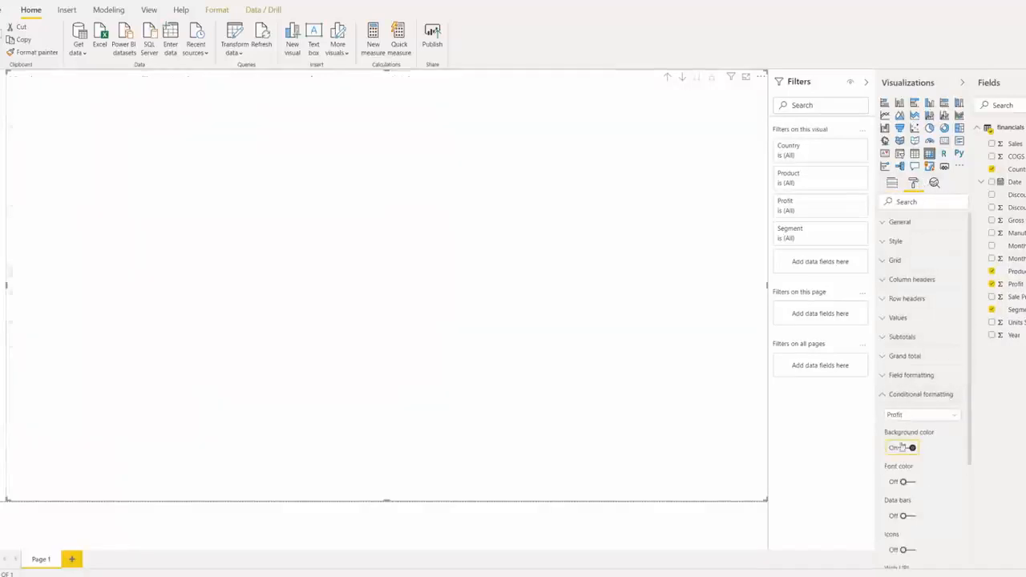
pyautogui.click(910, 448)
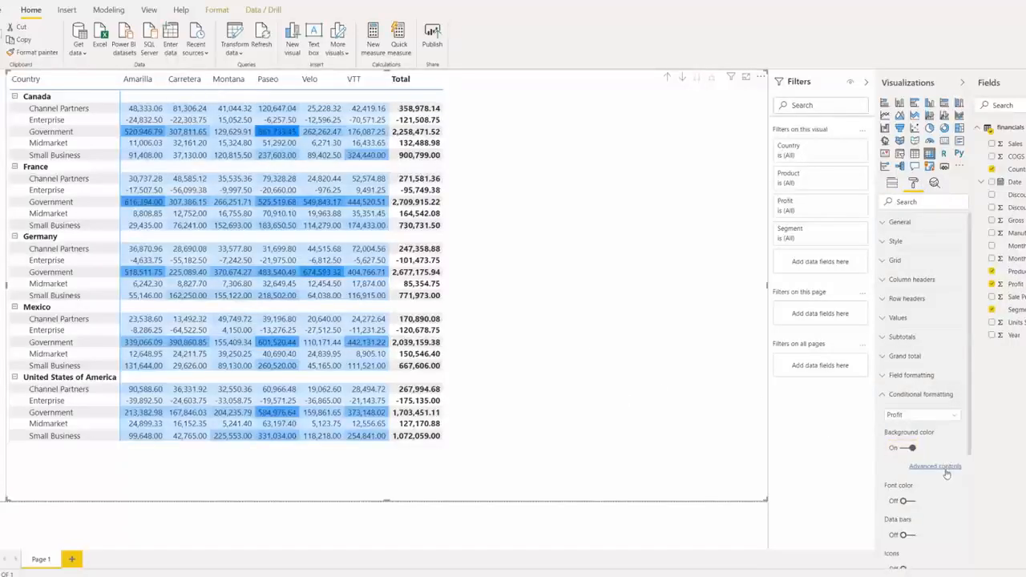
pyautogui.click(934, 466)
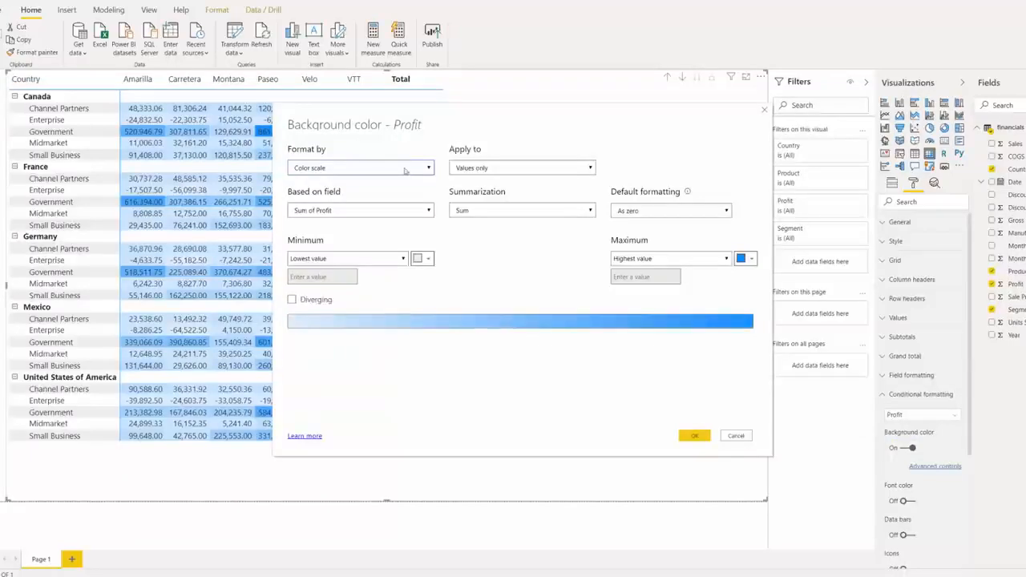
pyautogui.moveTo(481, 123)
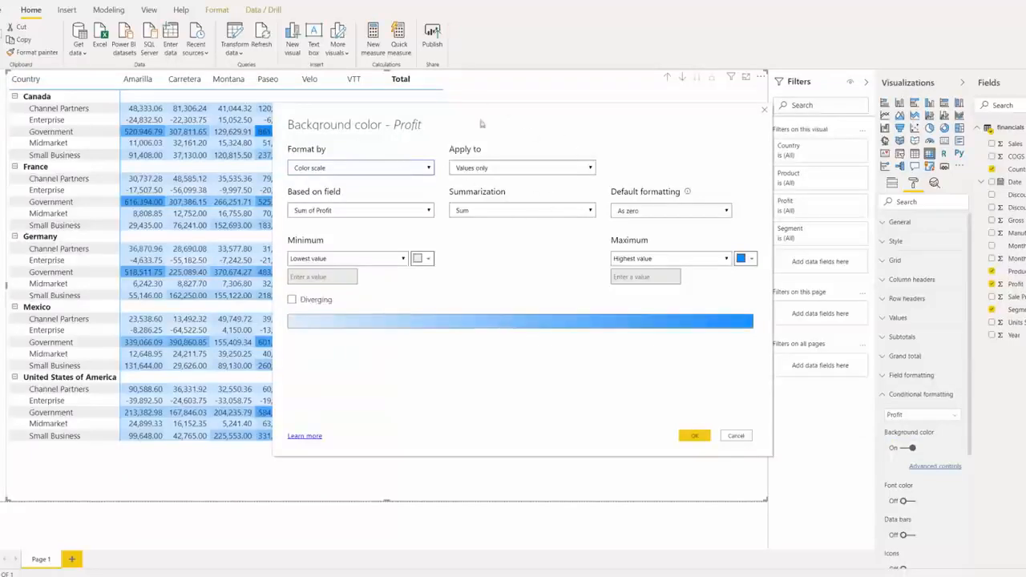
pyautogui.moveTo(392, 225)
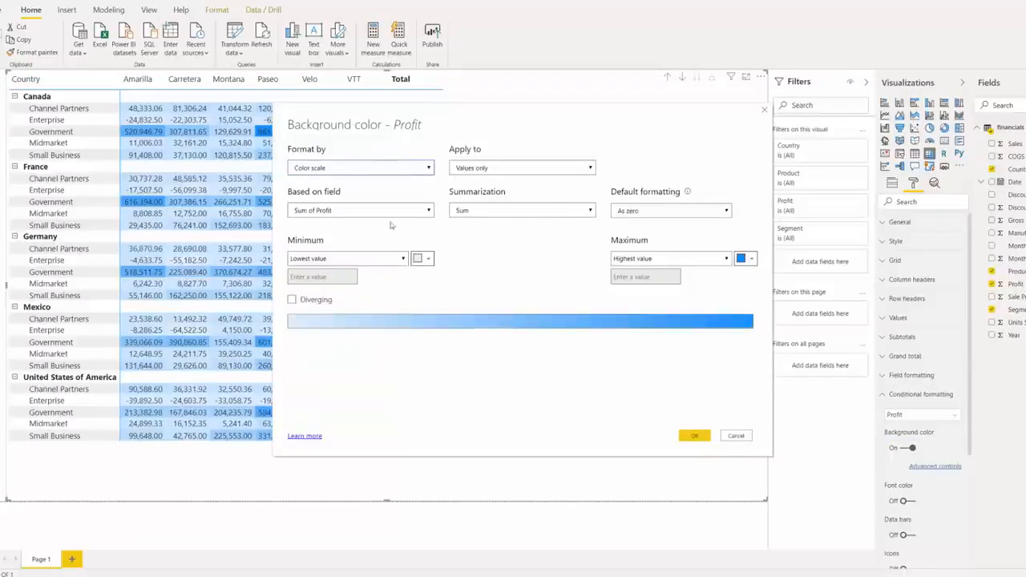
pyautogui.click(360, 167)
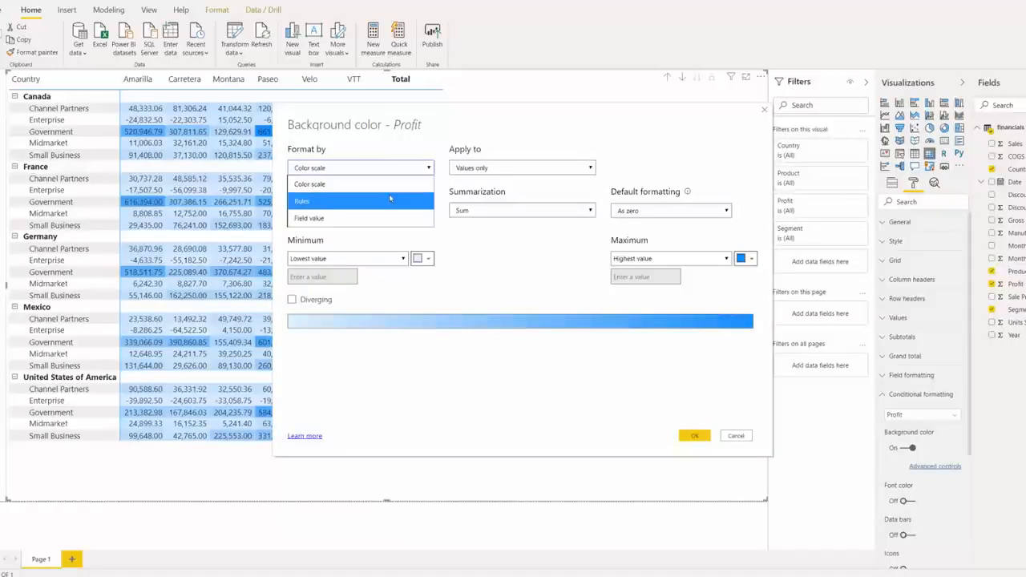
pyautogui.click(302, 201)
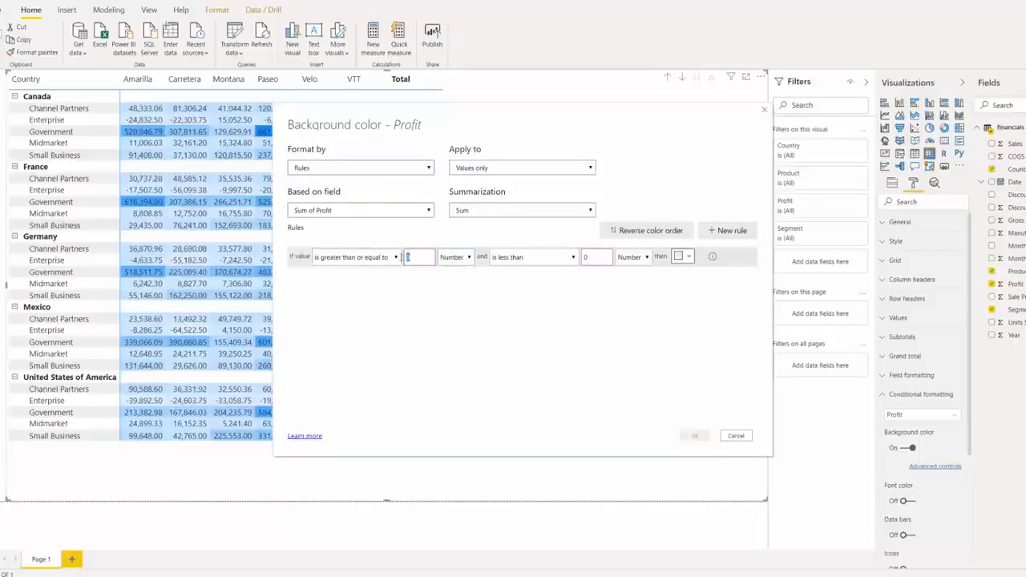
# Add a red rule from -500000 and a blue rule up to 5000000, applied to totals only.
pyautogui.write('-500000')
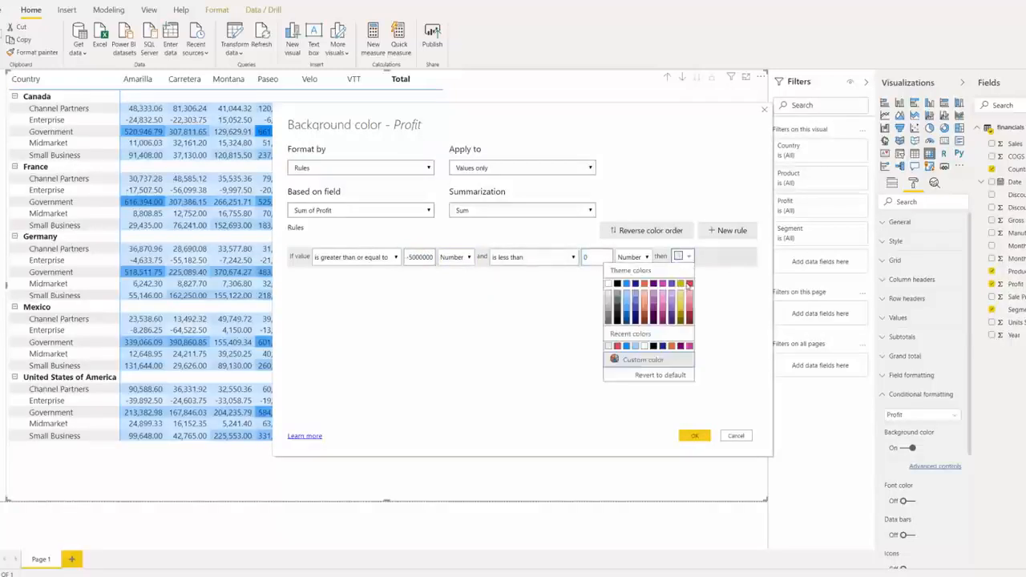
pyautogui.click(680, 344)
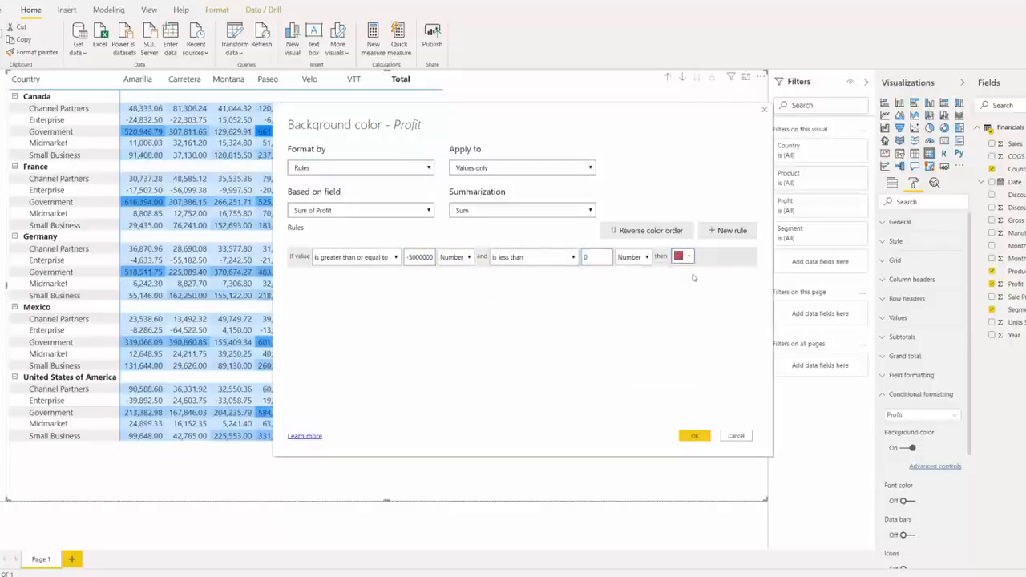
pyautogui.click(726, 230)
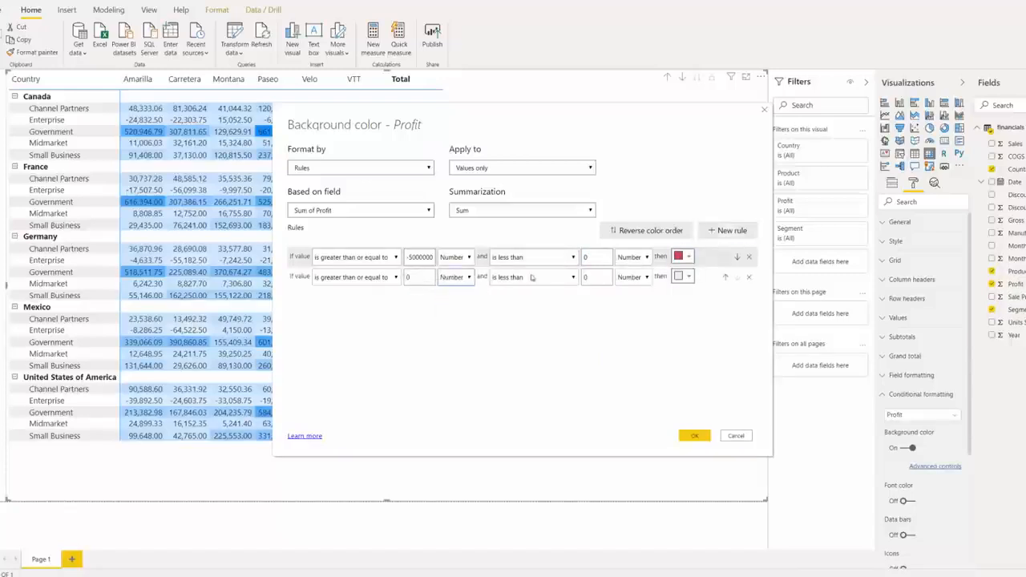
pyautogui.write('50')
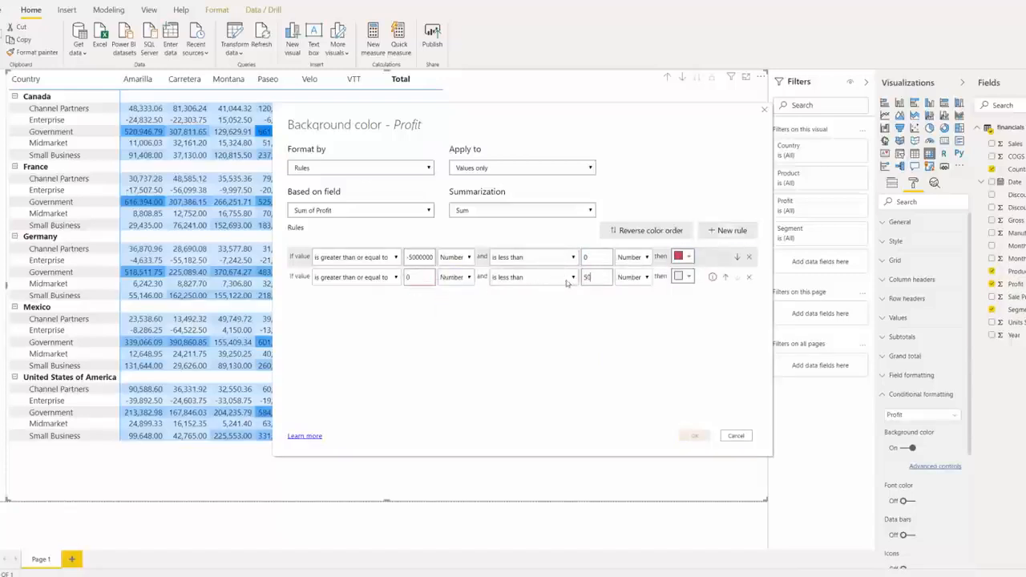
pyautogui.write('5000000')
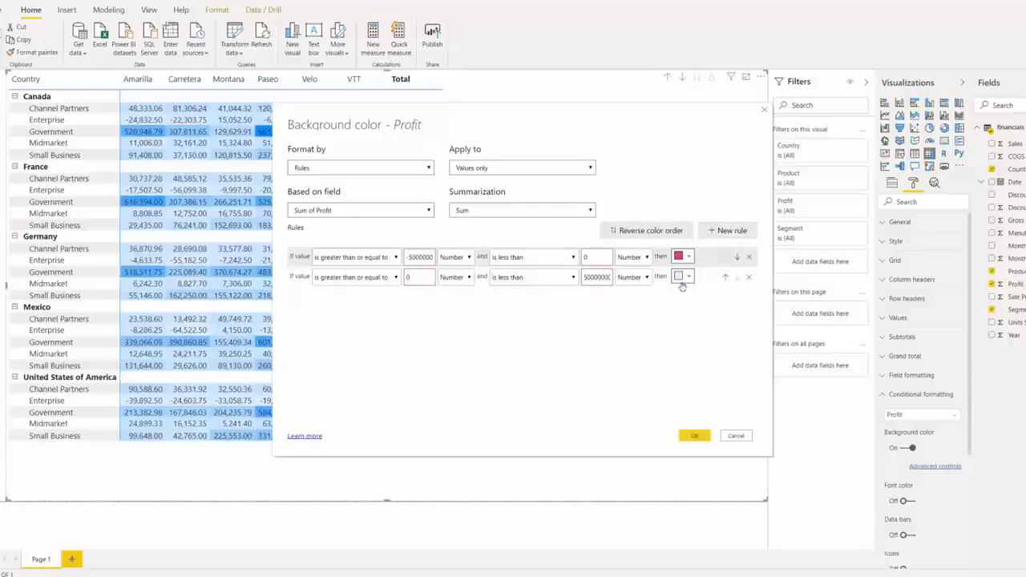
pyautogui.click(678, 276)
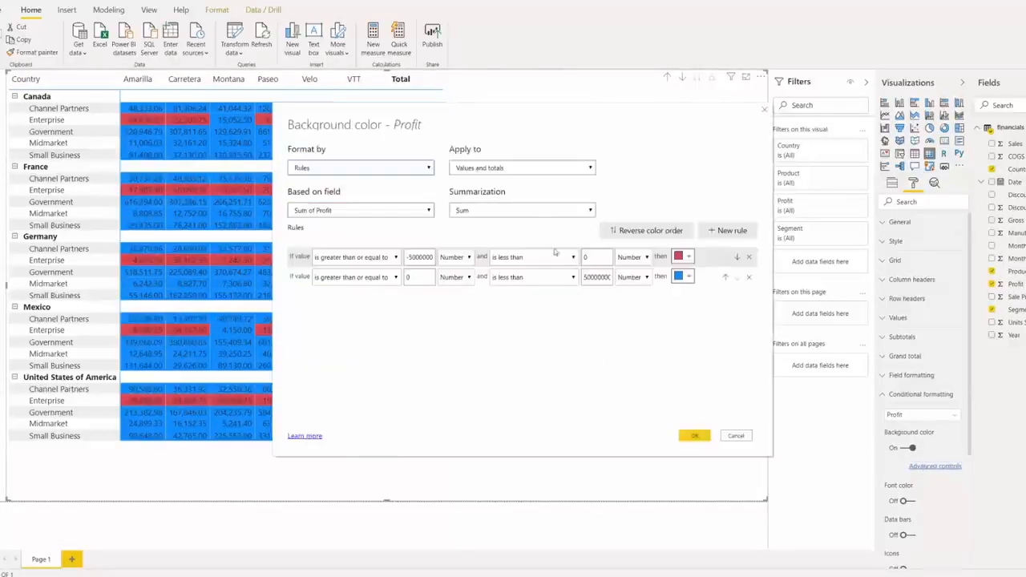
pyautogui.click(521, 168)
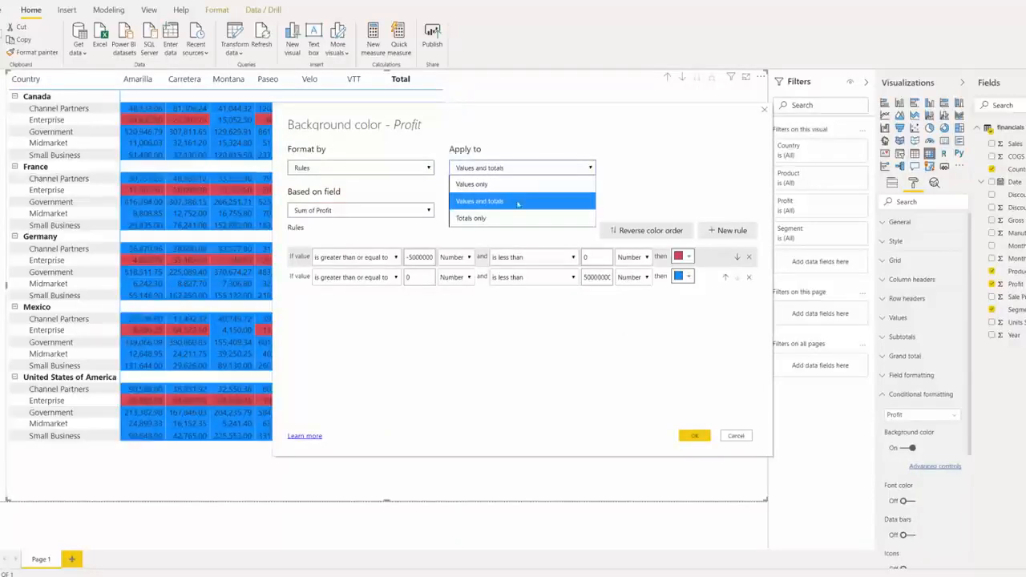
pyautogui.click(470, 218)
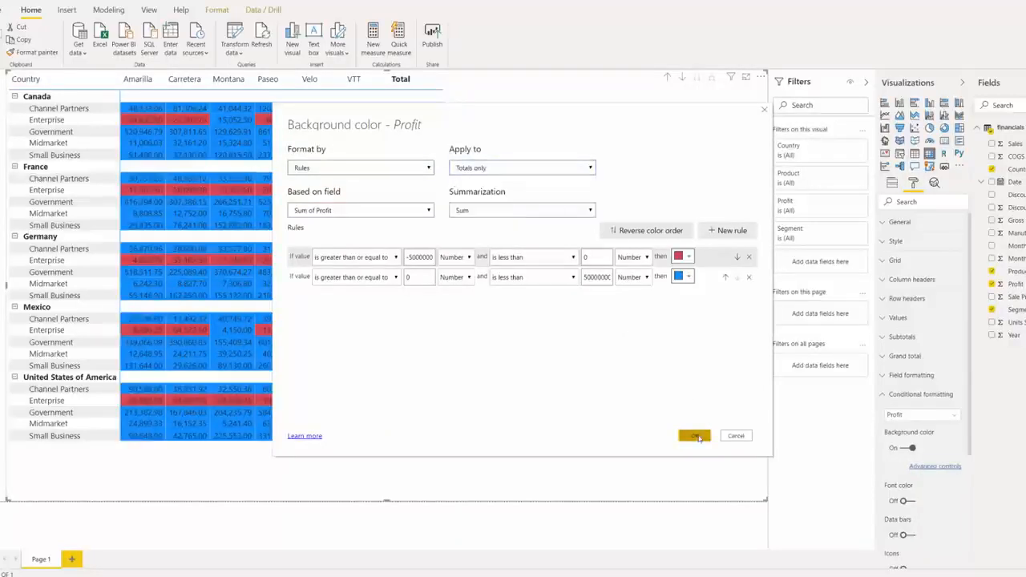
# Confirm the rules, try Color scale formatting, and apply the background colours to the Total profit cells.
pyautogui.click(693, 436)
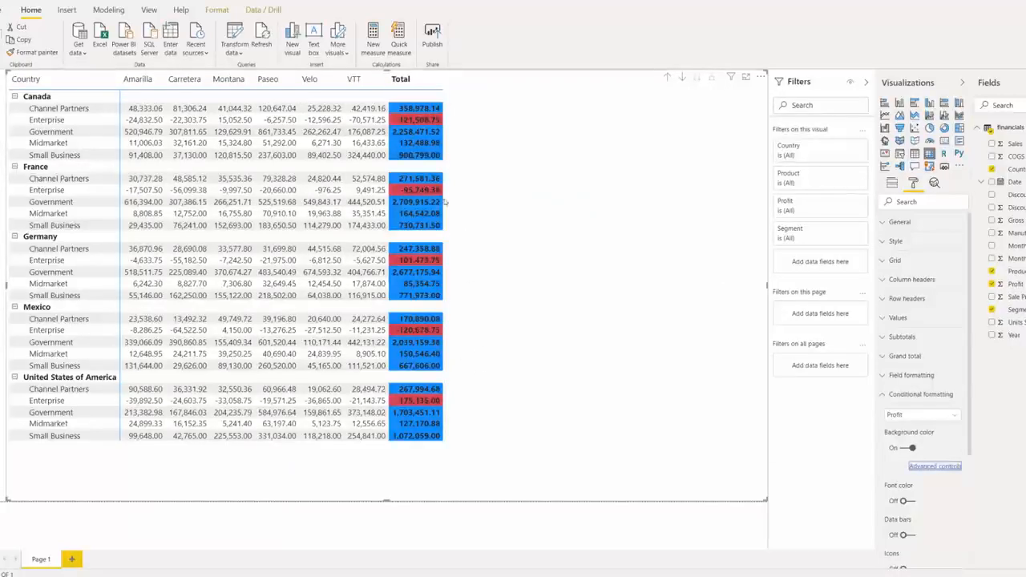
pyautogui.moveTo(467, 294)
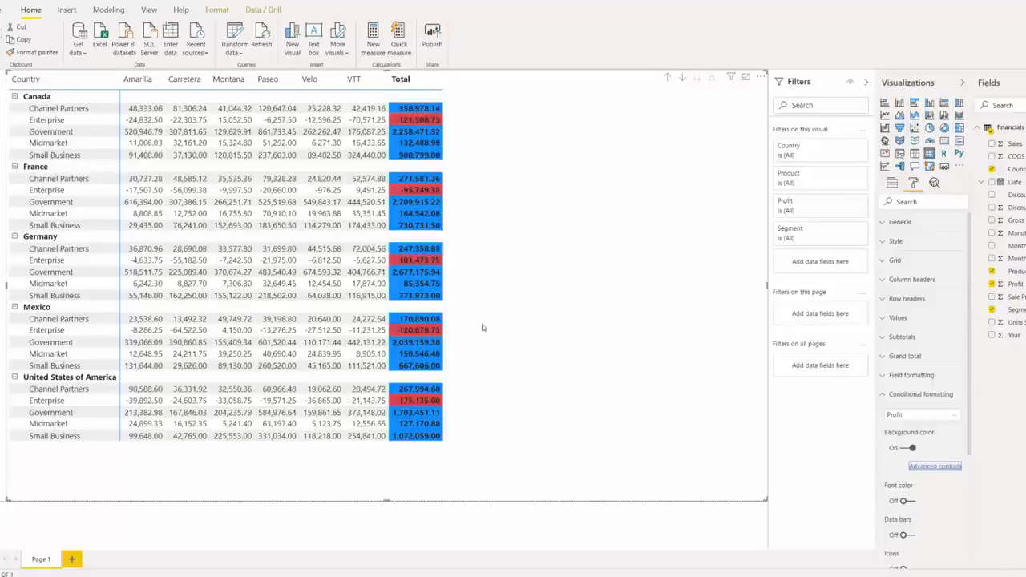
pyautogui.moveTo(664, 379)
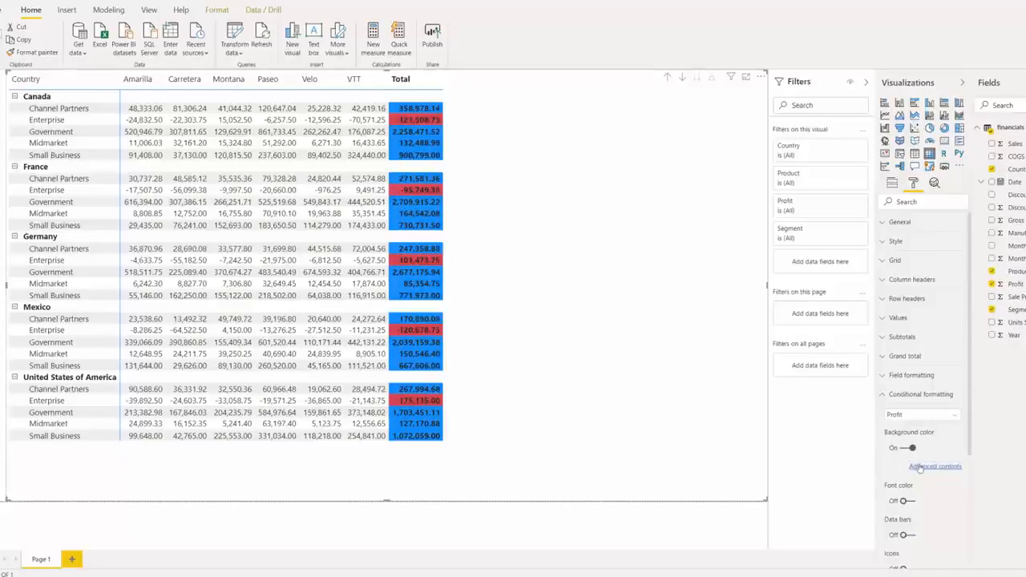
pyautogui.click(934, 466)
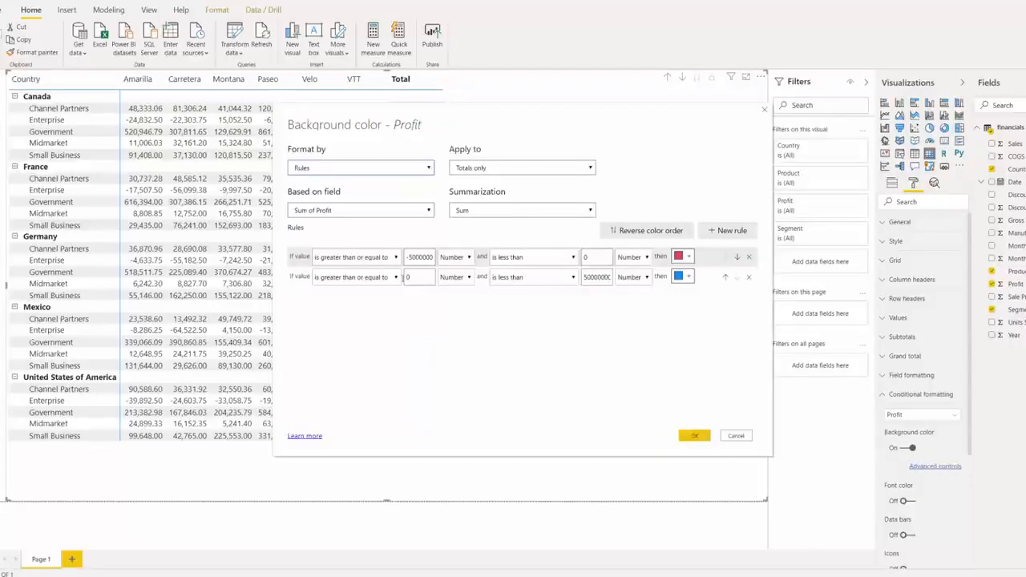
pyautogui.click(360, 167)
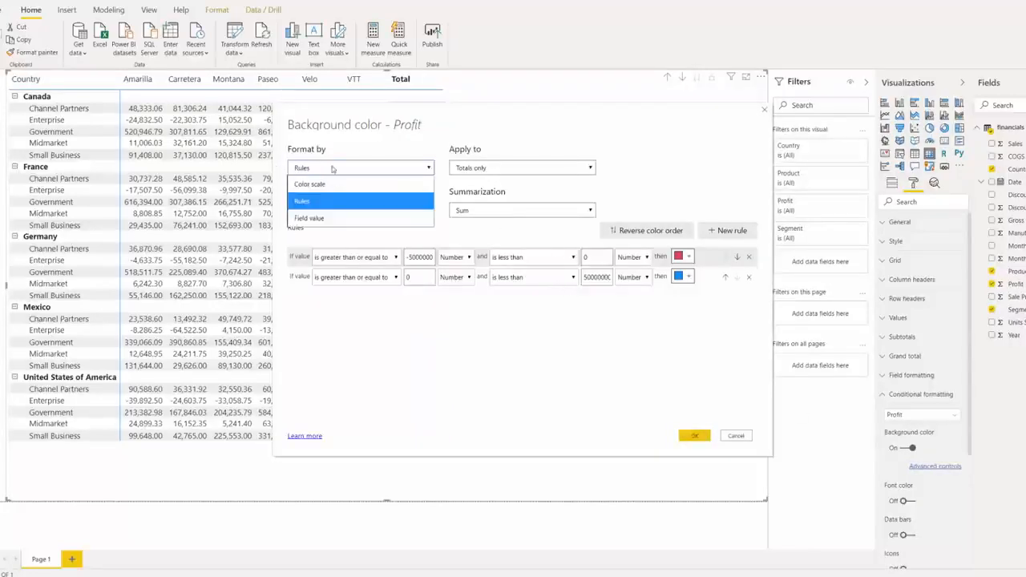
pyautogui.click(310, 184)
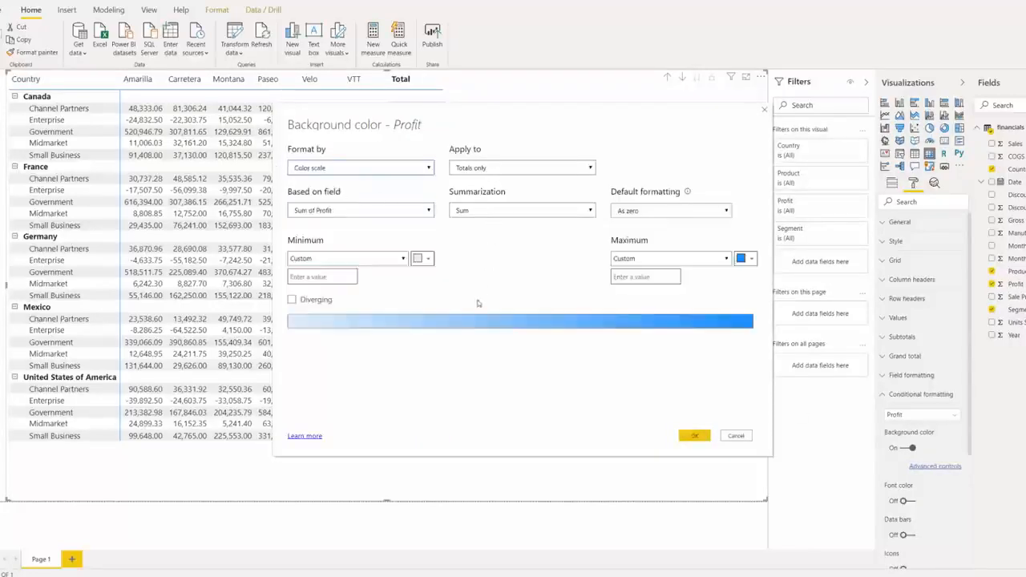
pyautogui.click(321, 276)
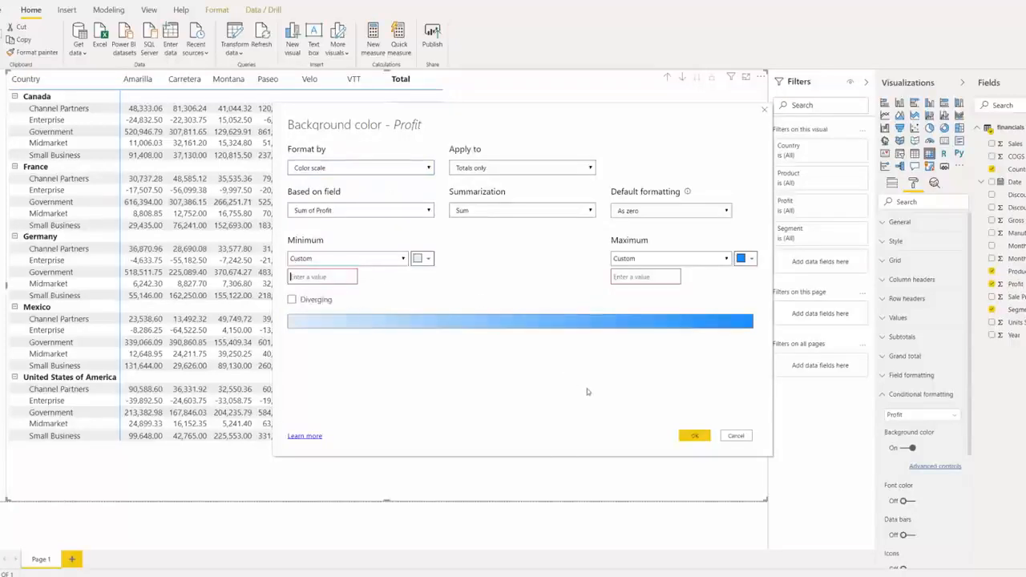
pyautogui.moveTo(596, 399)
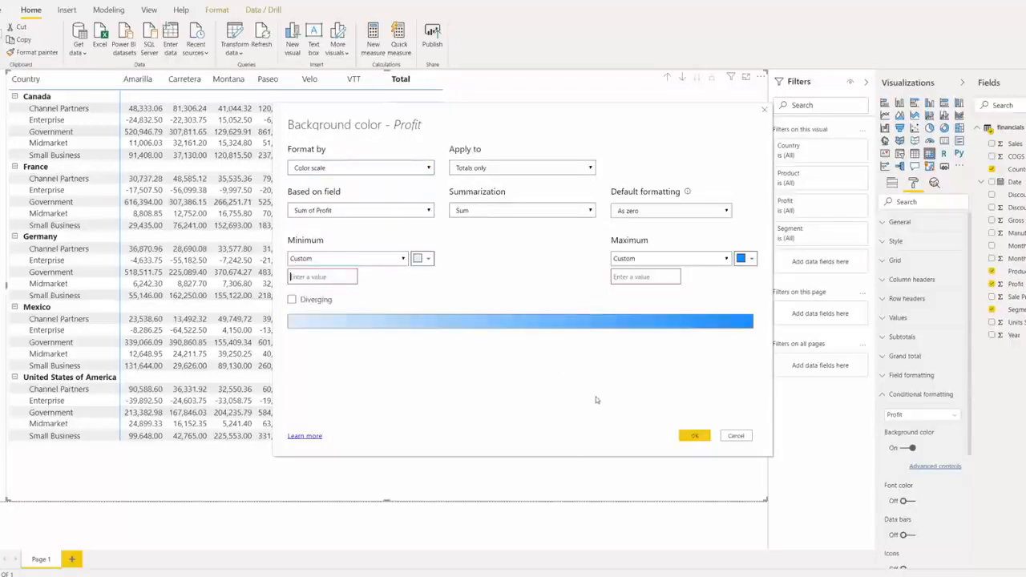
pyautogui.moveTo(576, 417)
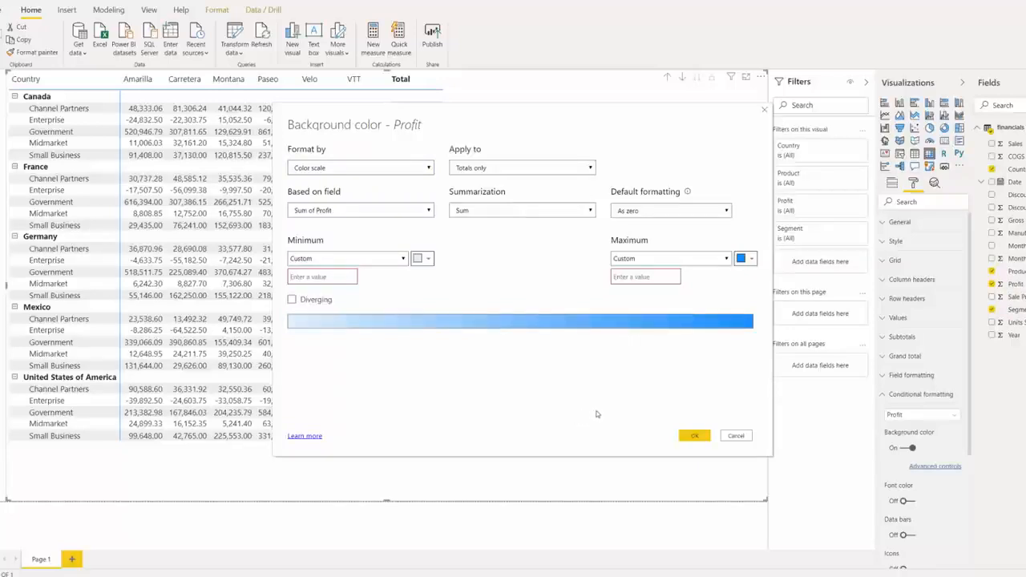
pyautogui.moveTo(607, 410)
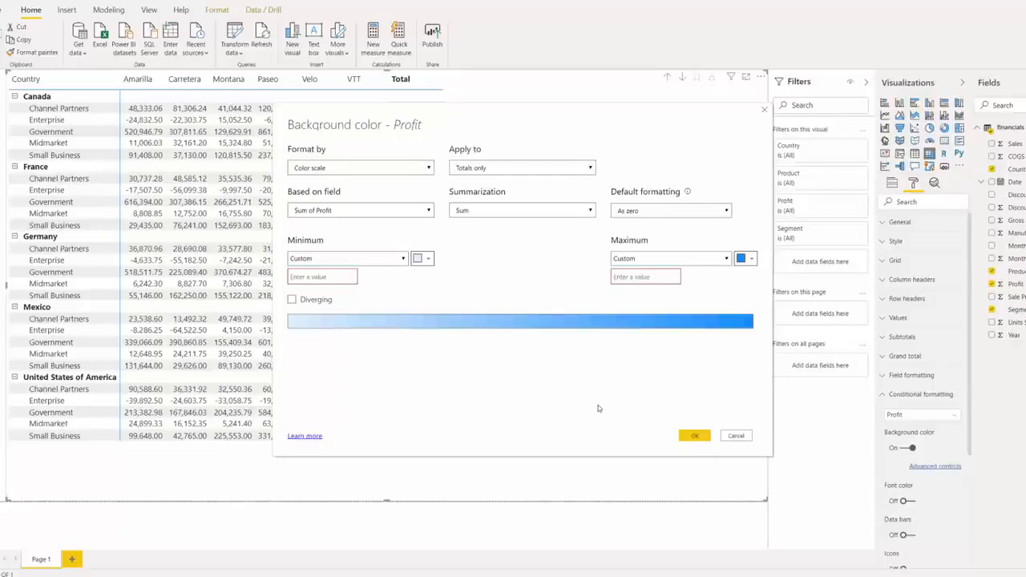
pyautogui.click(694, 435)
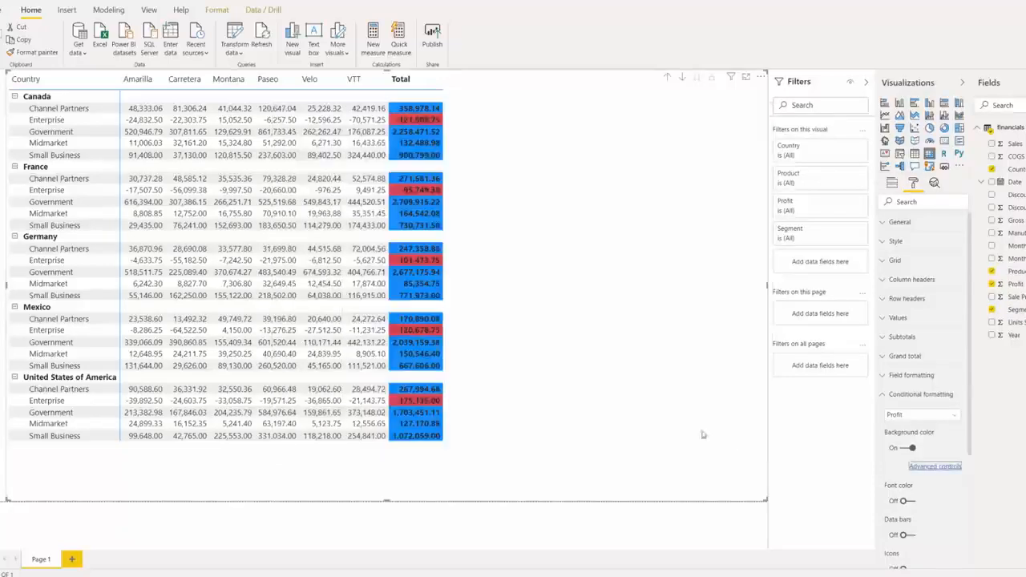
pyautogui.moveTo(497, 331)
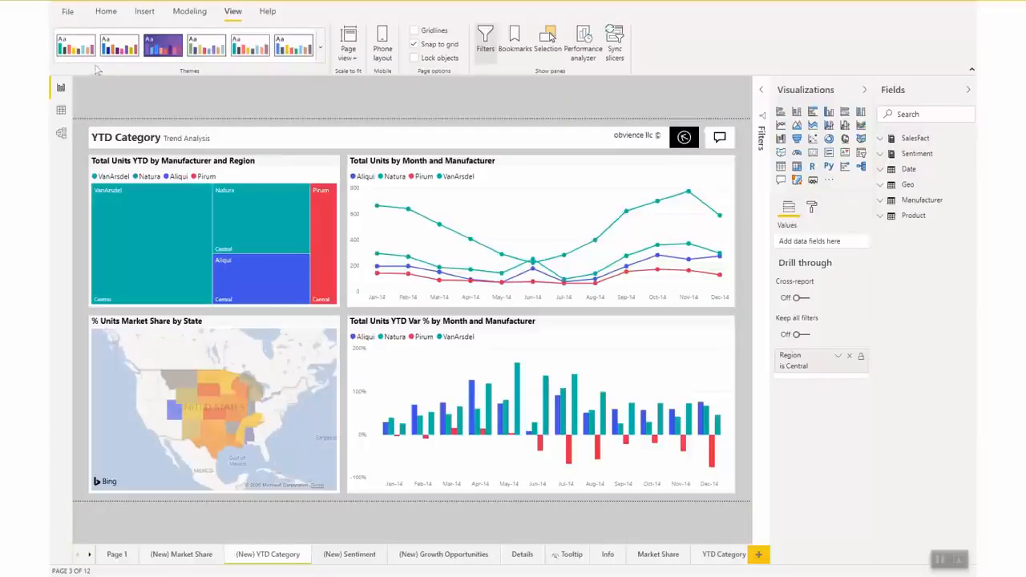
pyautogui.moveTo(76, 46)
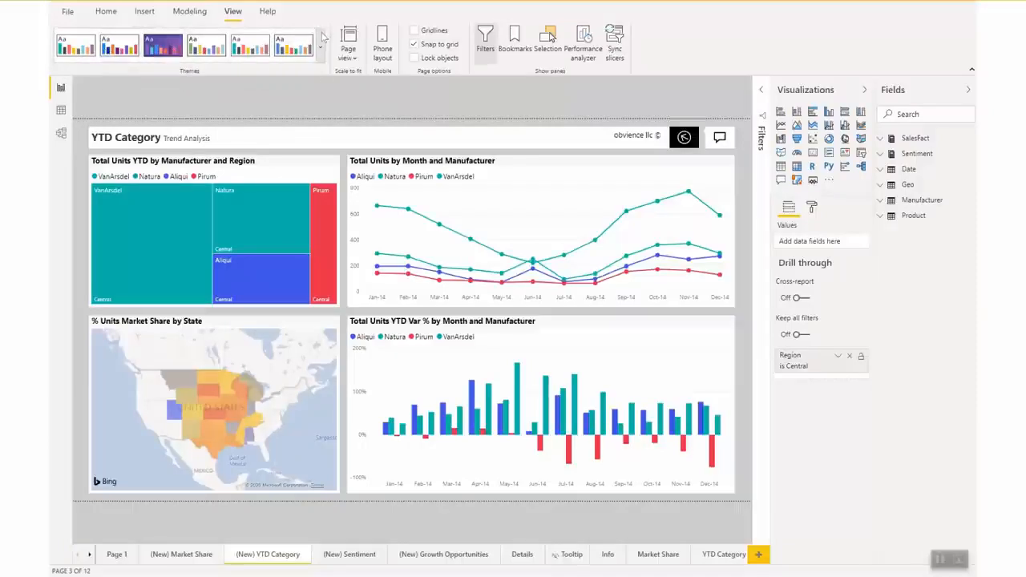
# Expand the View tab's Themes gallery to show all report themes.
pyautogui.click(320, 39)
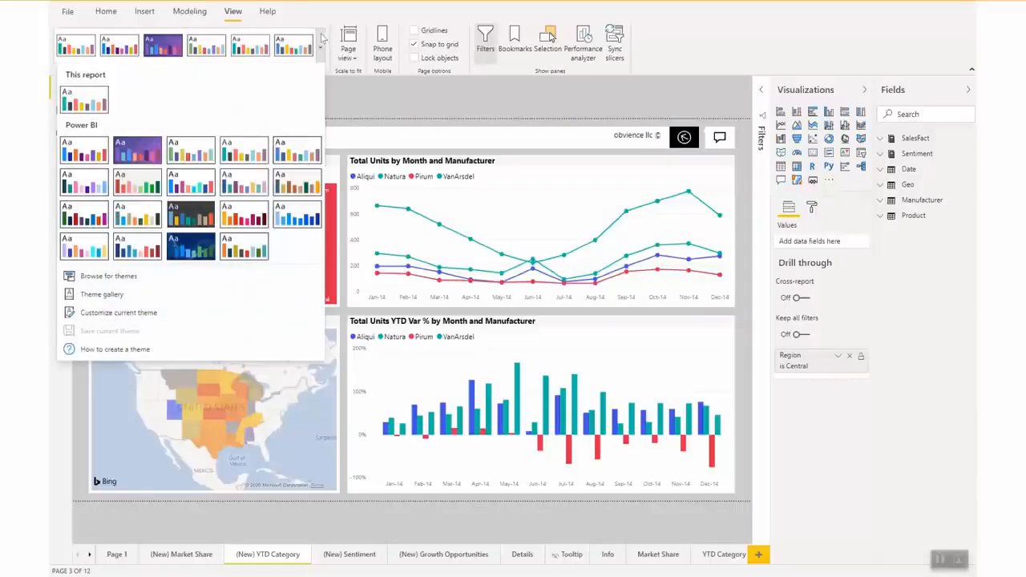
pyautogui.moveTo(183, 80)
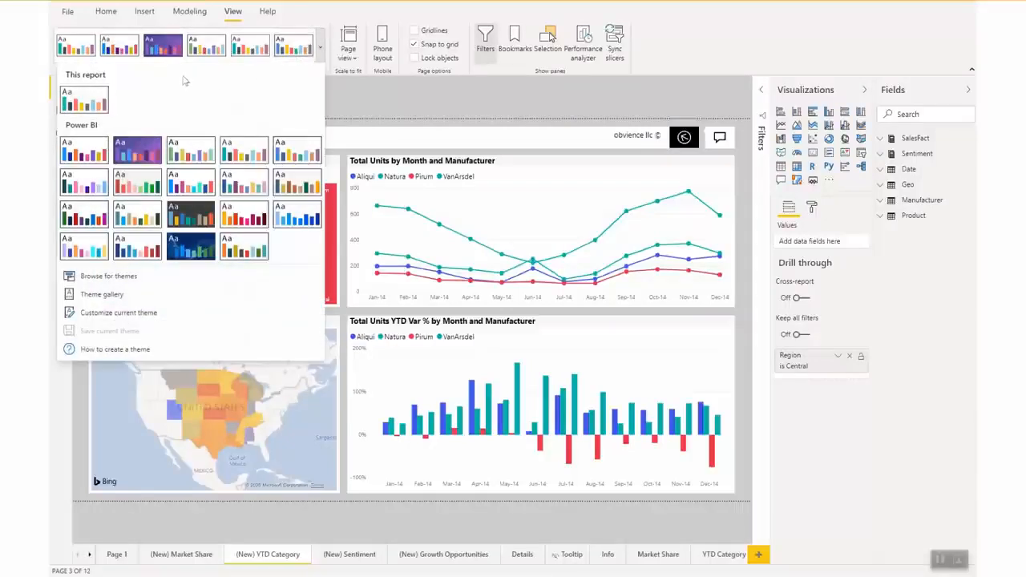
pyautogui.moveTo(141, 118)
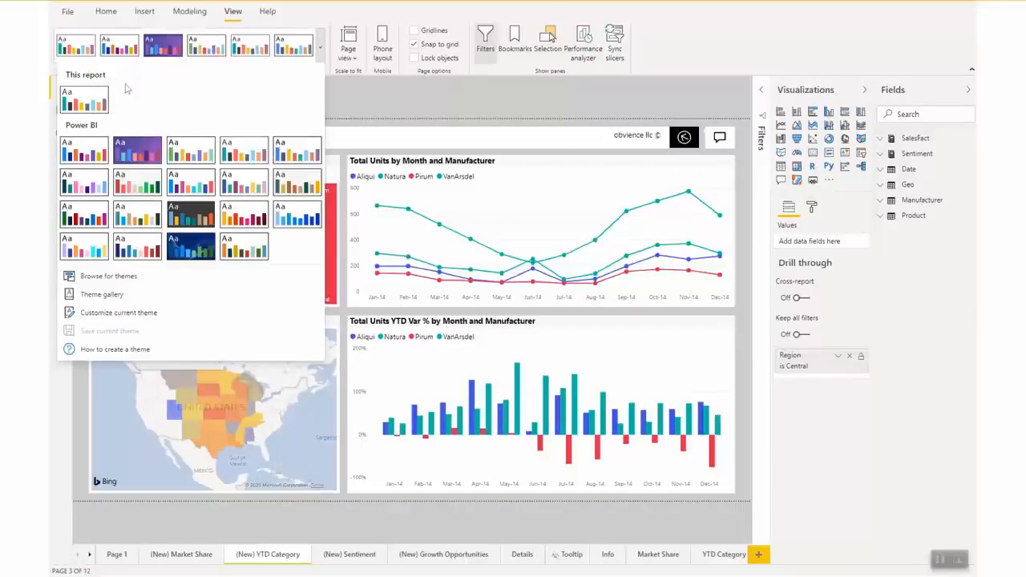
pyautogui.moveTo(83, 100)
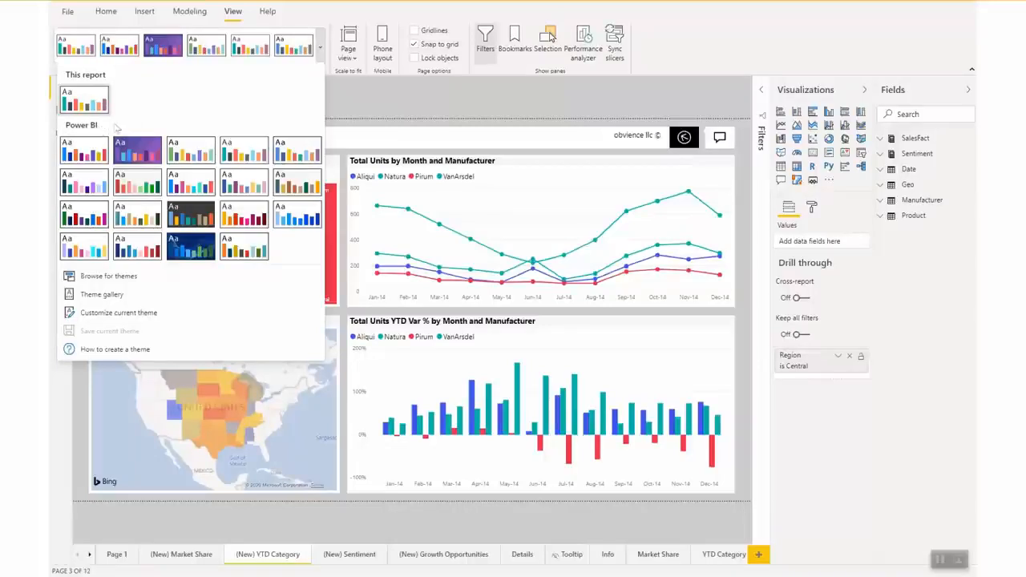
pyautogui.moveTo(118, 128)
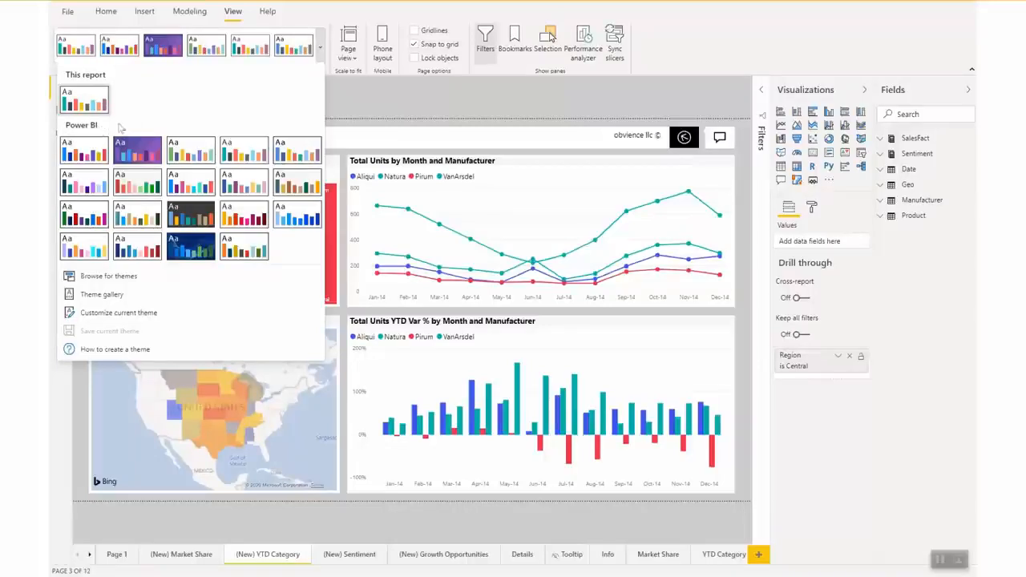
pyautogui.moveTo(189, 312)
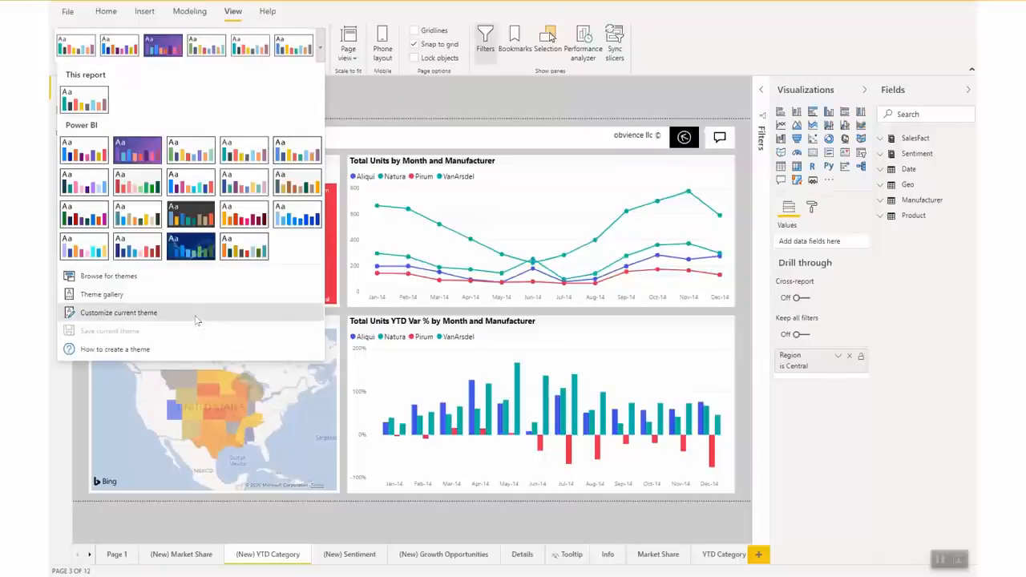
# Customize the current theme, glance at Advanced element colours, and return to Name and colors.
pyautogui.click(118, 313)
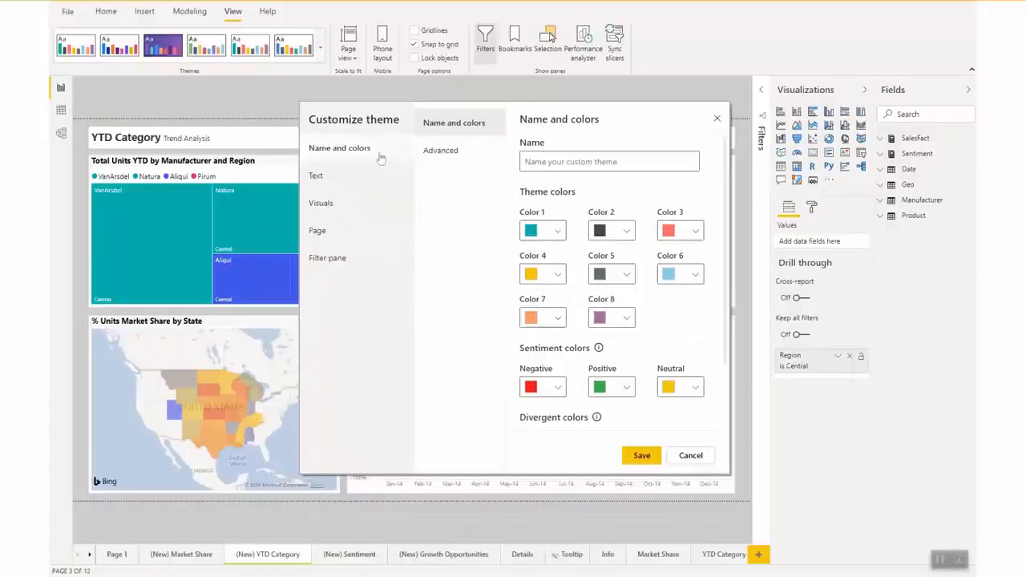
pyautogui.moveTo(386, 158)
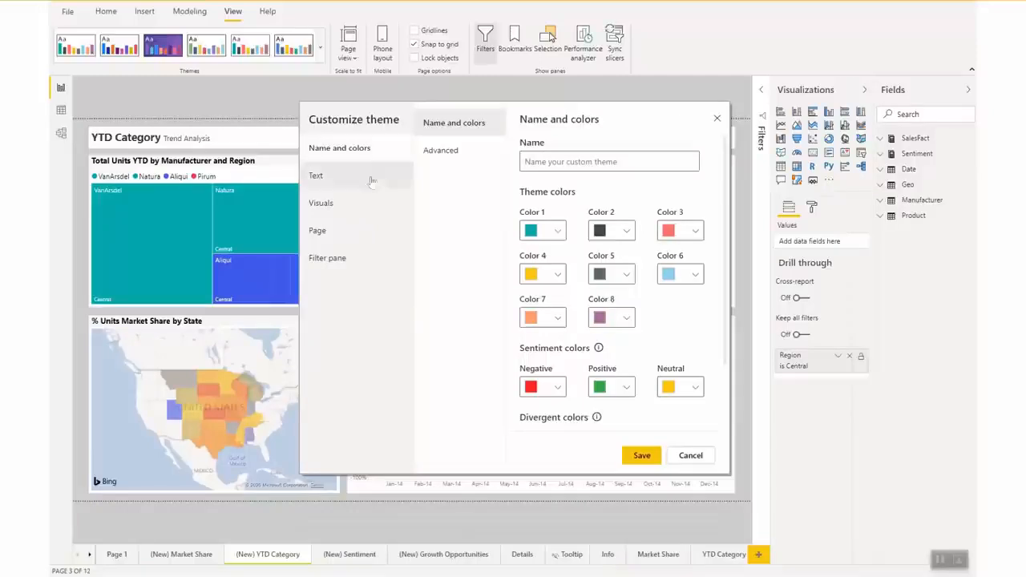
pyautogui.moveTo(395, 194)
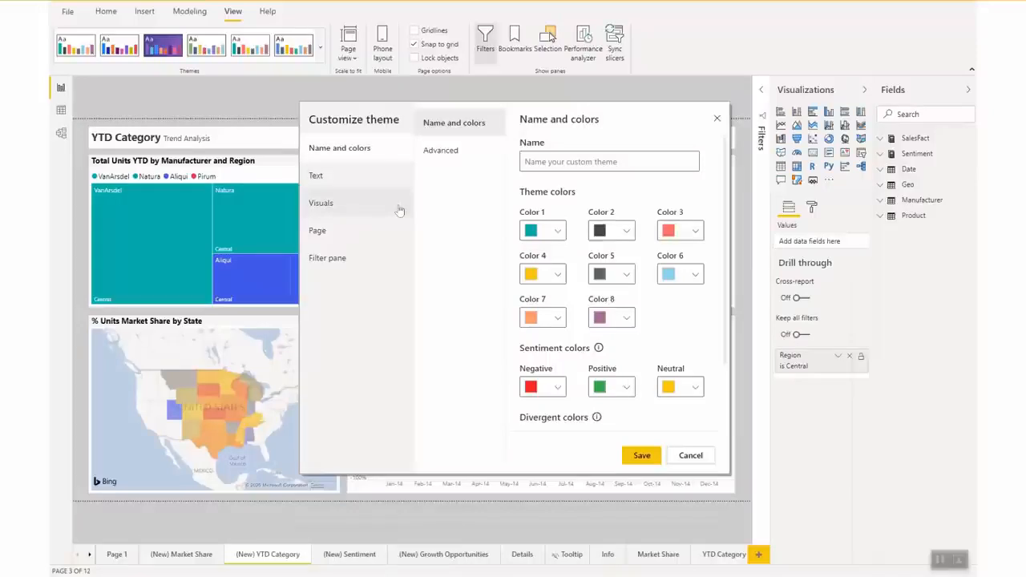
pyautogui.moveTo(409, 208)
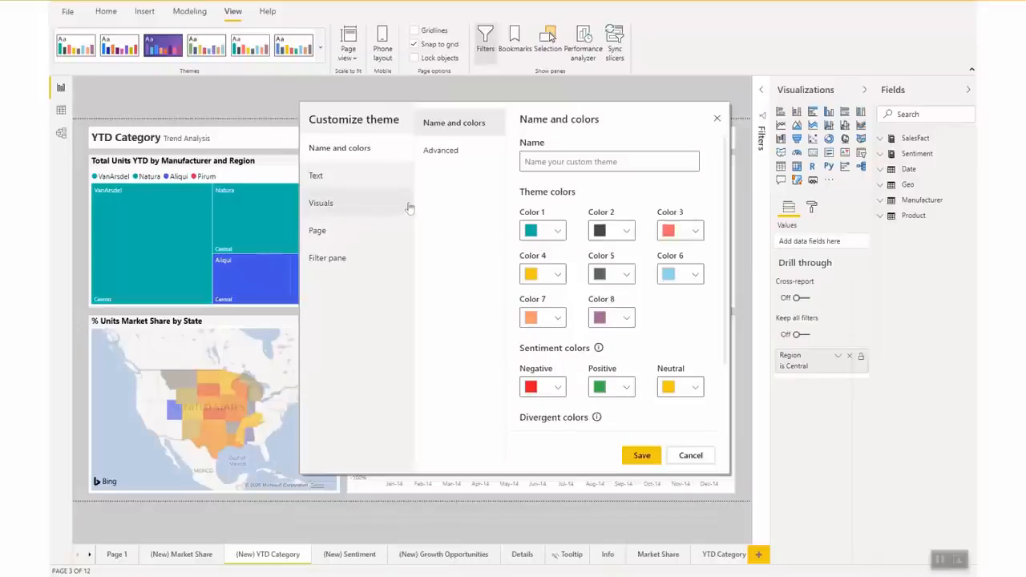
pyautogui.moveTo(402, 241)
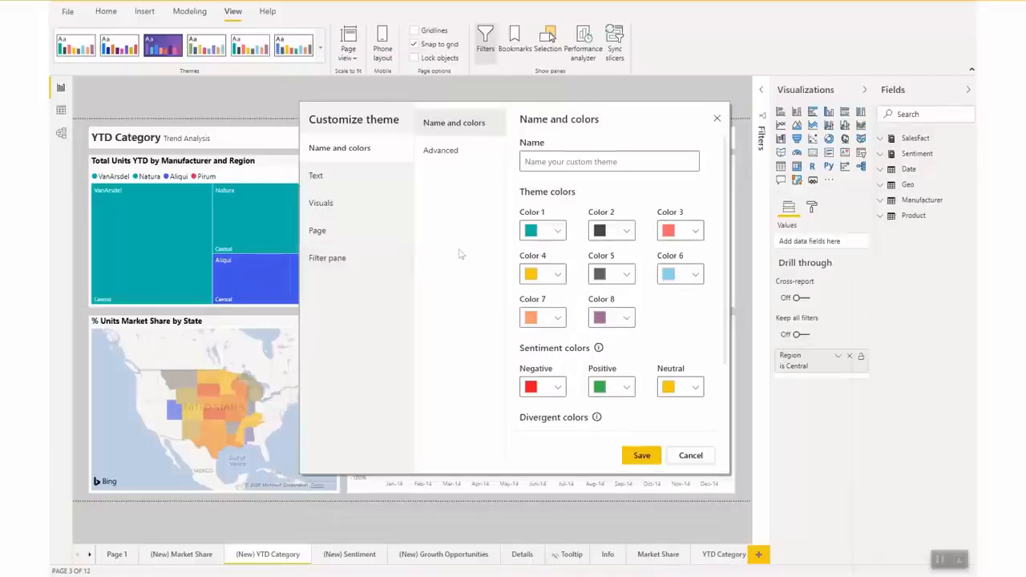
pyautogui.click(441, 150)
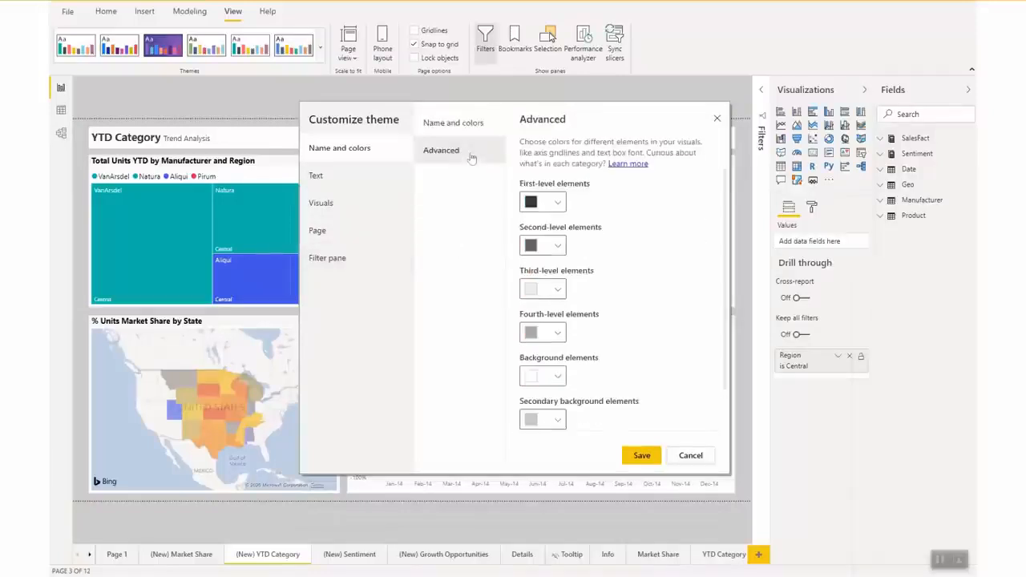
pyautogui.moveTo(637, 174)
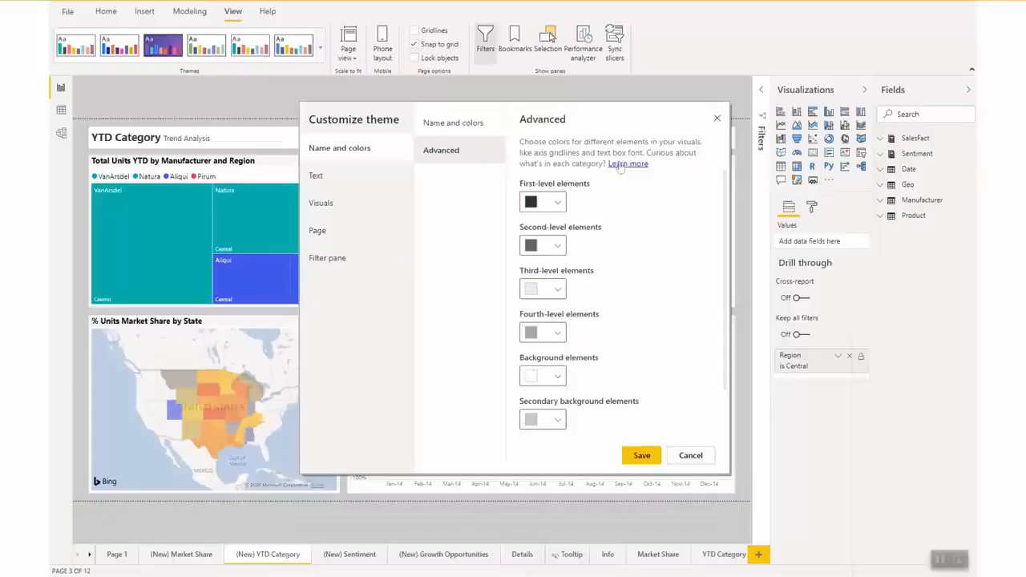
pyautogui.click(453, 122)
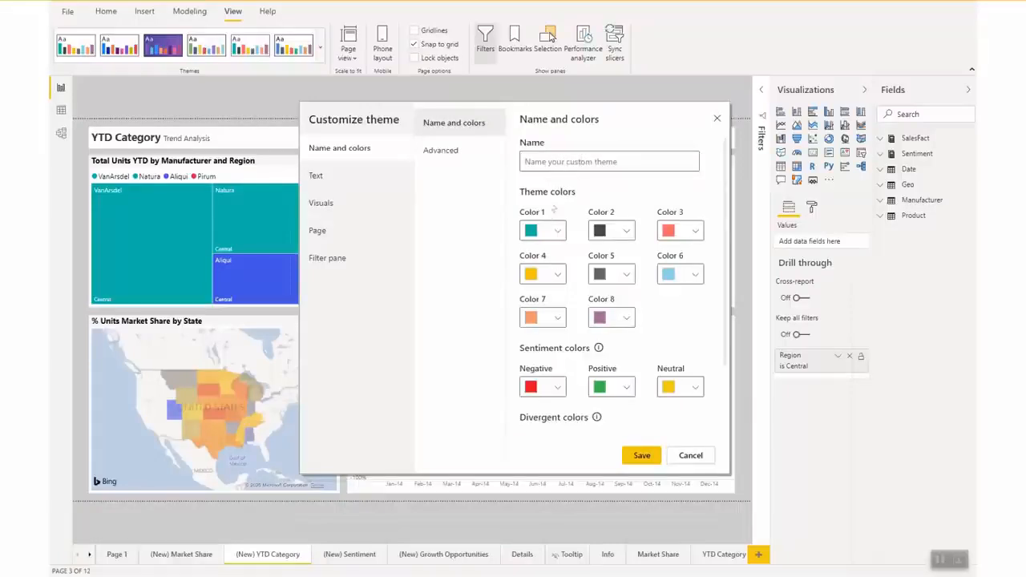
# Change Color 1 to a dark purple-grey and Color 3 to a green-teal.
pyautogui.click(543, 231)
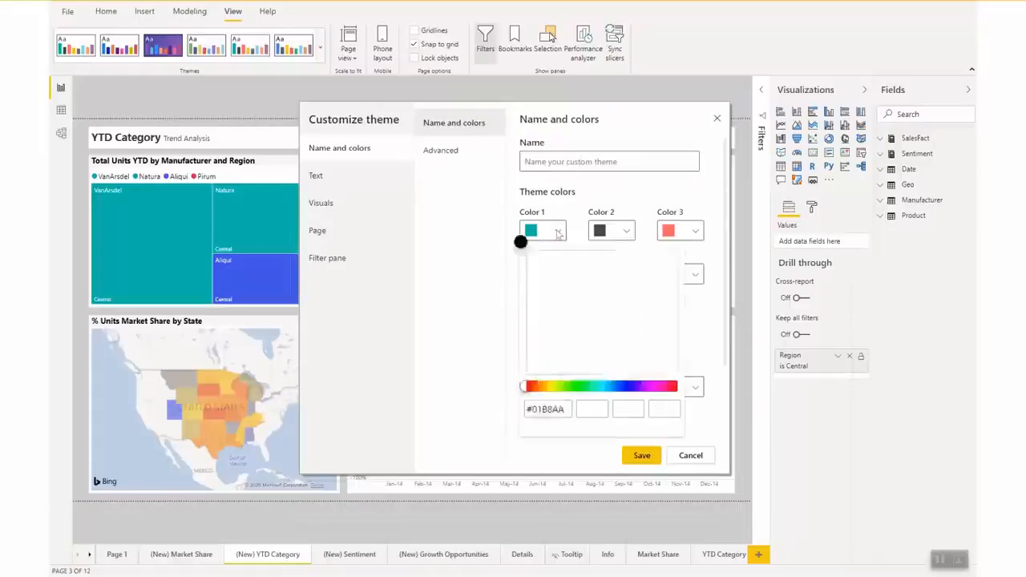
pyautogui.click(558, 231)
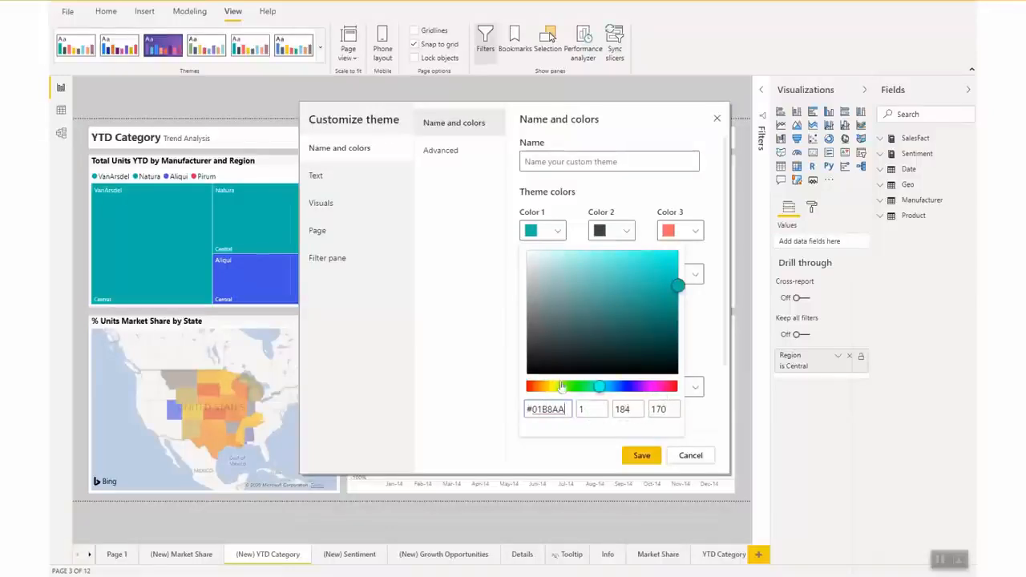
pyautogui.click(559, 305)
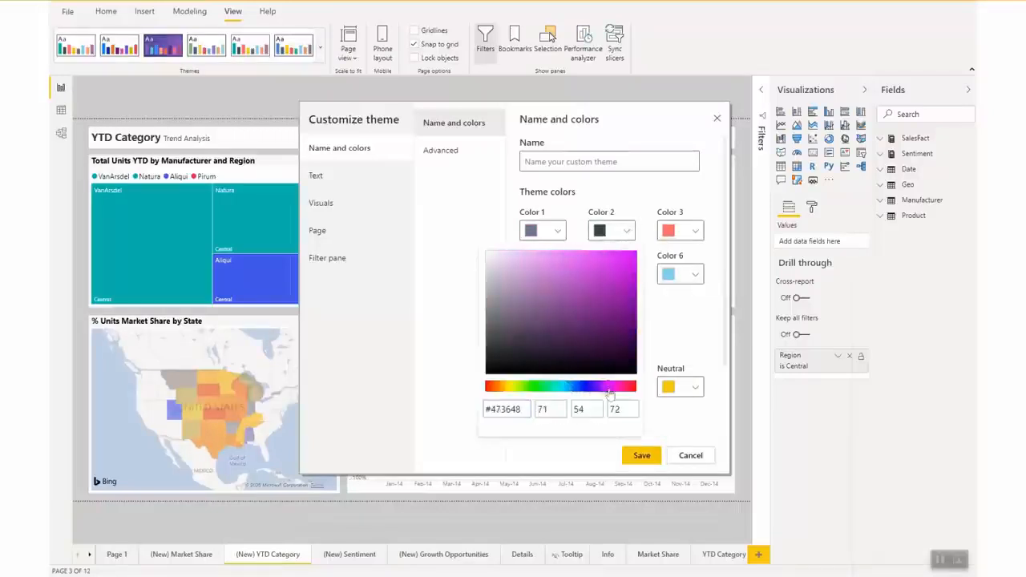
pyautogui.click(609, 387)
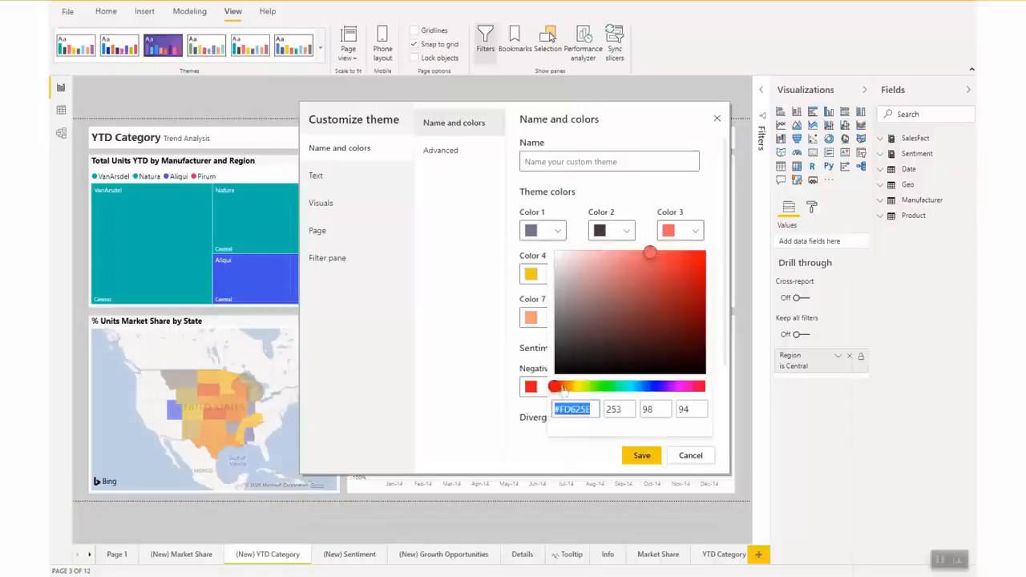
pyautogui.moveTo(553, 387); pyautogui.dragTo(580, 387)
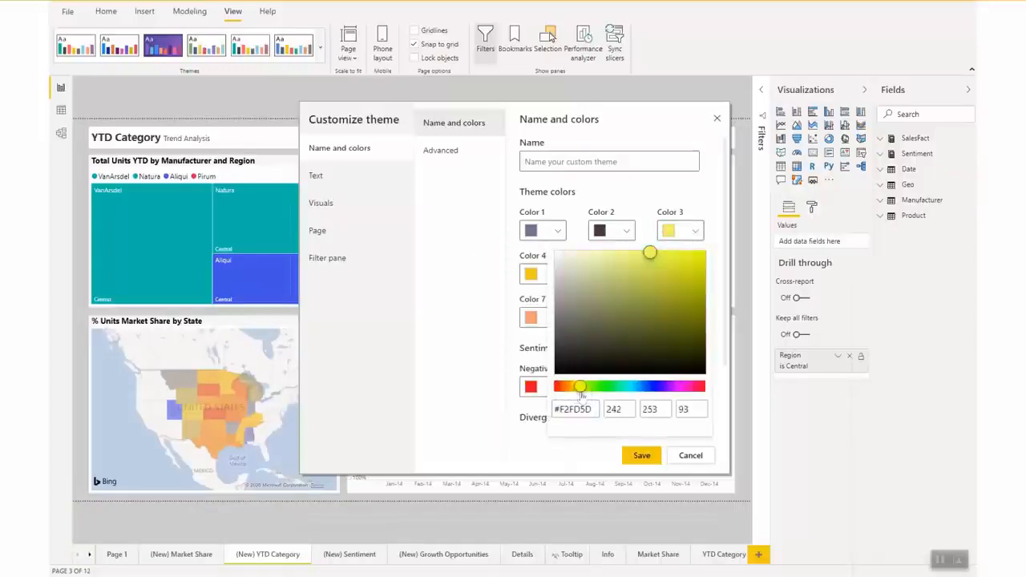
pyautogui.moveTo(579, 387); pyautogui.dragTo(624, 387)
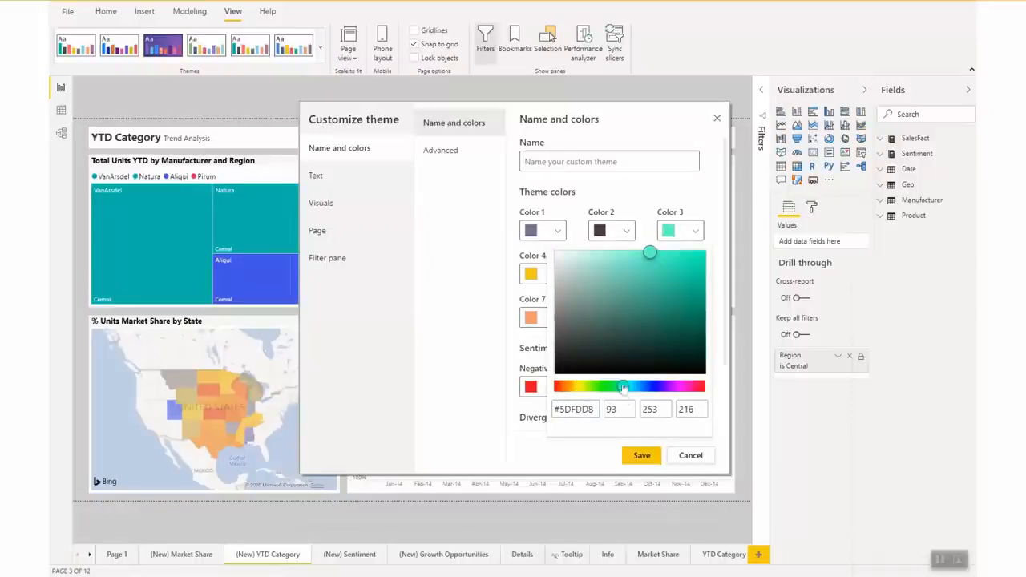
# Name the theme My Company Branding.
pyautogui.click(608, 161)
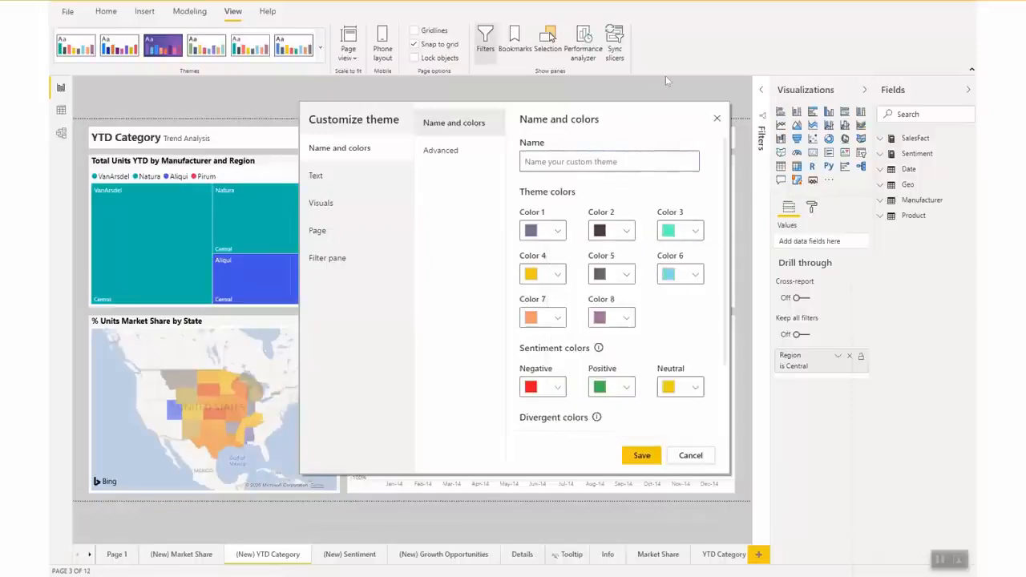
pyautogui.write('My Company Br')
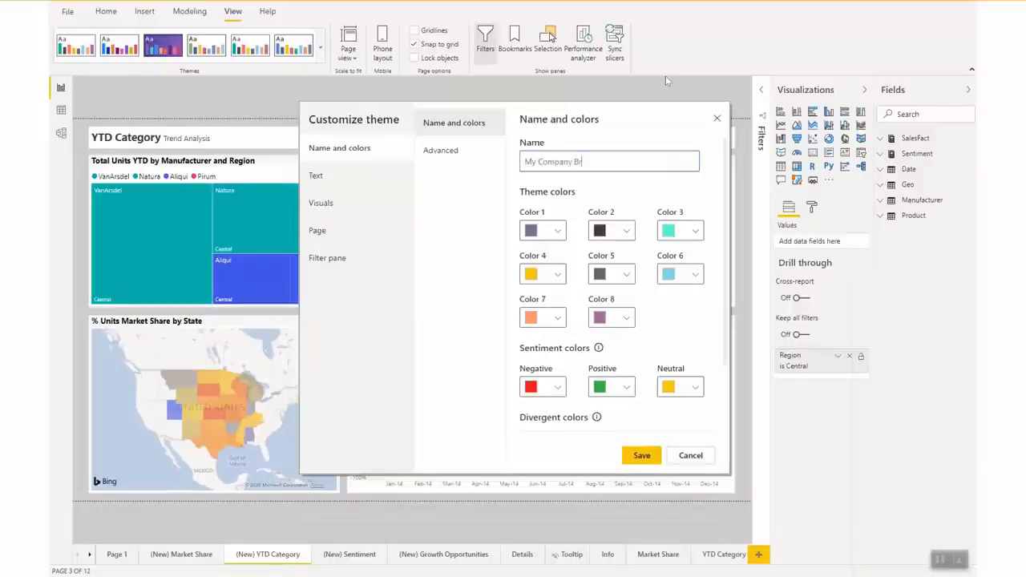
pyautogui.write('anding')
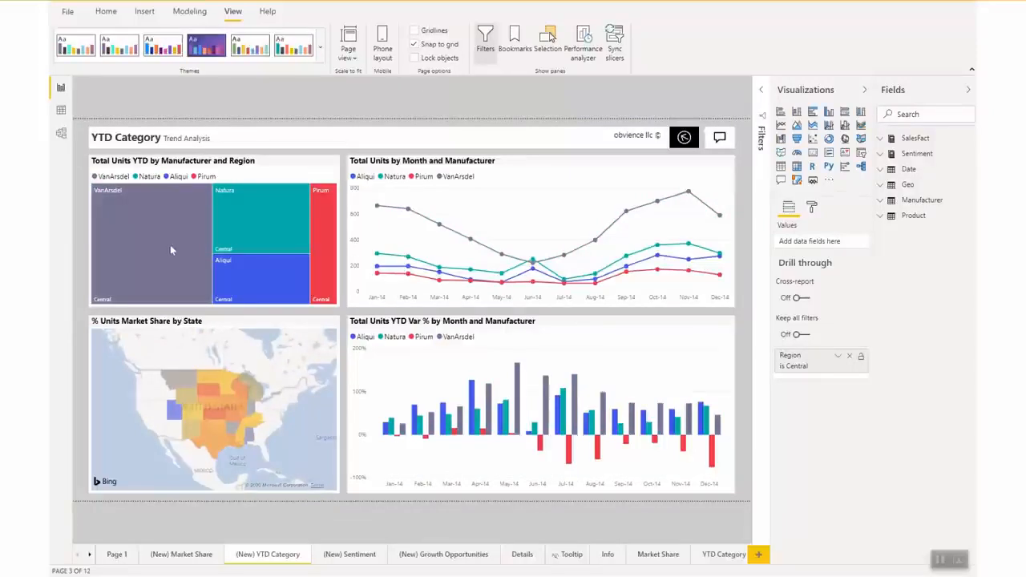
pyautogui.moveTo(337, 168)
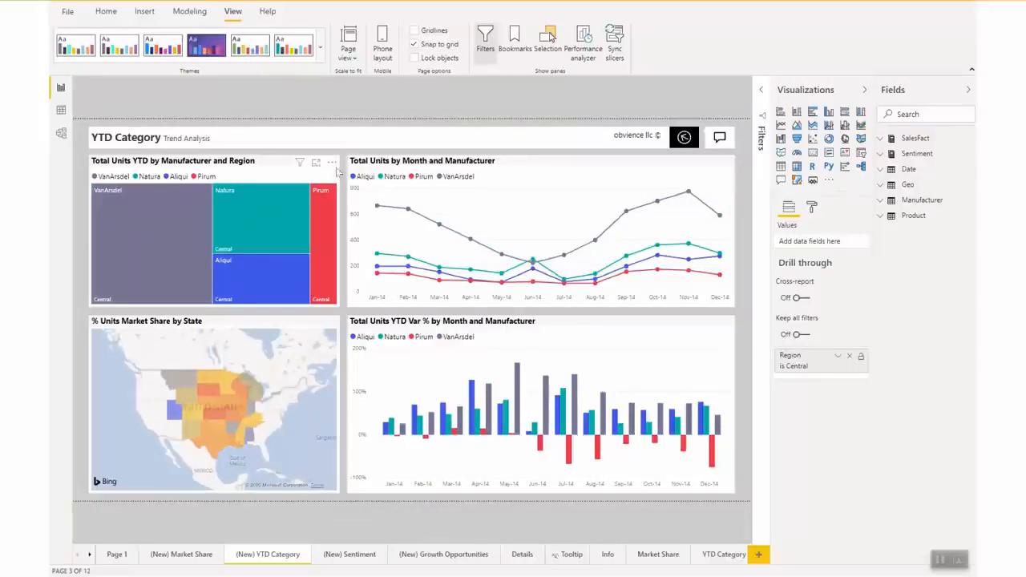
pyautogui.moveTo(141, 104)
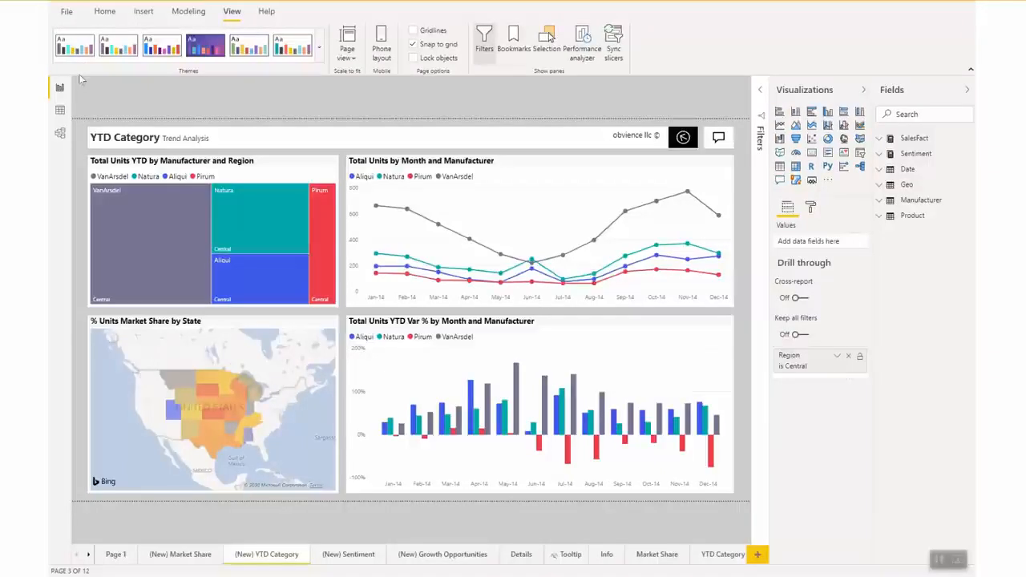
pyautogui.moveTo(74, 45)
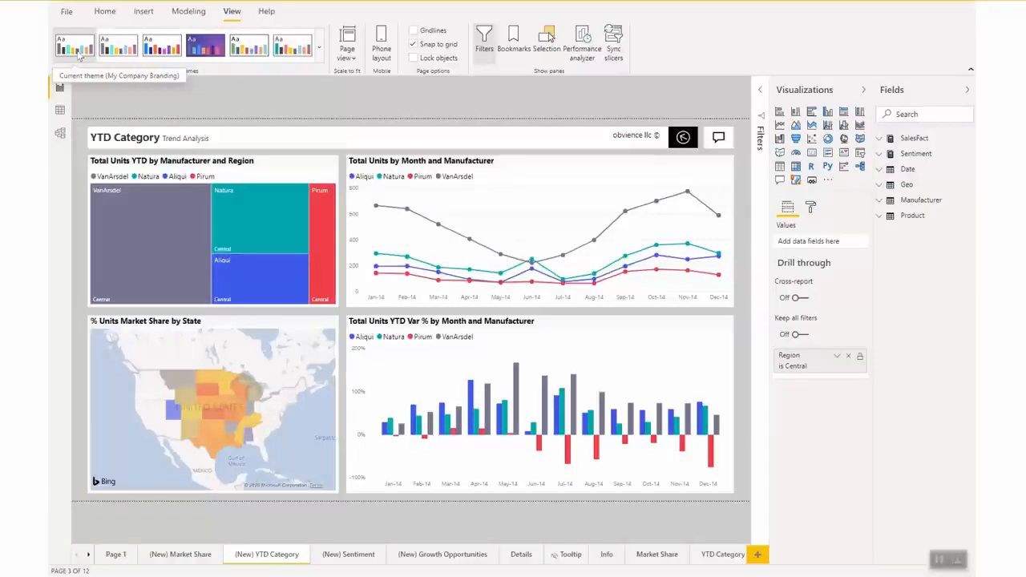
pyautogui.moveTo(361, 85)
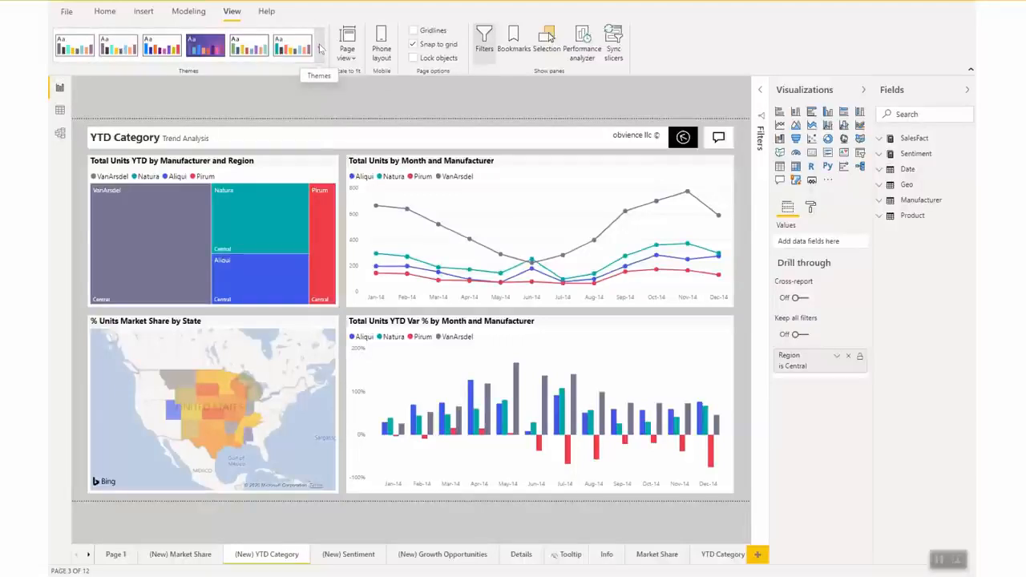
# Check the current theme in the Themes gallery and list the full theme collection.
pyautogui.click(319, 48)
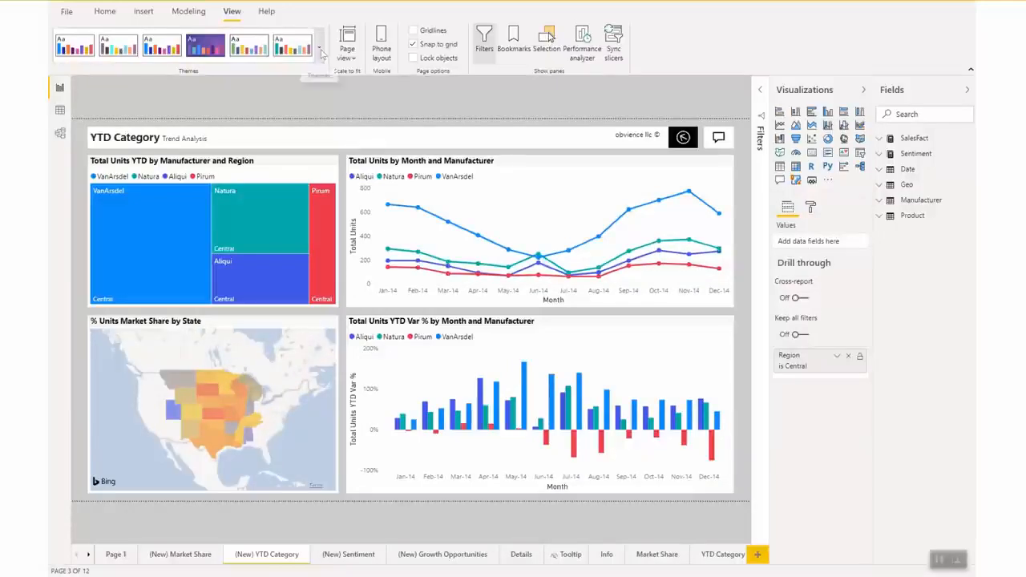
pyautogui.click(319, 49)
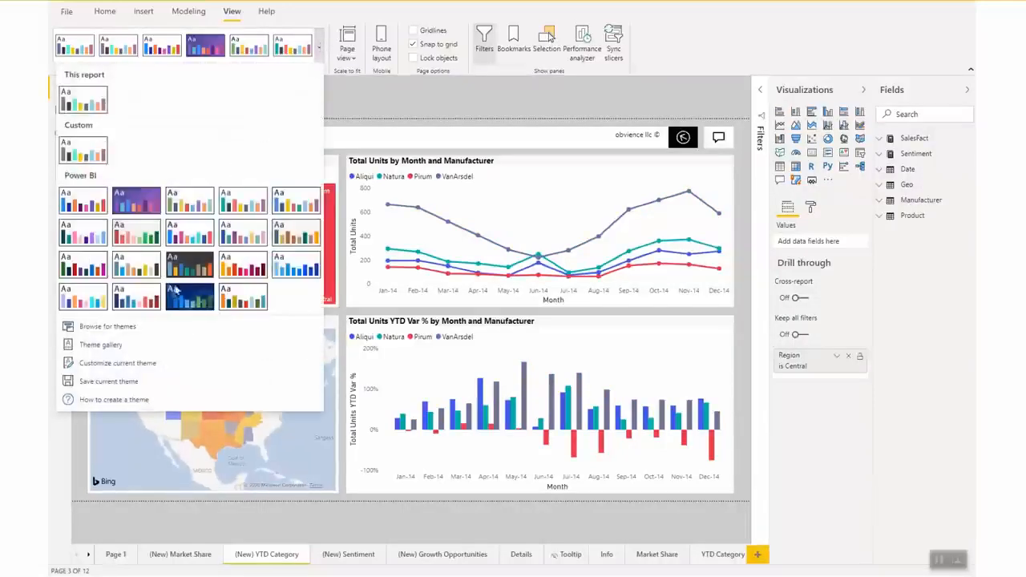
pyautogui.moveTo(108, 380)
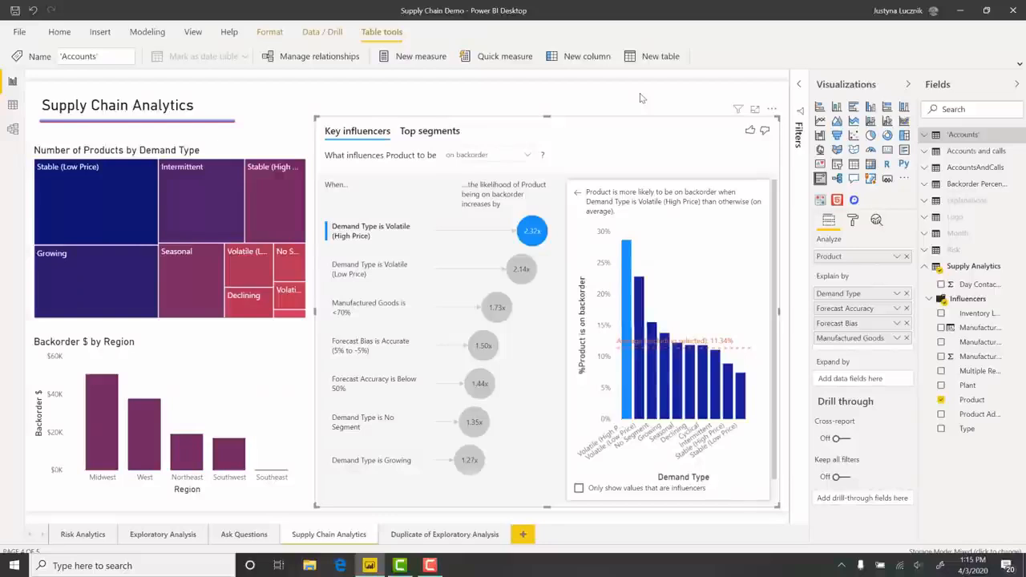
pyautogui.moveTo(612, 144)
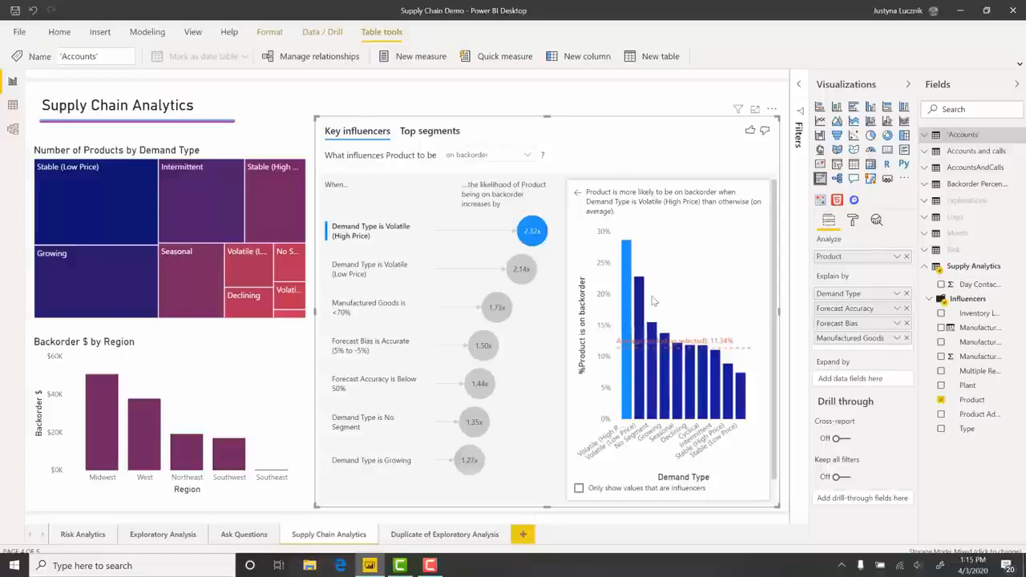
pyautogui.moveTo(967, 299)
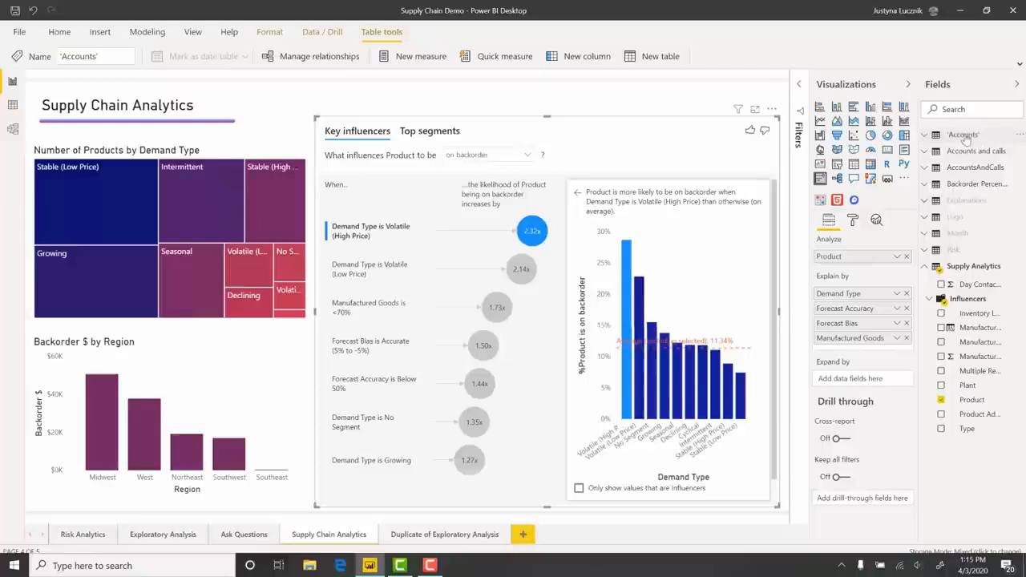
pyautogui.moveTo(963, 134)
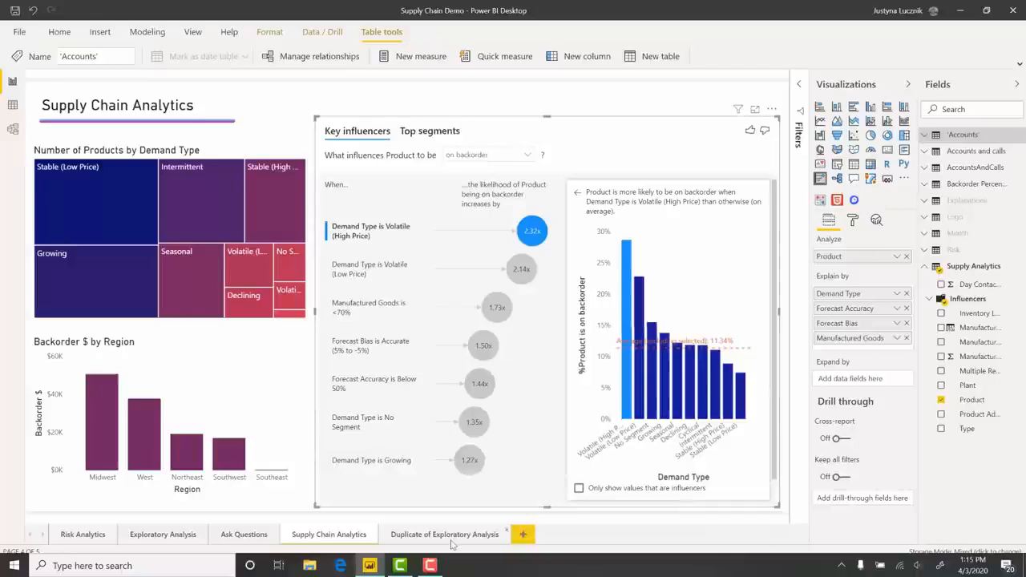
# Switch to the Duplicate of Exploratory Analysis page.
pyautogui.click(443, 534)
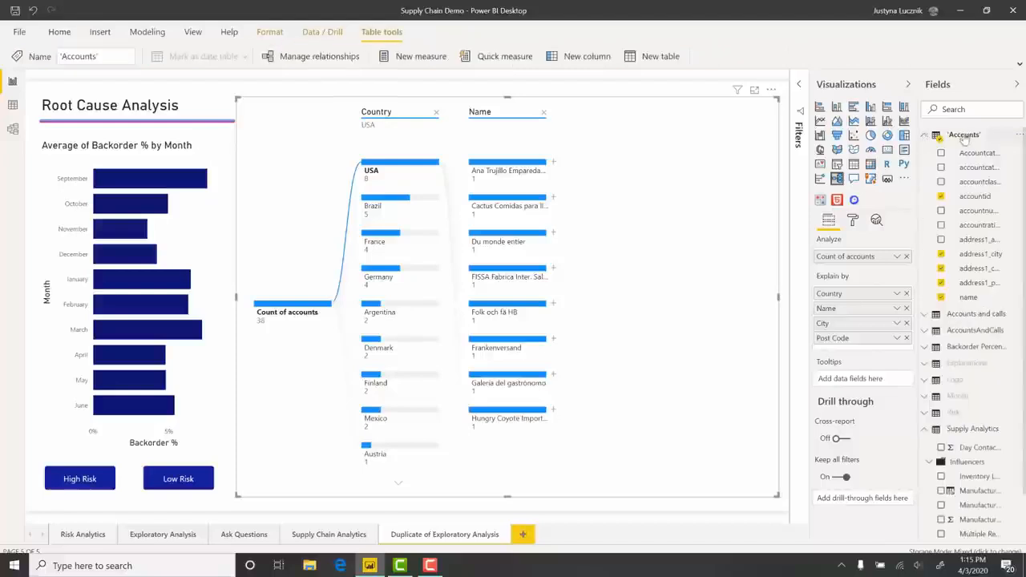
pyautogui.moveTo(965, 134)
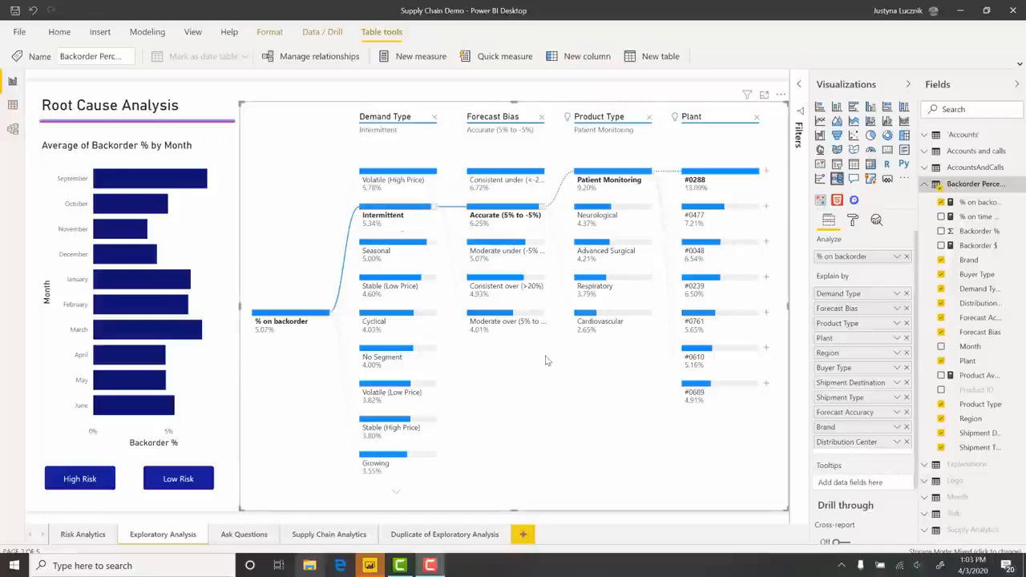
pyautogui.moveTo(291, 376)
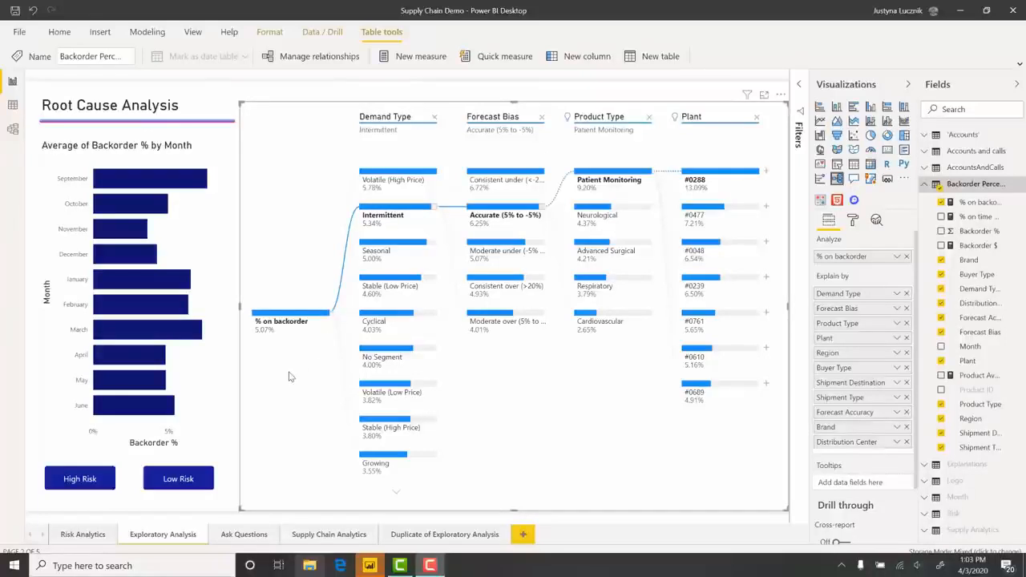
pyautogui.moveTo(582, 406)
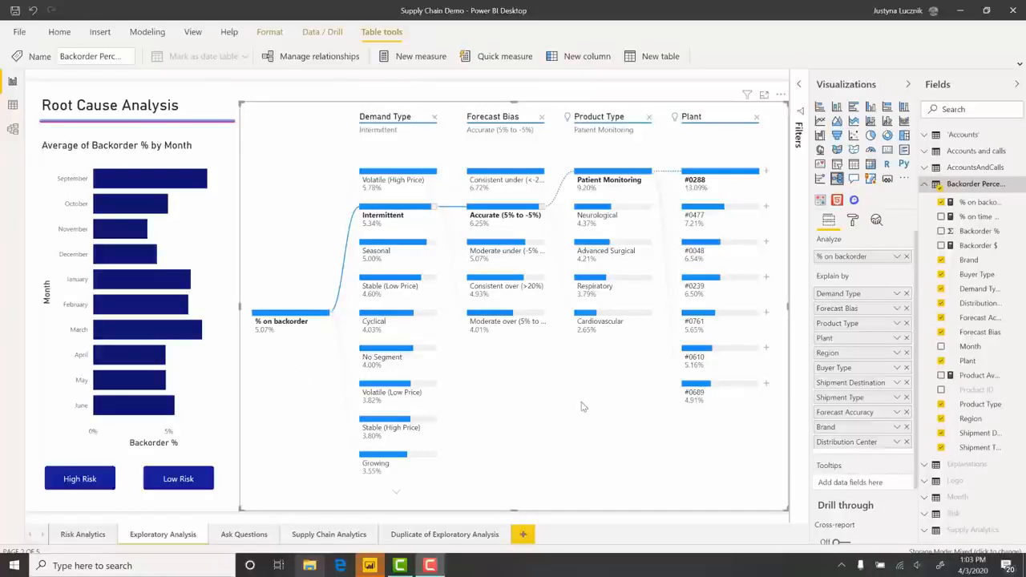
pyautogui.moveTo(607, 403)
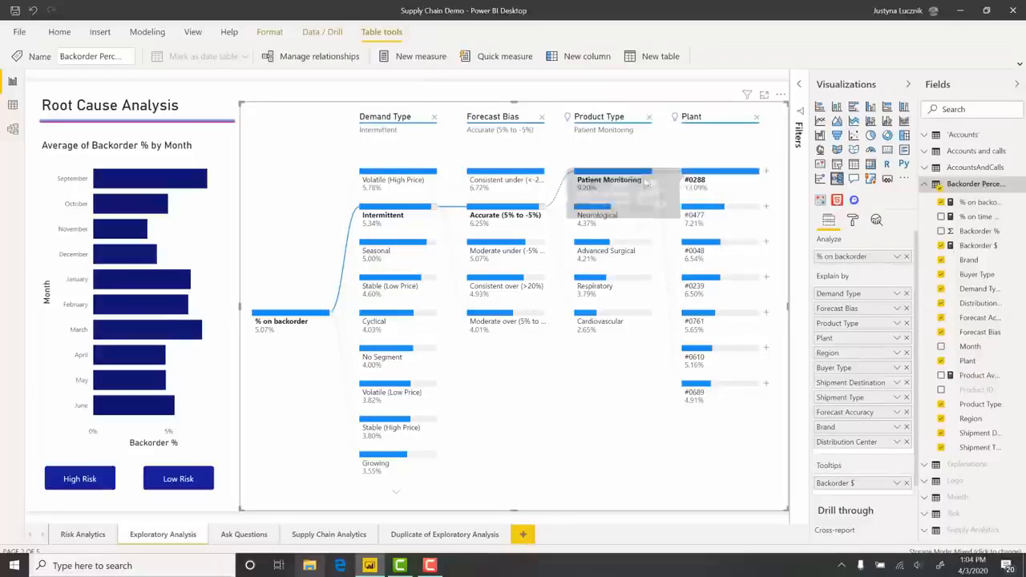
pyautogui.moveTo(633, 179)
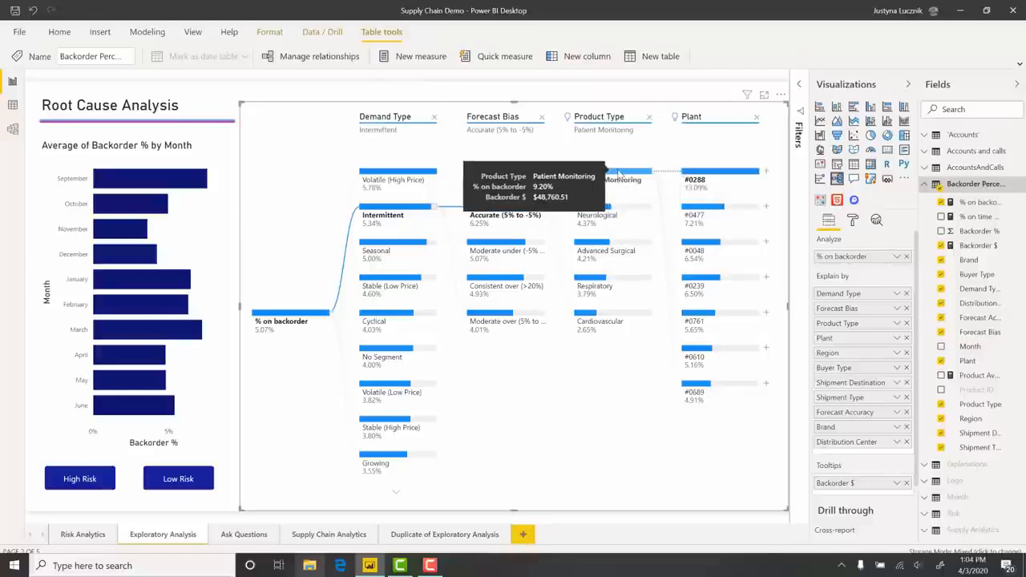
pyautogui.moveTo(561, 184)
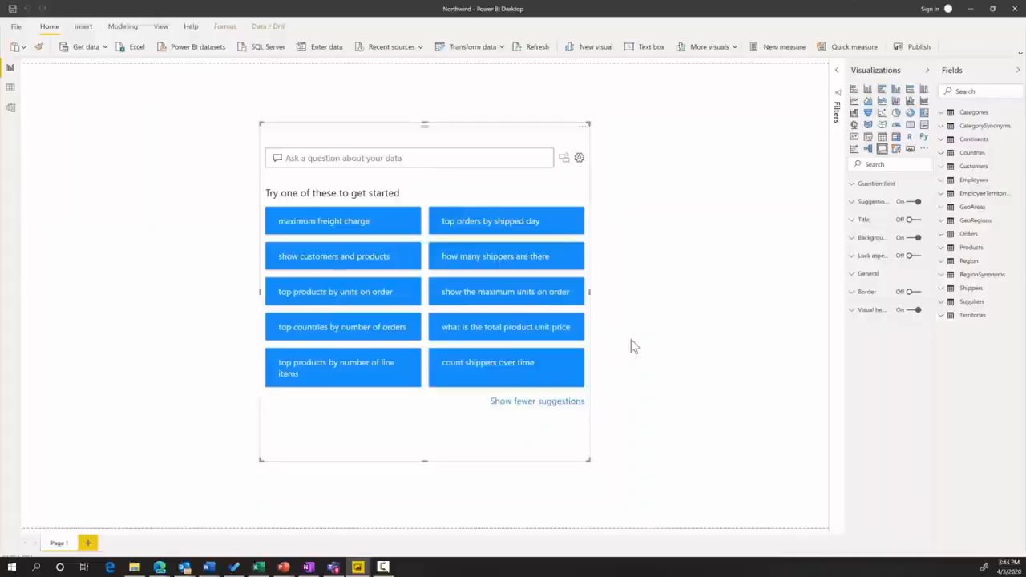
pyautogui.moveTo(452, 352)
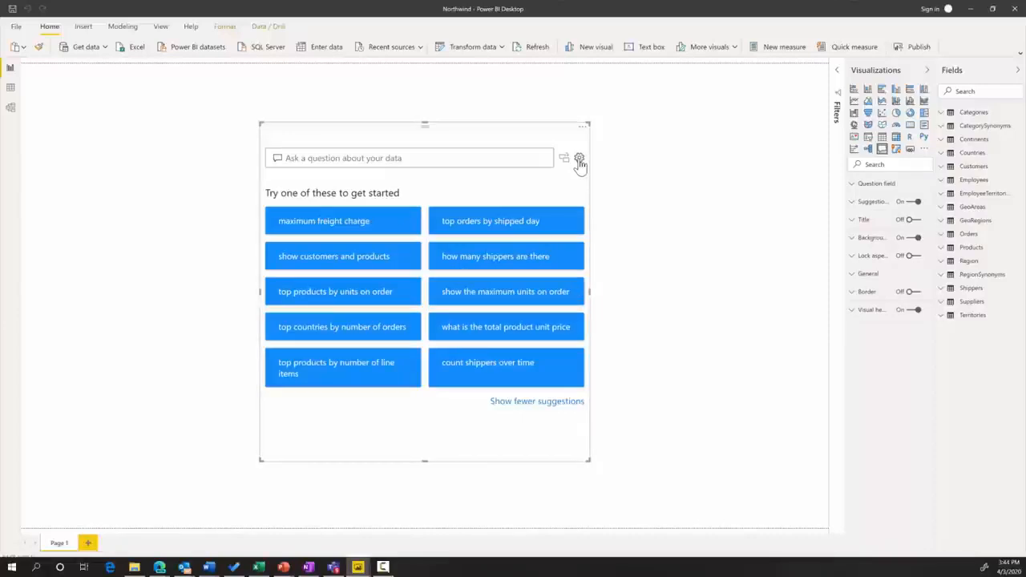
# Bring up Q&A setup from the Northwind Q&A visual's gear icon.
pyautogui.click(579, 158)
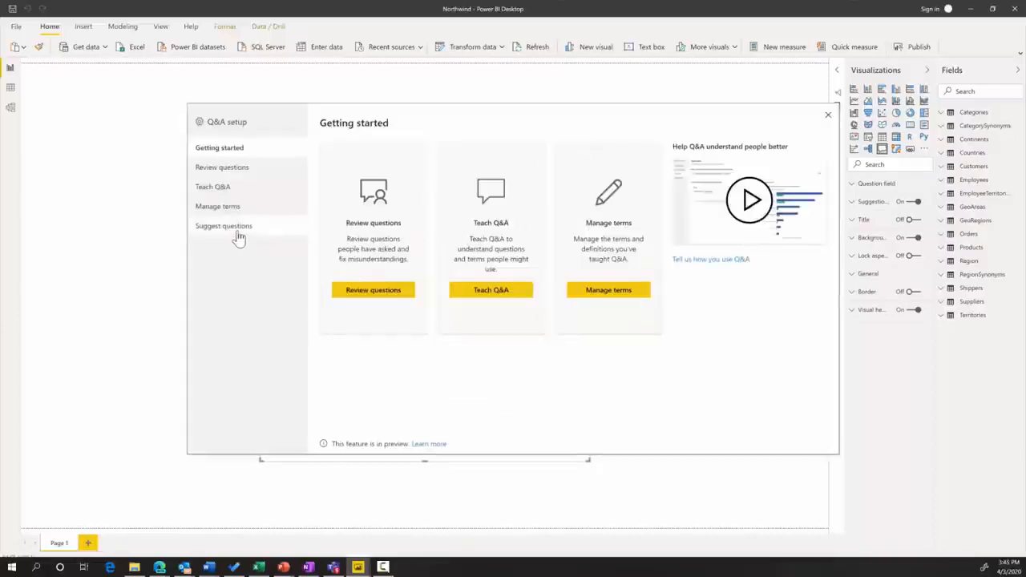
# Suggest the question 'Top categories by total orders' for report readers.
pyautogui.click(223, 225)
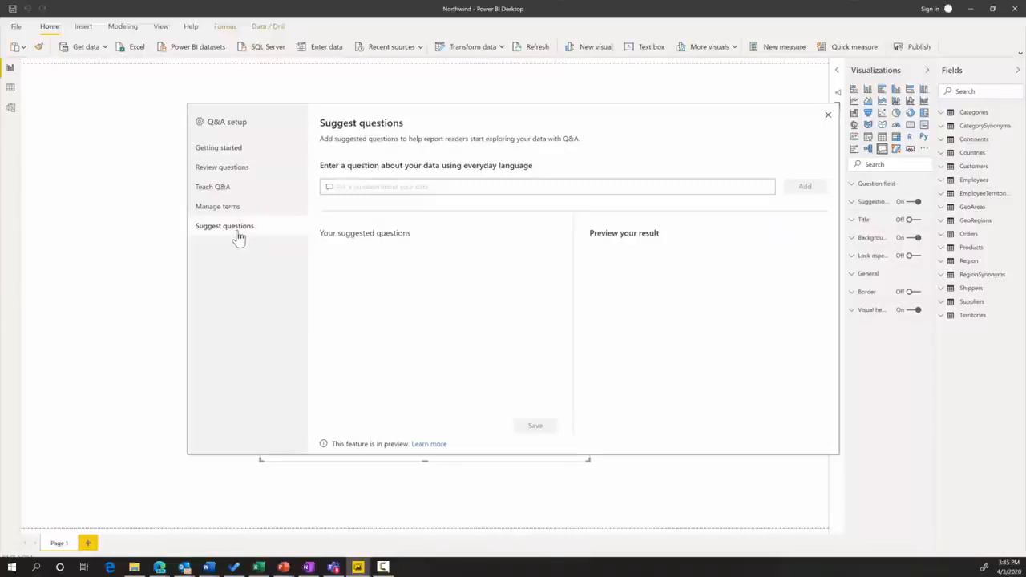
pyautogui.moveTo(409, 223)
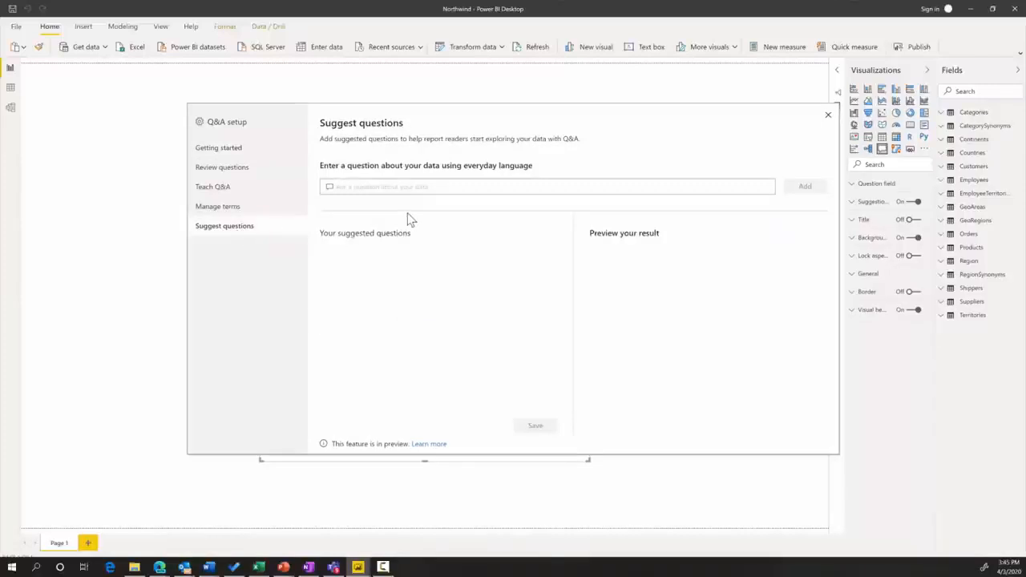
pyautogui.click(548, 186)
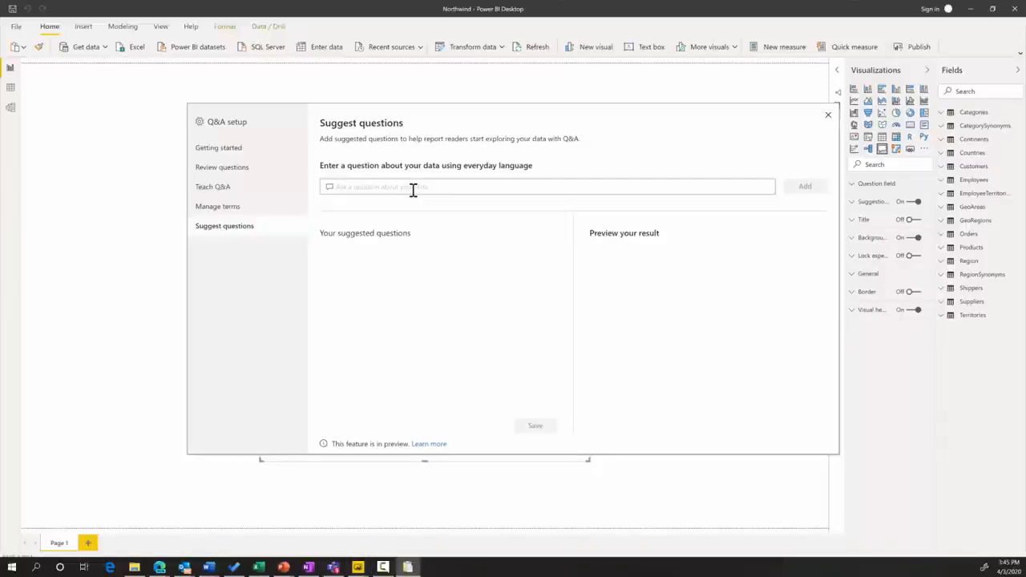
pyautogui.write('Top categories by total orders')
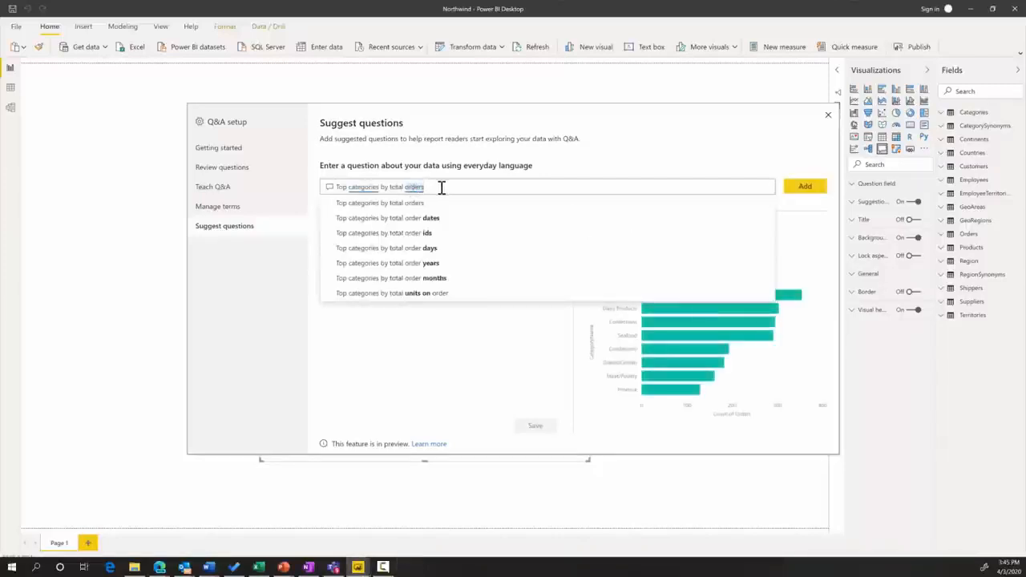
pyautogui.click(379, 201)
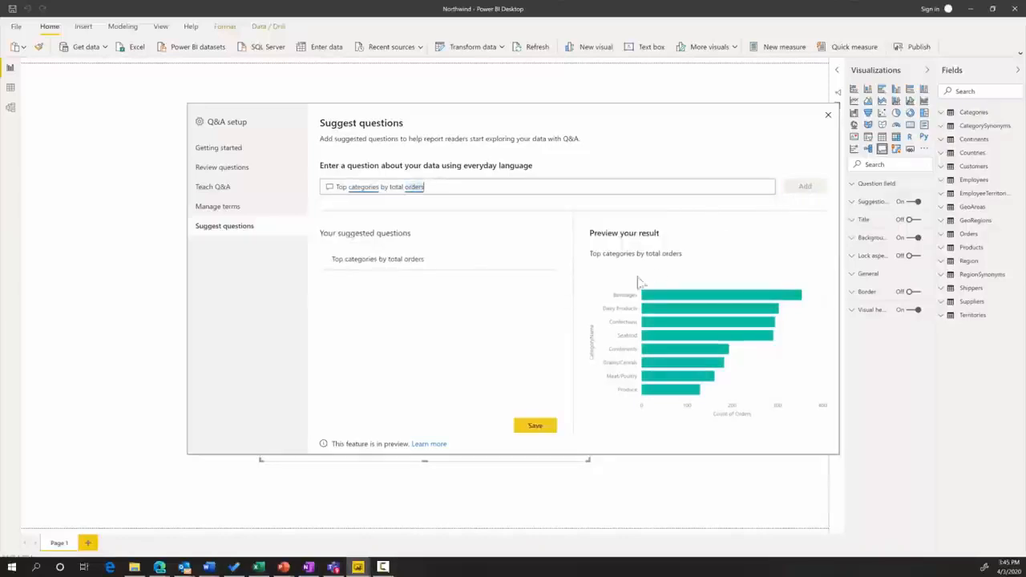
pyautogui.moveTo(685, 321)
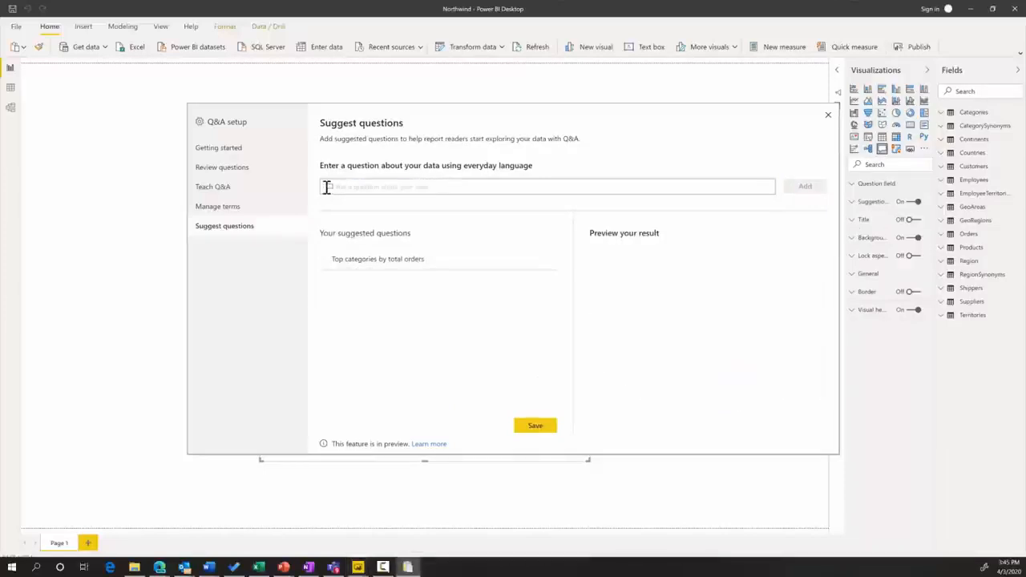
# Add 'Orders by shipped day' as a second suggestion and save the suggested questions.
pyautogui.click(548, 186)
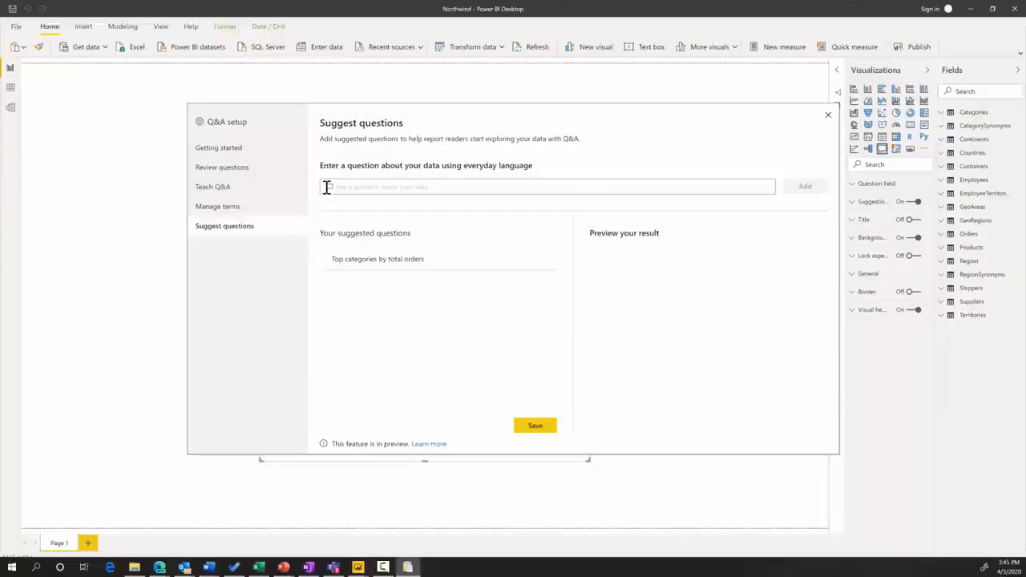
pyautogui.write('Orders by shipped day')
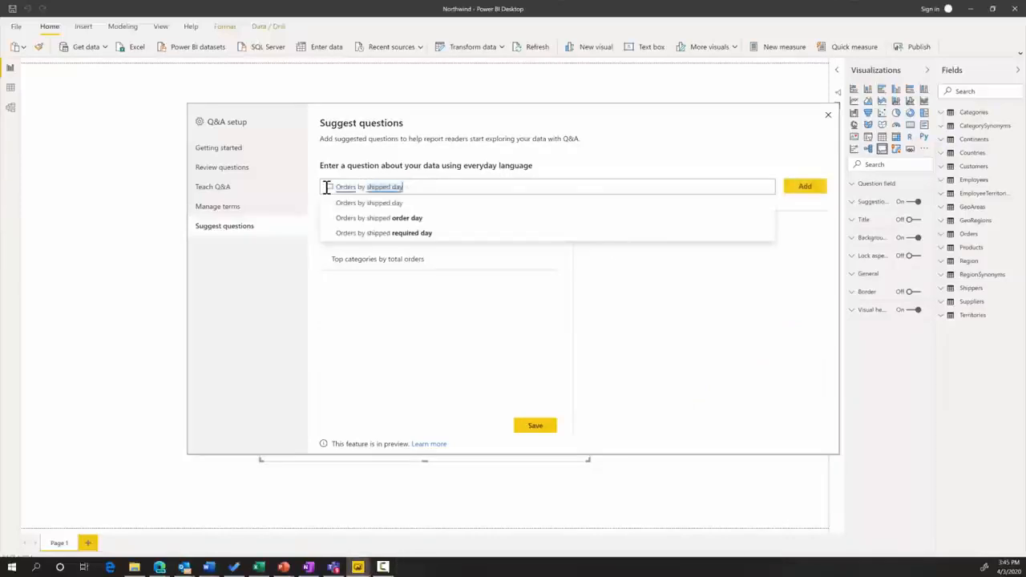
pyautogui.click(805, 186)
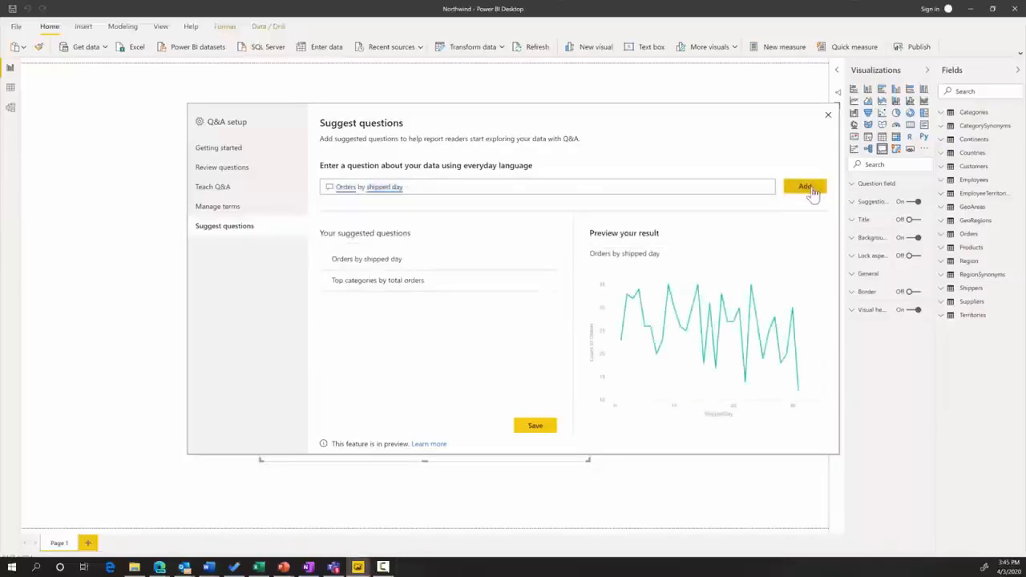
pyautogui.click(805, 186)
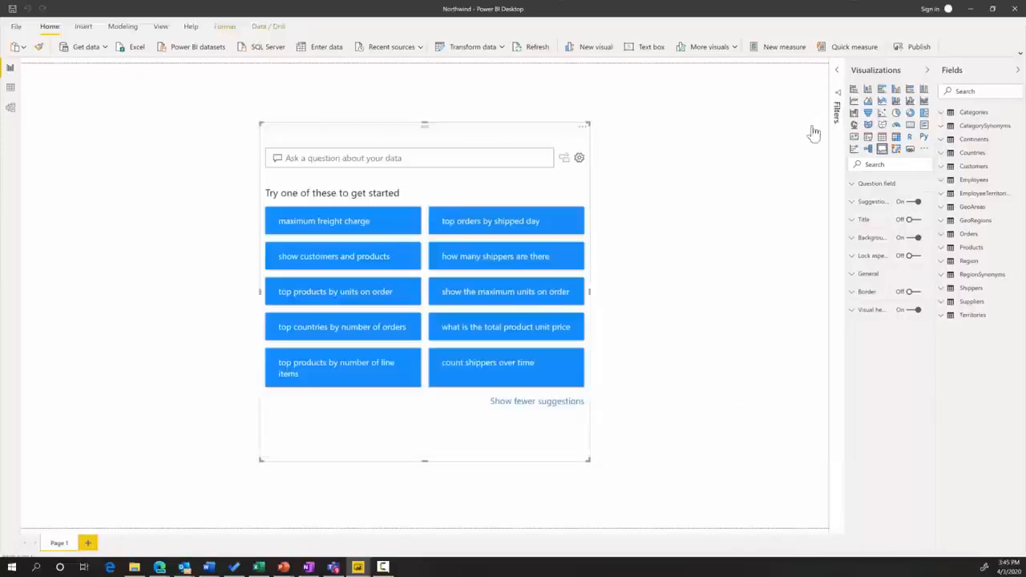
pyautogui.moveTo(367, 291)
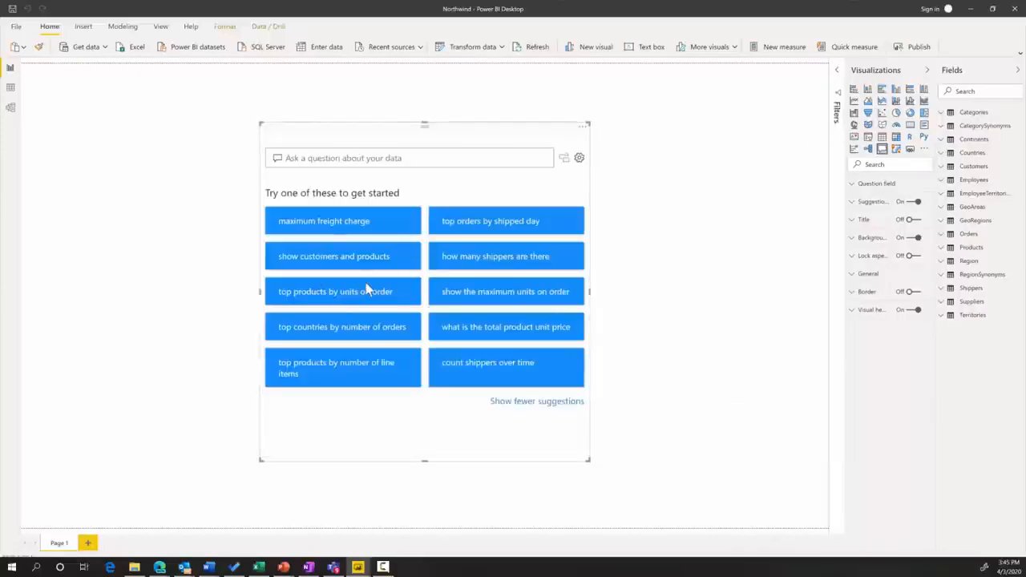
pyautogui.click(495, 255)
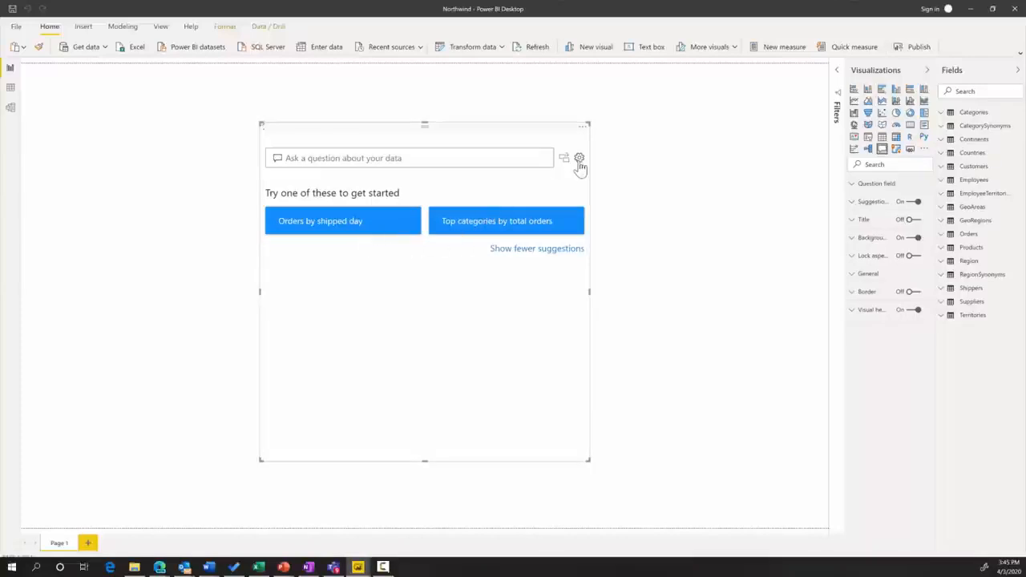
# In Teach Q&A, submit 'Profitable customers by country' so the unknown term Profitable is flagged.
pyautogui.click(579, 158)
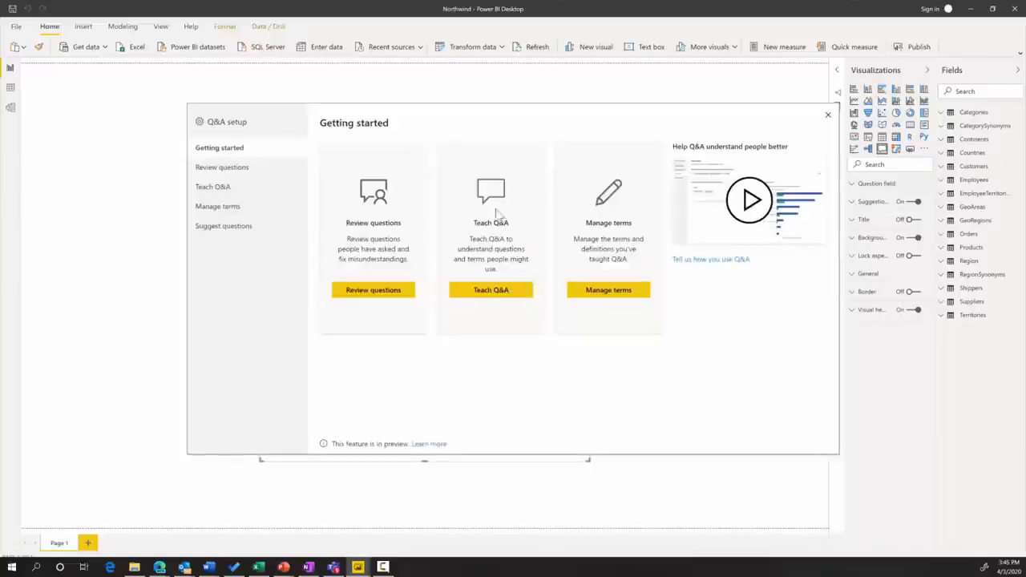
pyautogui.click(213, 187)
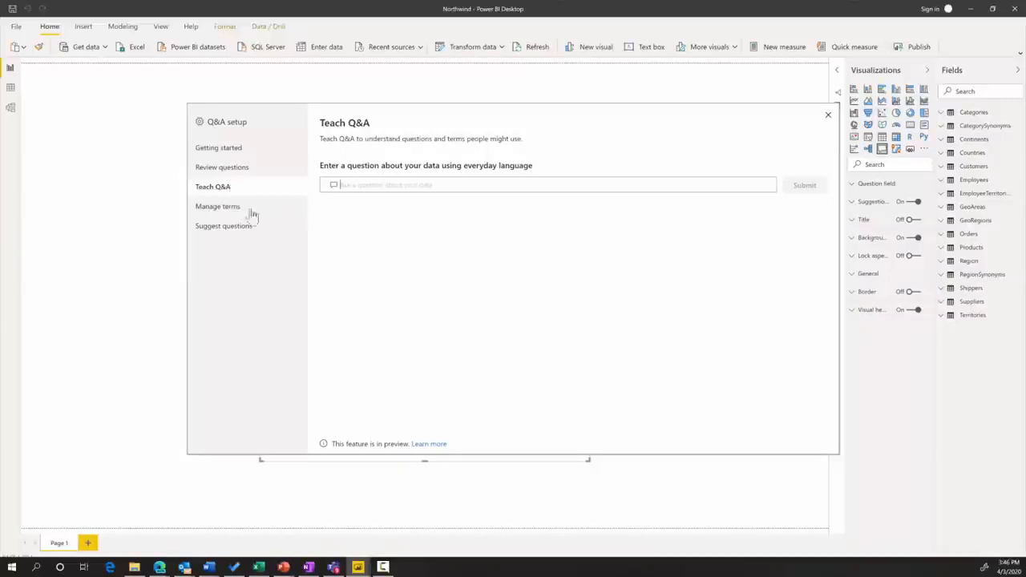
pyautogui.moveTo(517, 202)
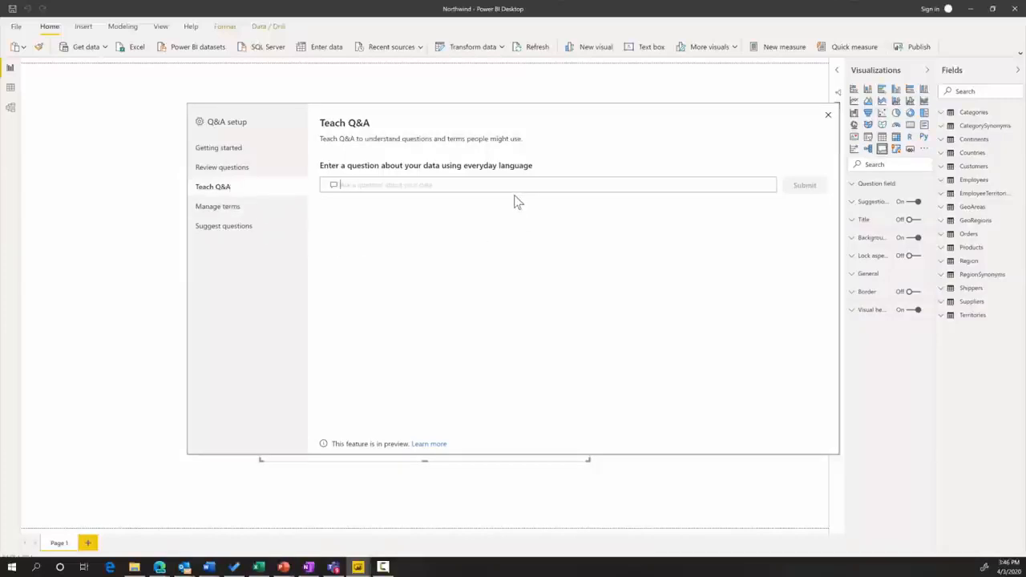
pyautogui.moveTo(513, 210)
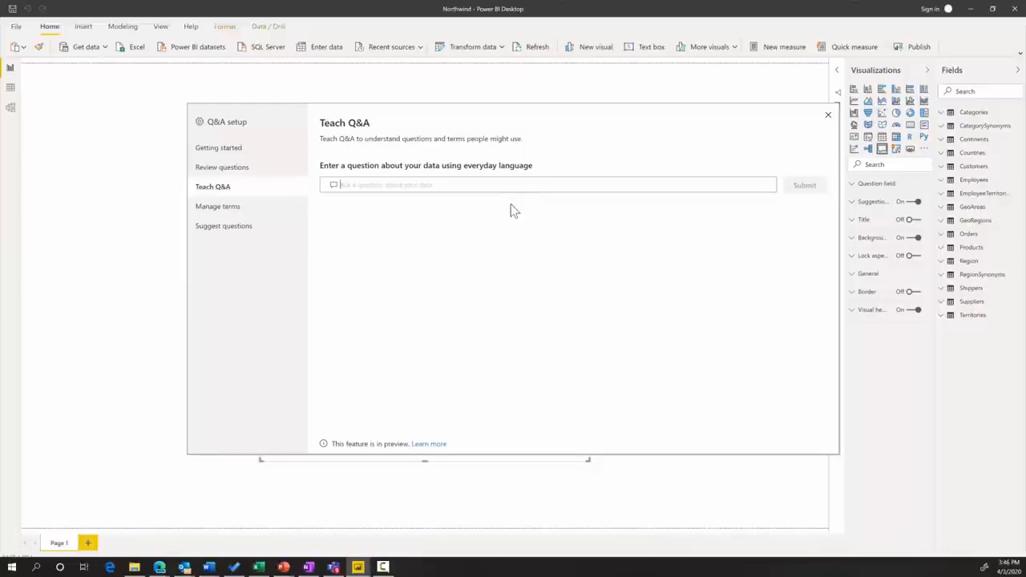
pyautogui.moveTo(495, 224)
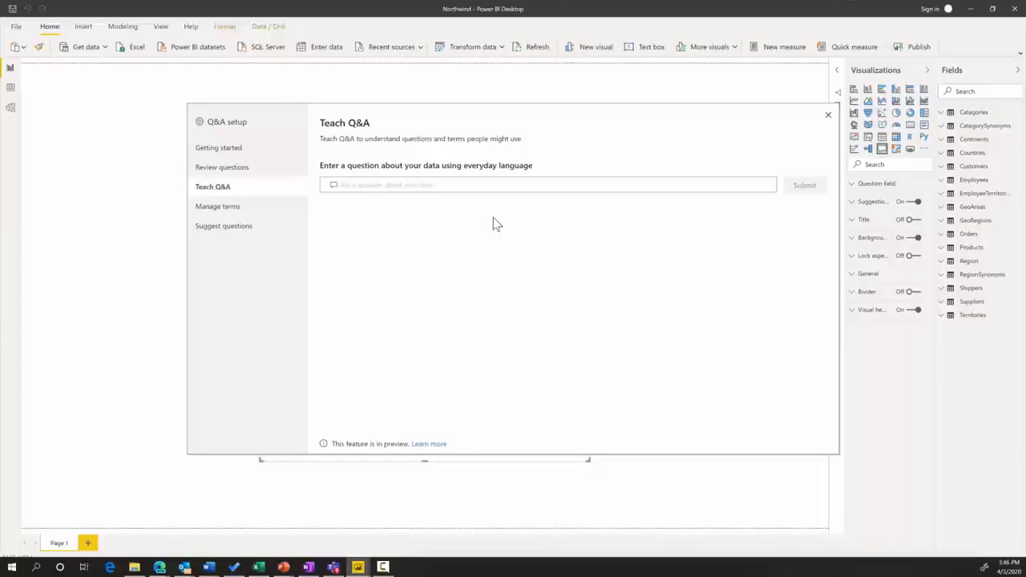
pyautogui.moveTo(493, 225)
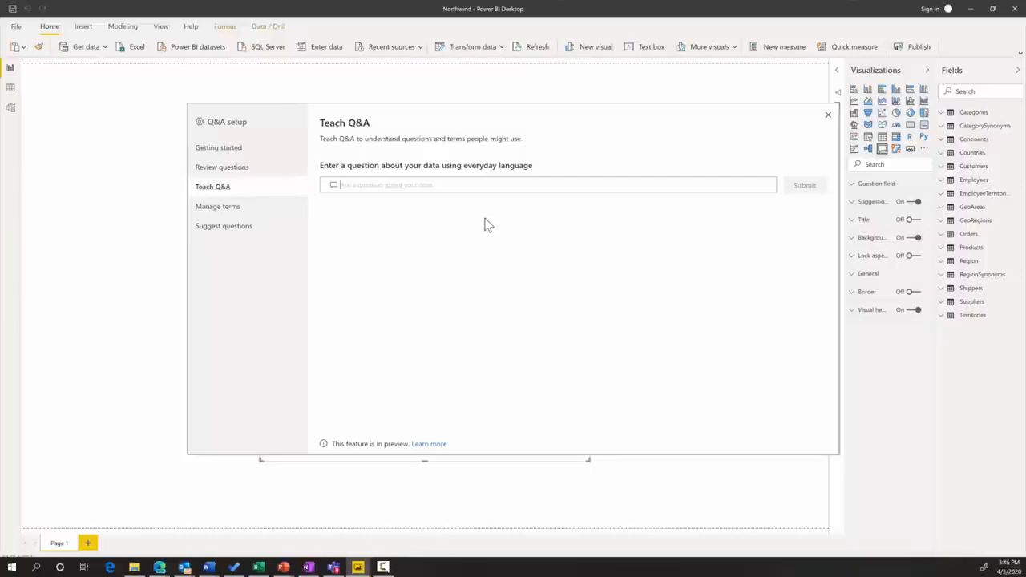
pyautogui.click(387, 184)
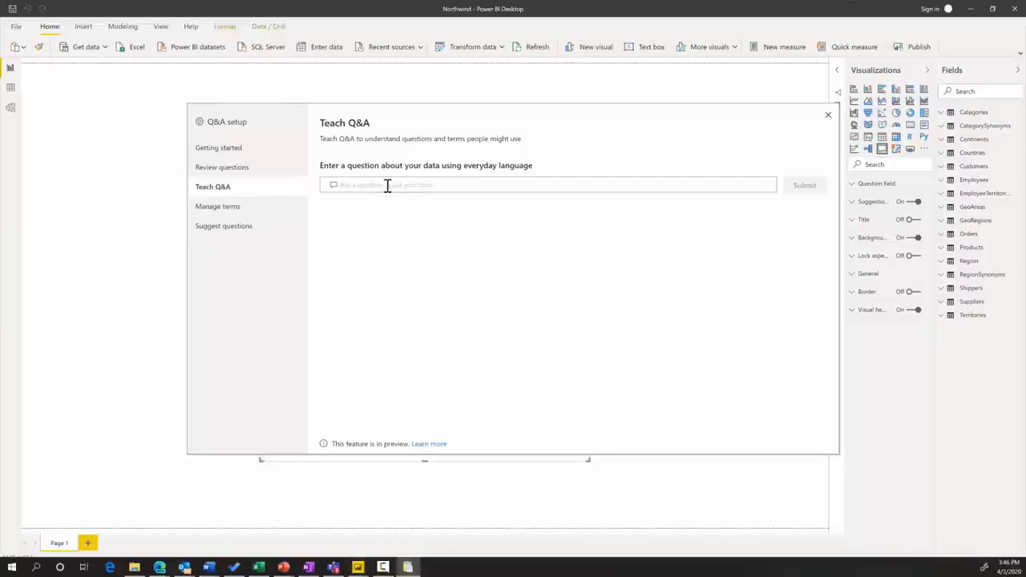
pyautogui.write('Profitable customers by country')
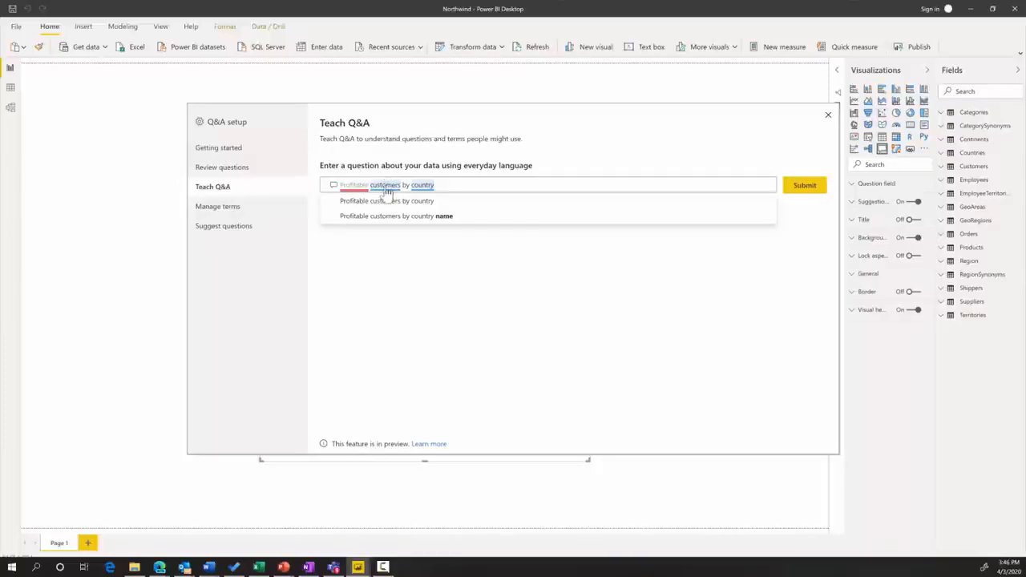
pyautogui.moveTo(449, 185)
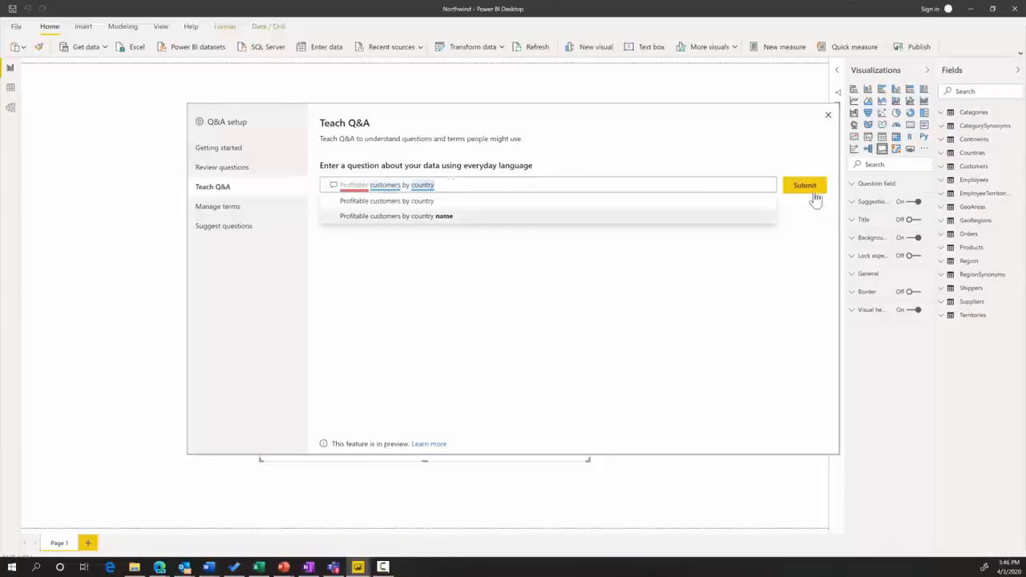
pyautogui.click(804, 185)
pyautogui.write('total orders > 15')
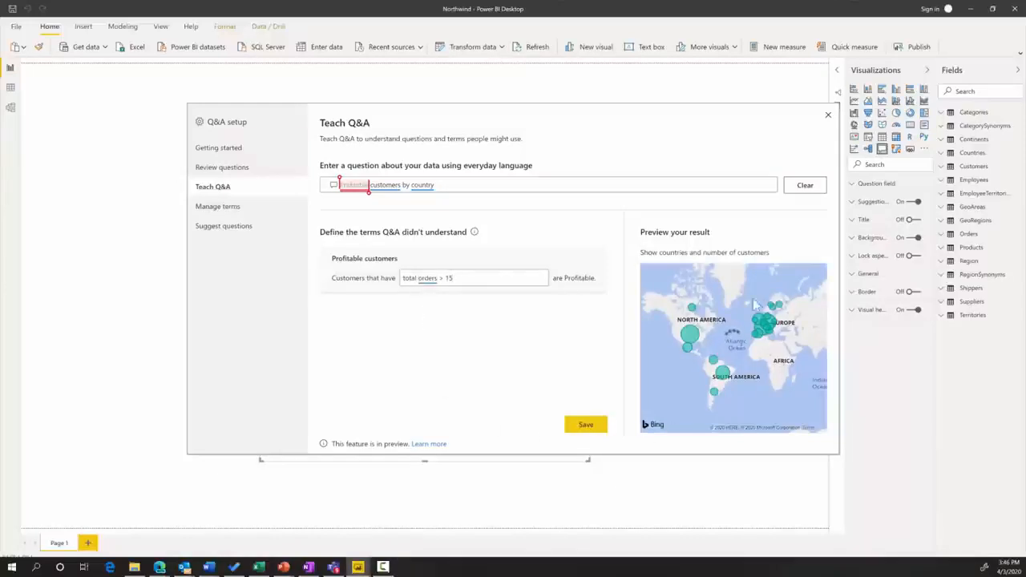
pyautogui.moveTo(767, 388)
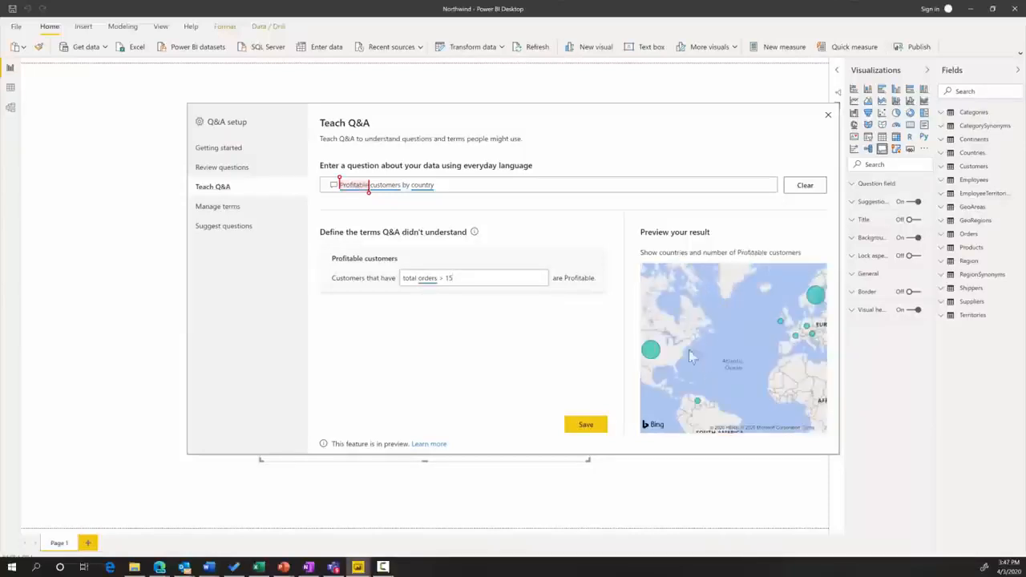
pyautogui.moveTo(650, 350)
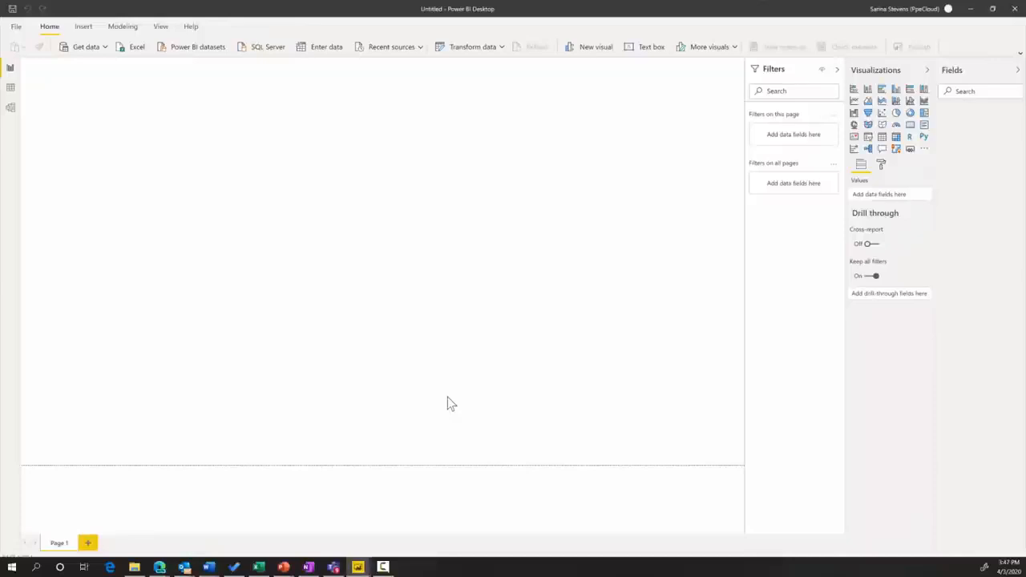
pyautogui.moveTo(505, 395)
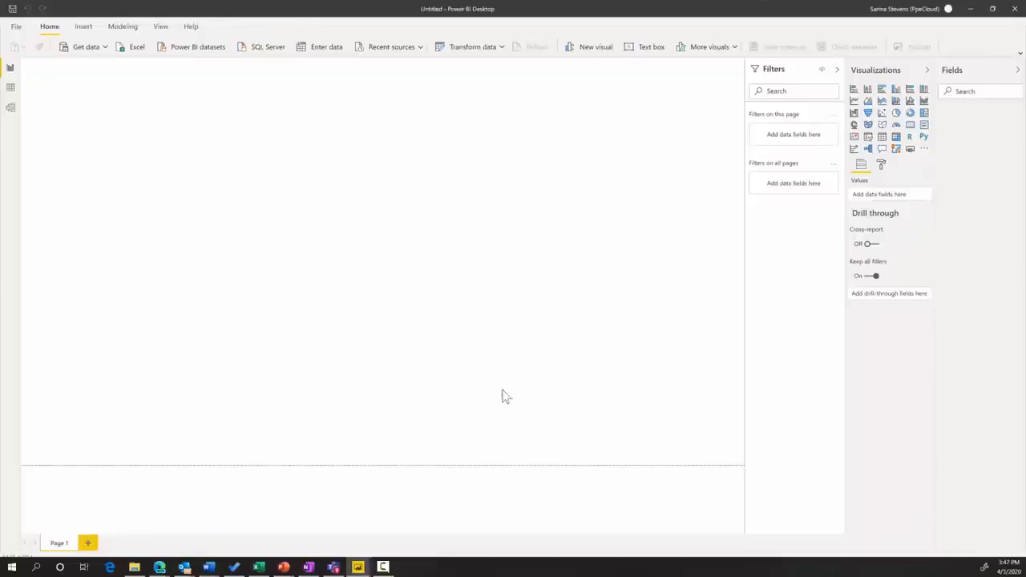
# Show the Get data list of common data sources in the new blank report.
pyautogui.click(87, 46)
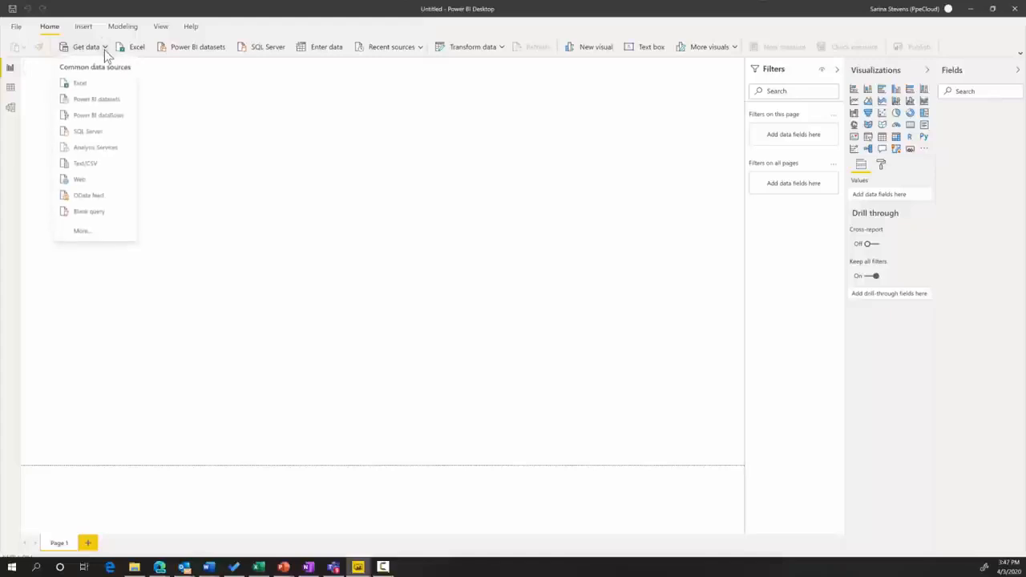
pyautogui.moveTo(96, 100)
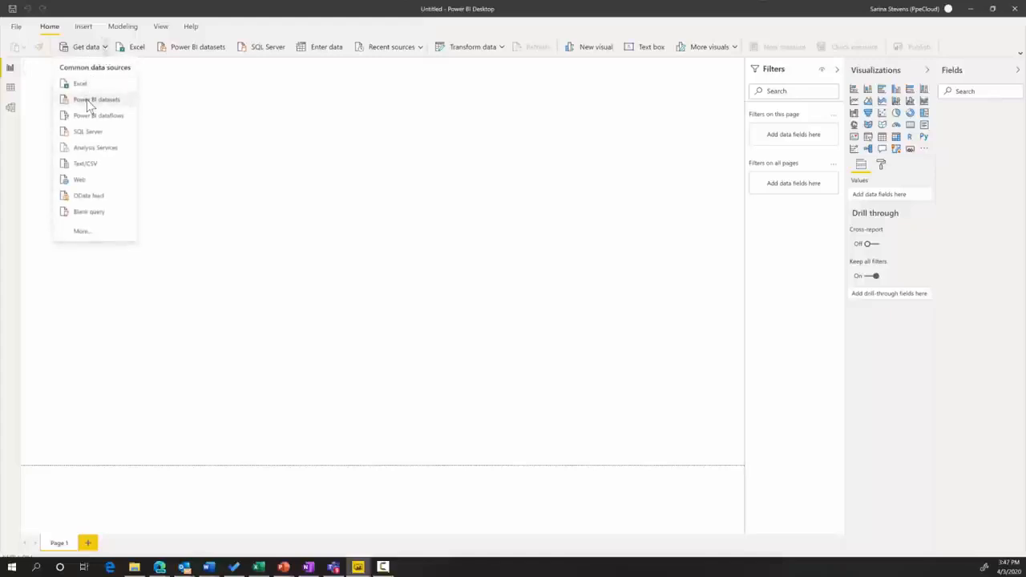
pyautogui.moveTo(360, 277)
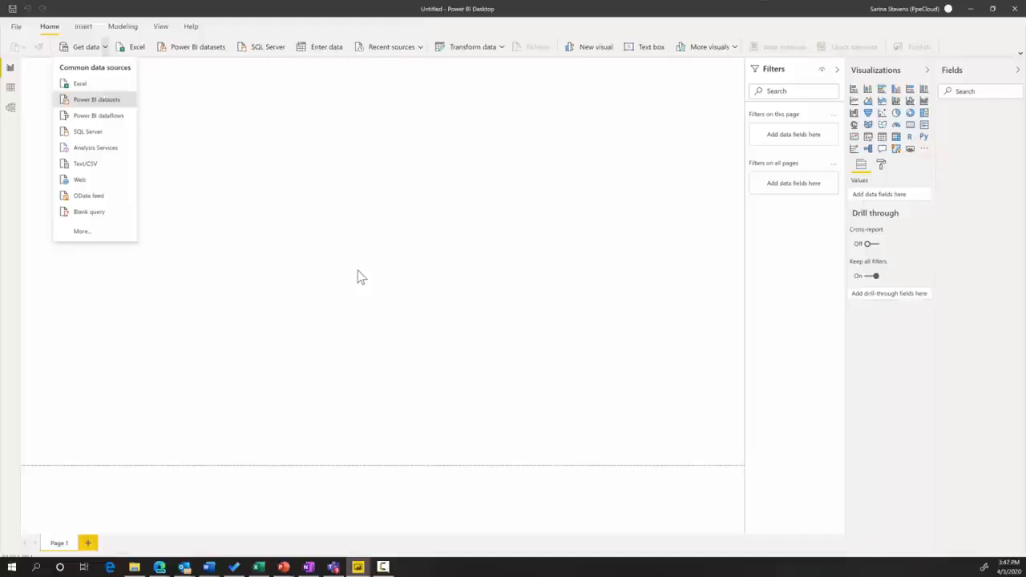
# Connect to Power BI datasets, search 'summ', and pick the SummerOlympics dataset.
pyautogui.click(96, 99)
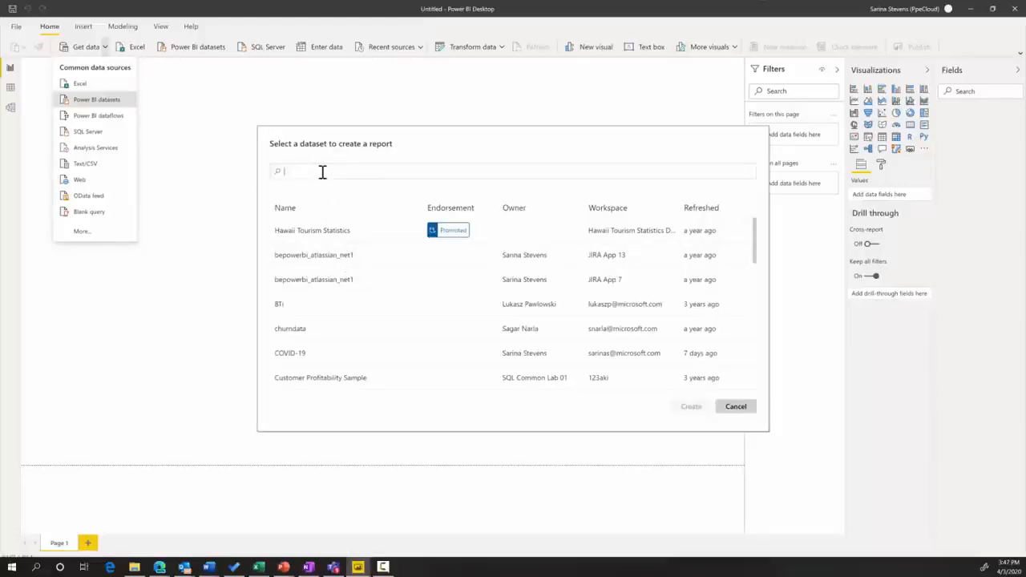
pyautogui.write('summ')
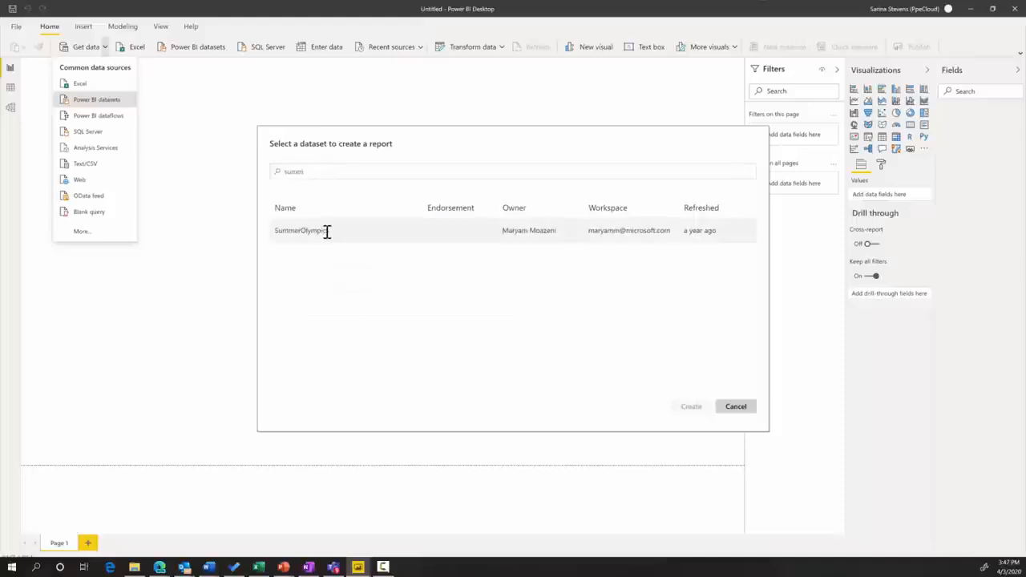
pyautogui.click(735, 406)
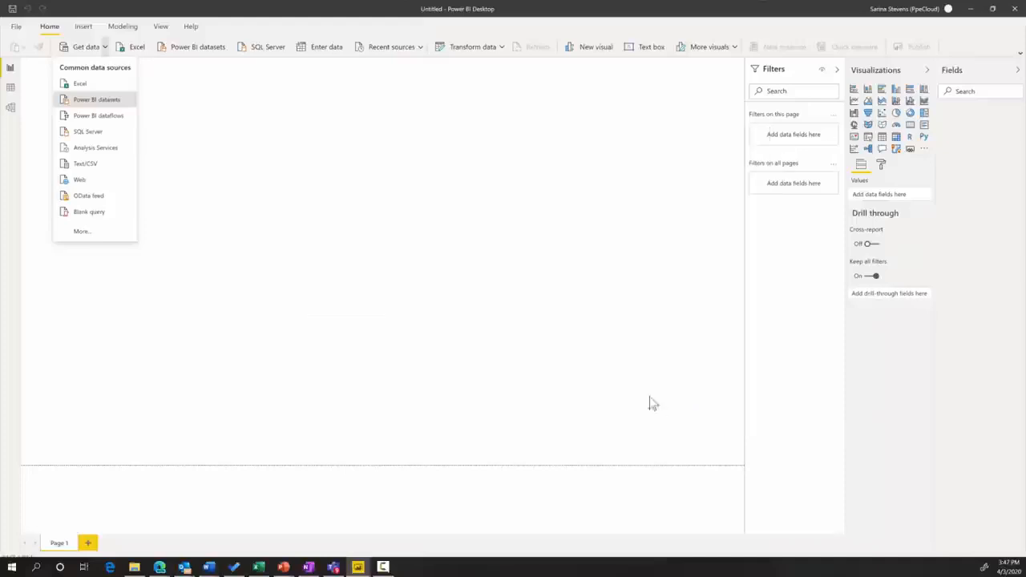
# Finish connecting so the SummerOlympics tables appear in the Fields pane.
pyautogui.click(96, 99)
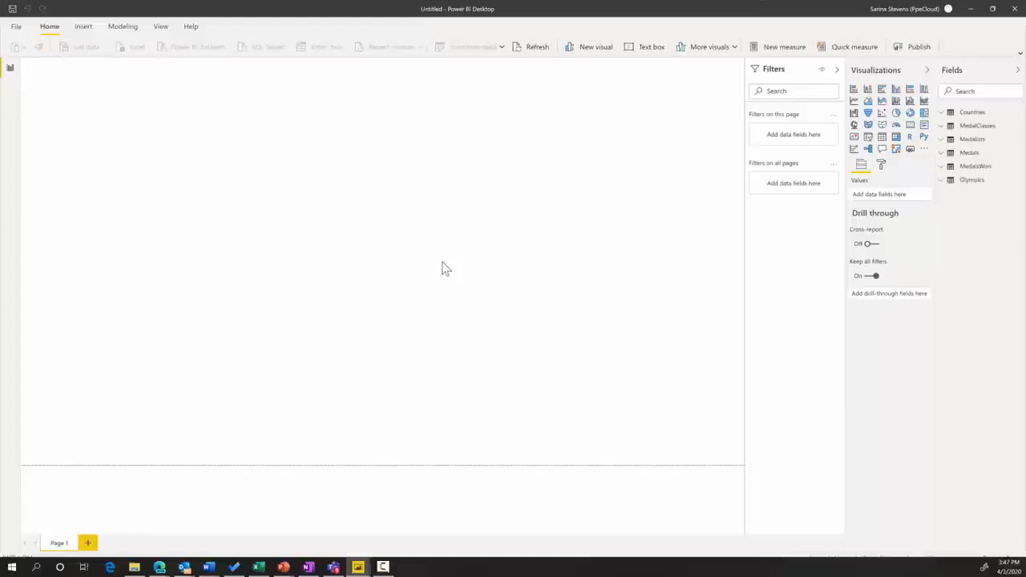
pyautogui.moveTo(444, 269)
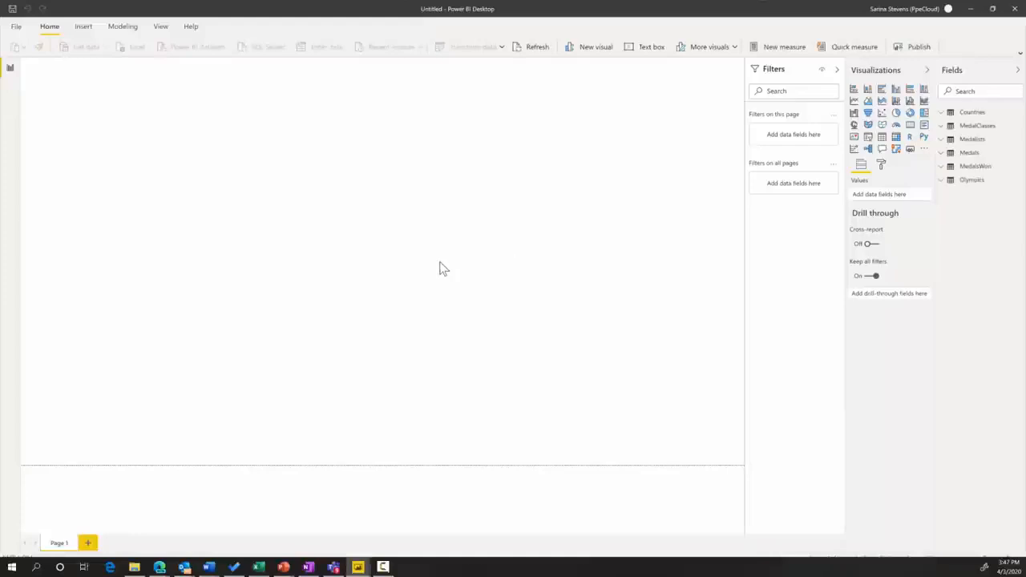
pyautogui.moveTo(531, 259)
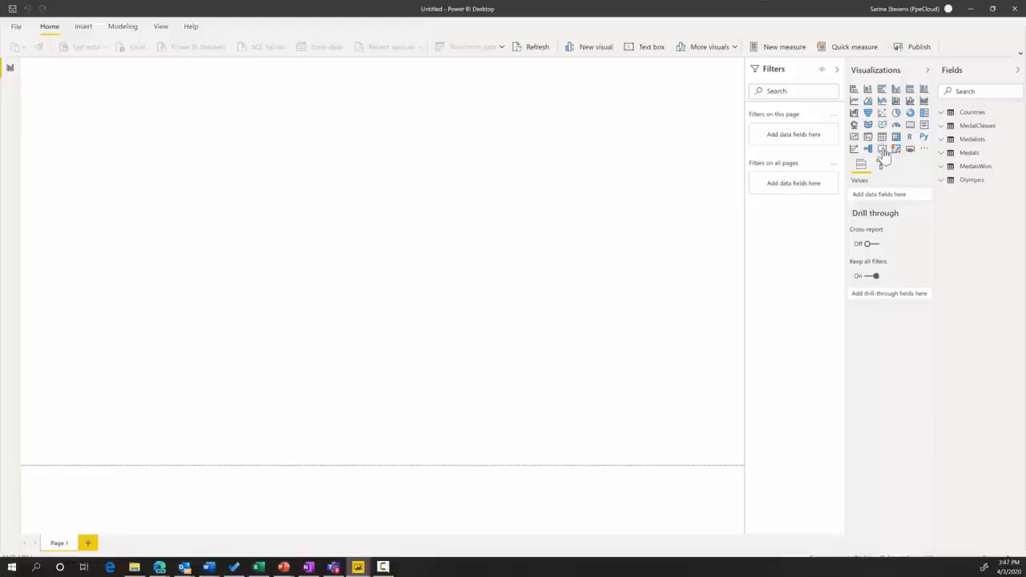
# Add a Q&A visual and ask it a misspelled medals by country question.
pyautogui.click(882, 151)
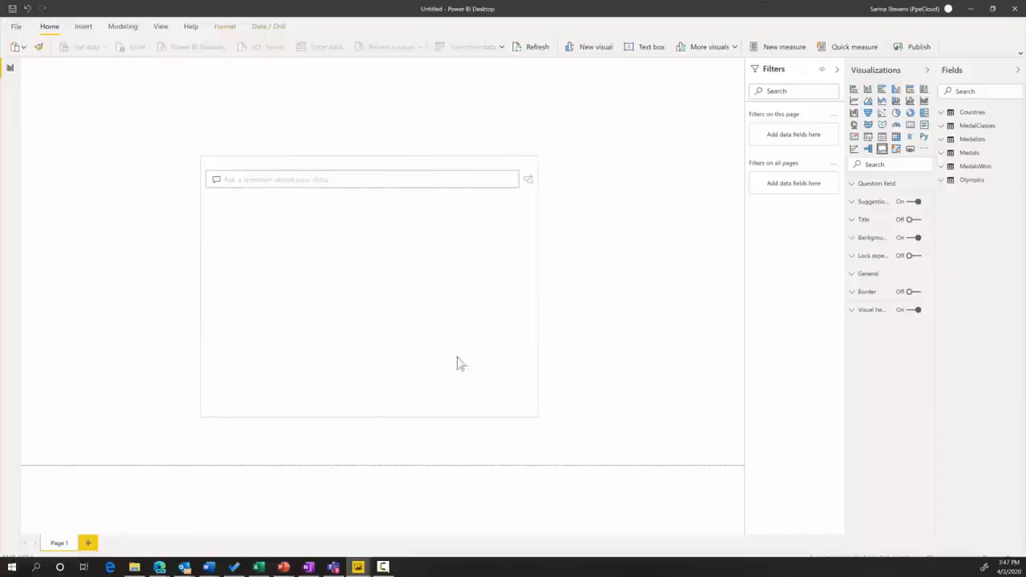
pyautogui.write('medalsh')
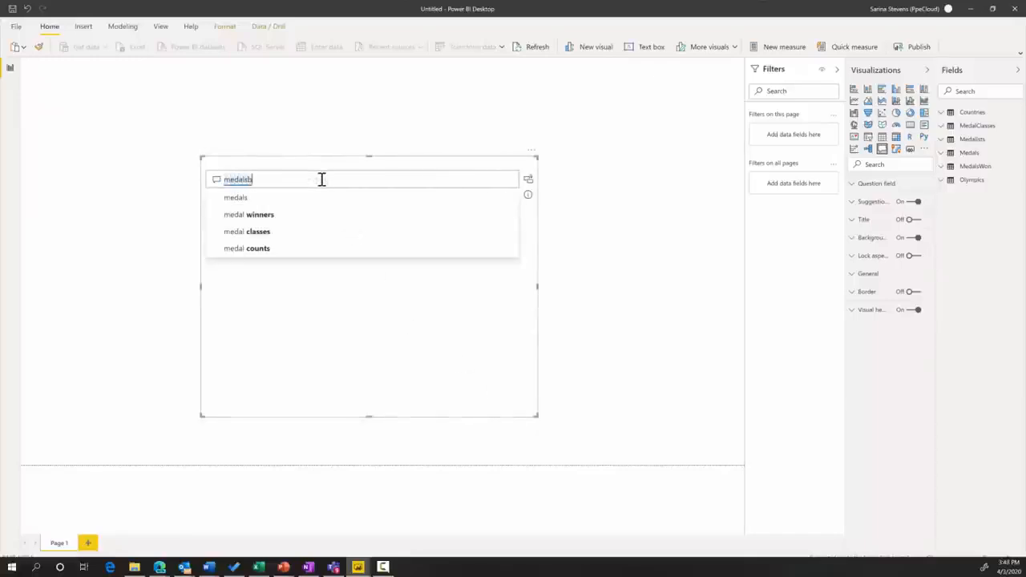
pyautogui.write('by country')
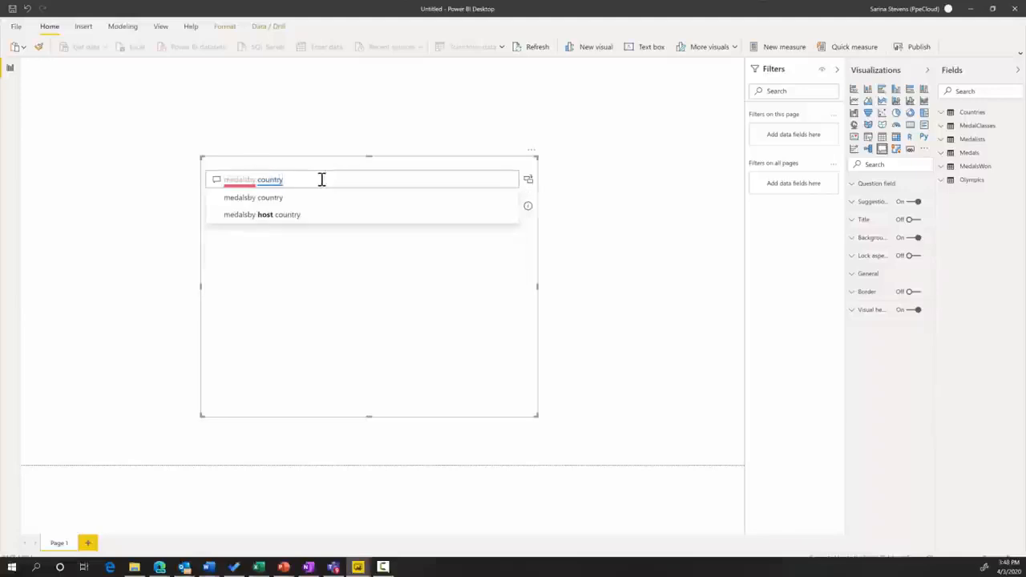
# Correct the question to 'medals by country' and choose the matching suggestion.
pyautogui.click(238, 180)
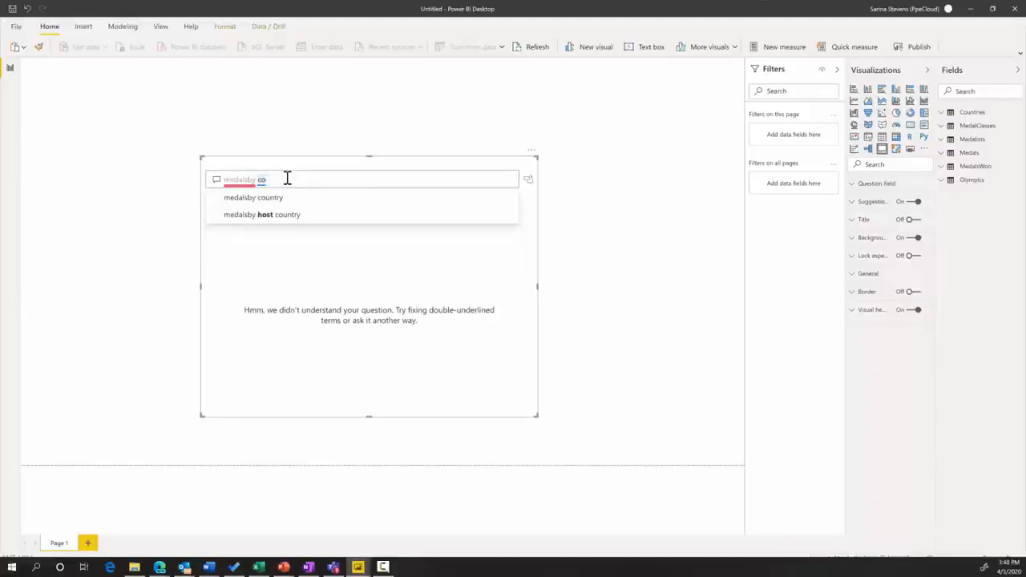
pyautogui.write('medals b')
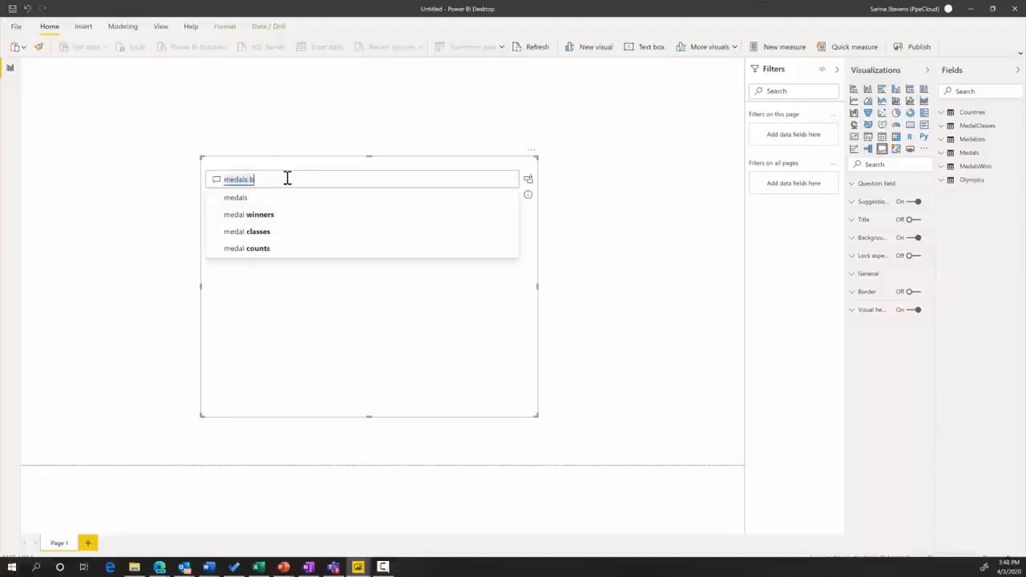
pyautogui.write('by country')
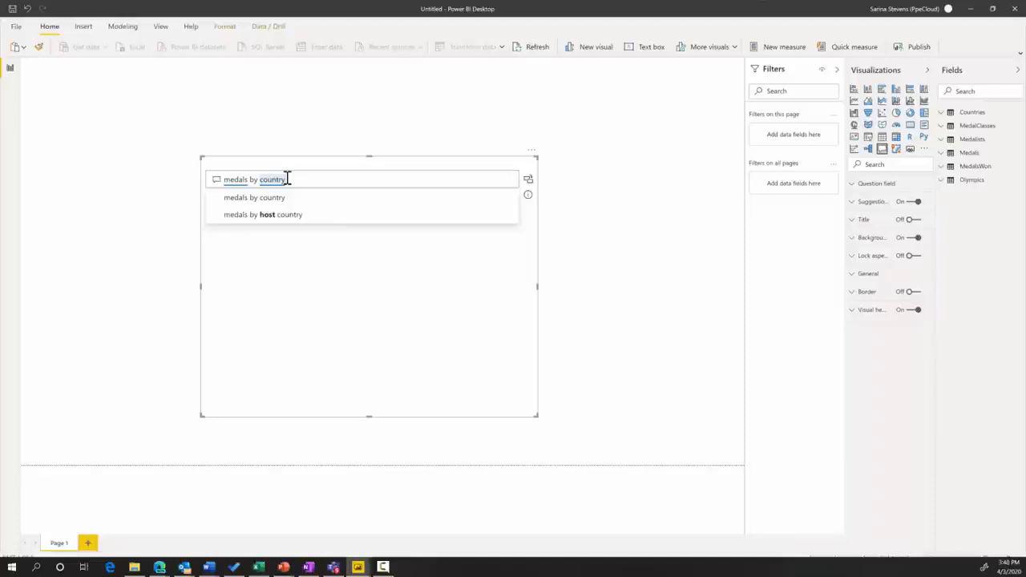
pyautogui.click(254, 197)
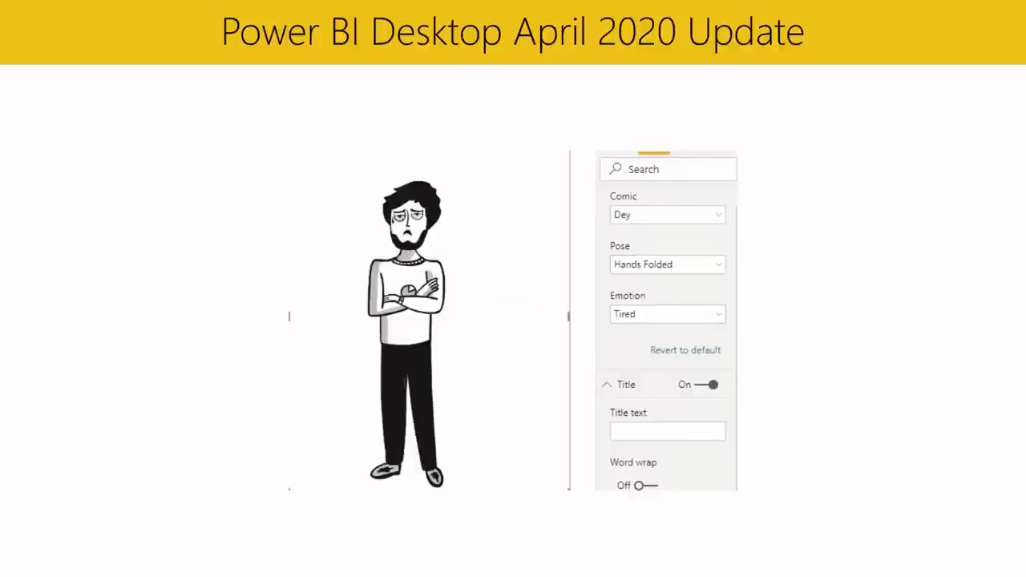
# Switch the comic character's emotion from Tired to Smile and back to Tired.
pyautogui.click(667, 313)
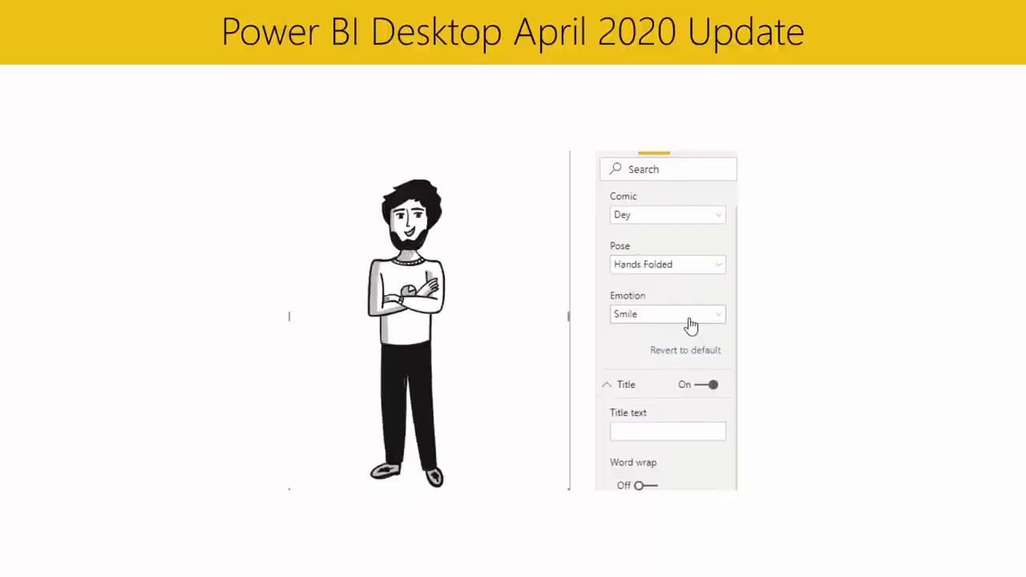
pyautogui.click(667, 263)
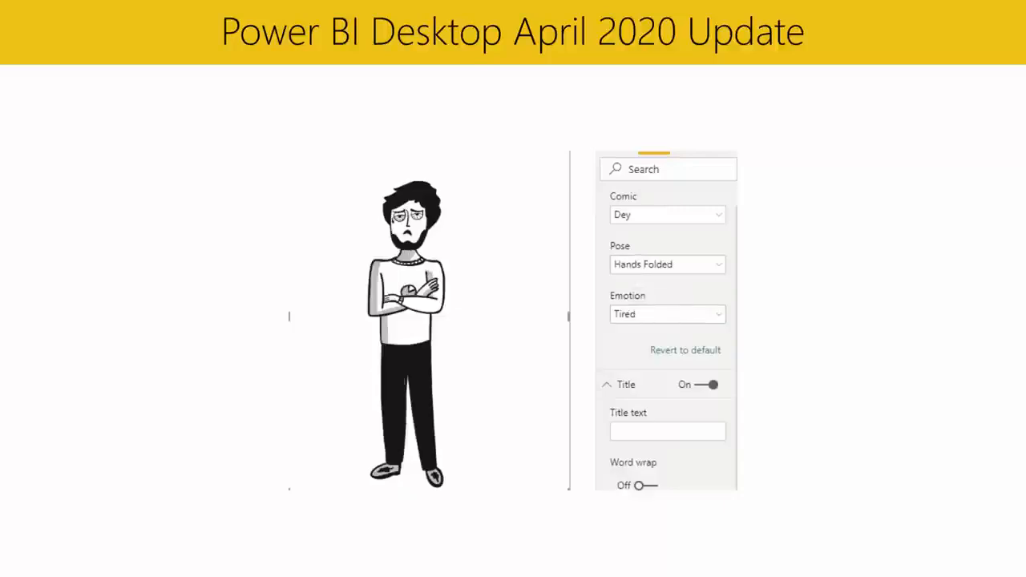
pyautogui.click(667, 264)
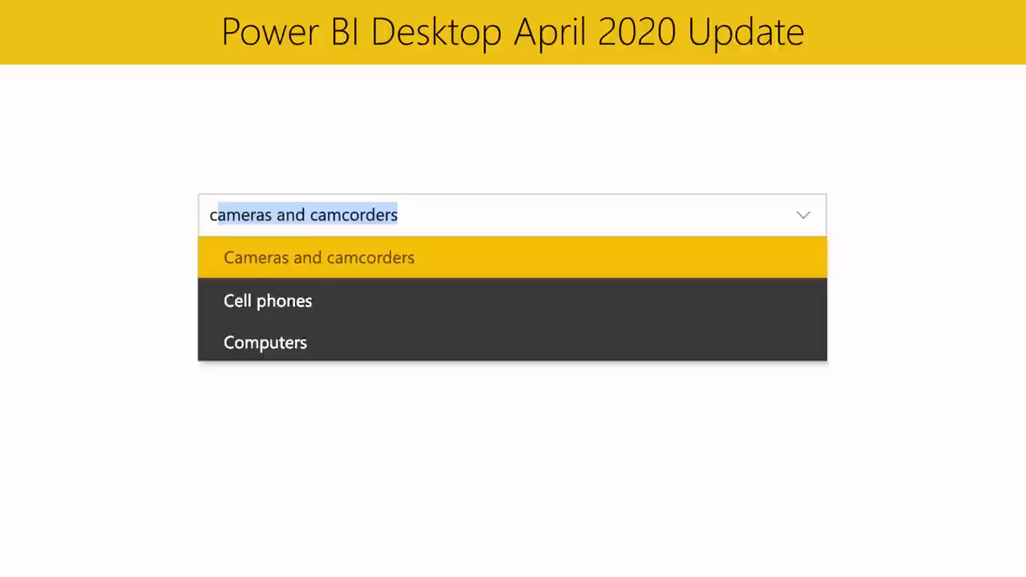
# Clear the category dropdown slicer and search it for 'computers'.
pyautogui.click(265, 343)
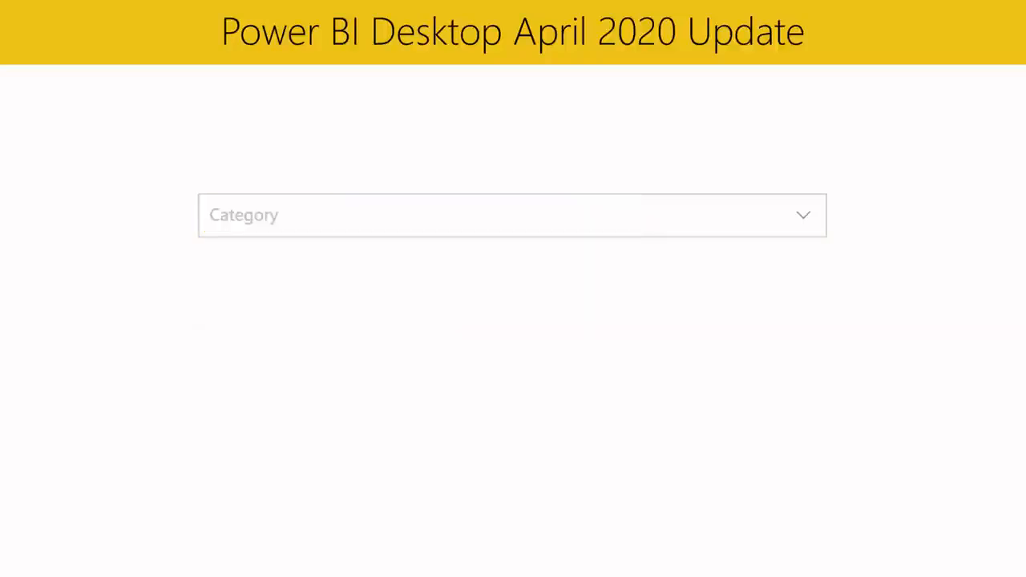
pyautogui.write('computers')
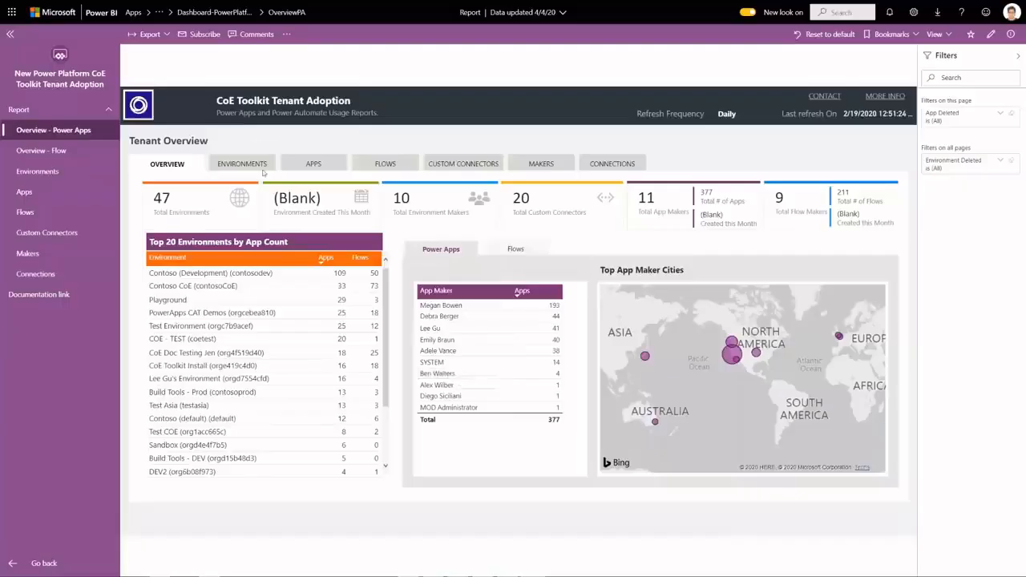
# View the CoE Toolkit environments page, then focus the COVID-19 US report on New York.
pyautogui.click(242, 163)
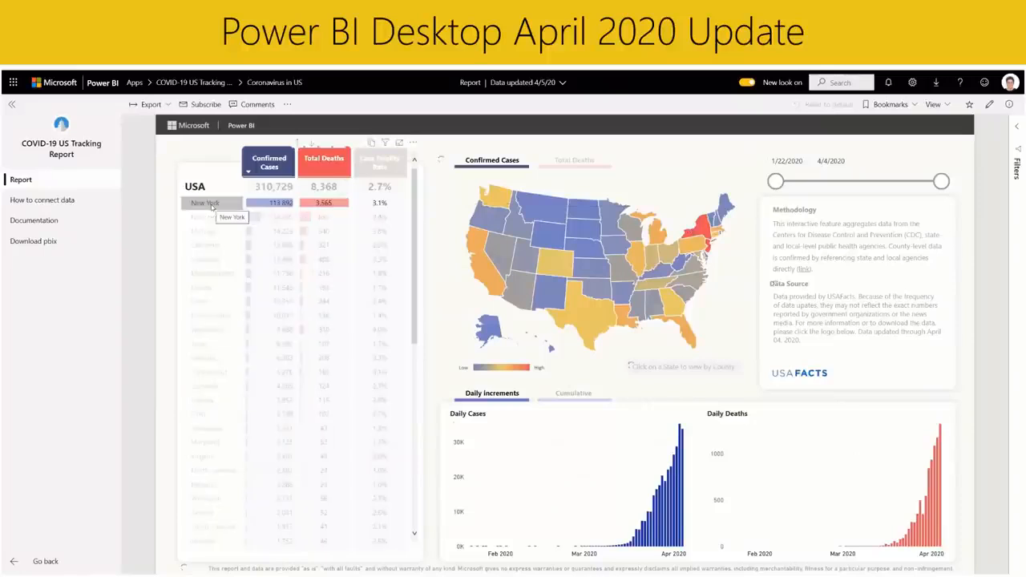
pyautogui.click(205, 202)
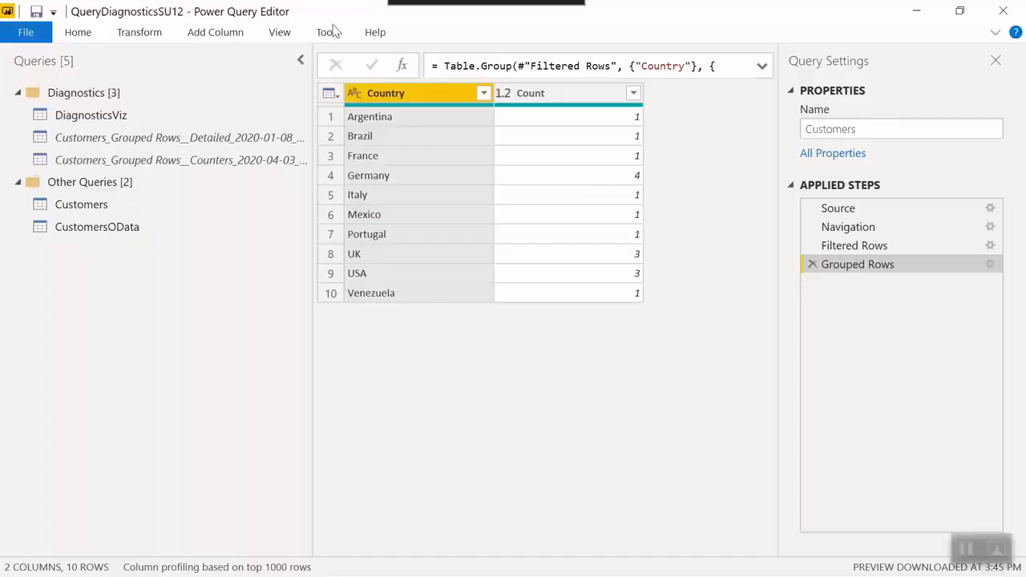
# Enable Performance counters under Global Diagnostics in the Options dialog and confirm.
pyautogui.click(327, 32)
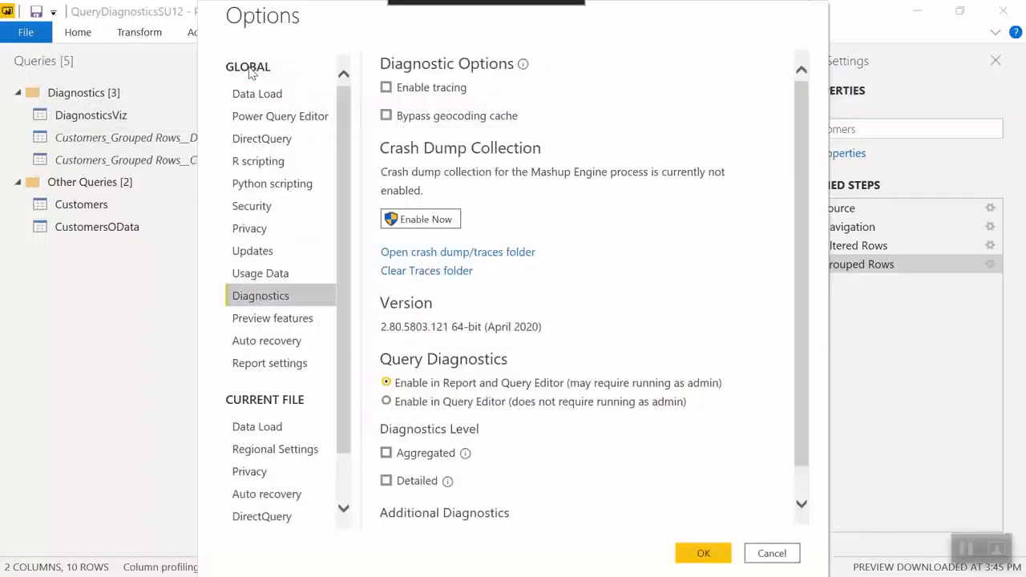
pyautogui.moveTo(276, 303)
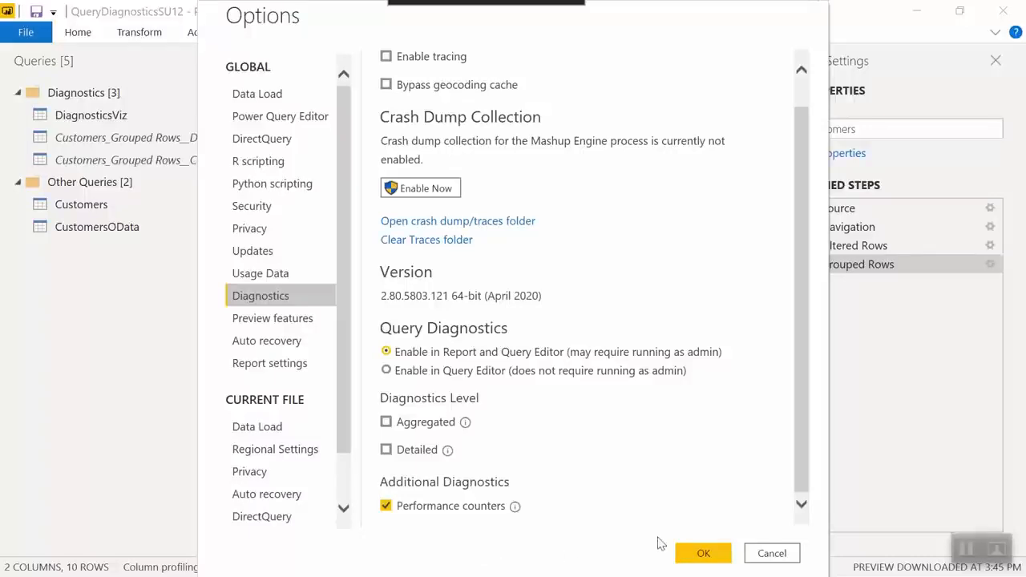
pyautogui.click(702, 553)
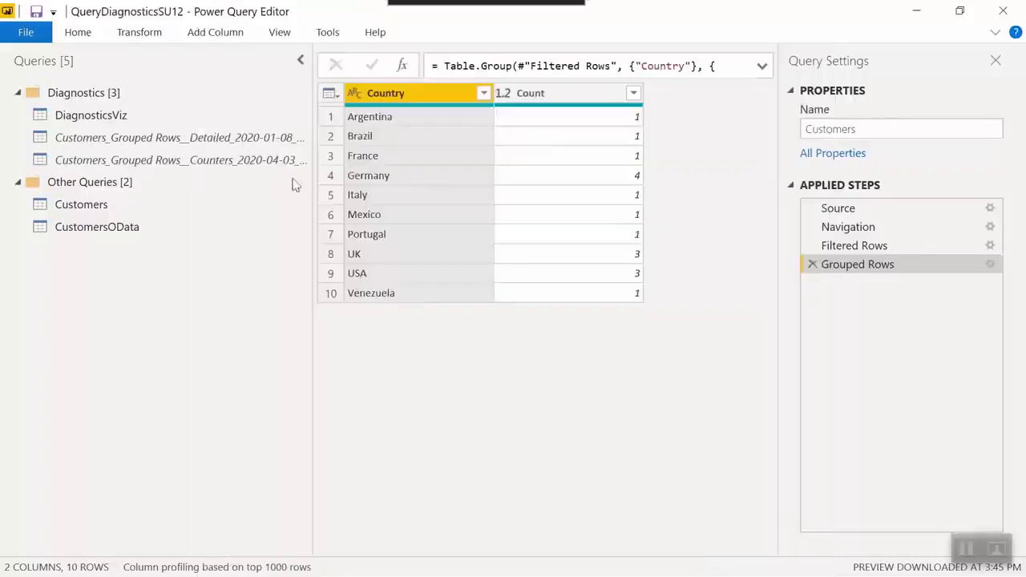
# Show the Counters diagnostics query full-width by collapsing the Queries and Query Settings panes.
pyautogui.click(179, 159)
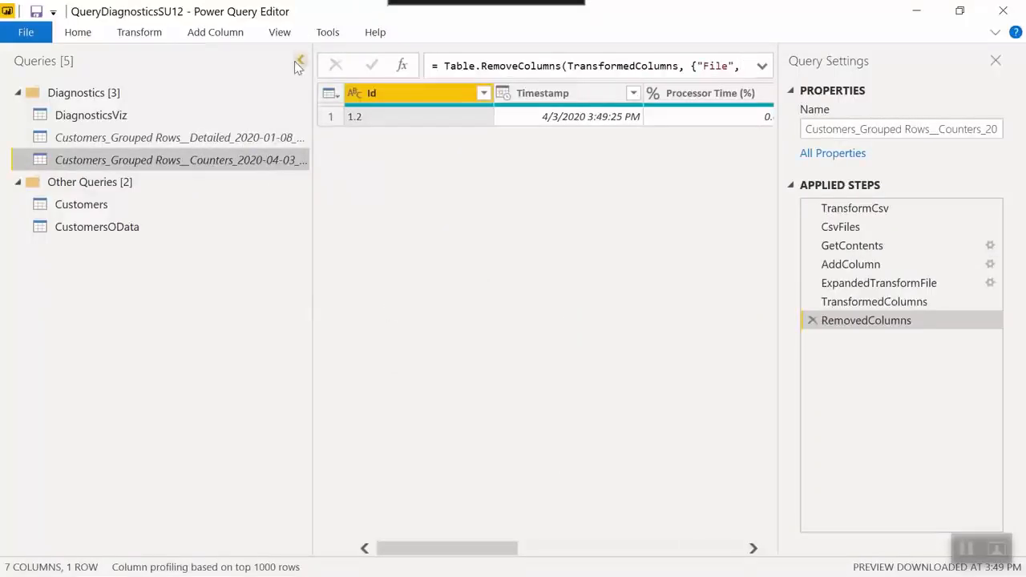
pyautogui.click(299, 61)
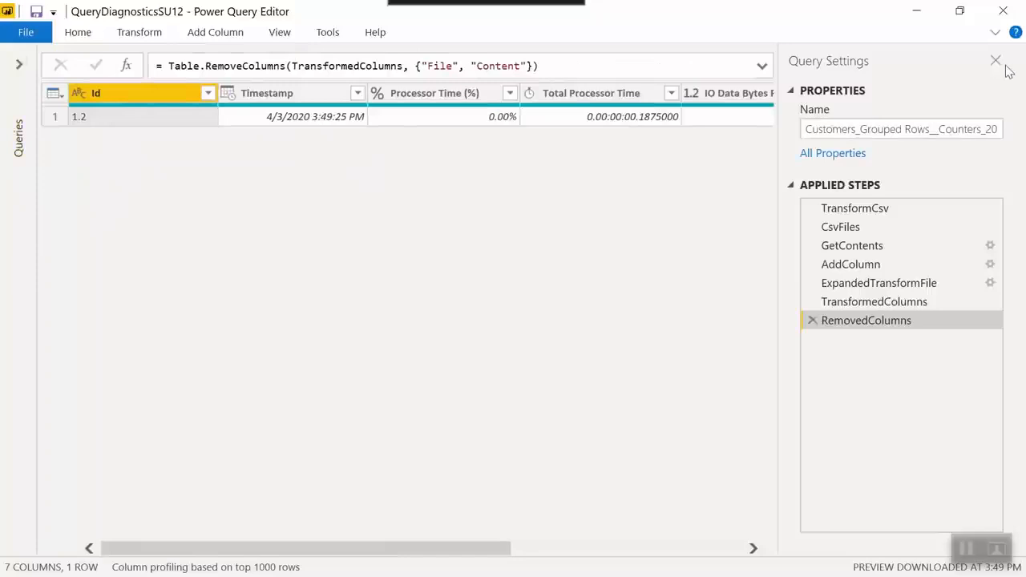
pyautogui.click(996, 60)
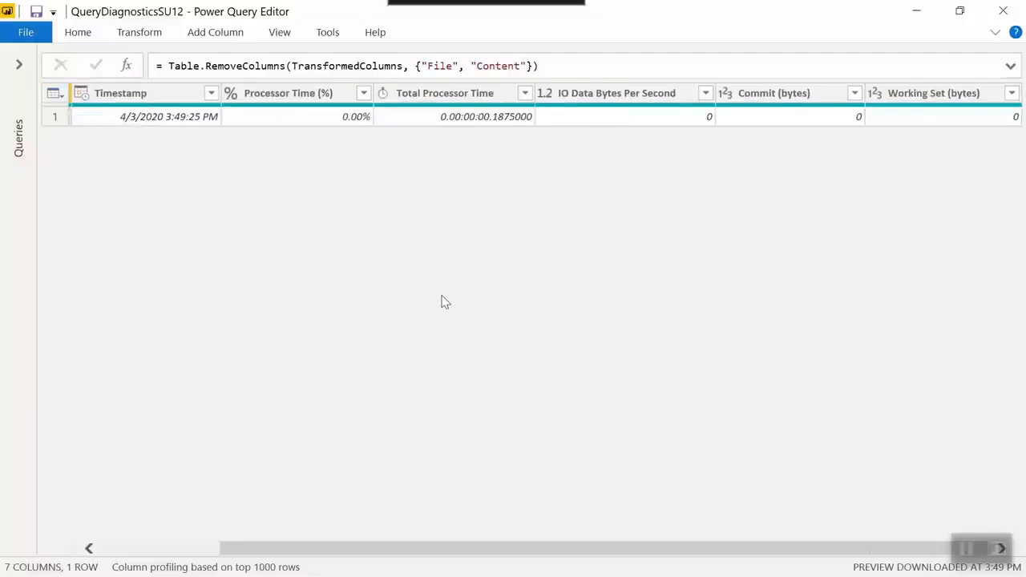
pyautogui.moveTo(533, 303)
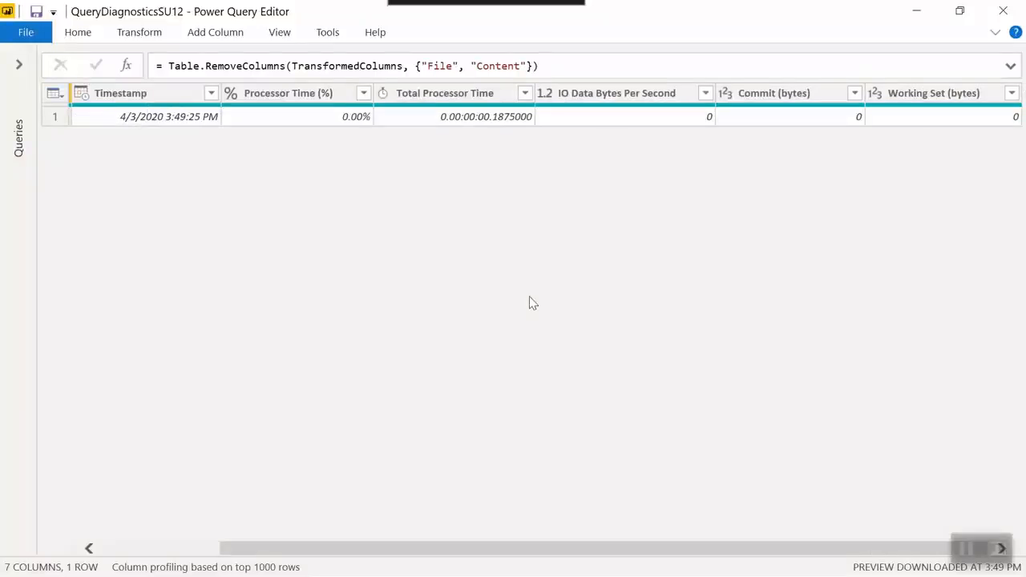
pyautogui.moveTo(553, 299)
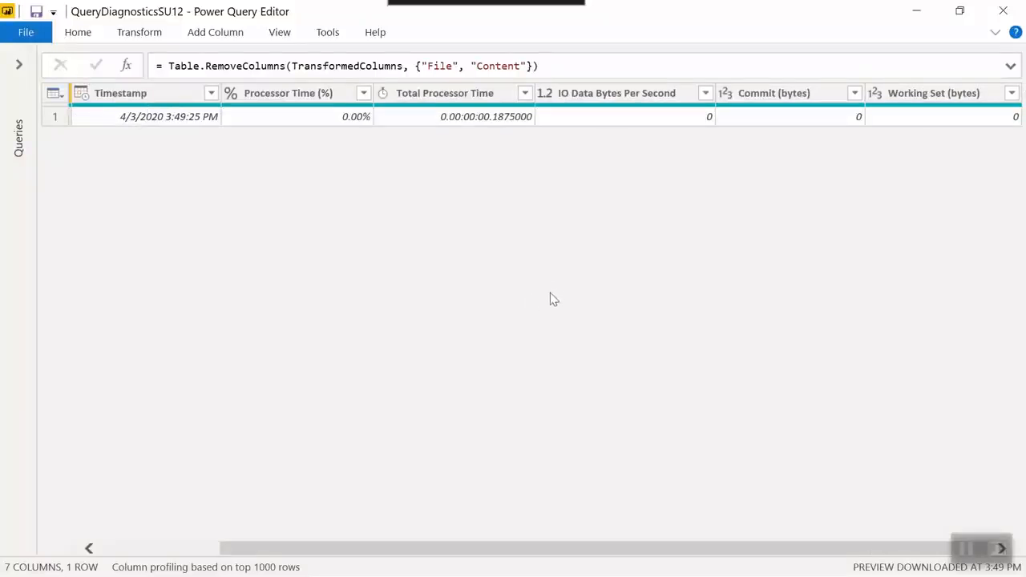
pyautogui.moveTo(553, 271)
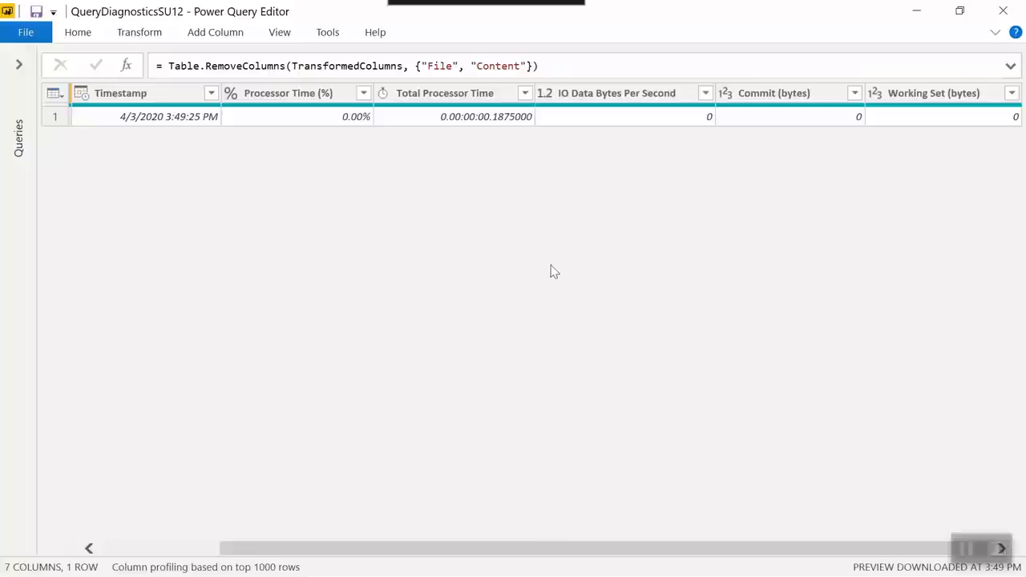
pyautogui.moveTo(335, 219)
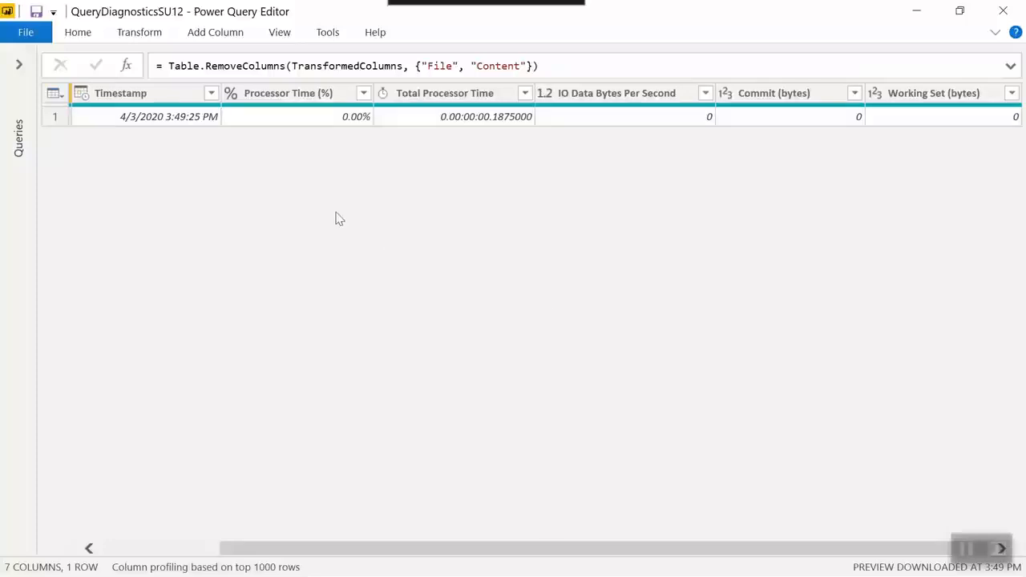
pyautogui.click(19, 65)
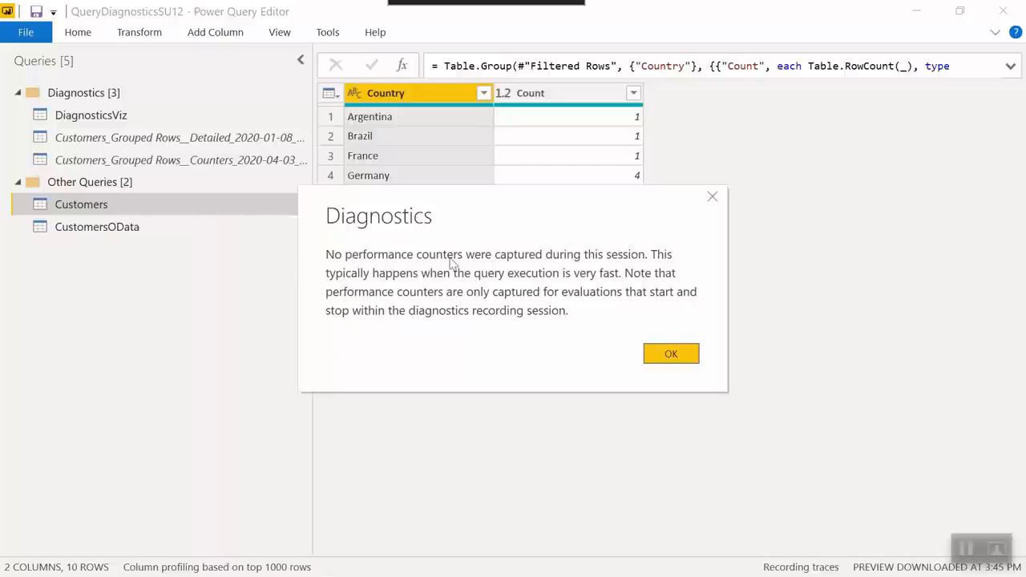
pyautogui.moveTo(661, 319)
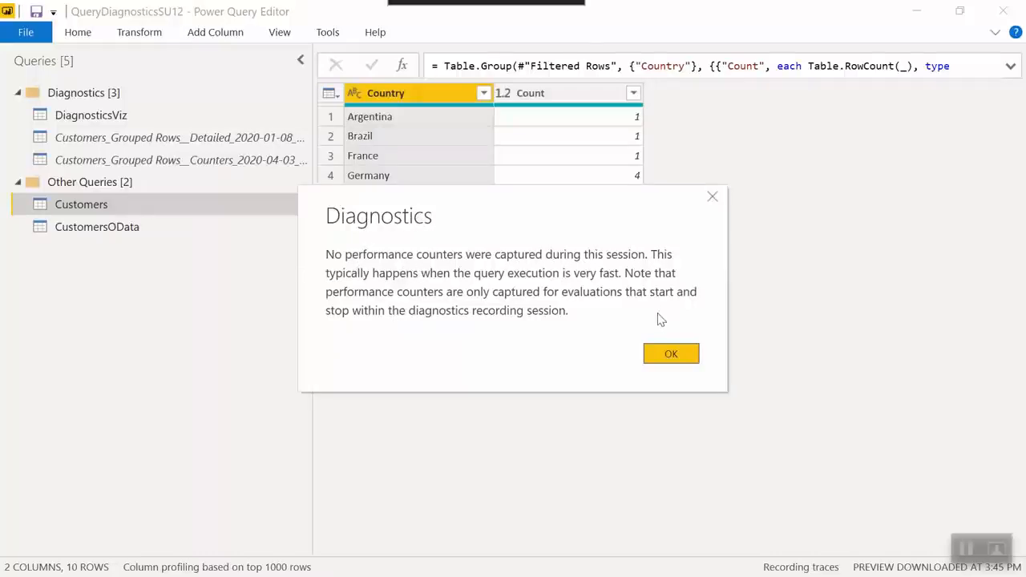
pyautogui.moveTo(656, 325)
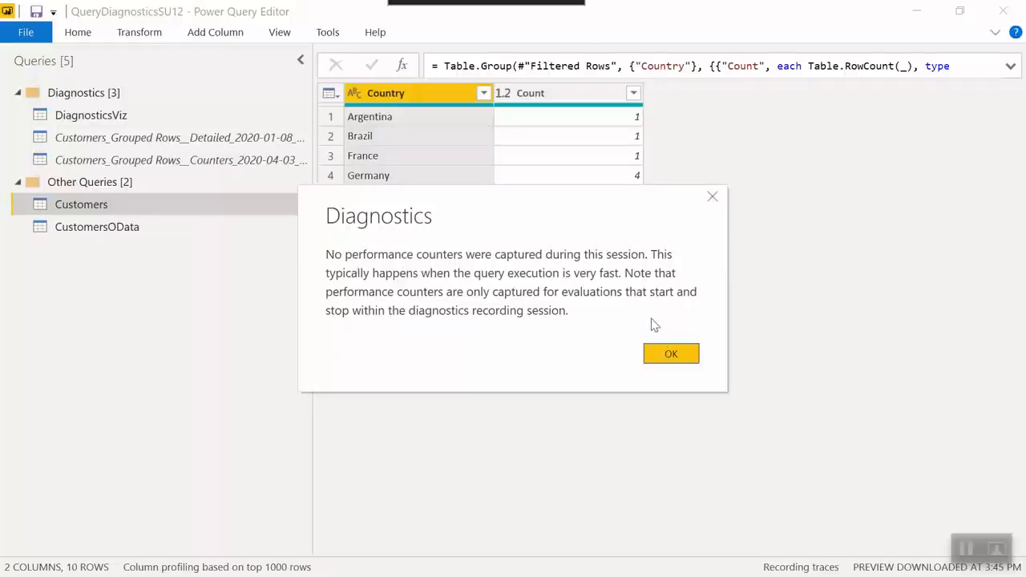